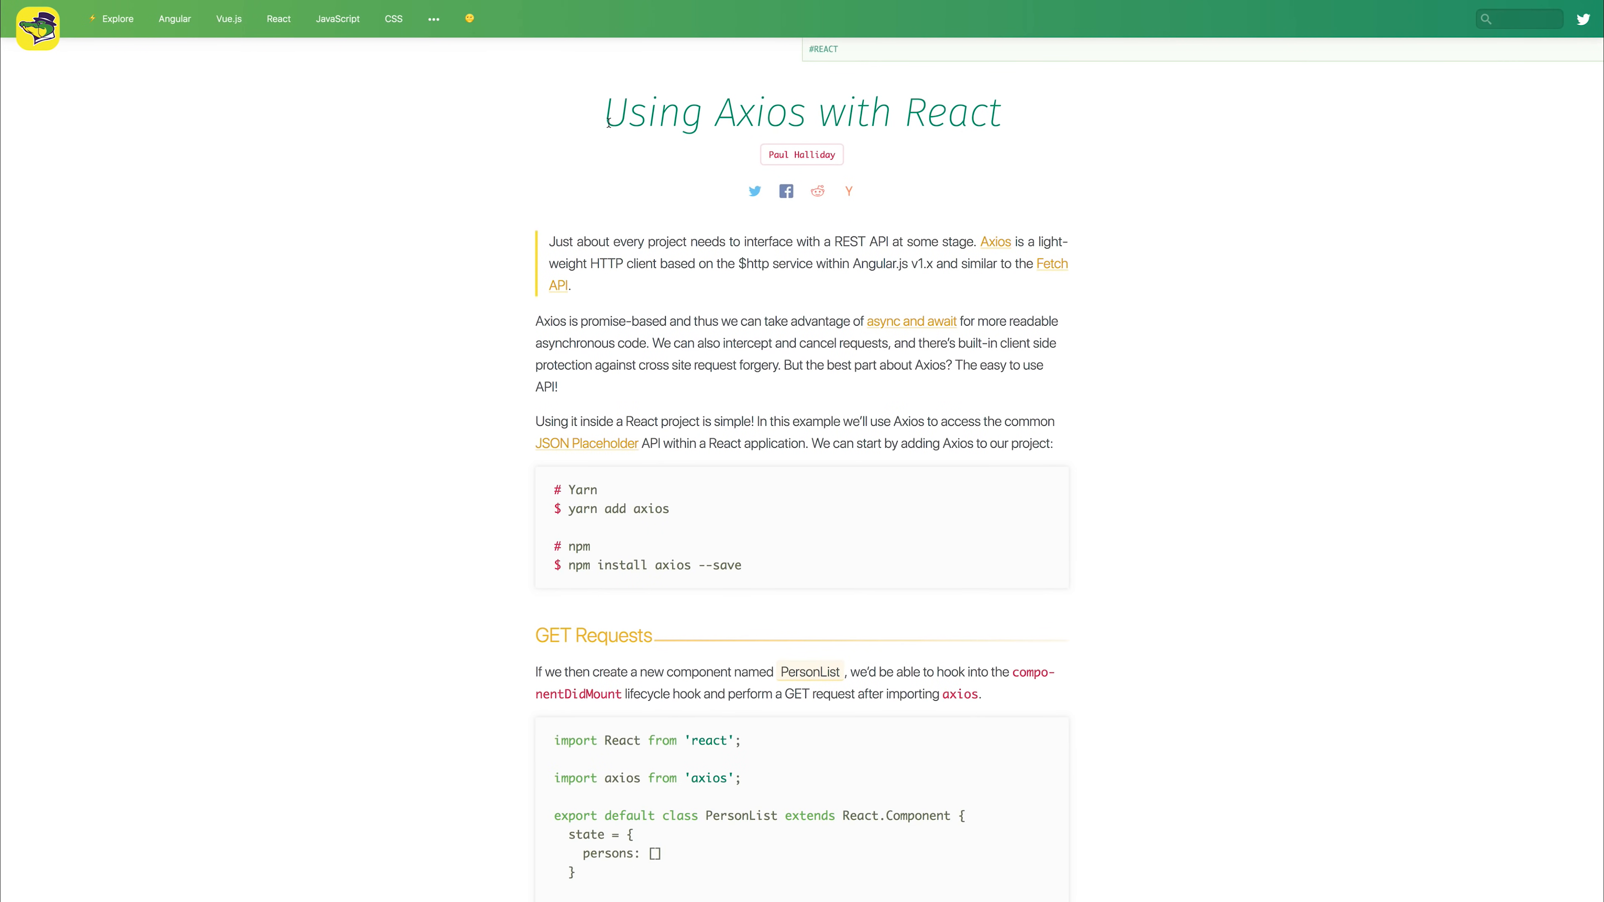
Scroll through the 'Using Axios with React' article before moving to the terminal
left_click_drag(607, 113, 793, 113)
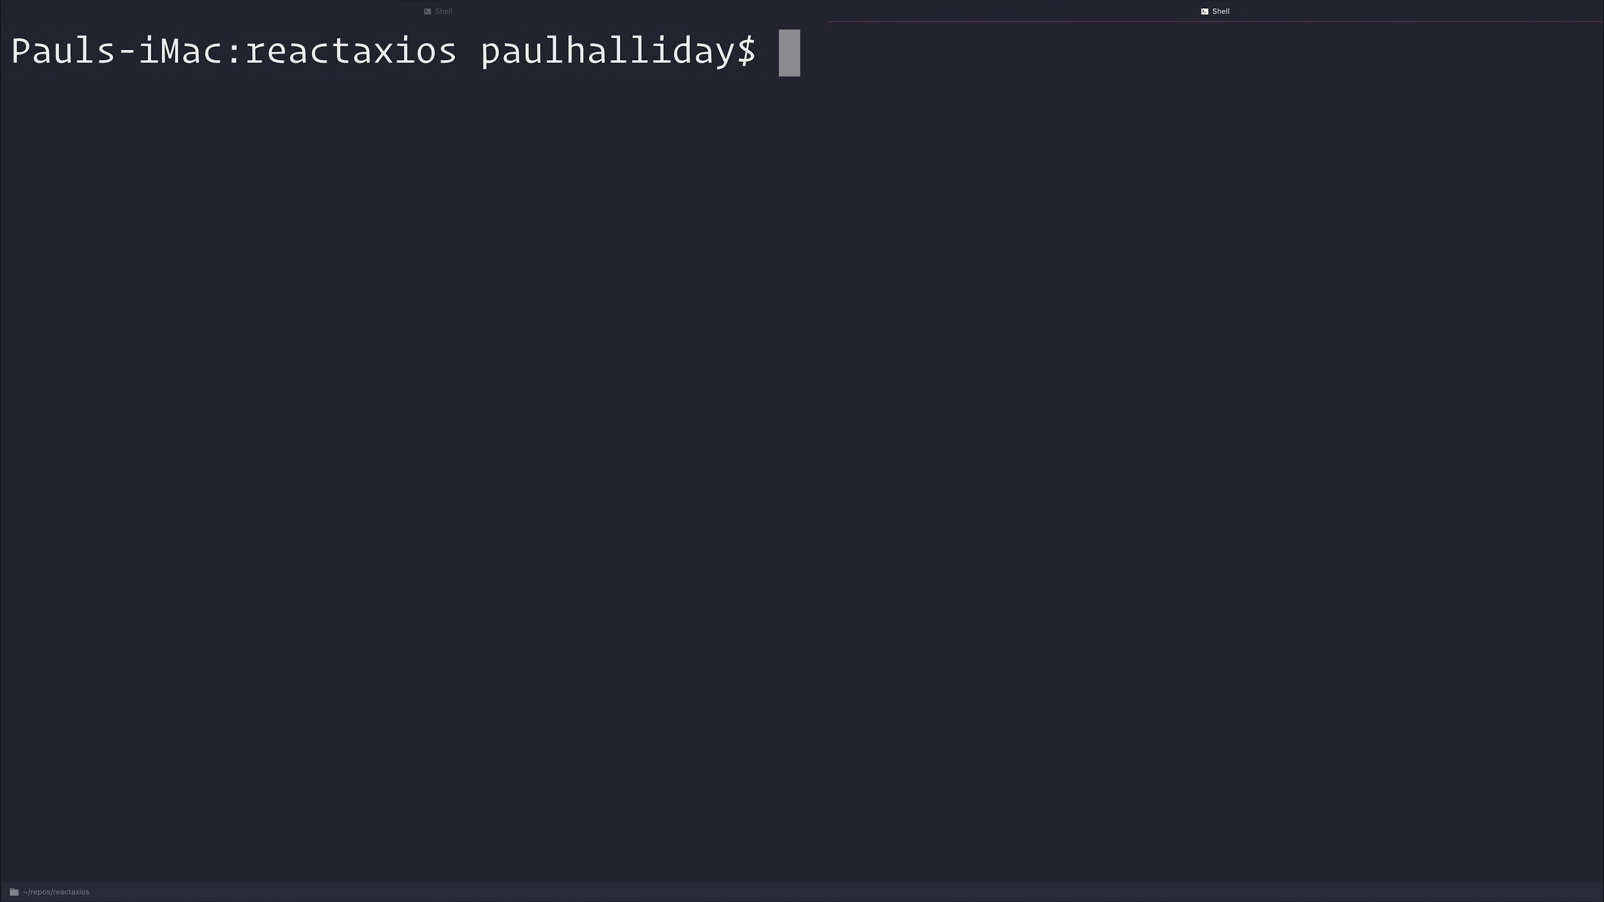
Run an npm command in the reactaxios project folder
type("npm")
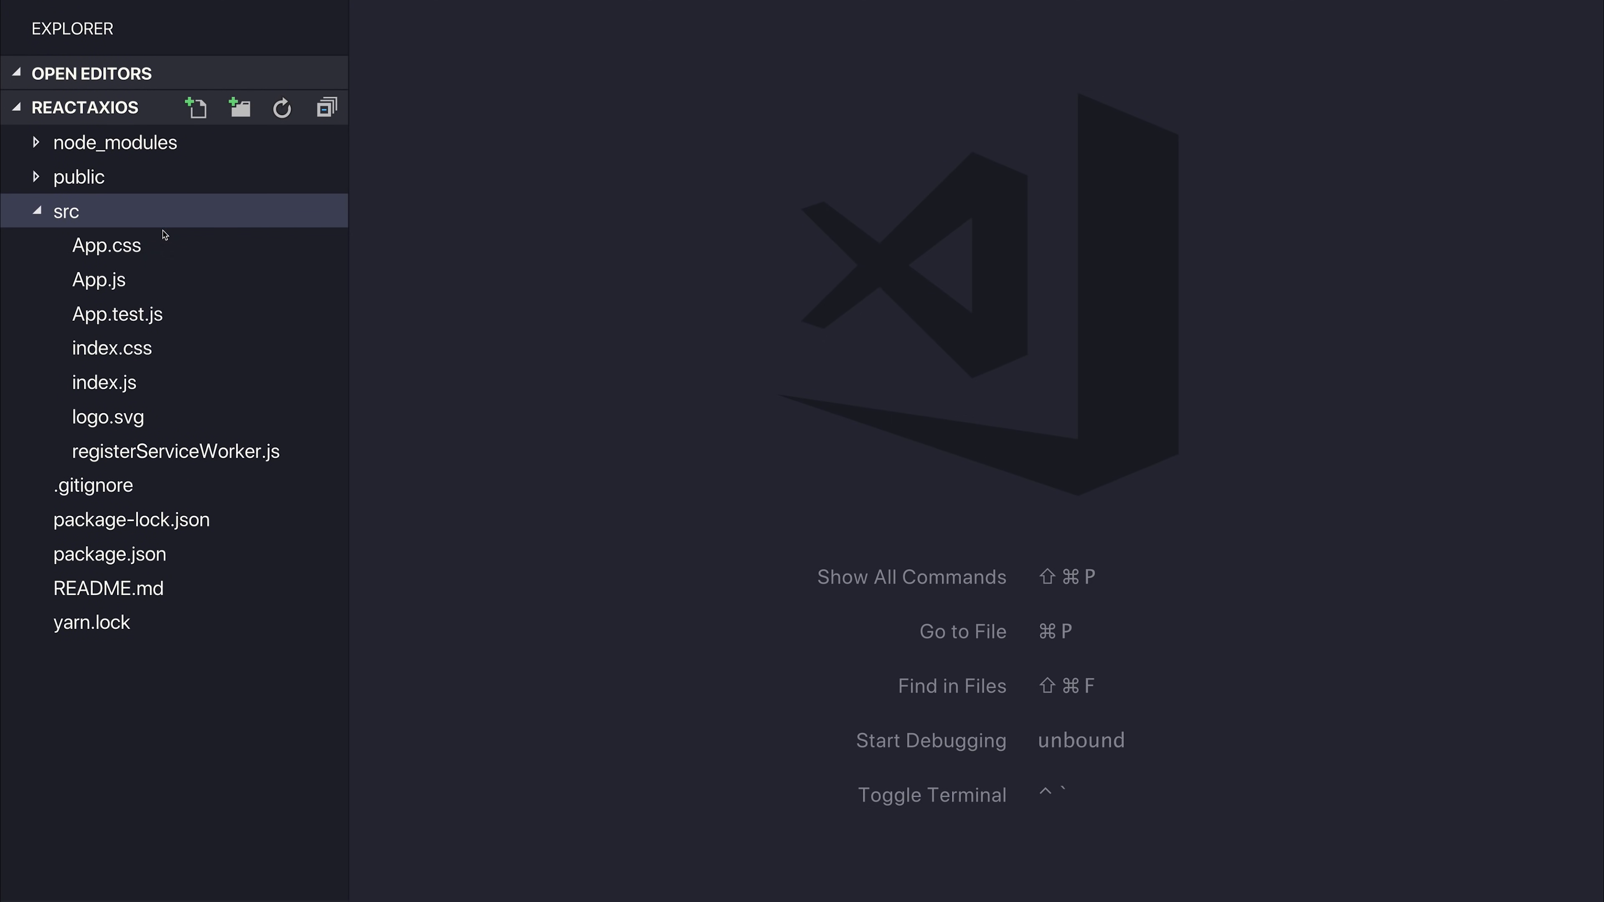
Add a Components folder under src and start a PersonList.js file inside it
type("Components")
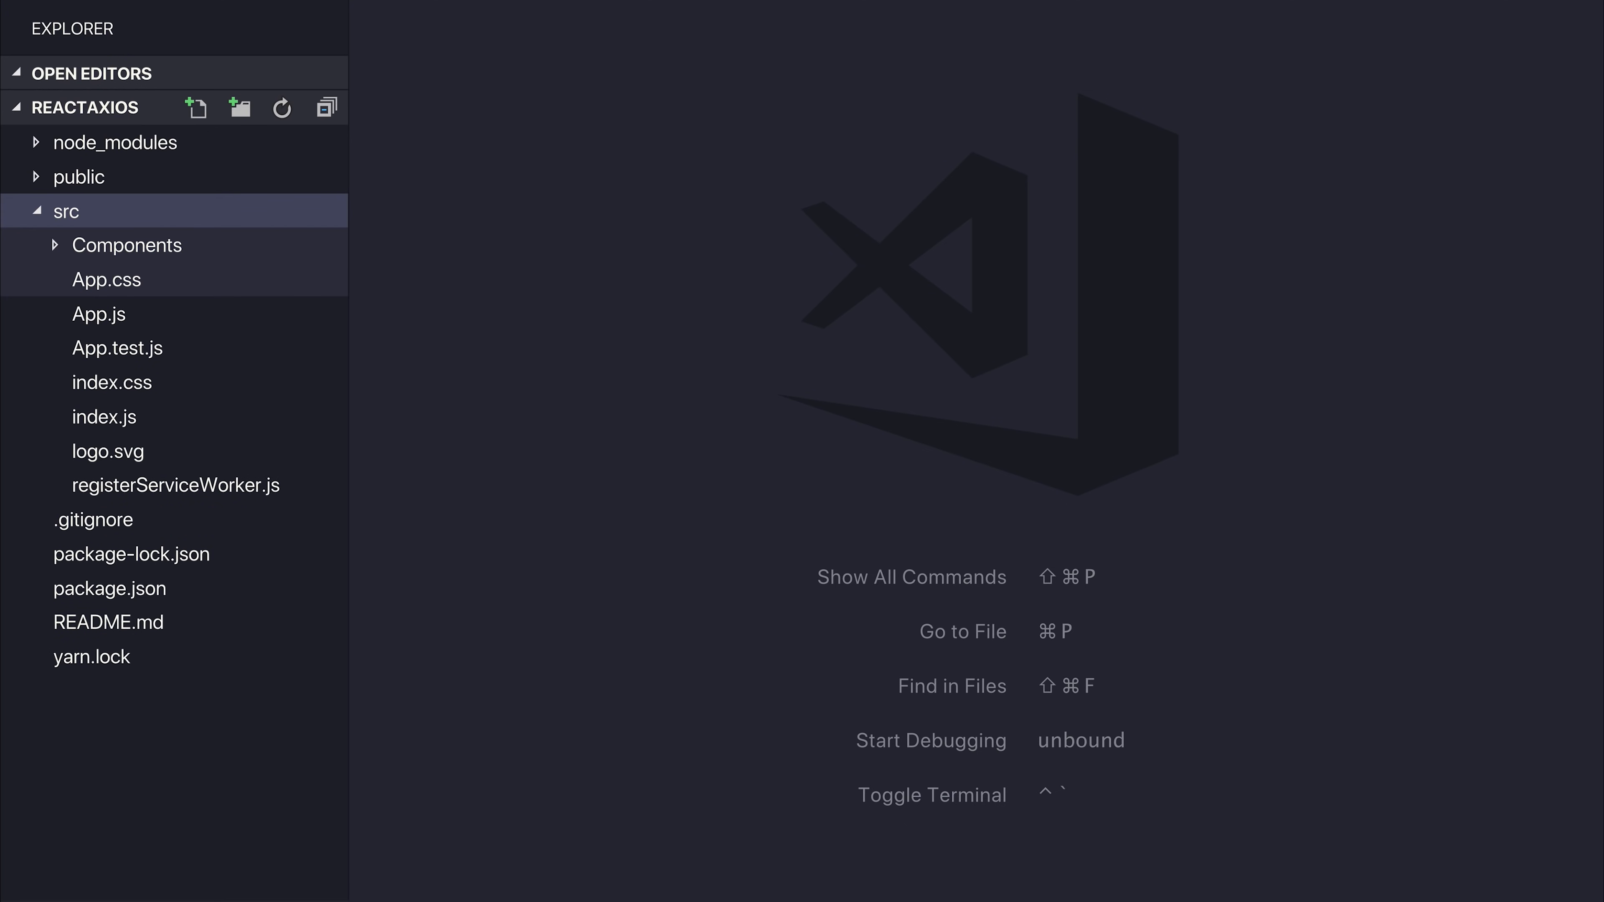
left_click(197, 106)
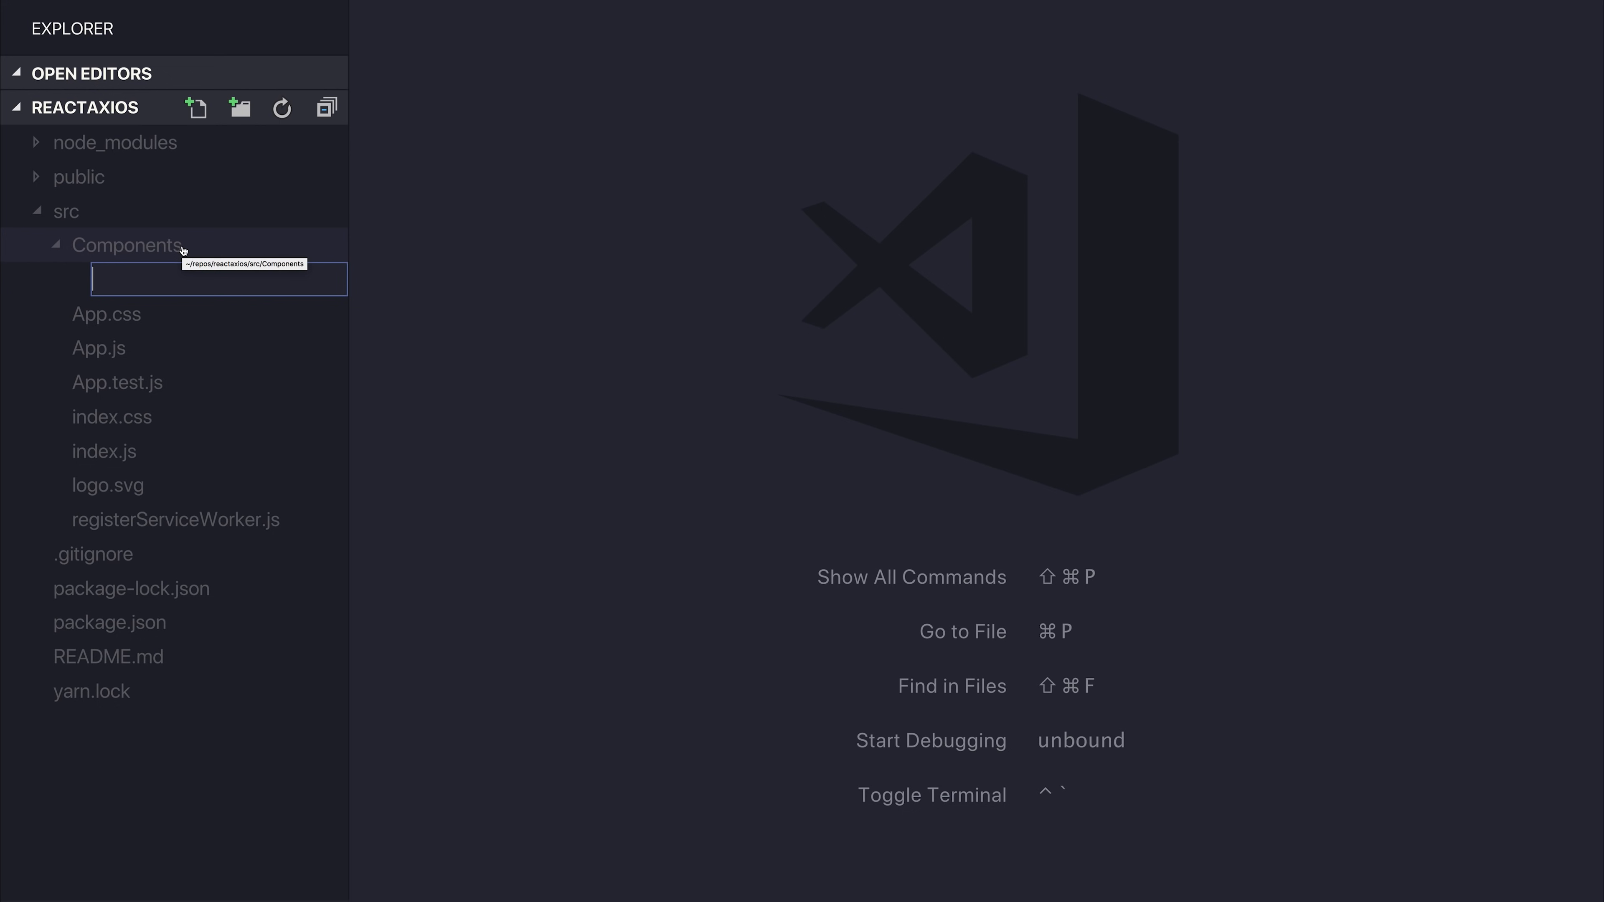
type("PersonList.js")
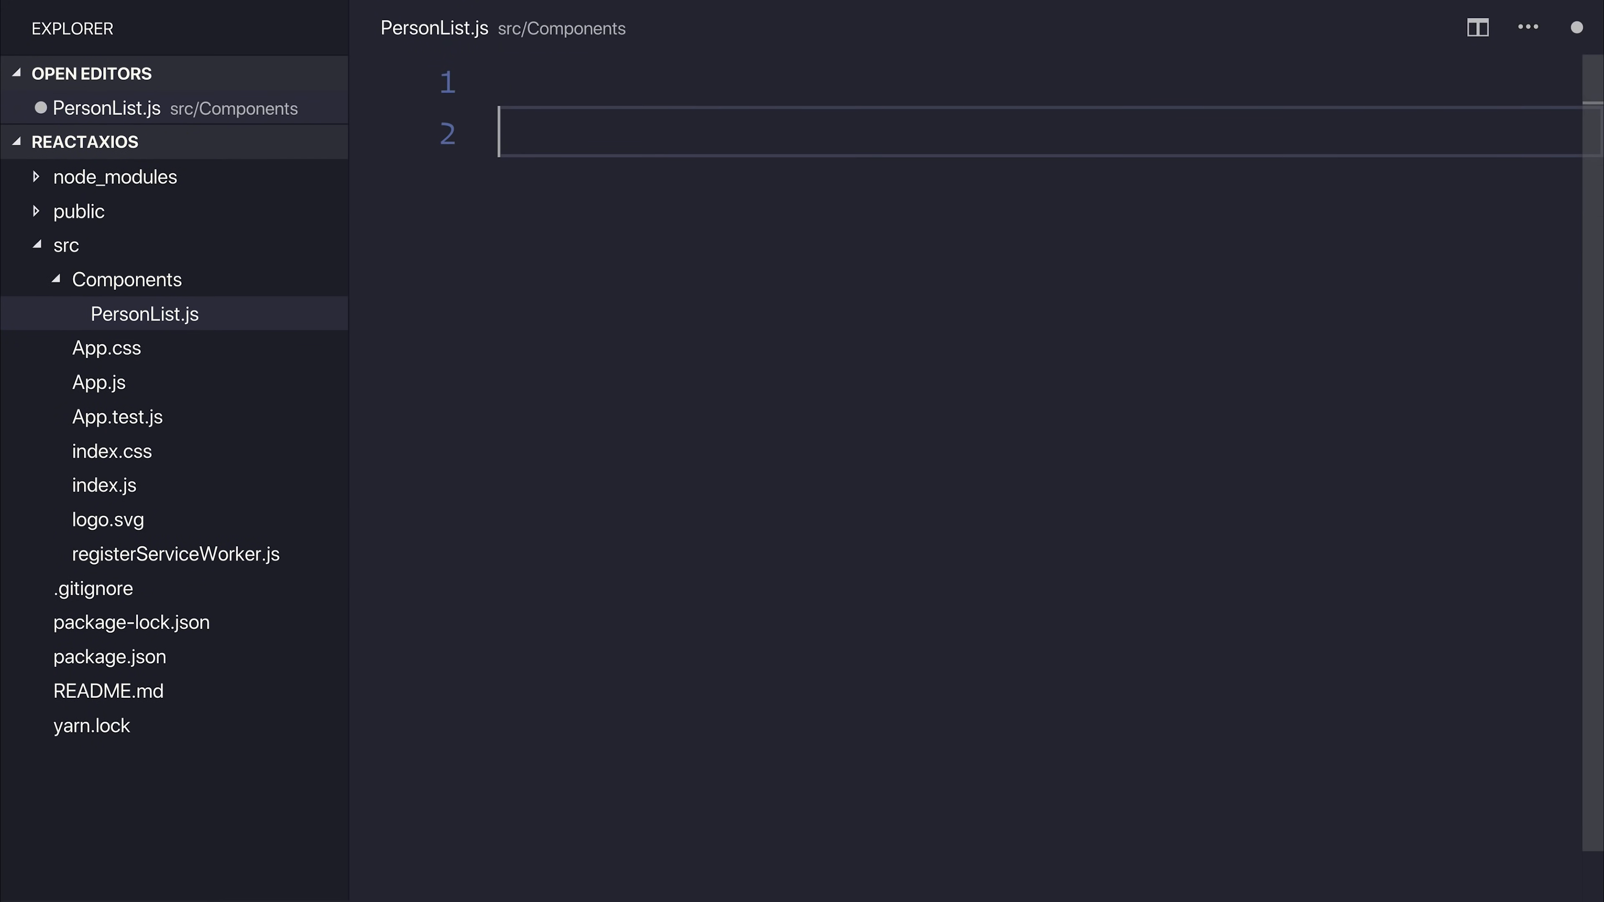
Declare the PersonList class extending React.Component and import React
type("export default class PersonList exte")
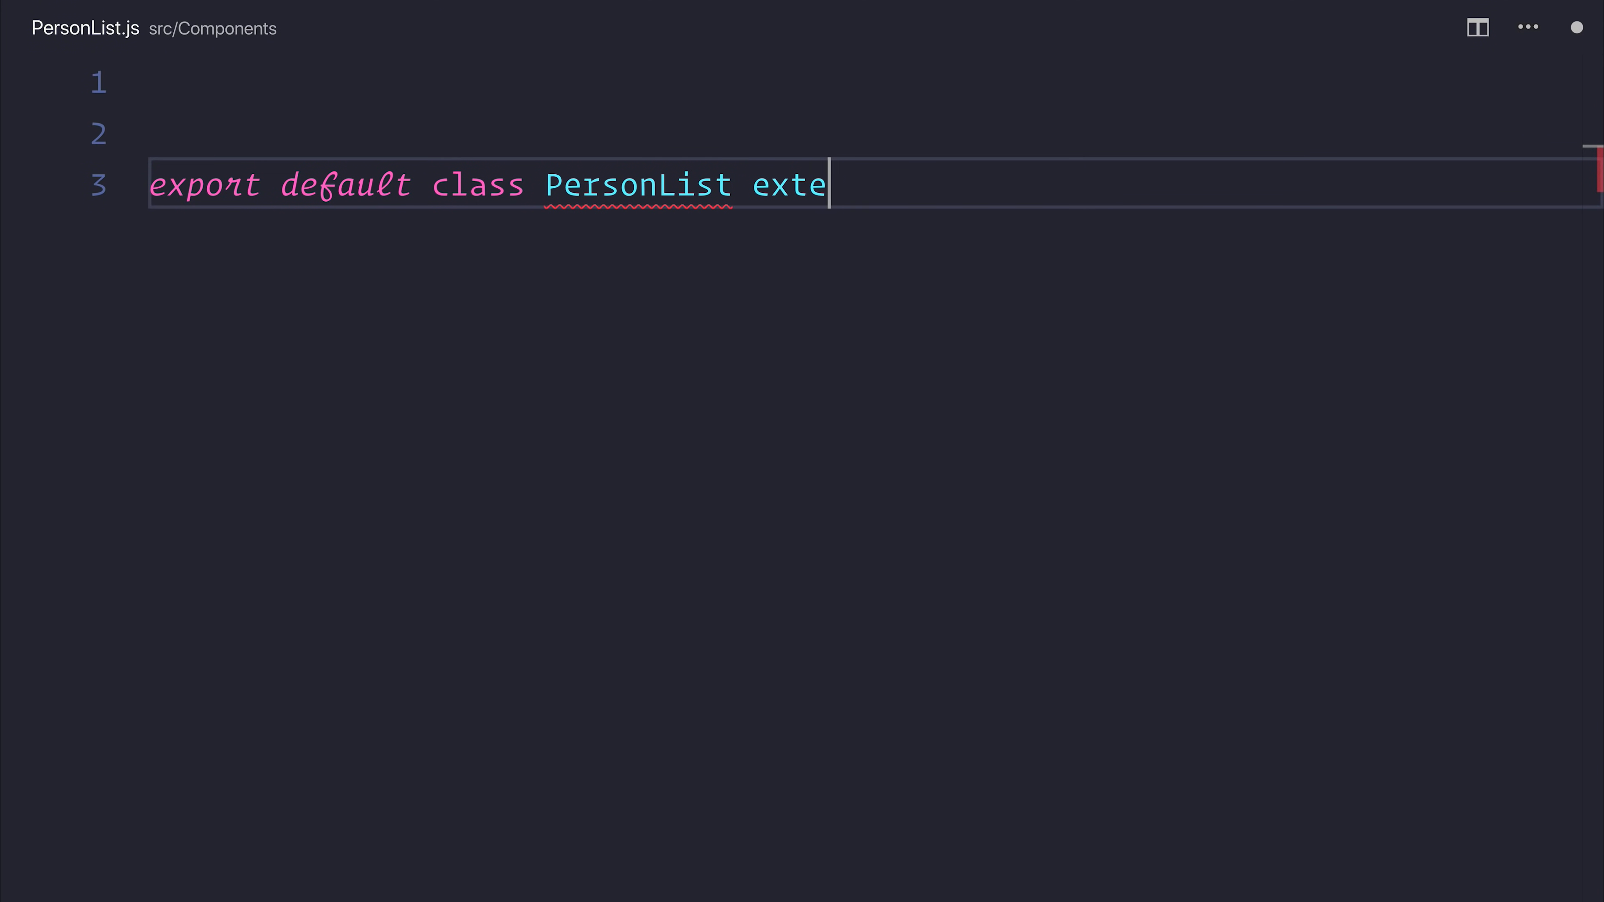
type("nds React.Co")
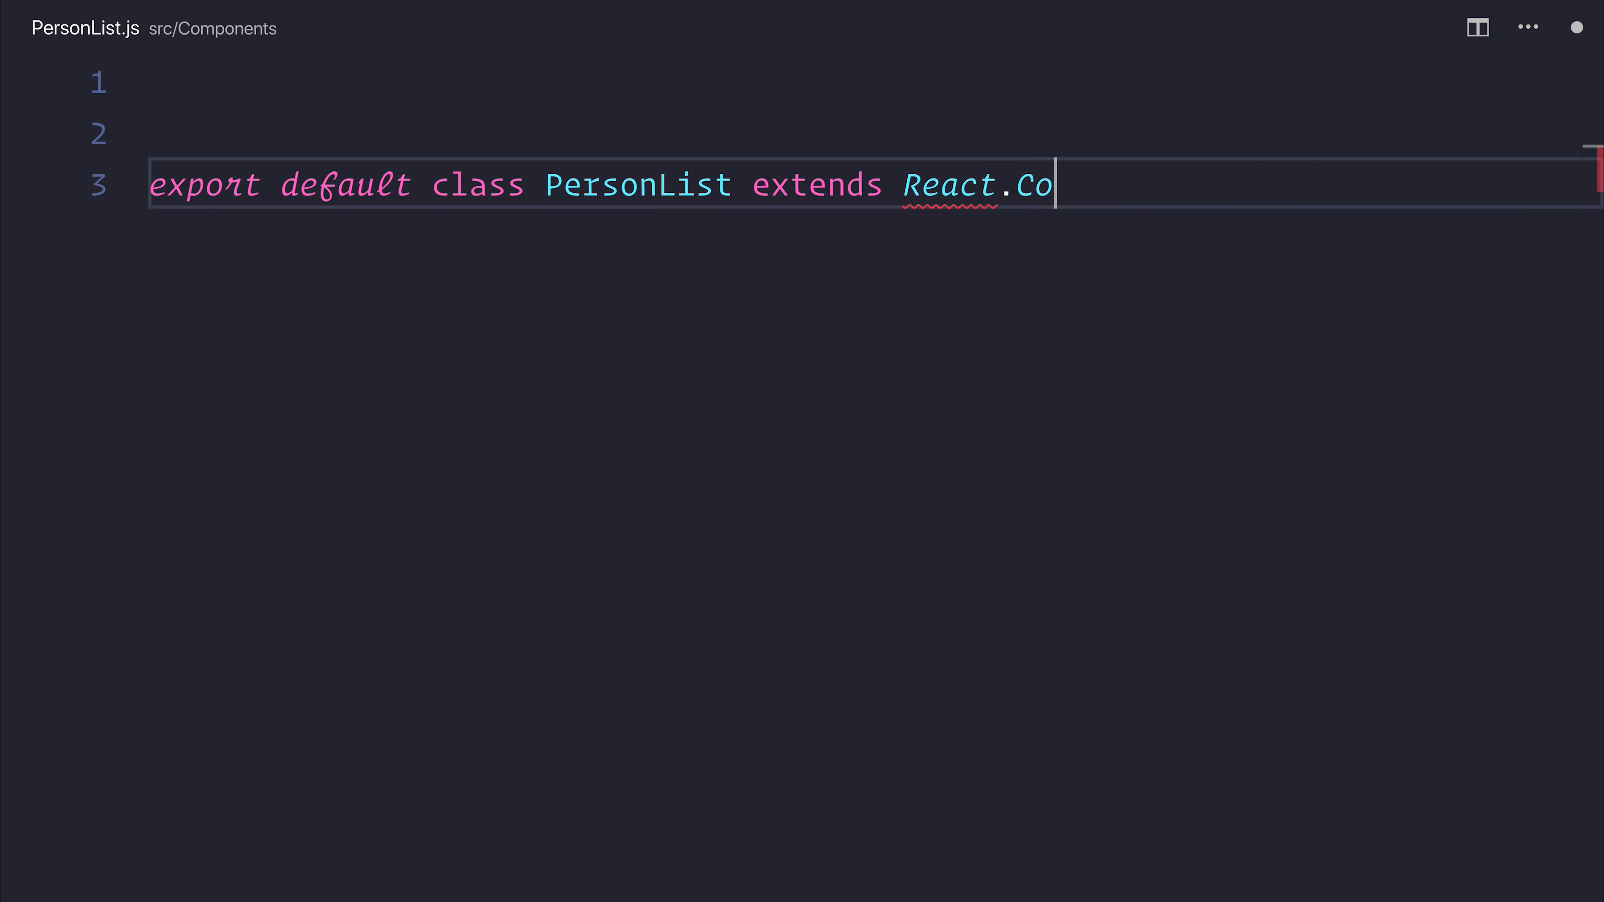
type("import React from '")
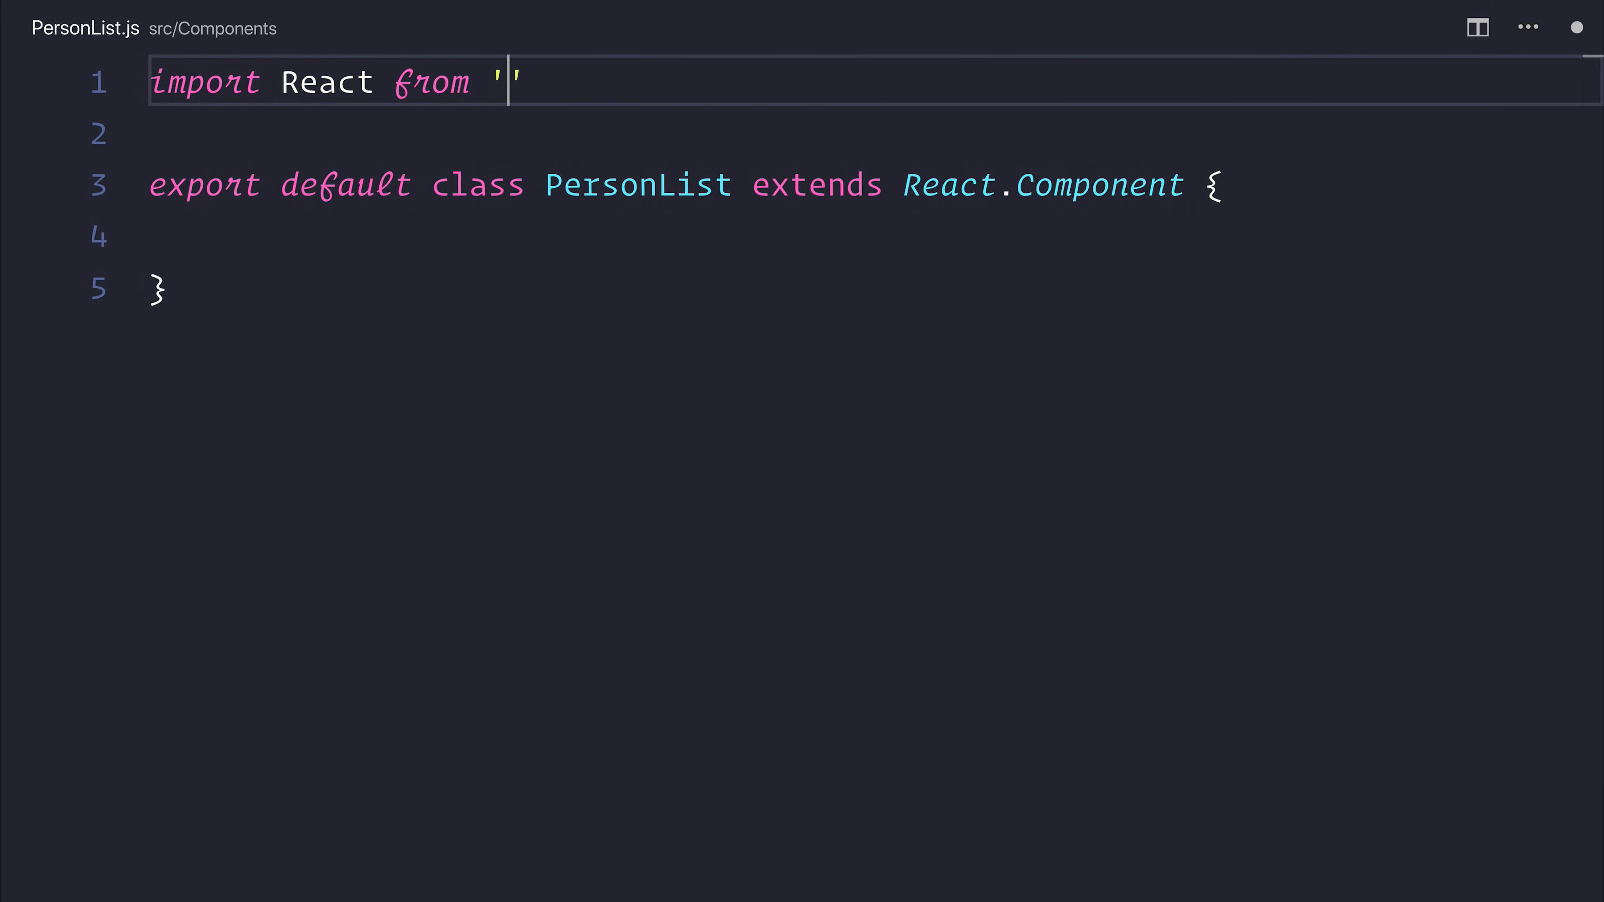
type("react';")
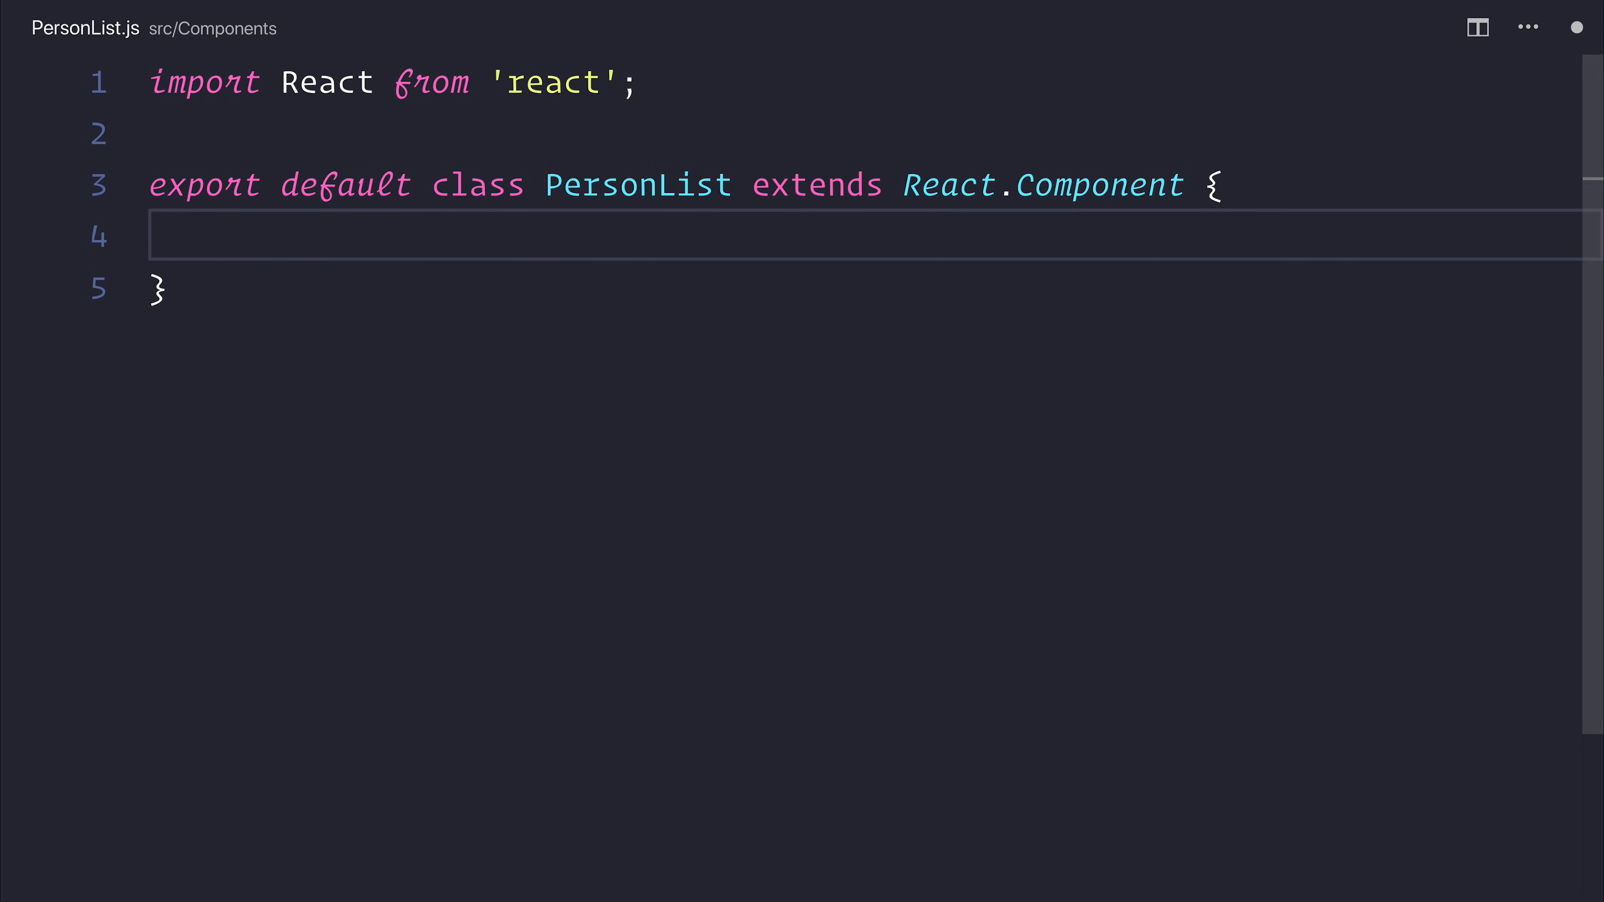
Give PersonList a state with persons: [] and a componentDidMount calling axios.get()
type("state = {")
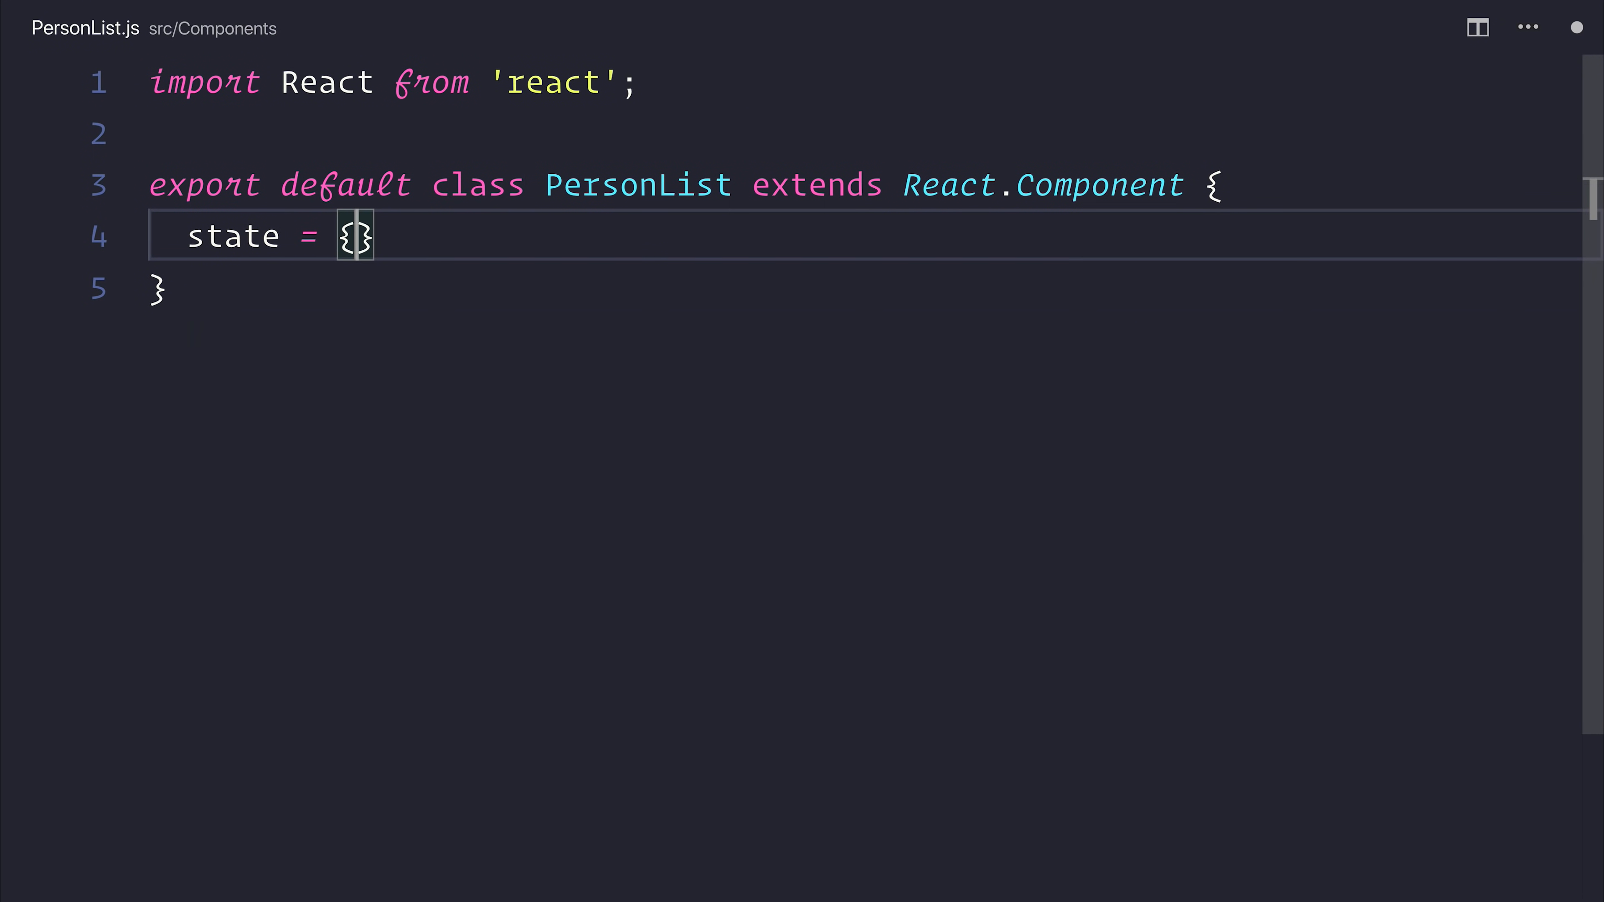
type("persons: ''")
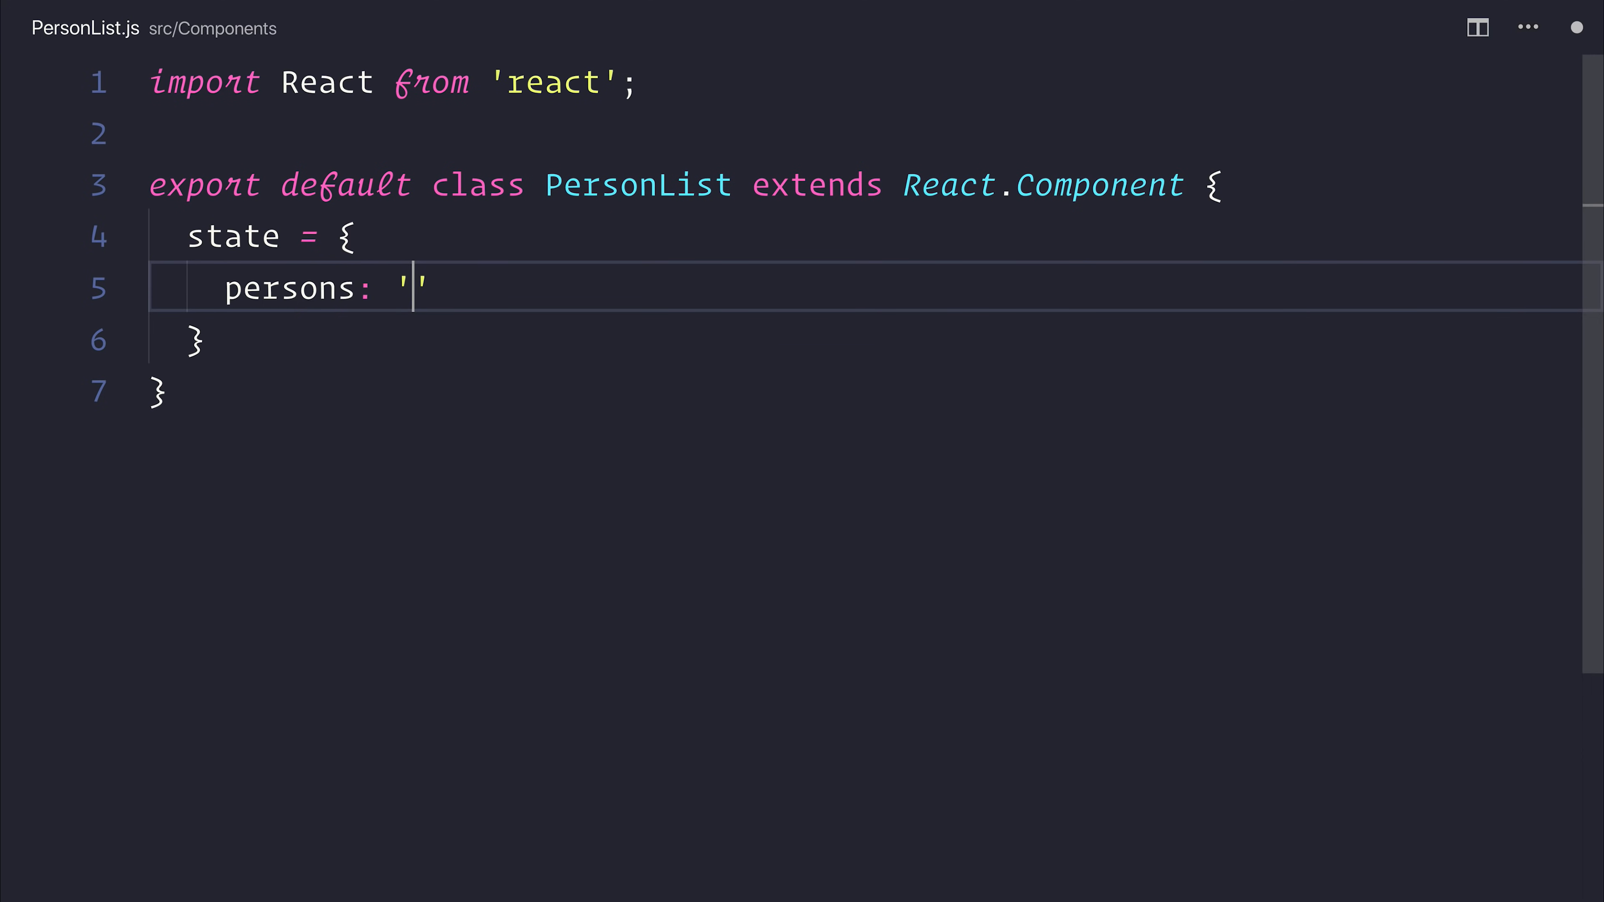
type("[]")
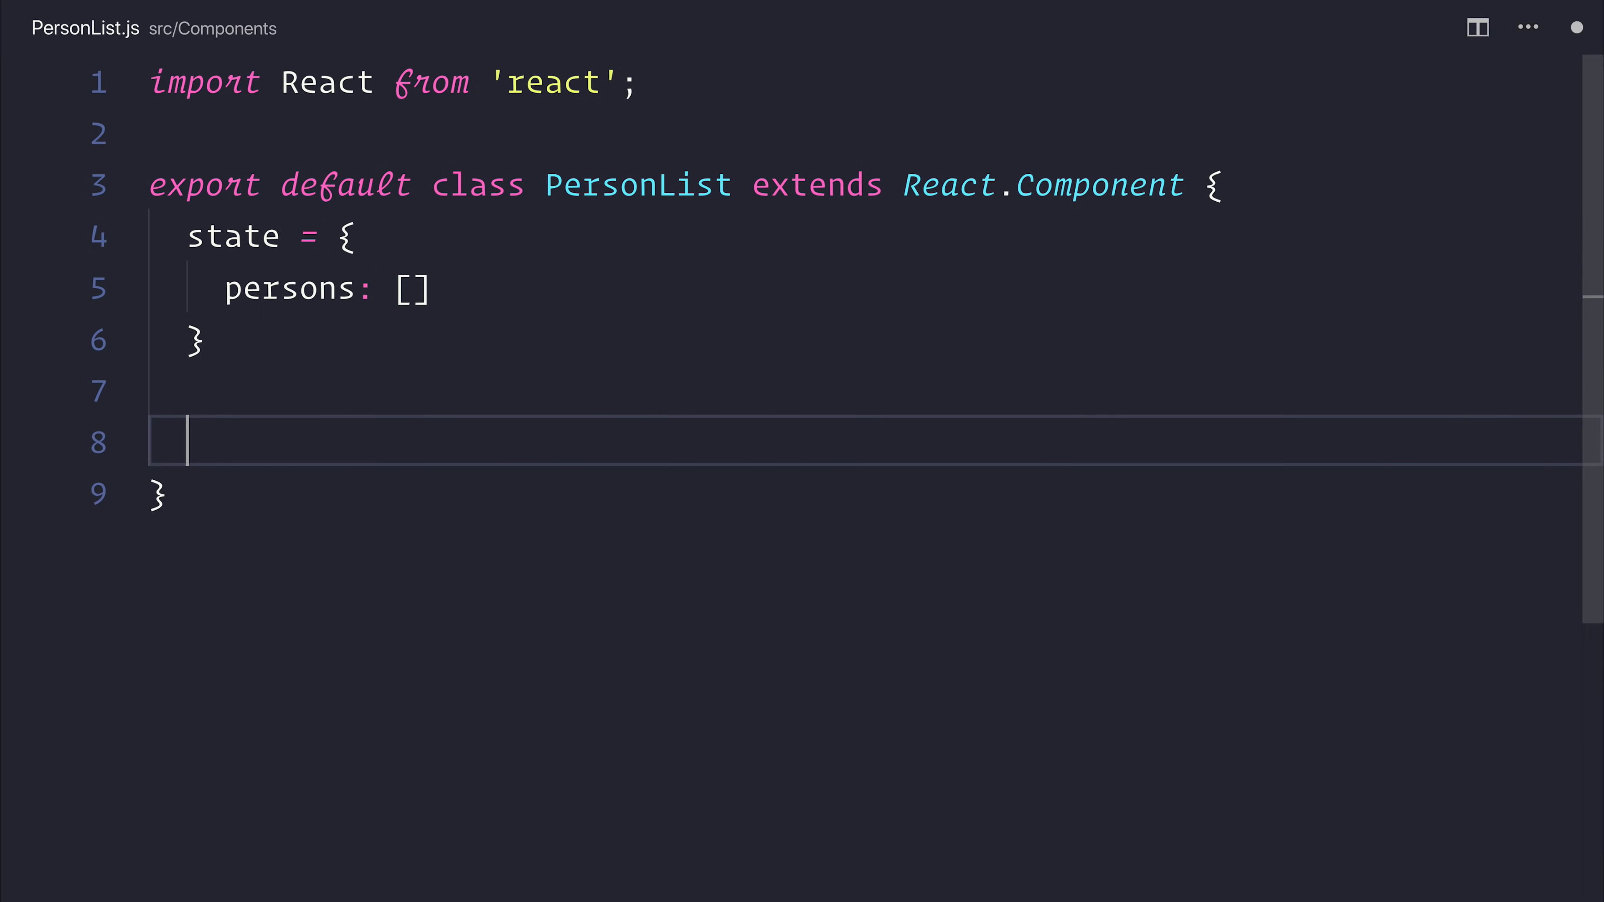
type("componentDidMount() {")
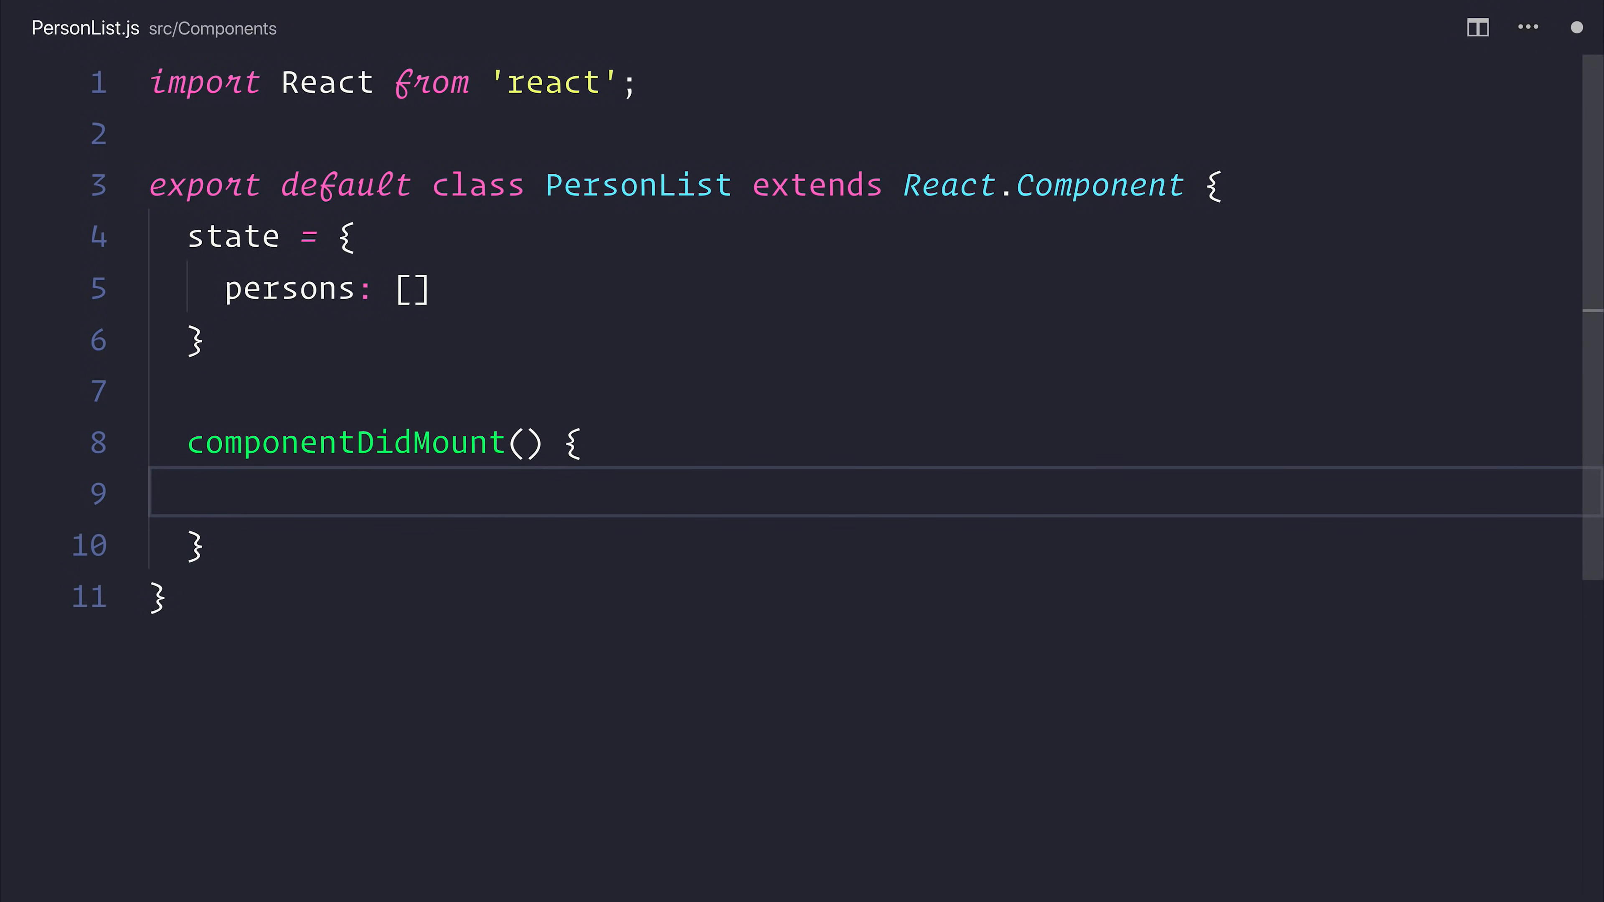
type("axios.get()")
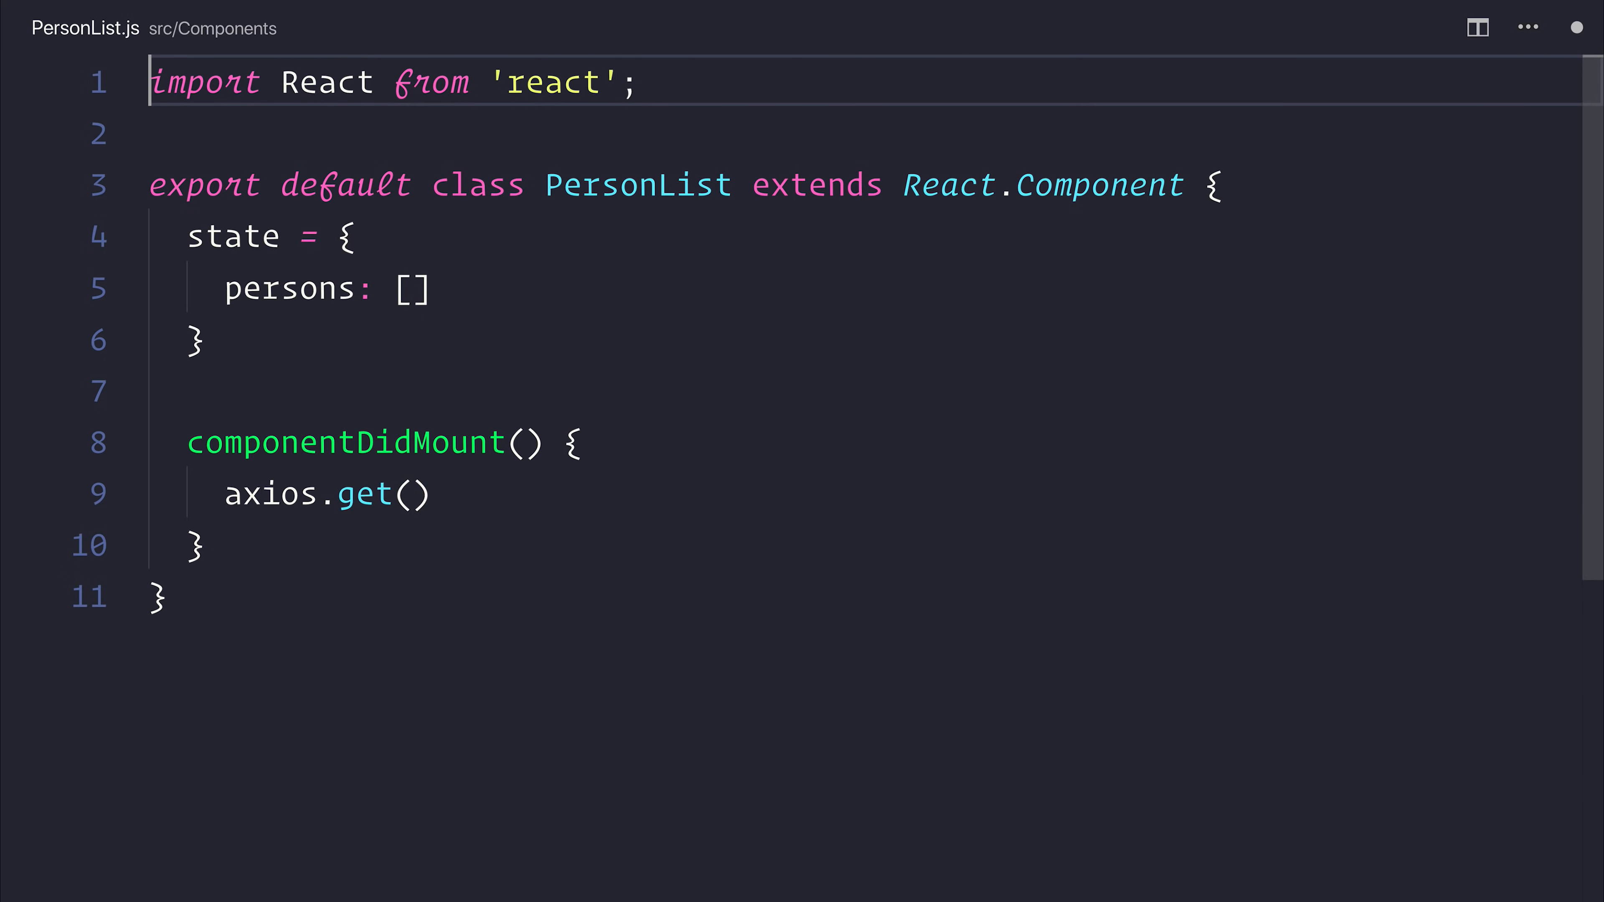
type("import")
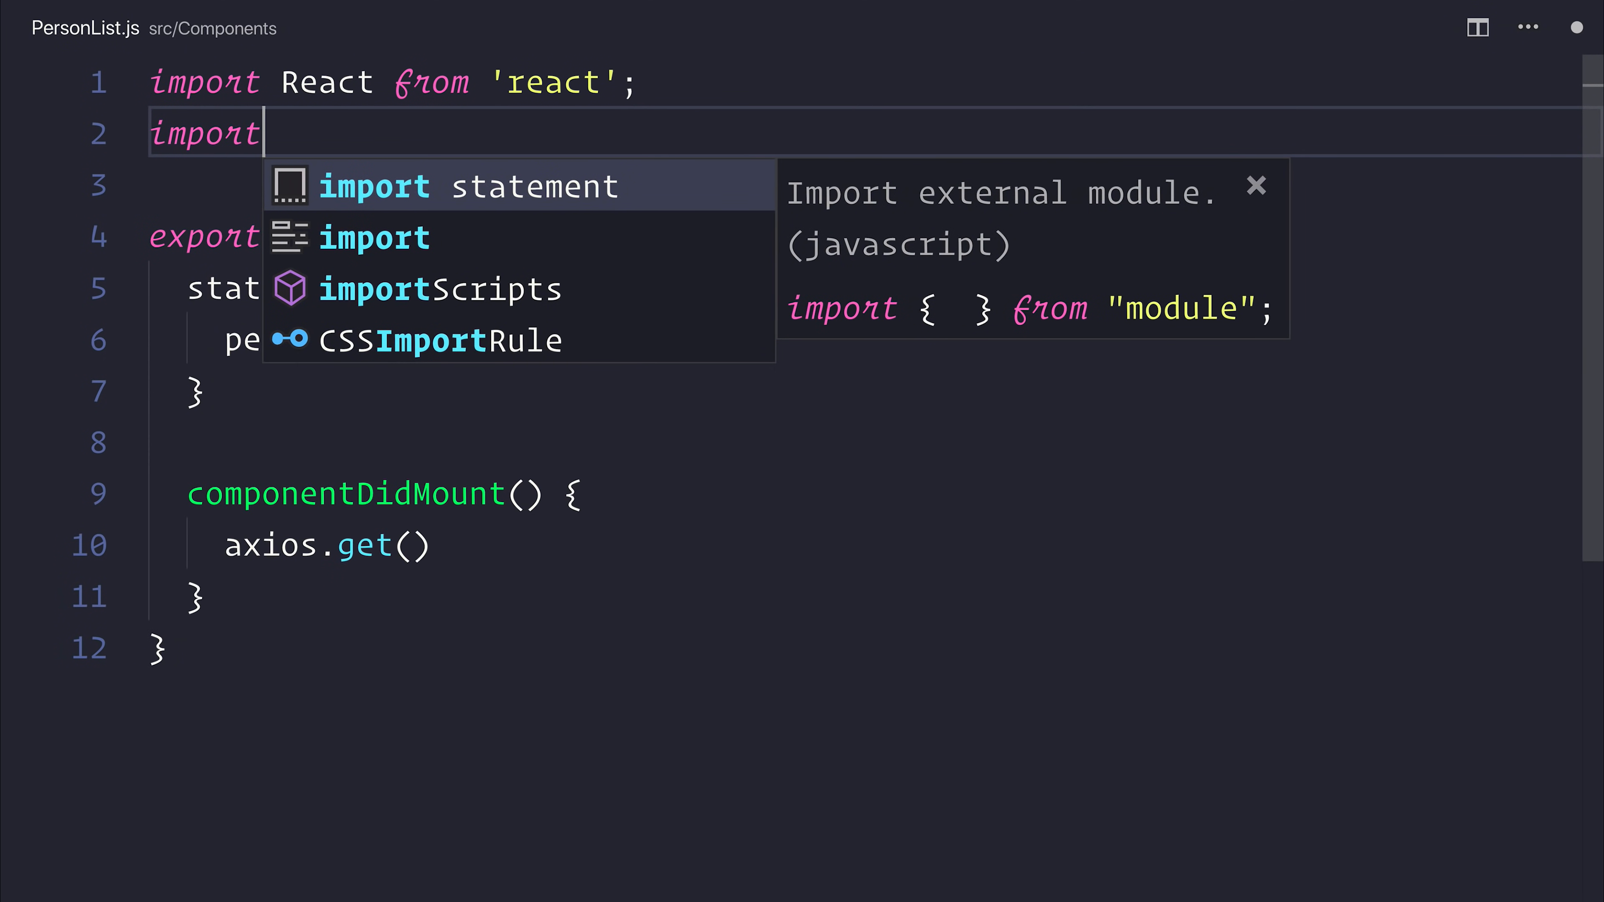
type("from 'axios';")
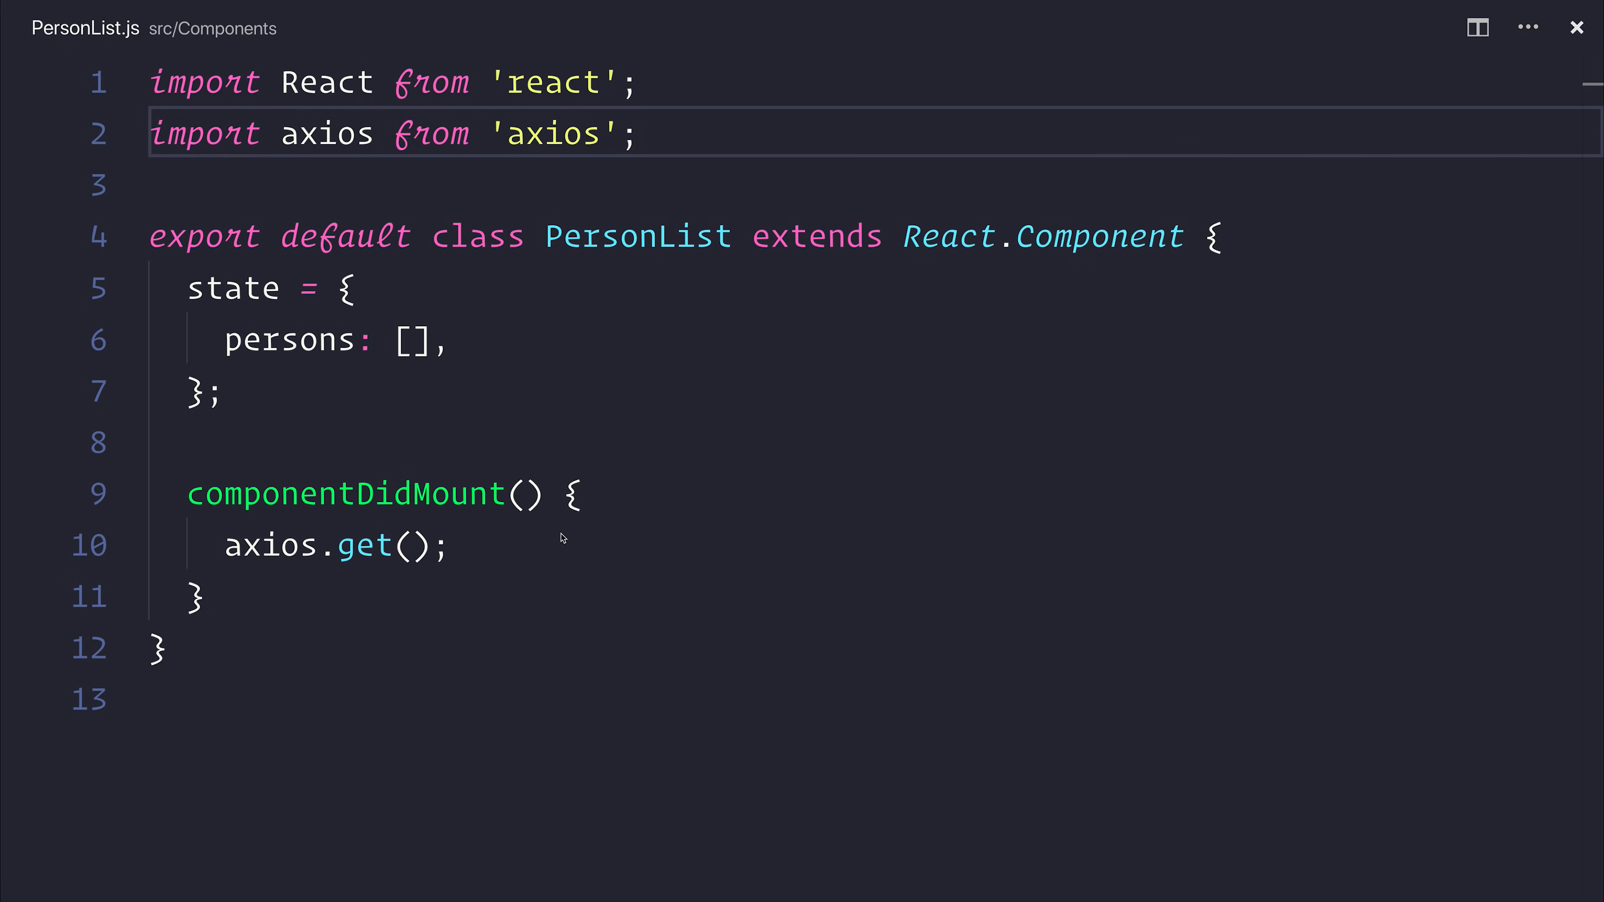
type("https://jsonplaceholder.typicode.com/users`")
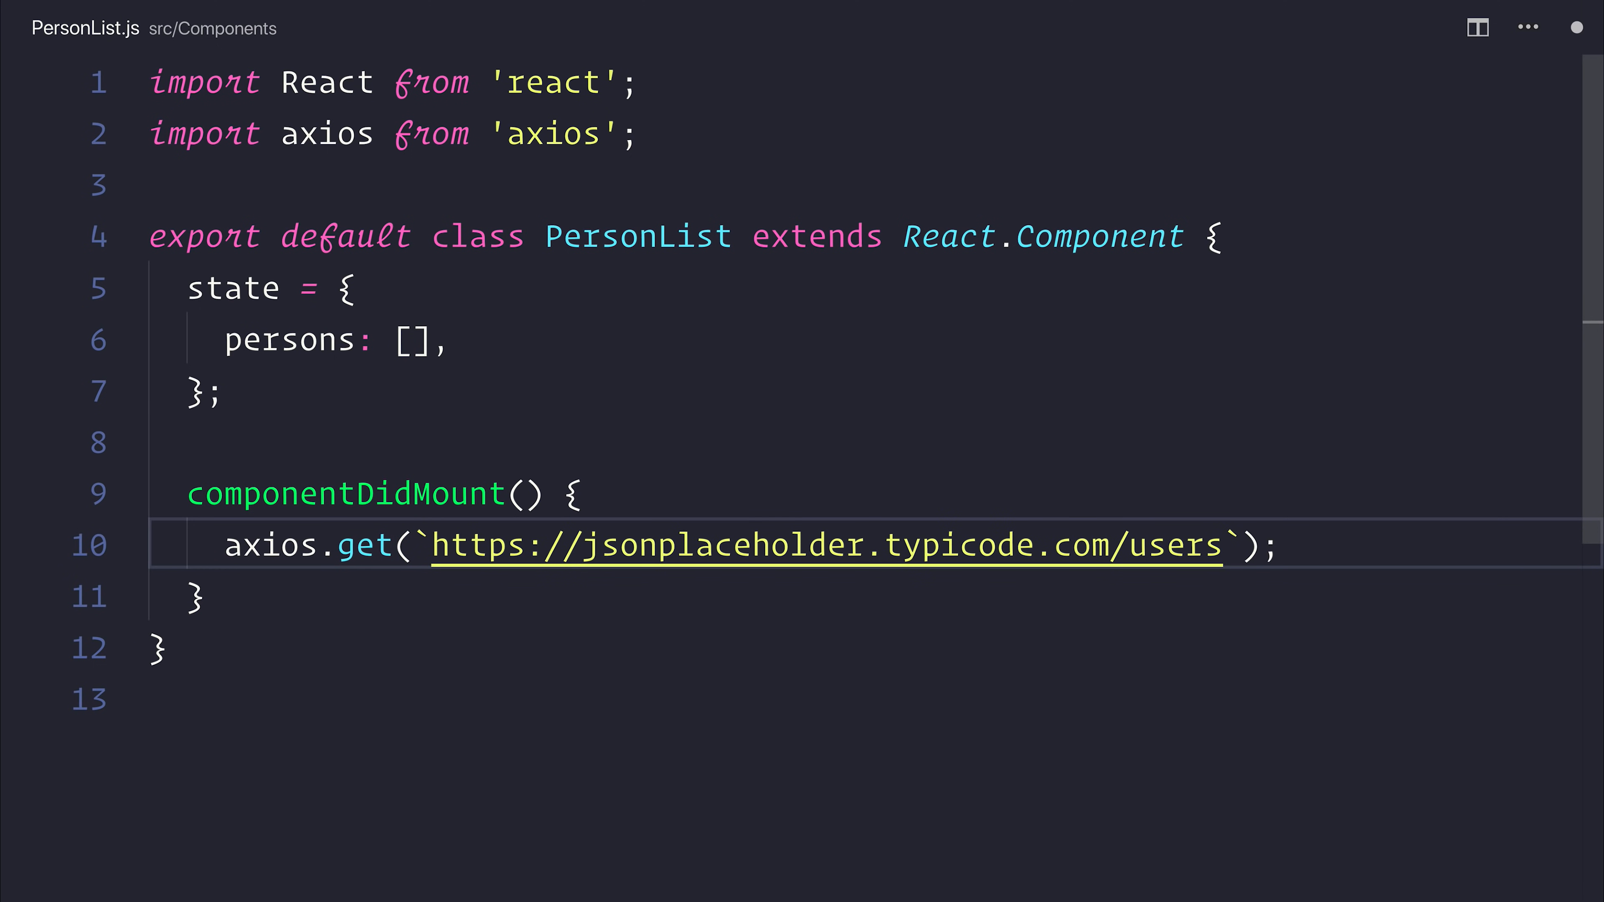
mouse_move(962, 544)
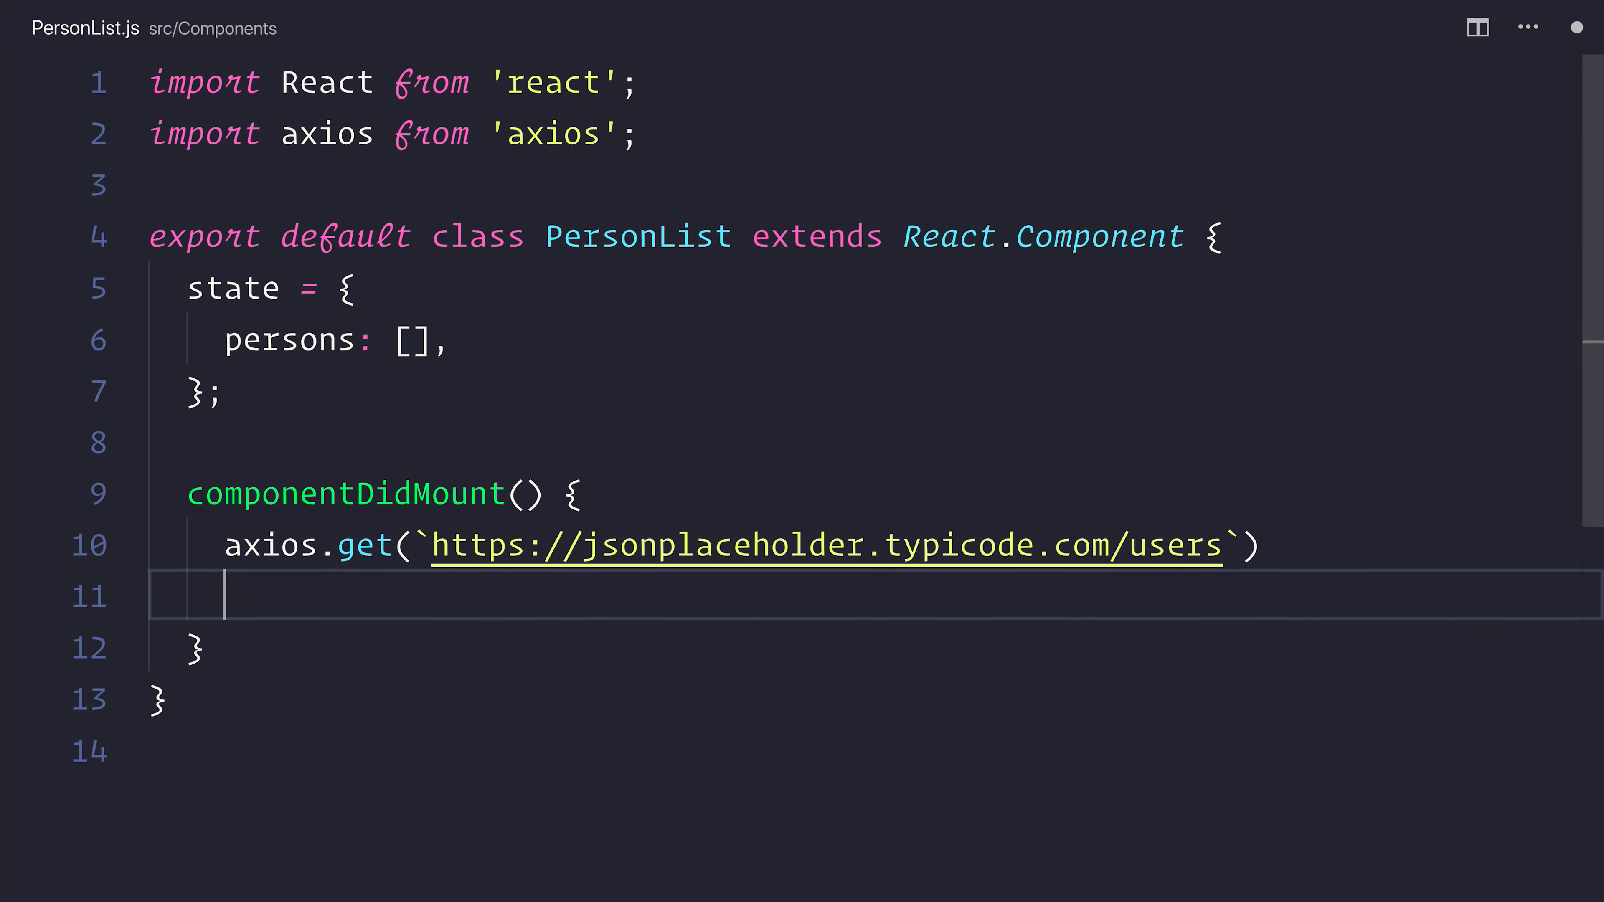
Chain .then(res => ...) that logs res and sets persons state to res.data
type(".then(")
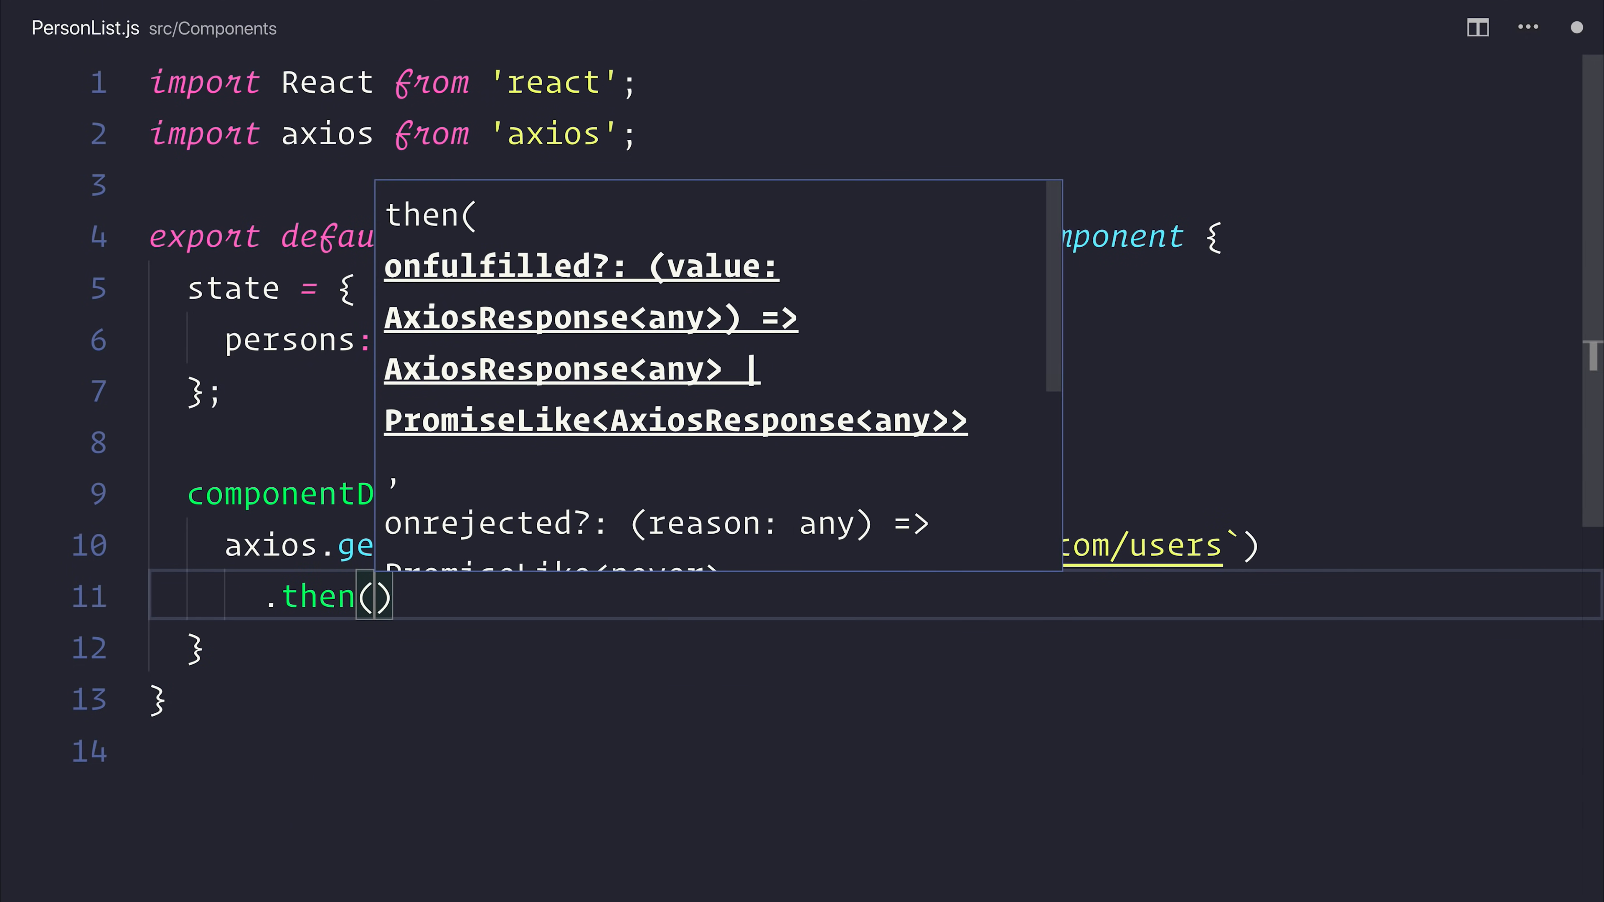
type("res => {")
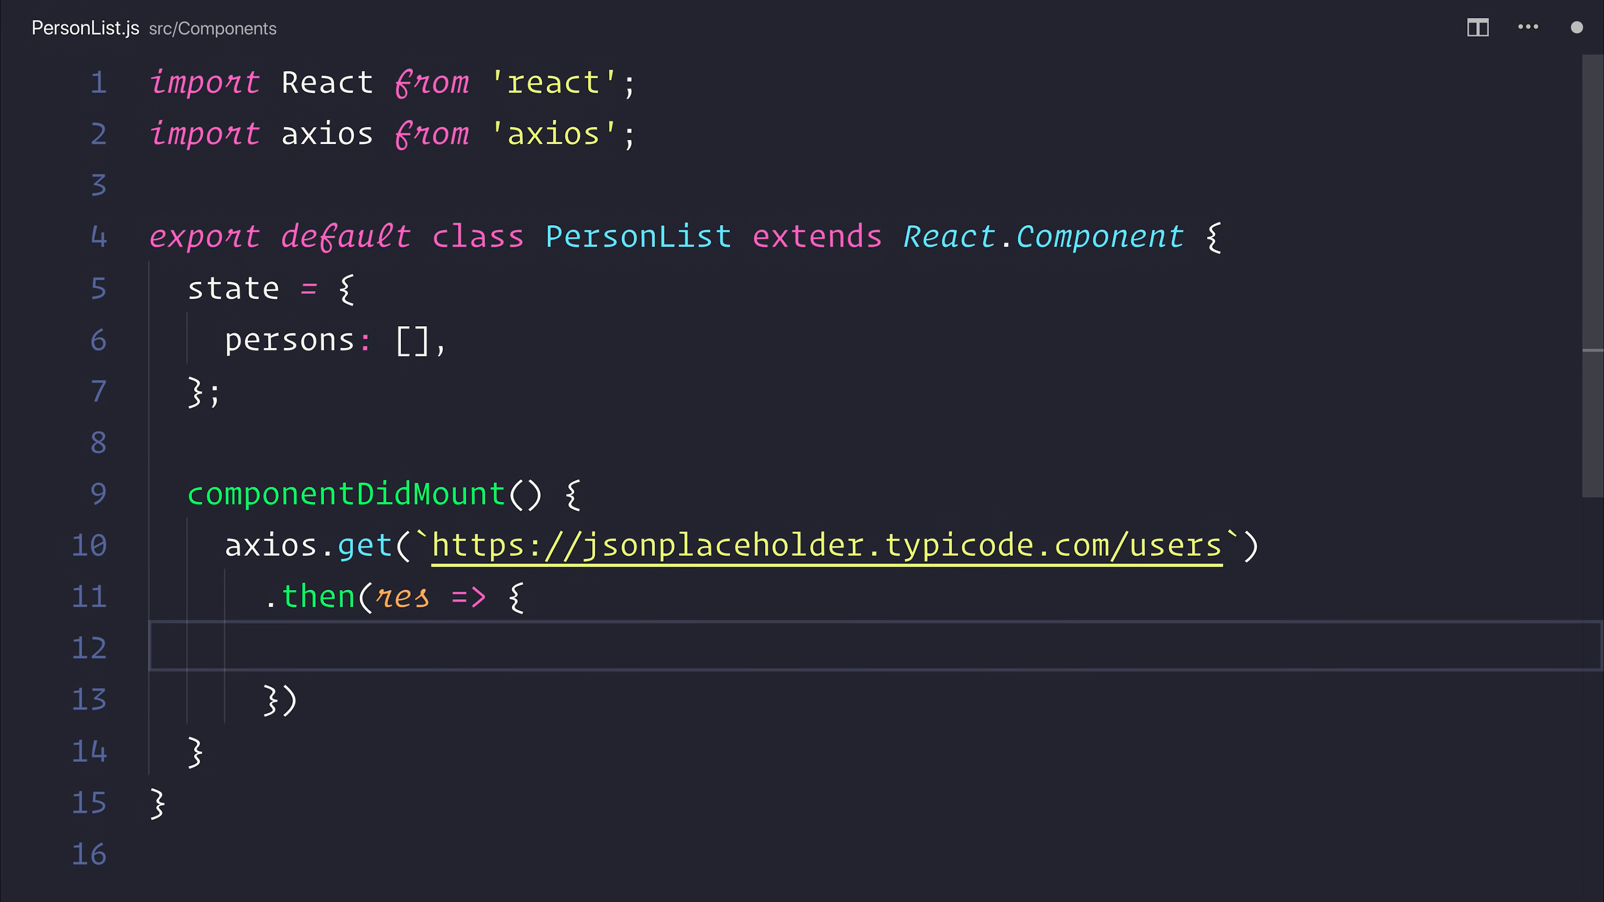
type("this.setState({")
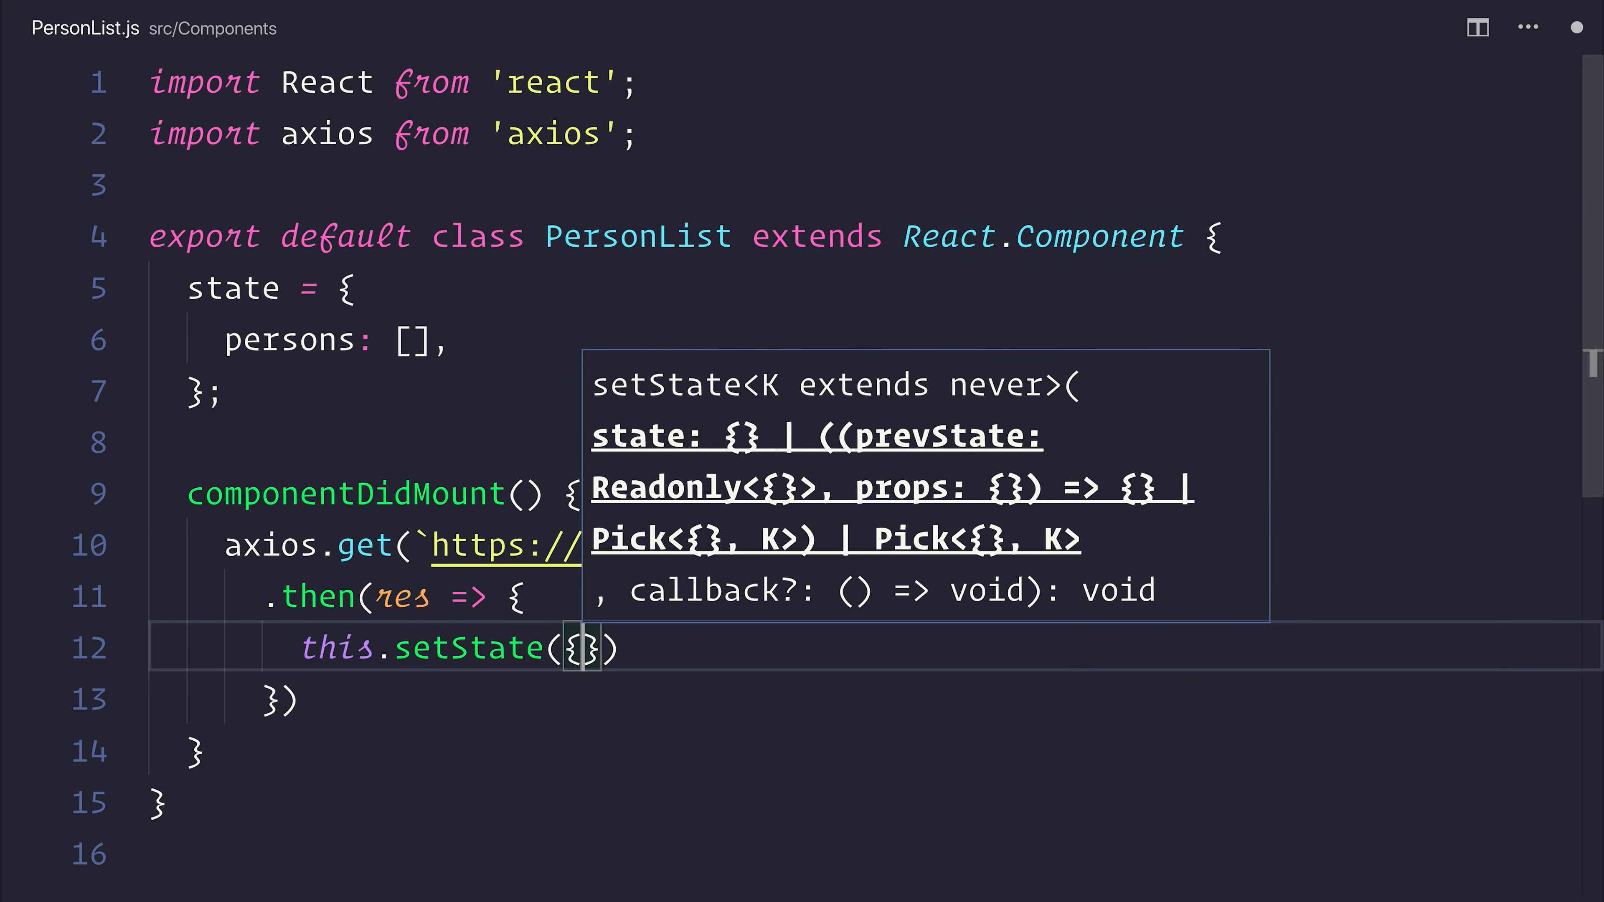
type("persons:")
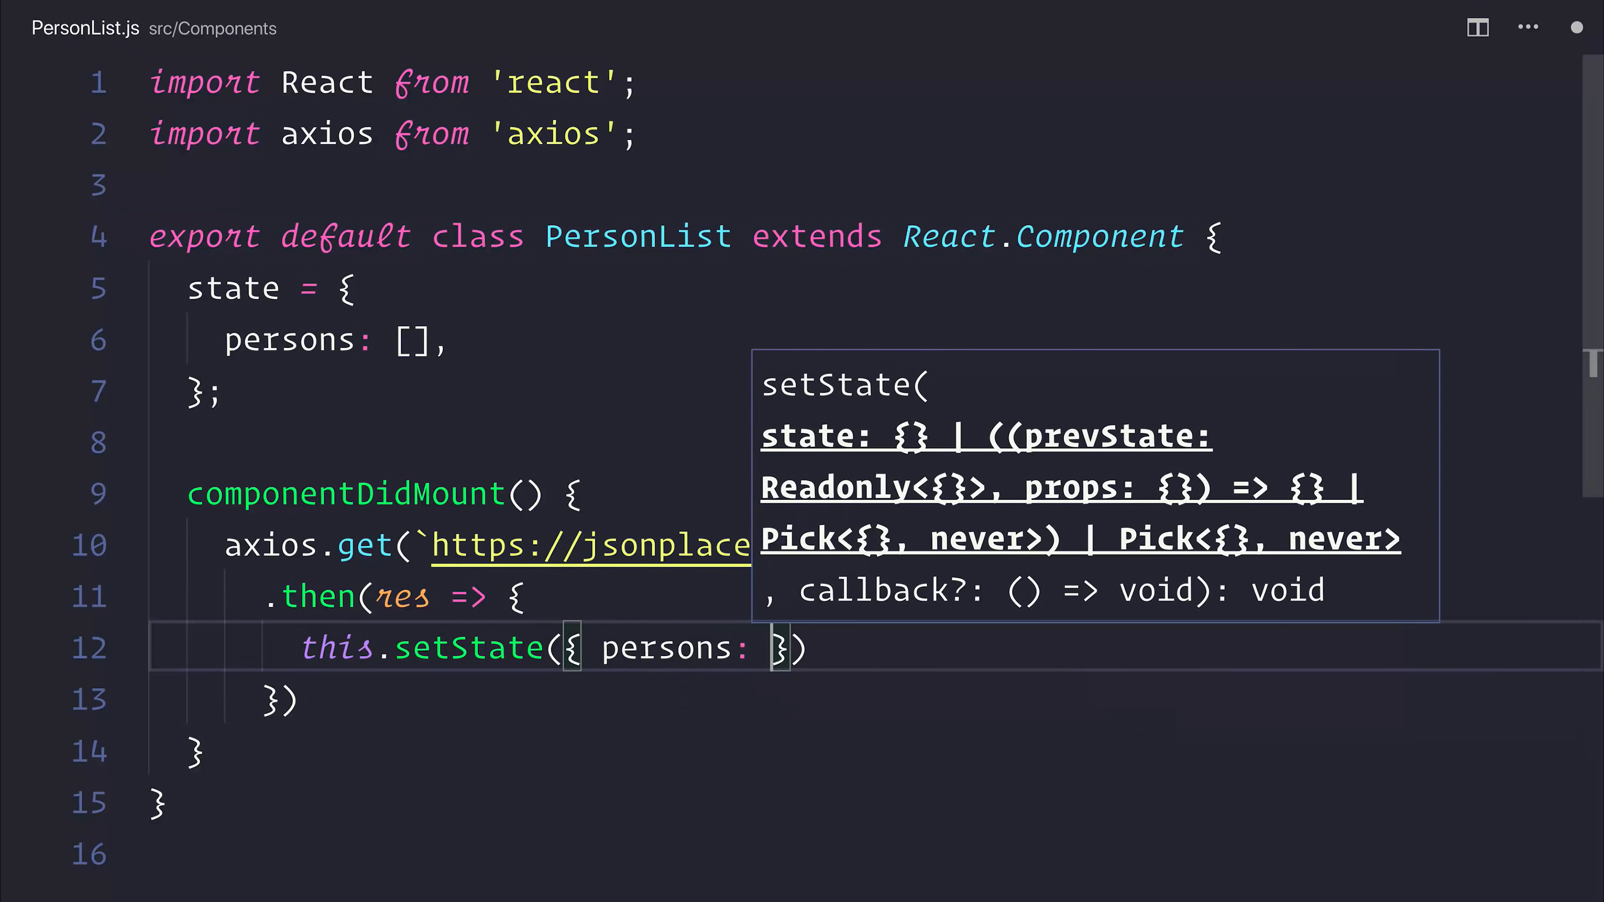
type("res.data")
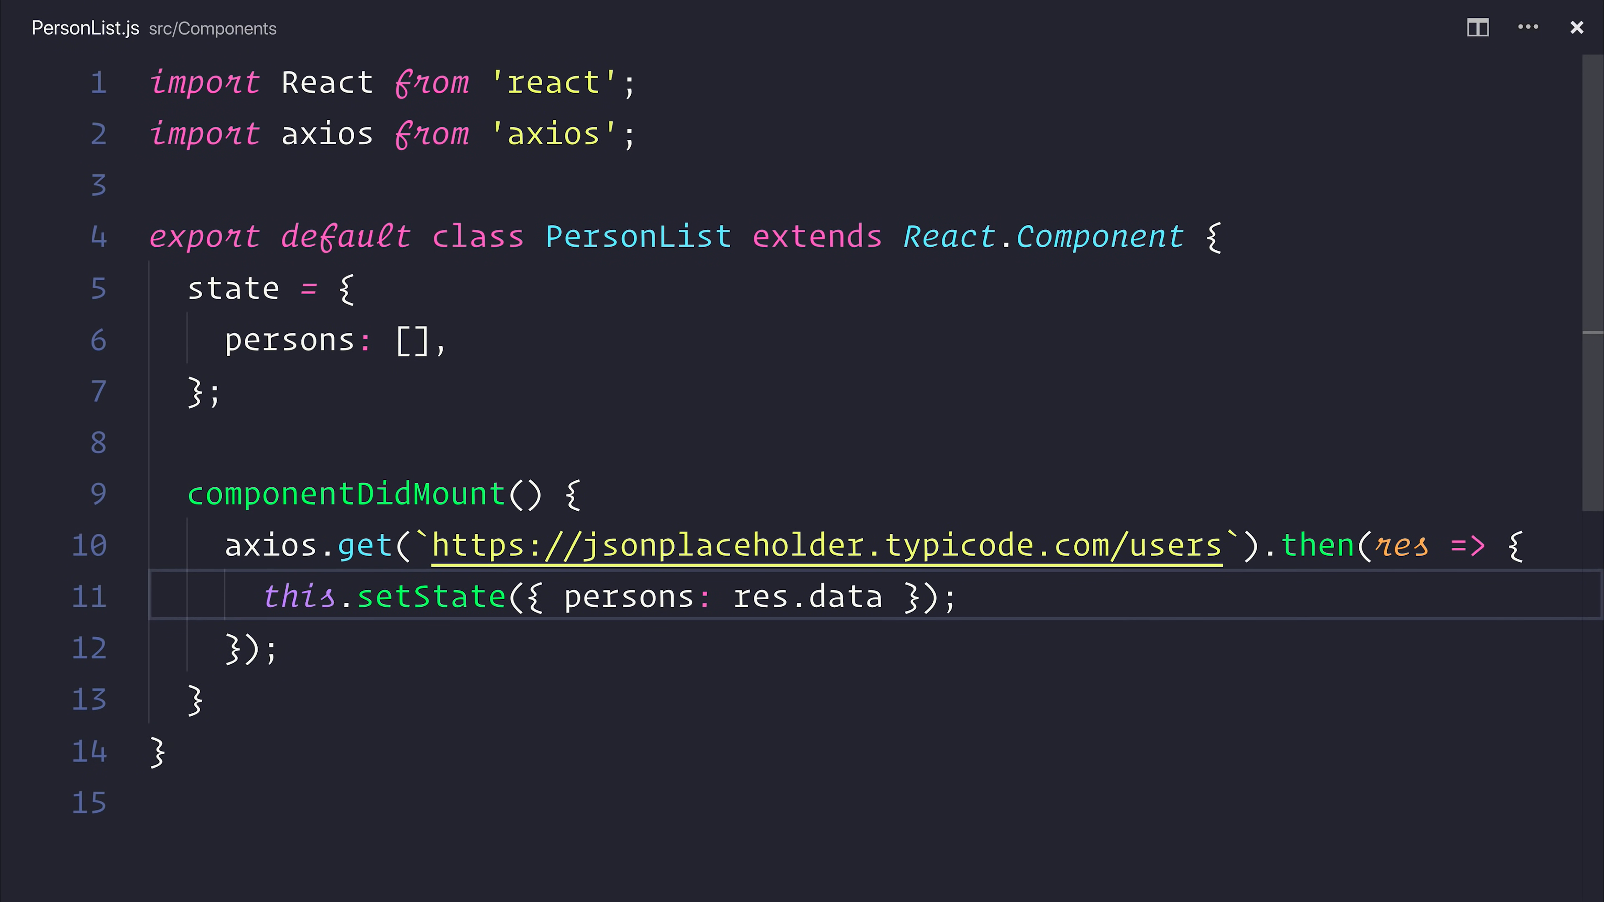
key("enter")
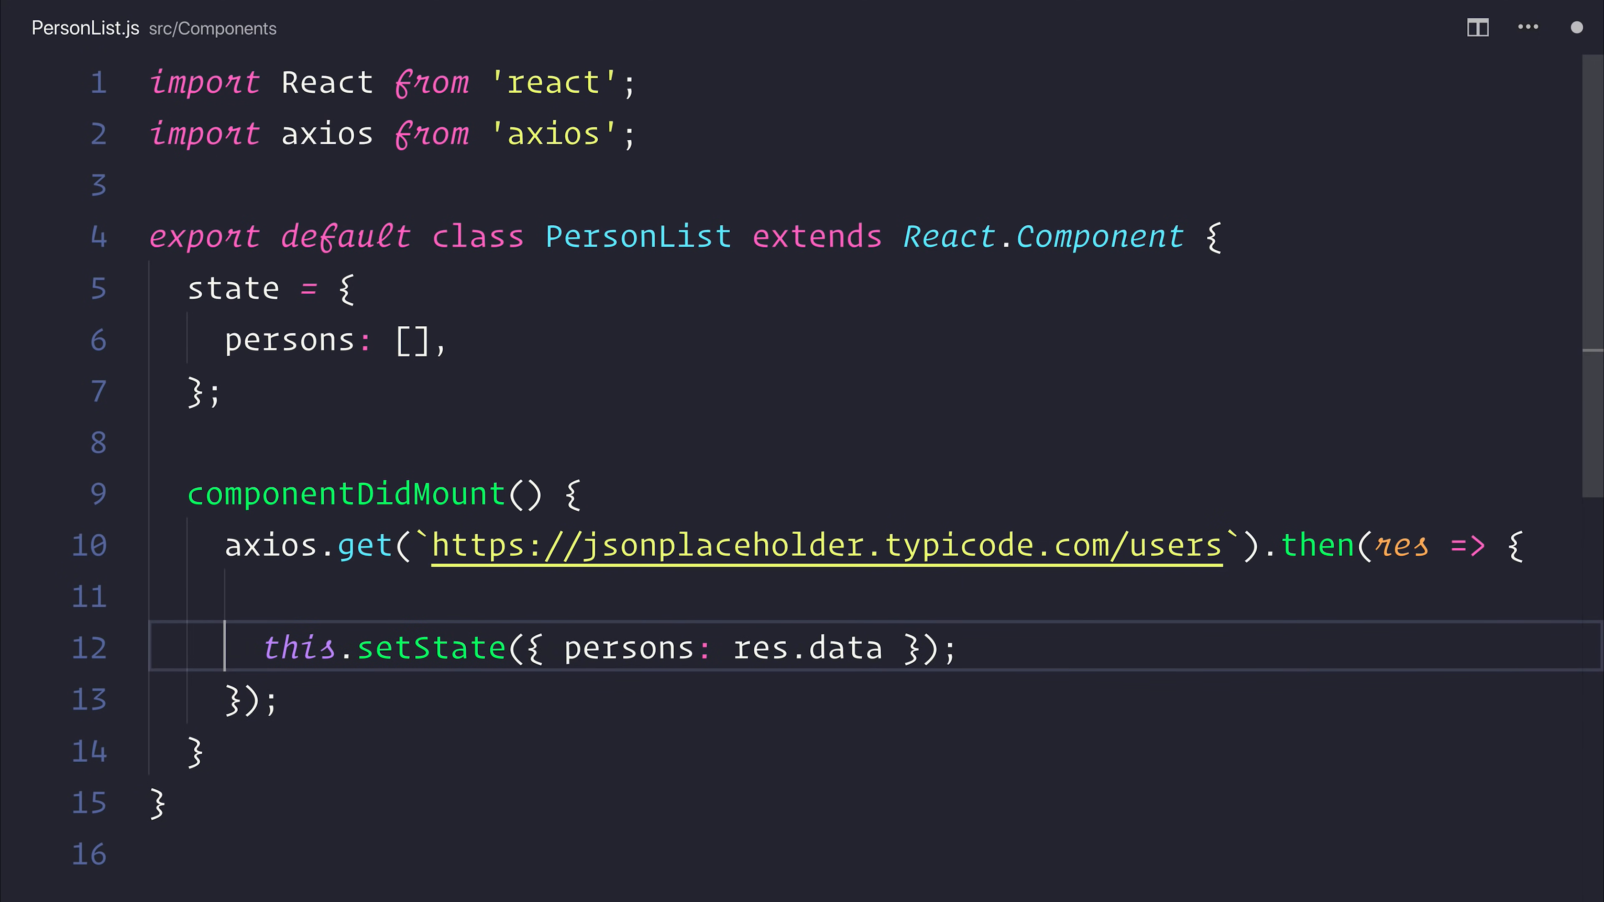
type("console.log()")
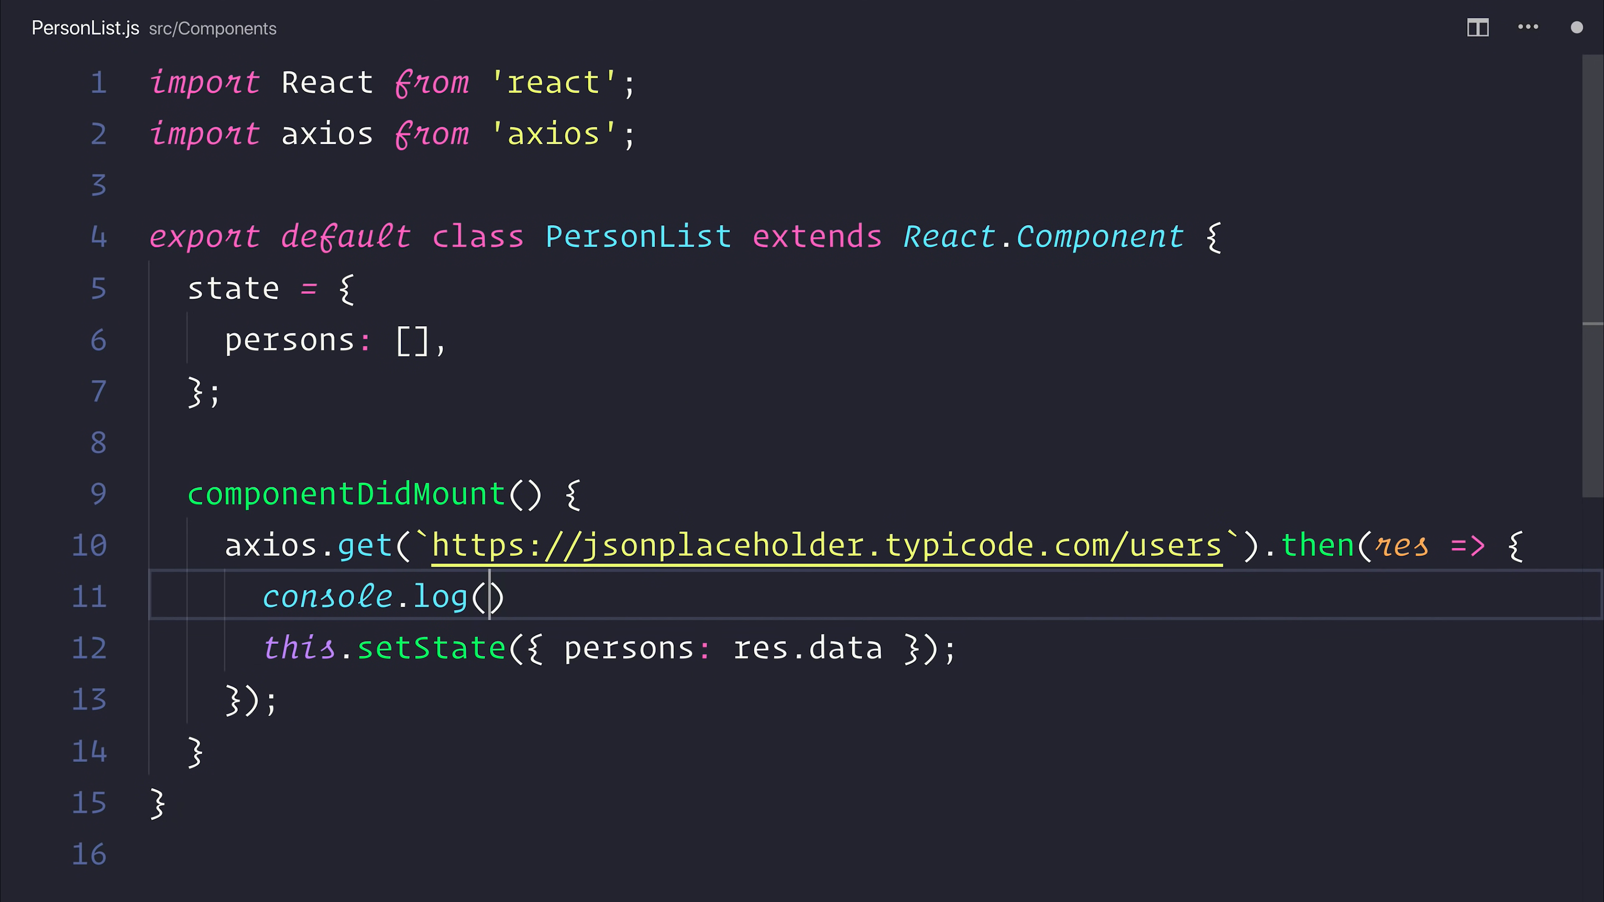
type("res")
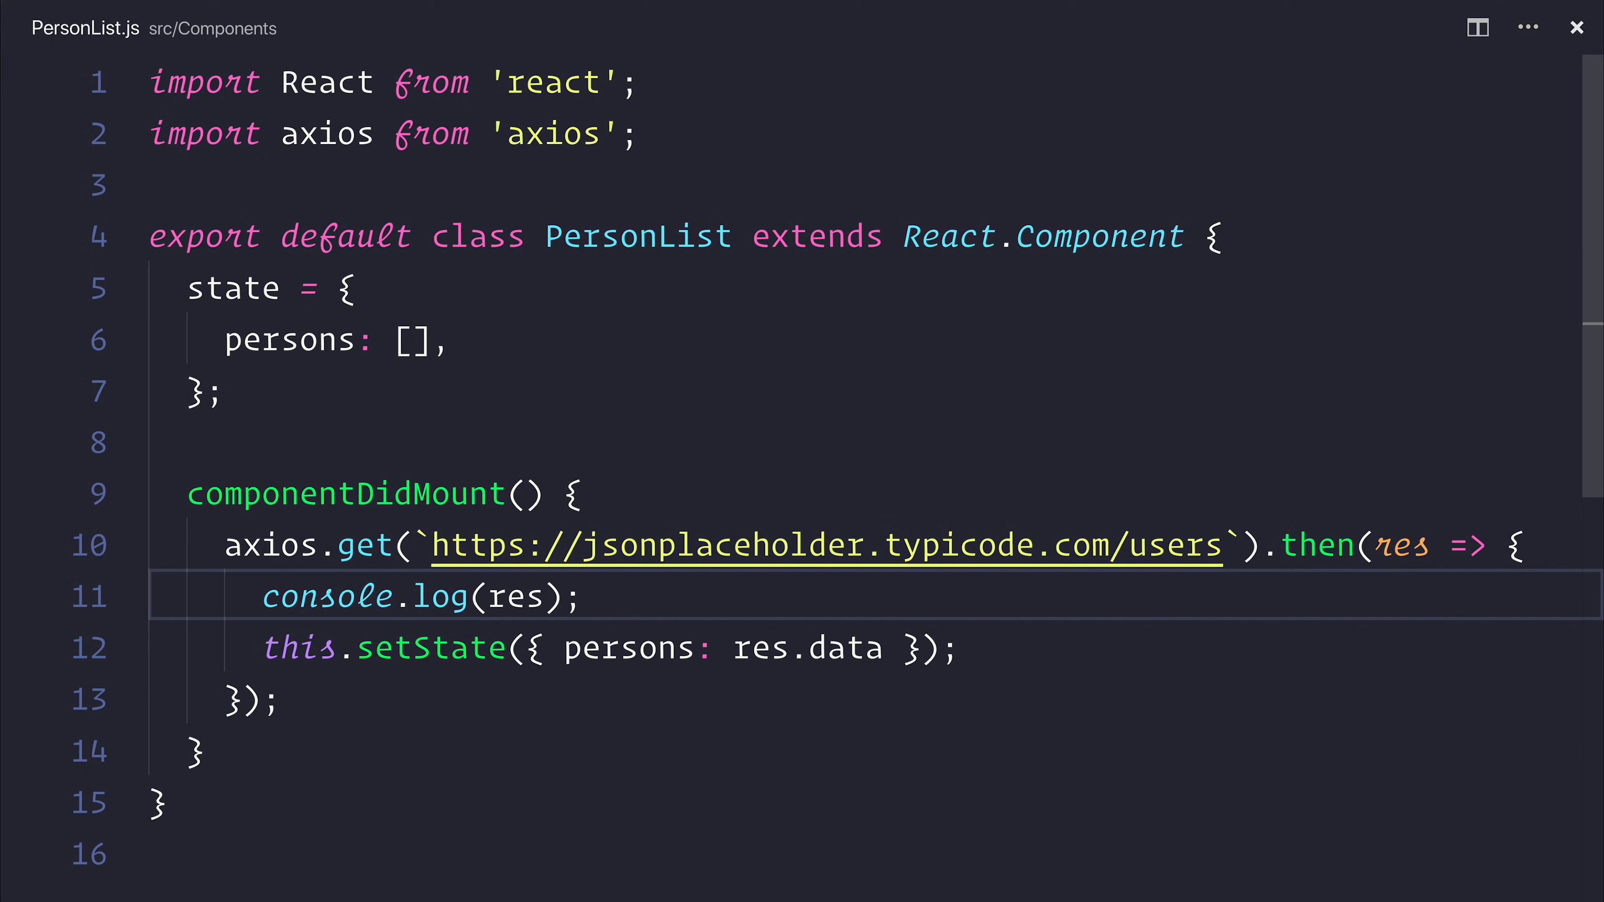
scroll("down", 3)
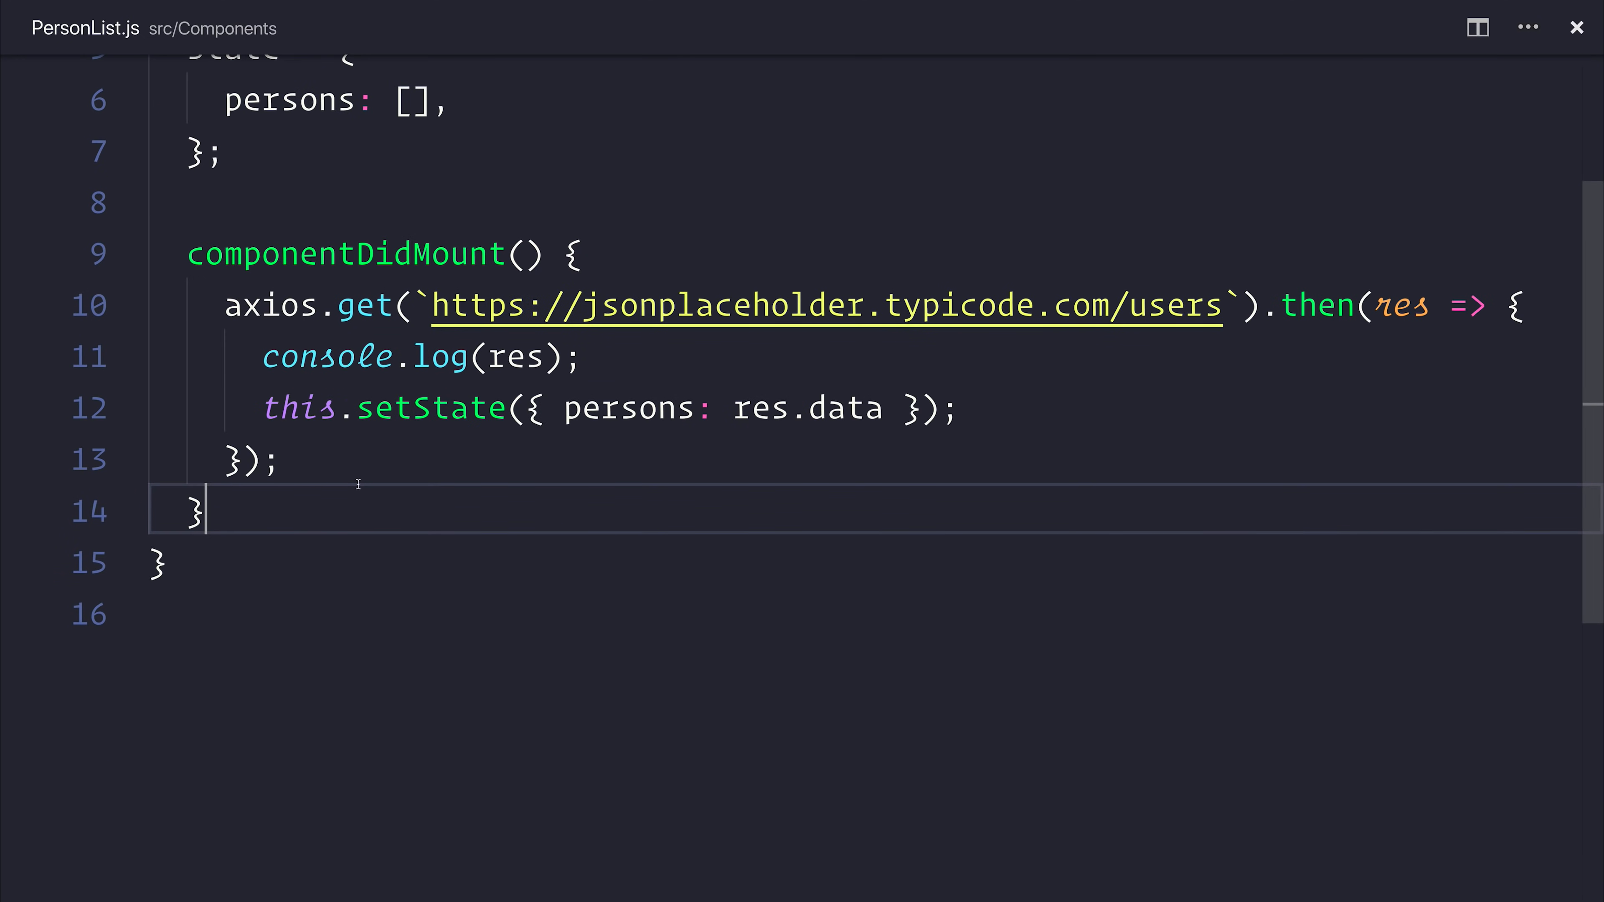
Write a render method returning a ul mapping persons to <li>{person.name}</li>
type("render() {")
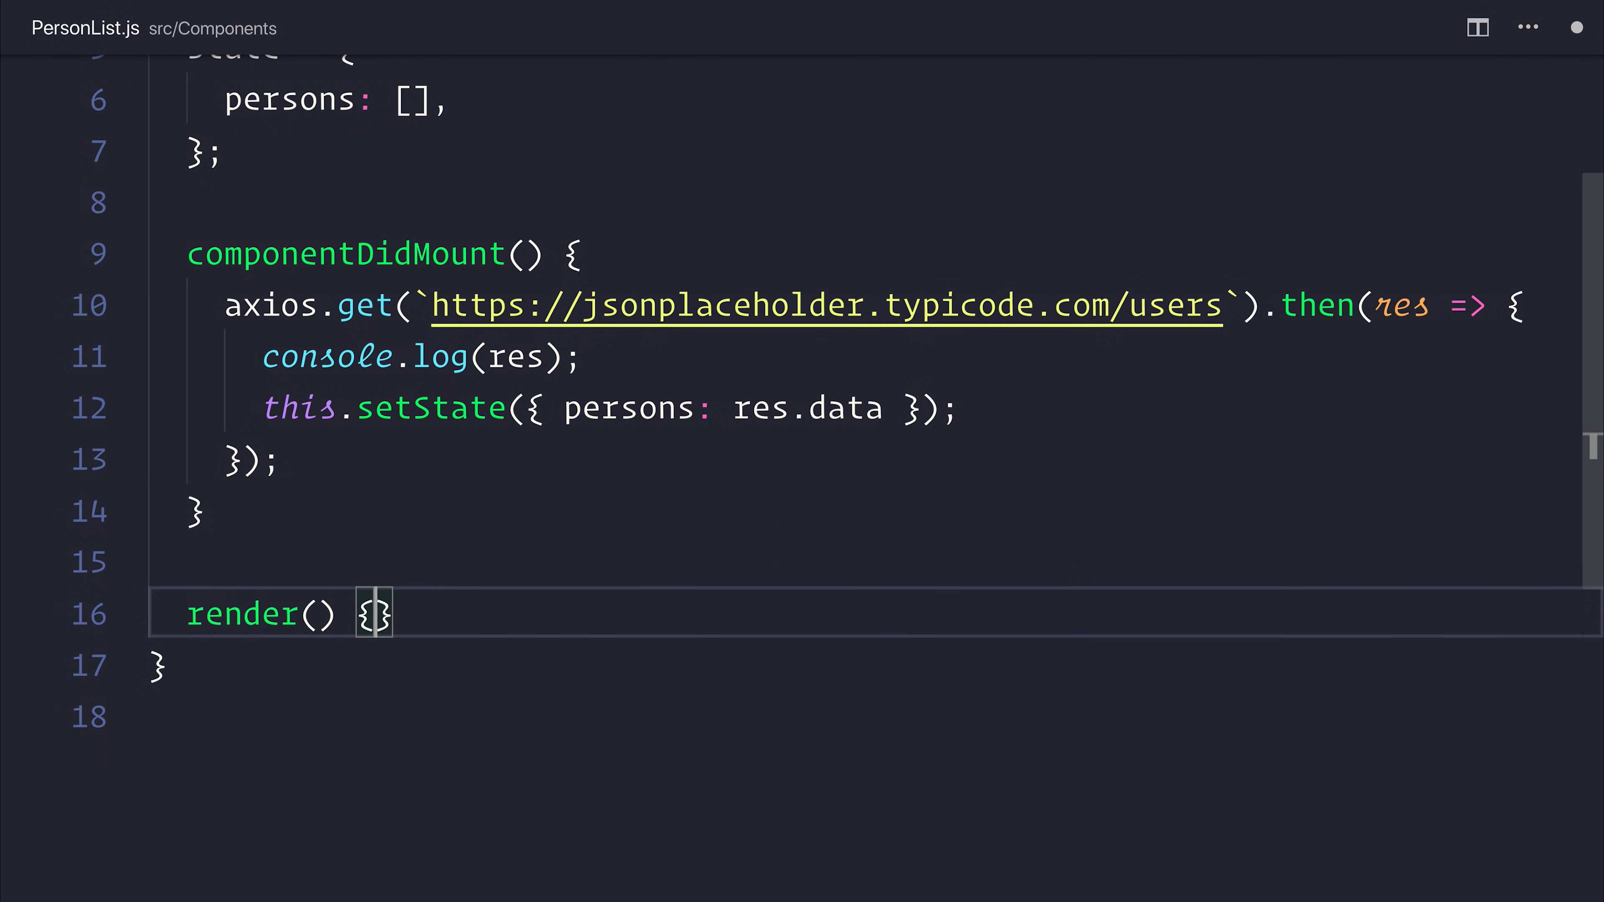
type("return (")
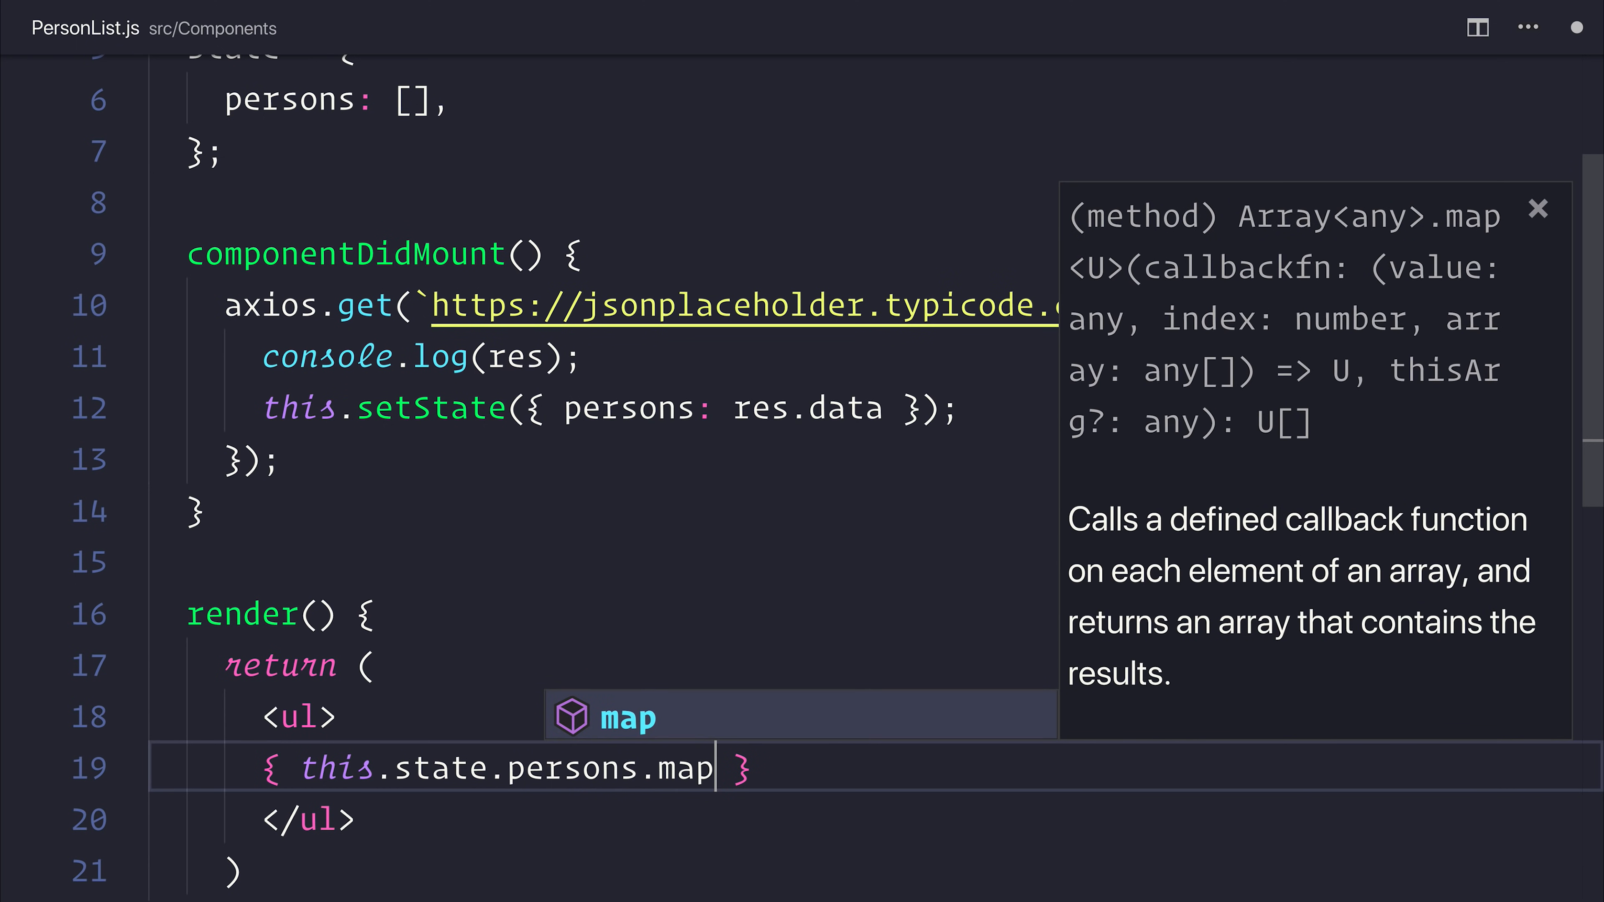
type("(person =>")
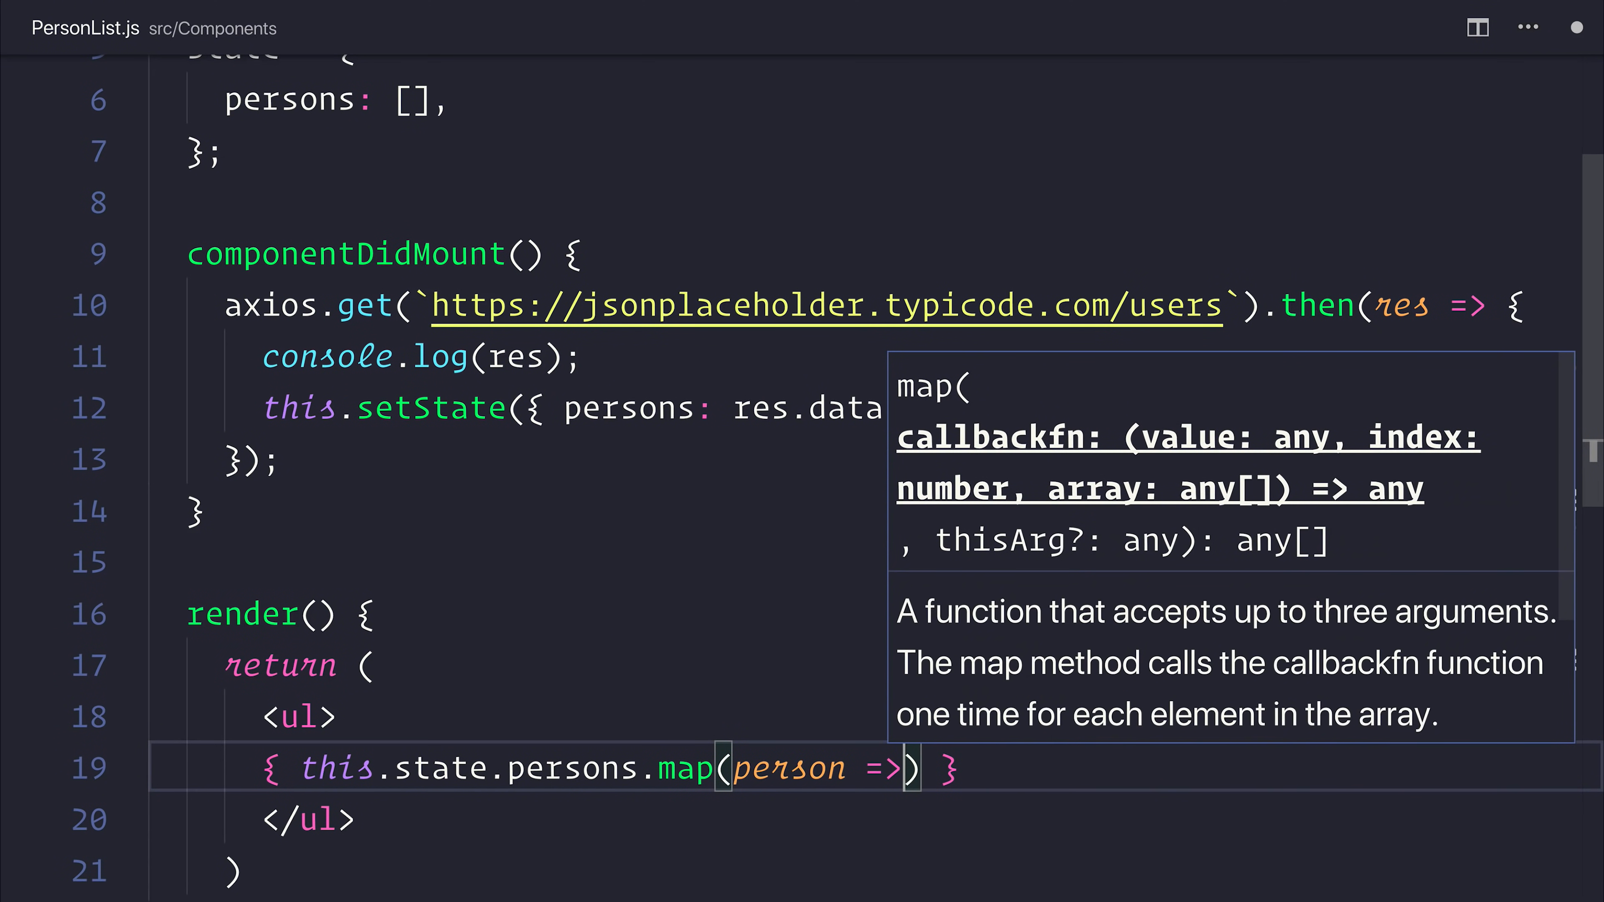
type("<li>{")
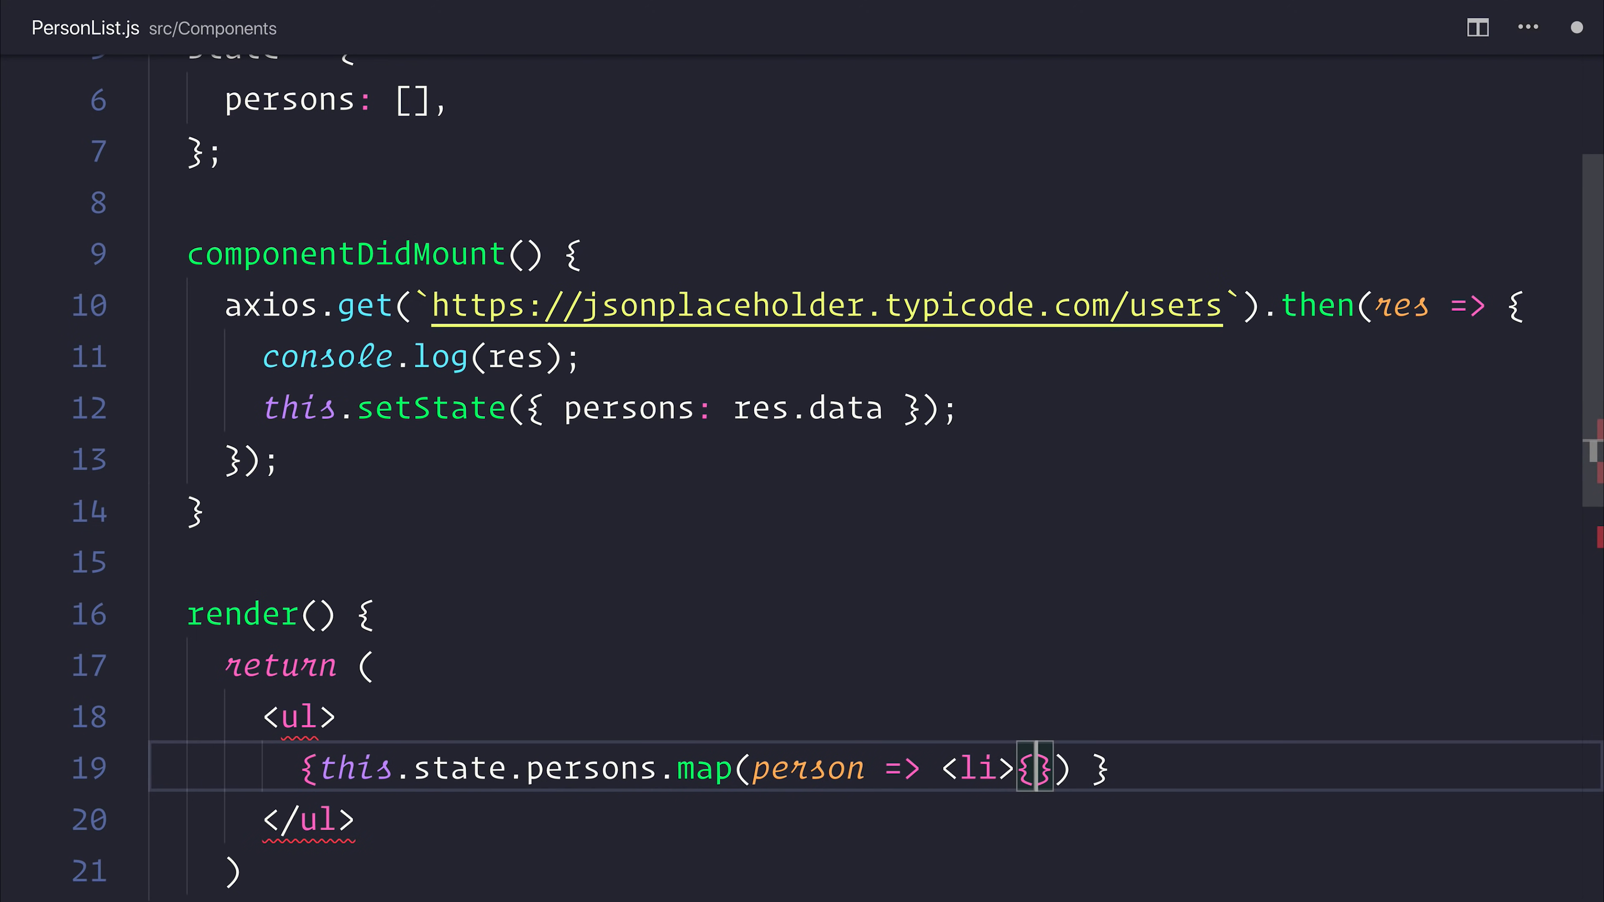
type("person.name")
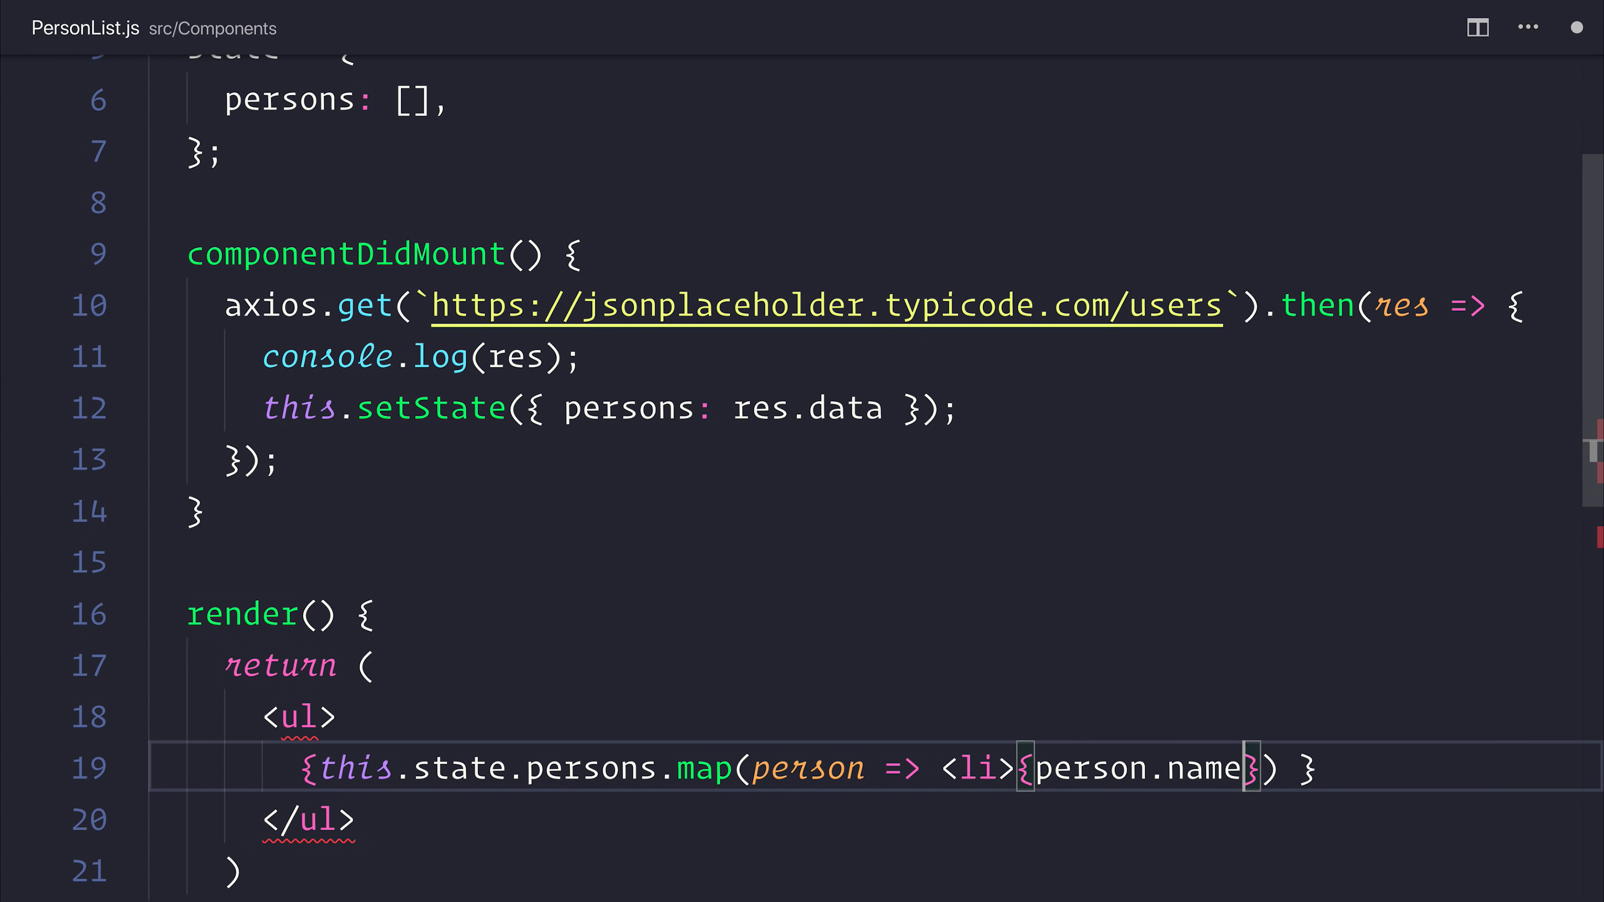
type("</li>")
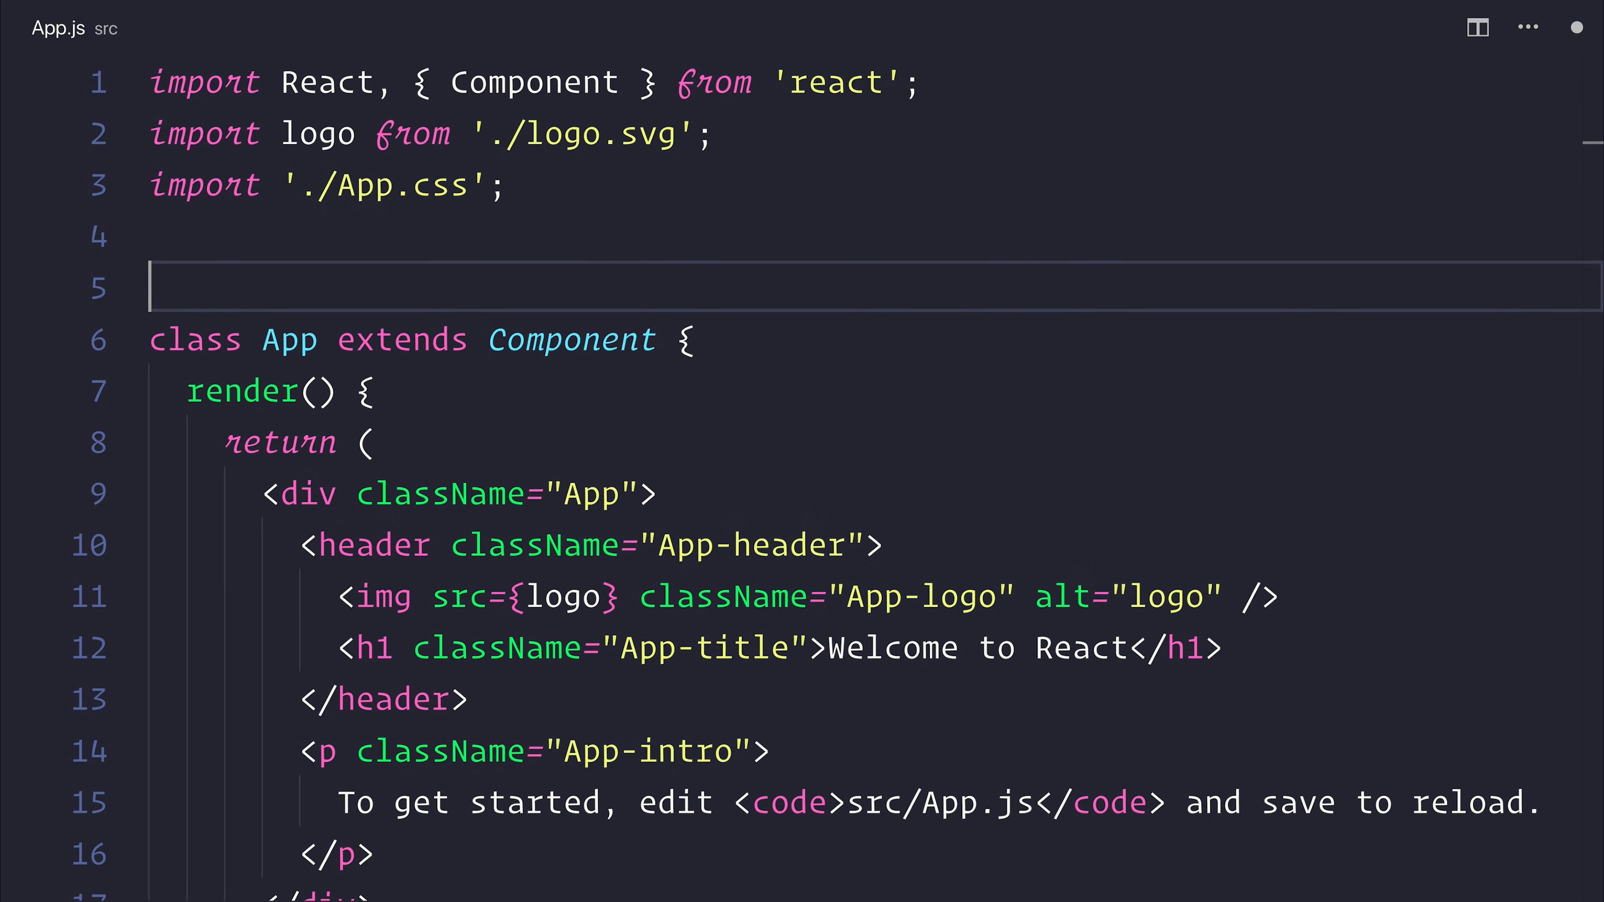
Import PersonList from './Components/PersonList' and render <PersonList /> in App.js
type("import PersonList f")
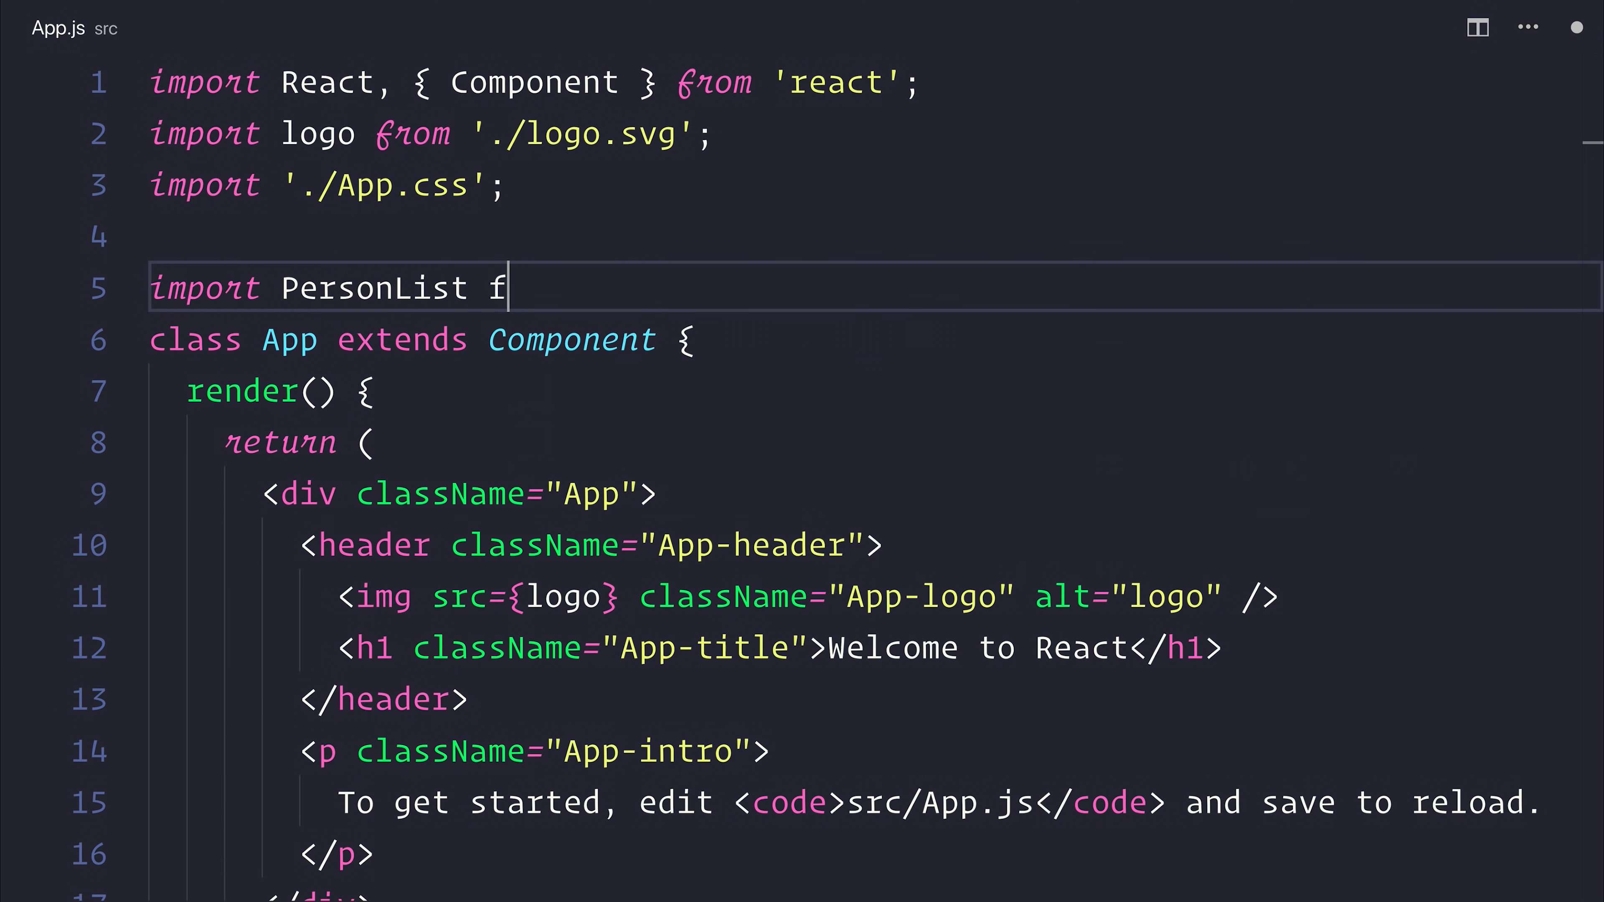
type("rom './Components'")
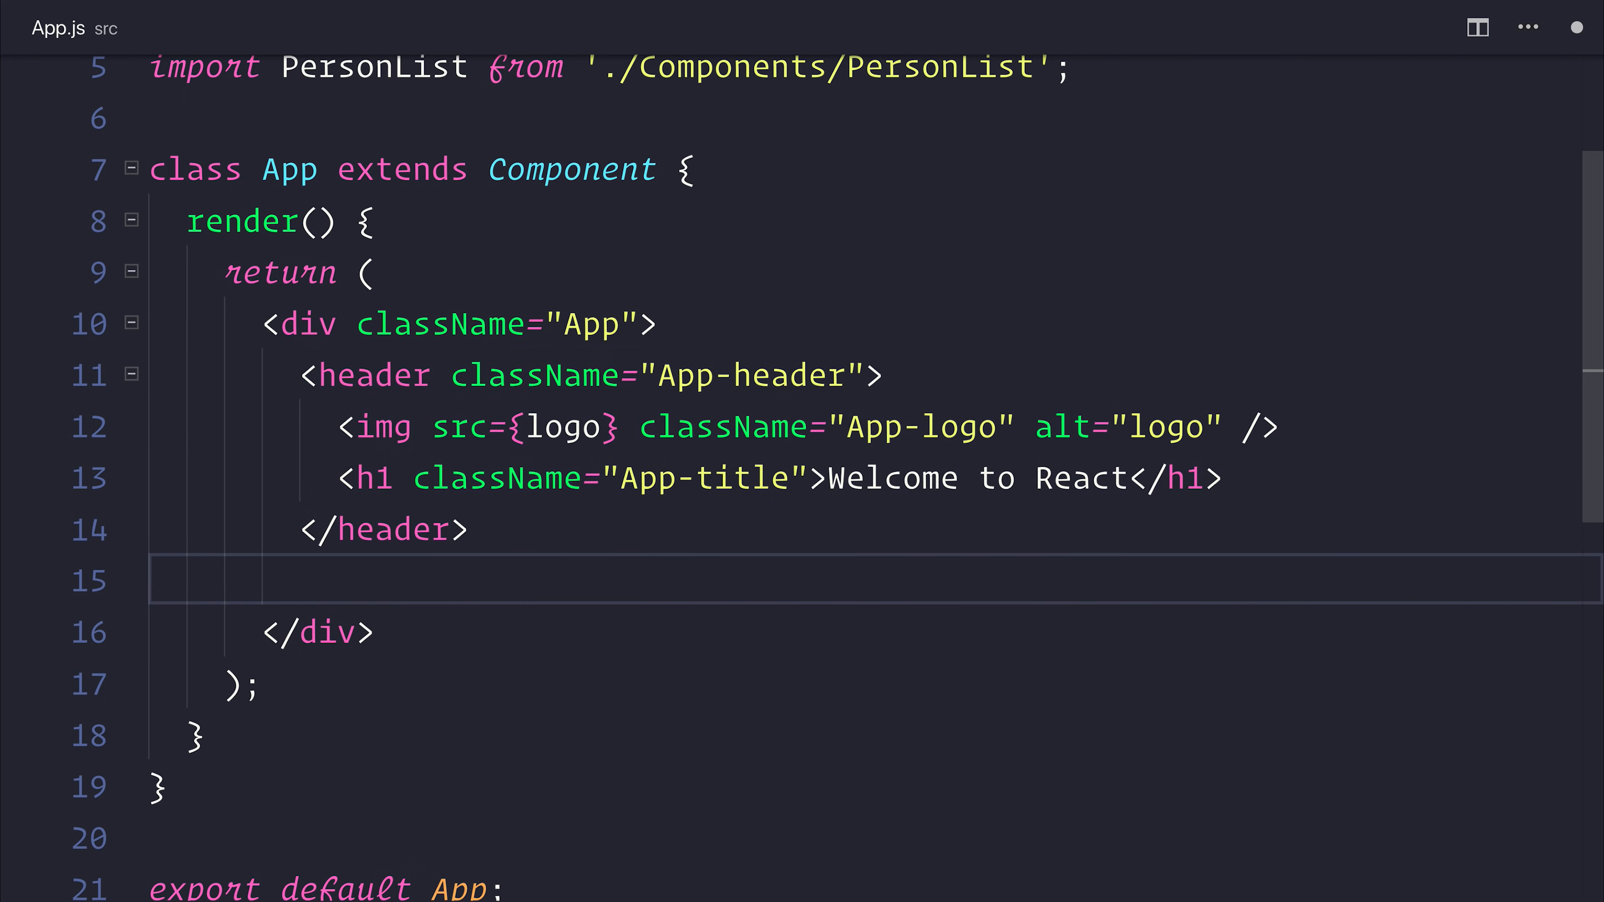
type("<PersonL")
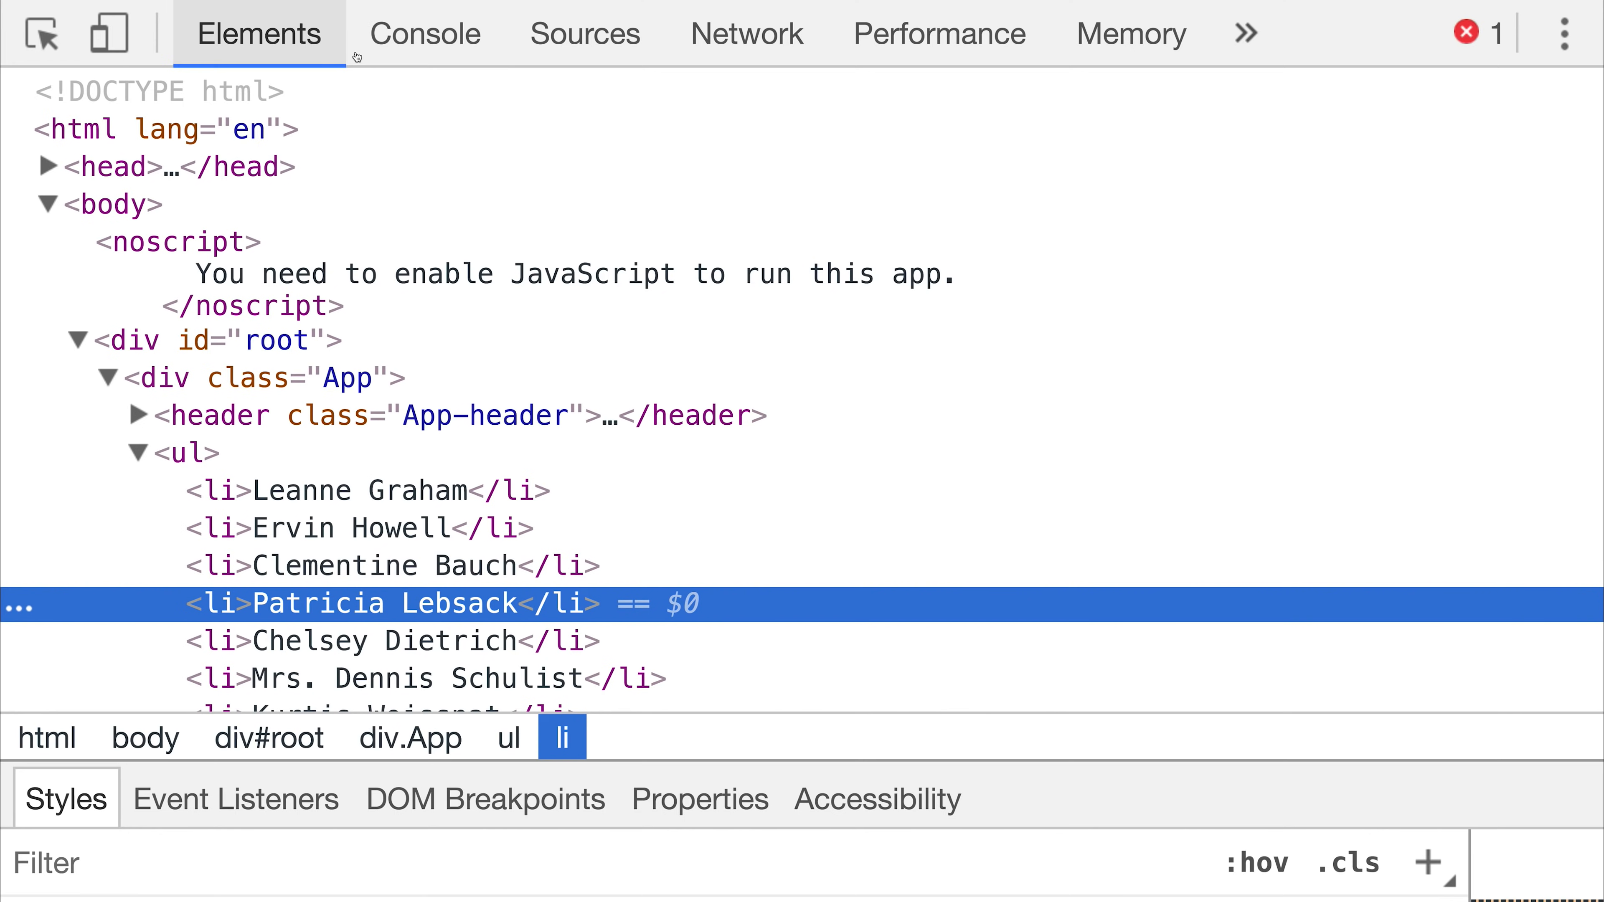
Check the Console for the logged response and the missing unique key warning
left_click(424, 33)
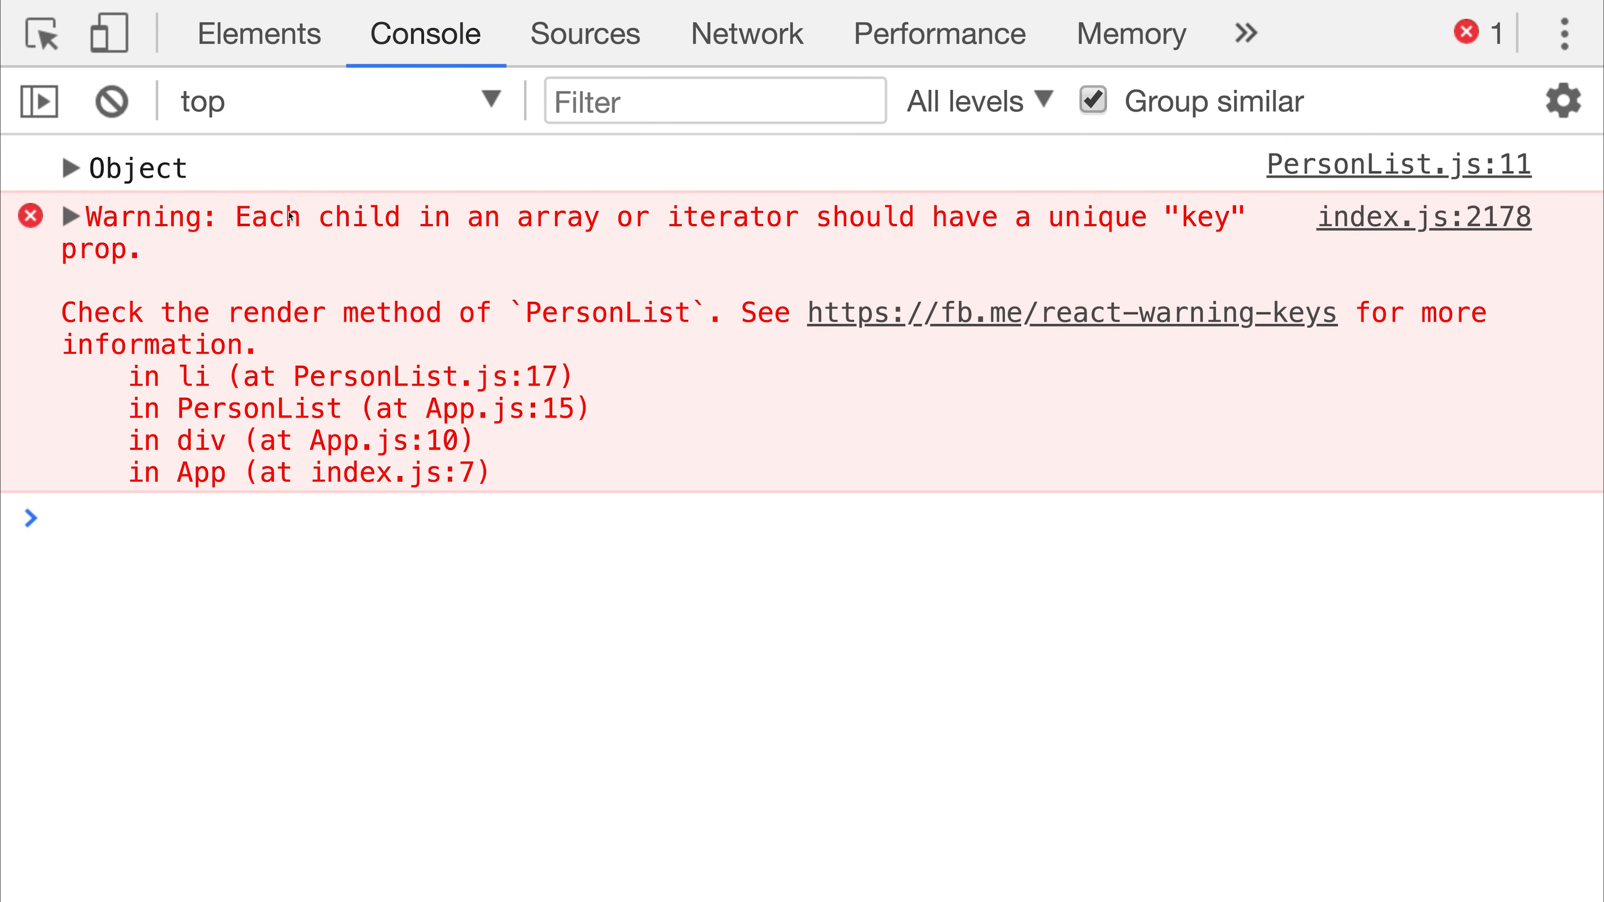
left_click_drag(296, 215, 602, 216)
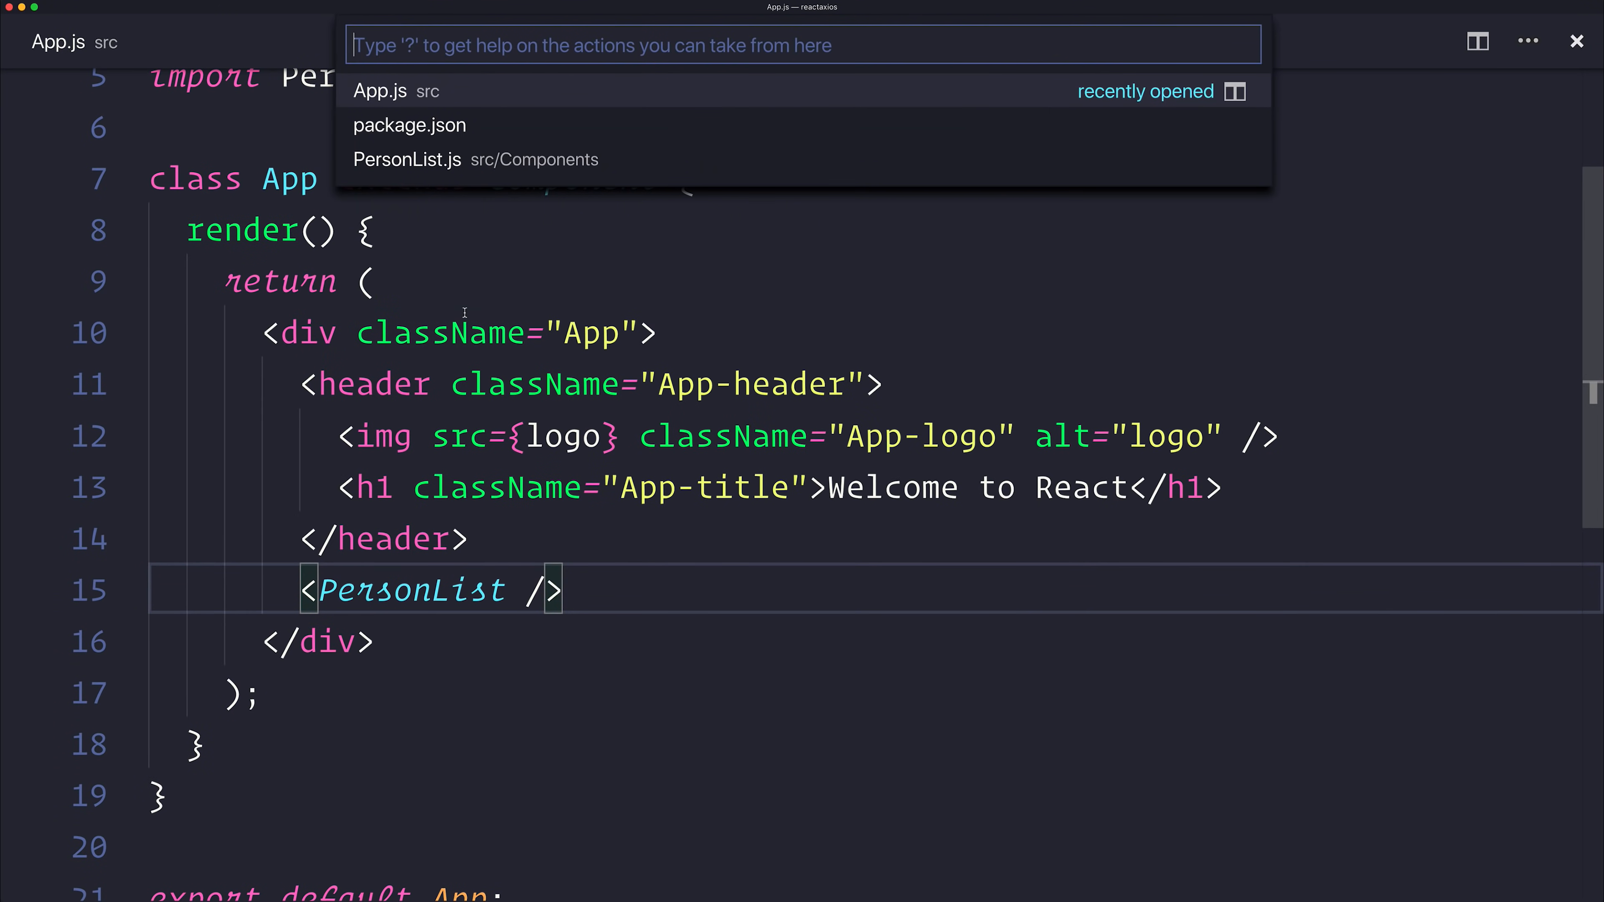
Reopen PersonList.js and add a key attribute to each li
left_click(406, 159)
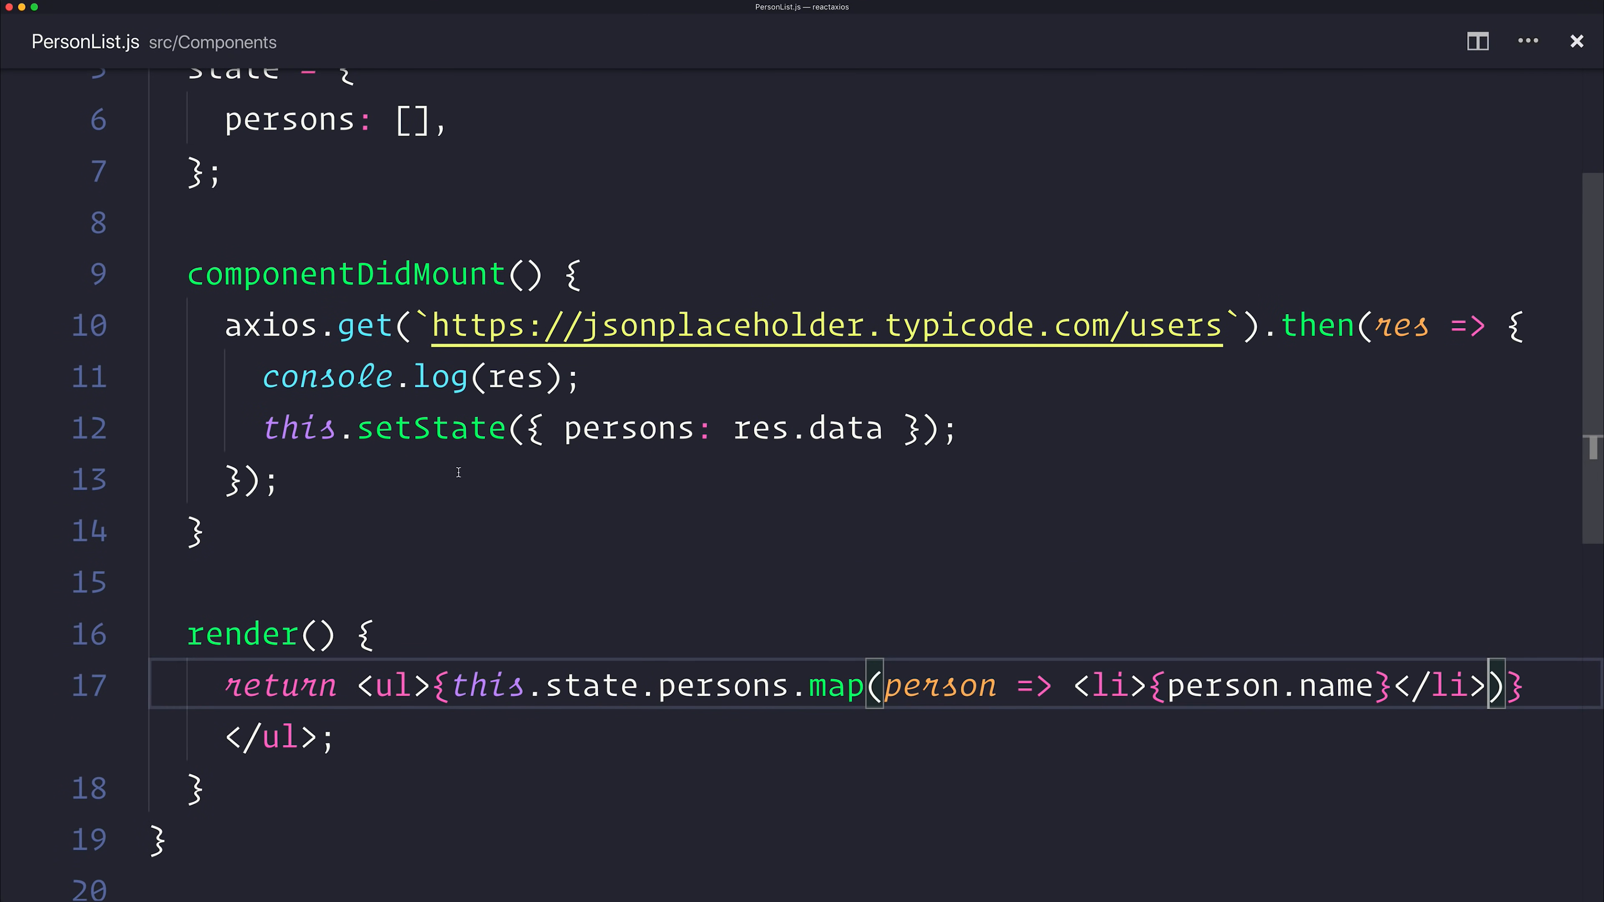
type("ke")
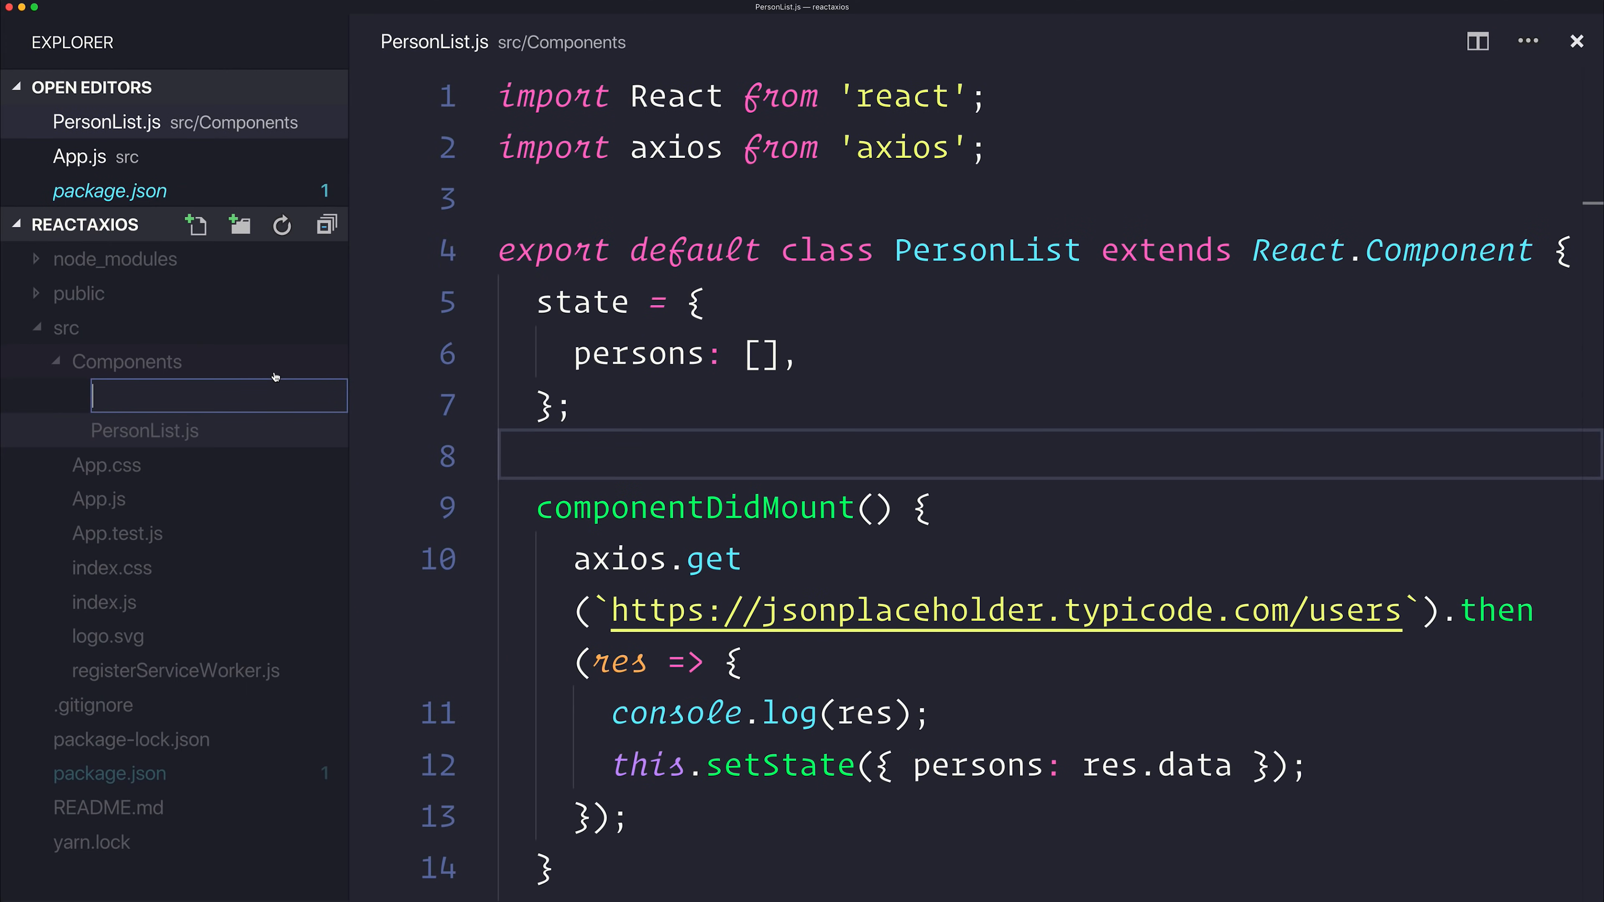
Create PersonInput.js in Components and rename the pasted class to PersonInput
type("PersonInput.")
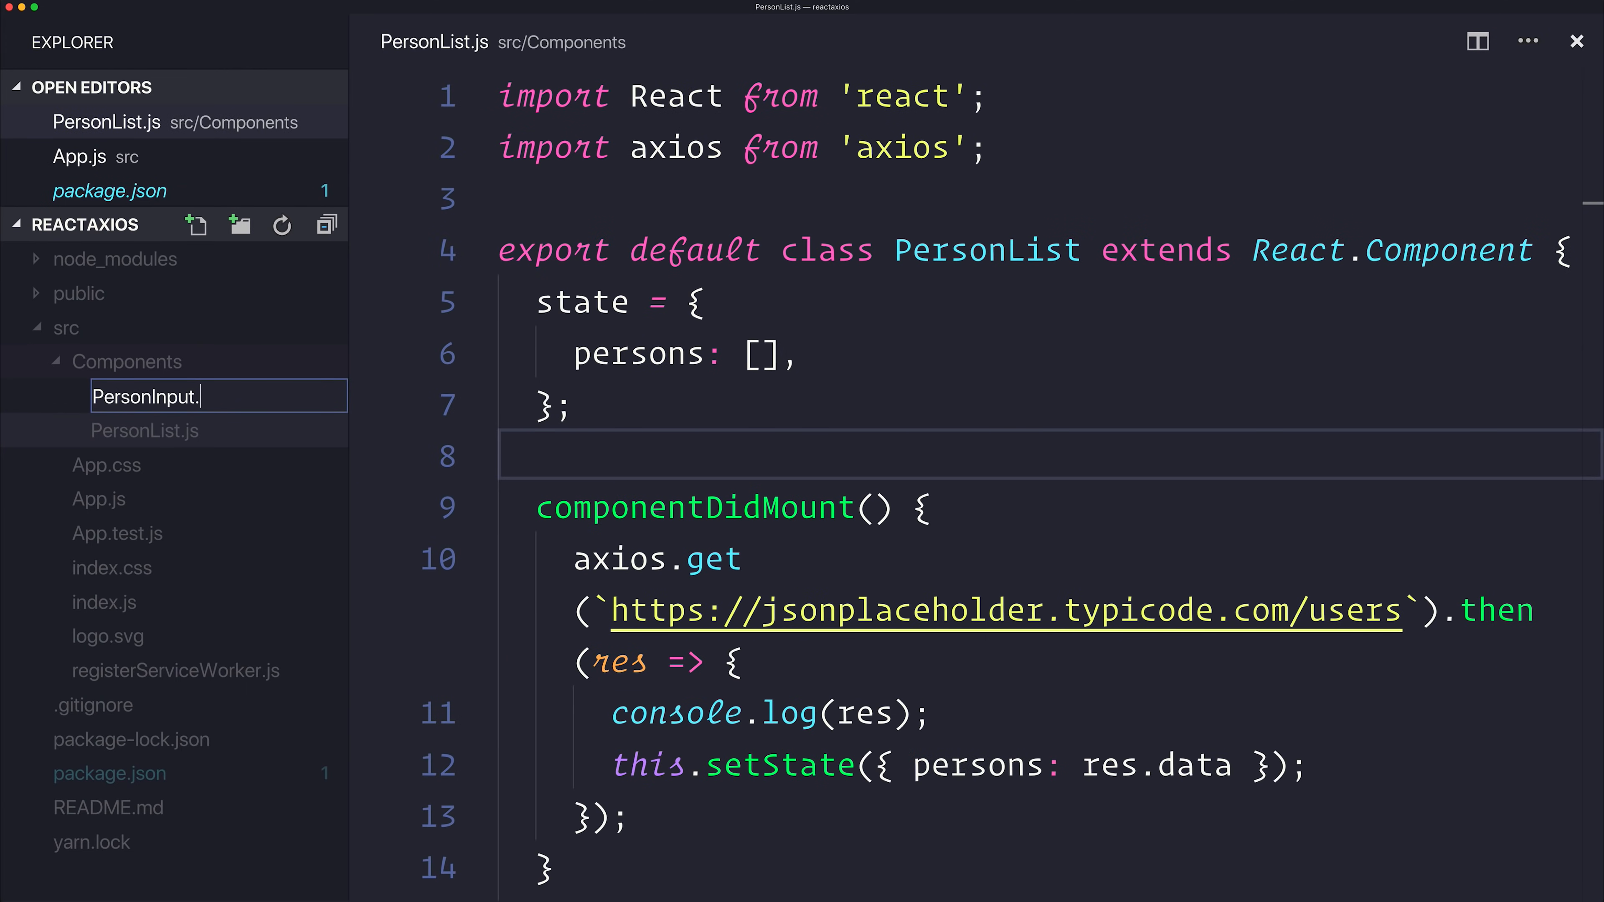
key("Enter")
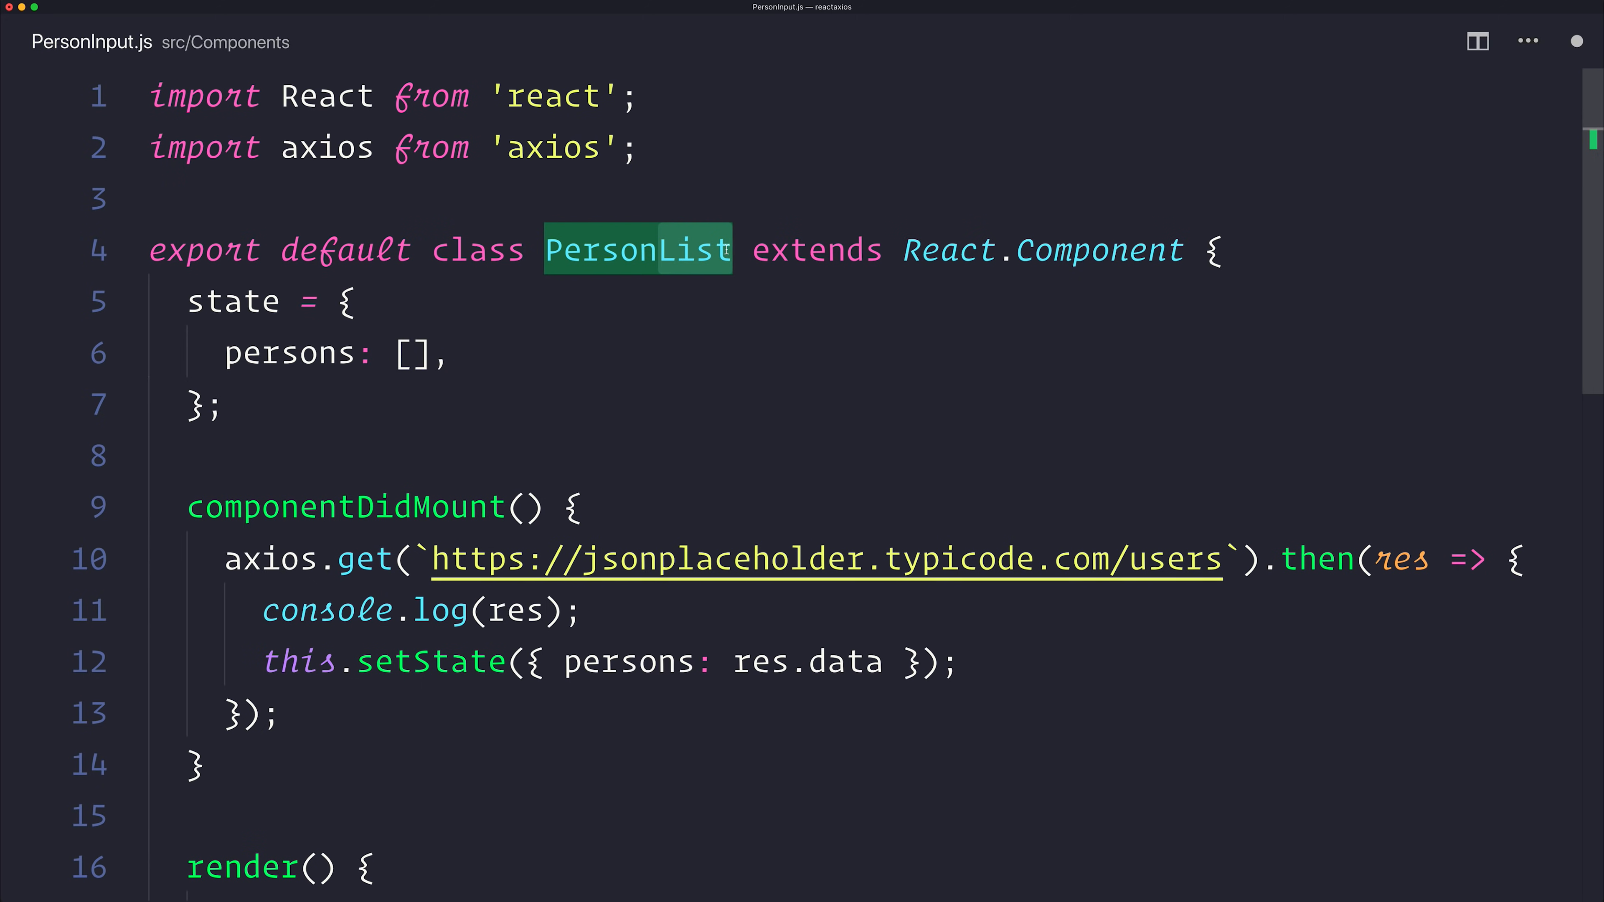
type("PersonInput")
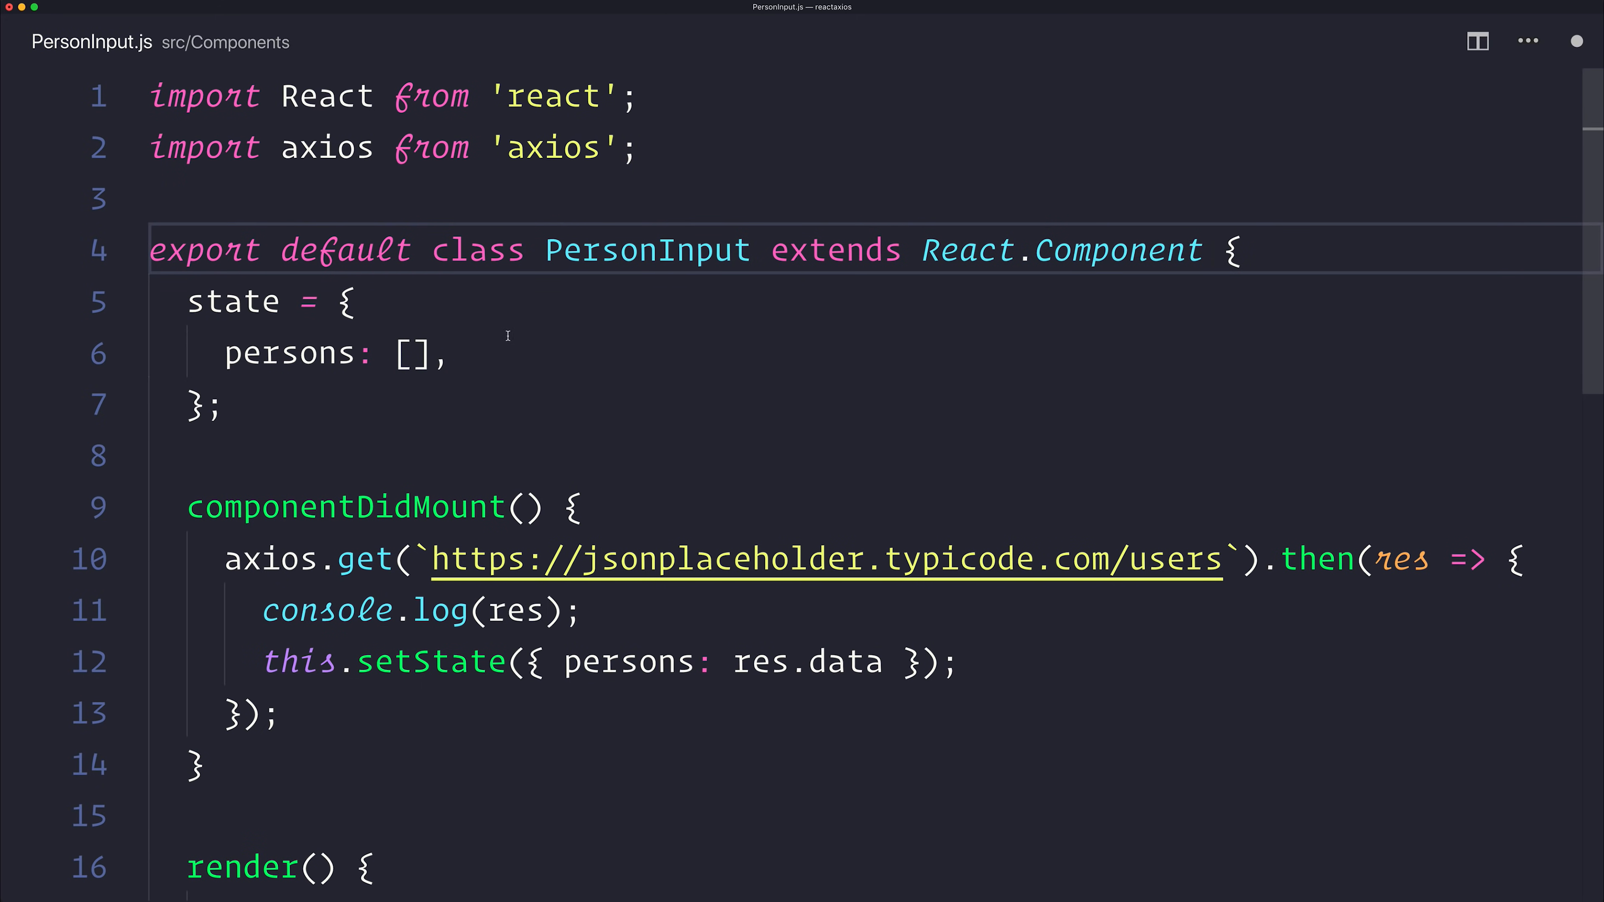
Change the persons state field to name: ''
double_click(290, 353)
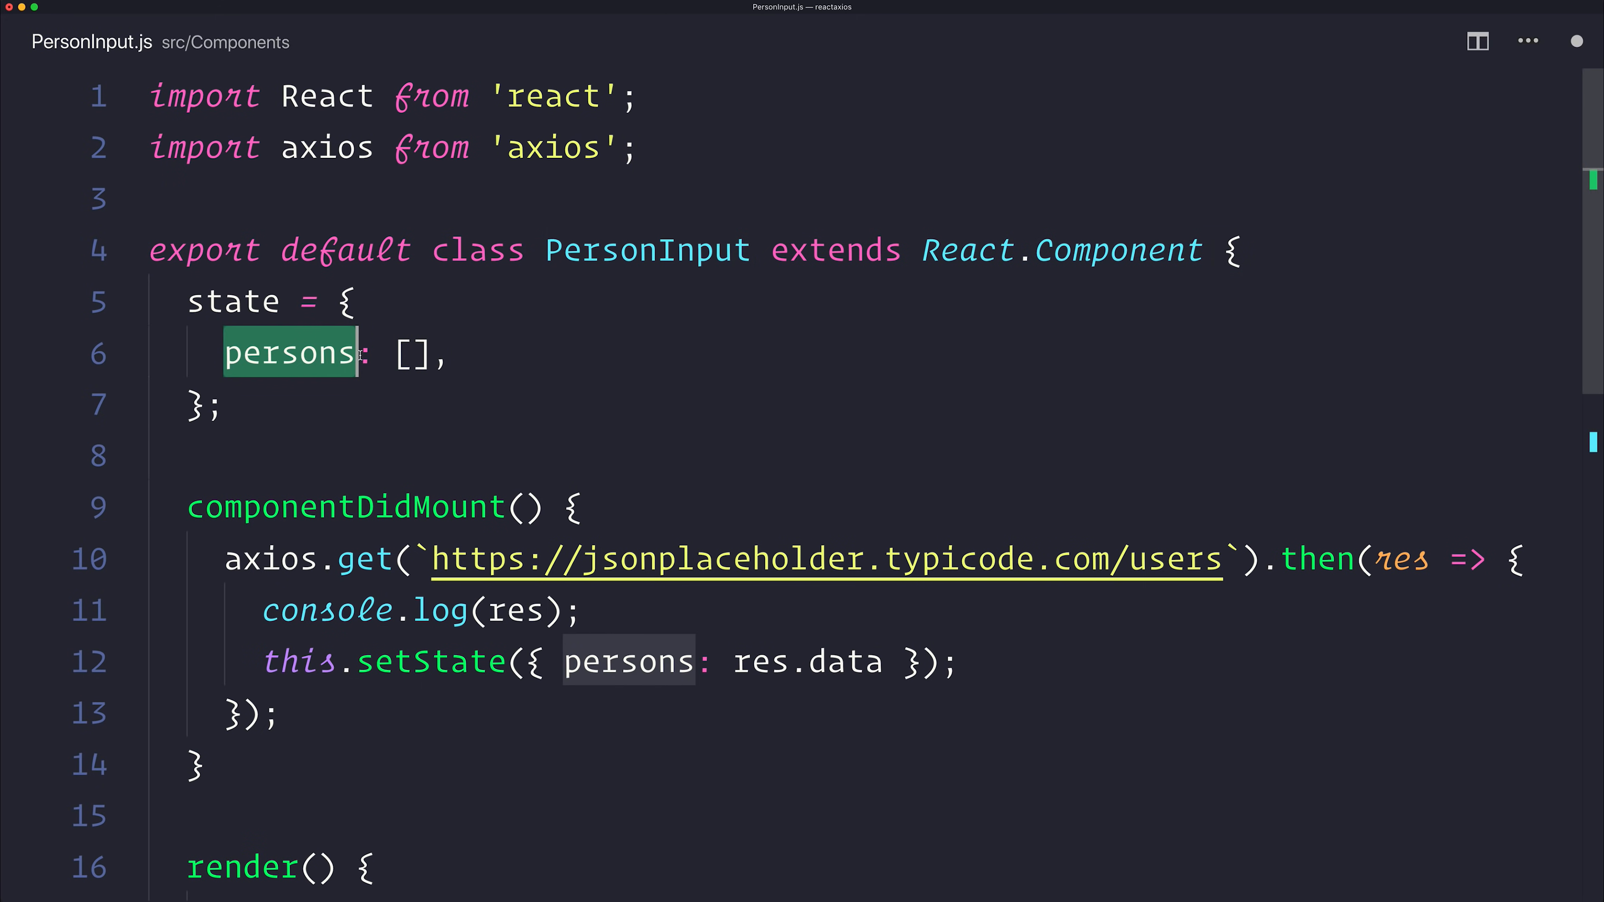
type("name")
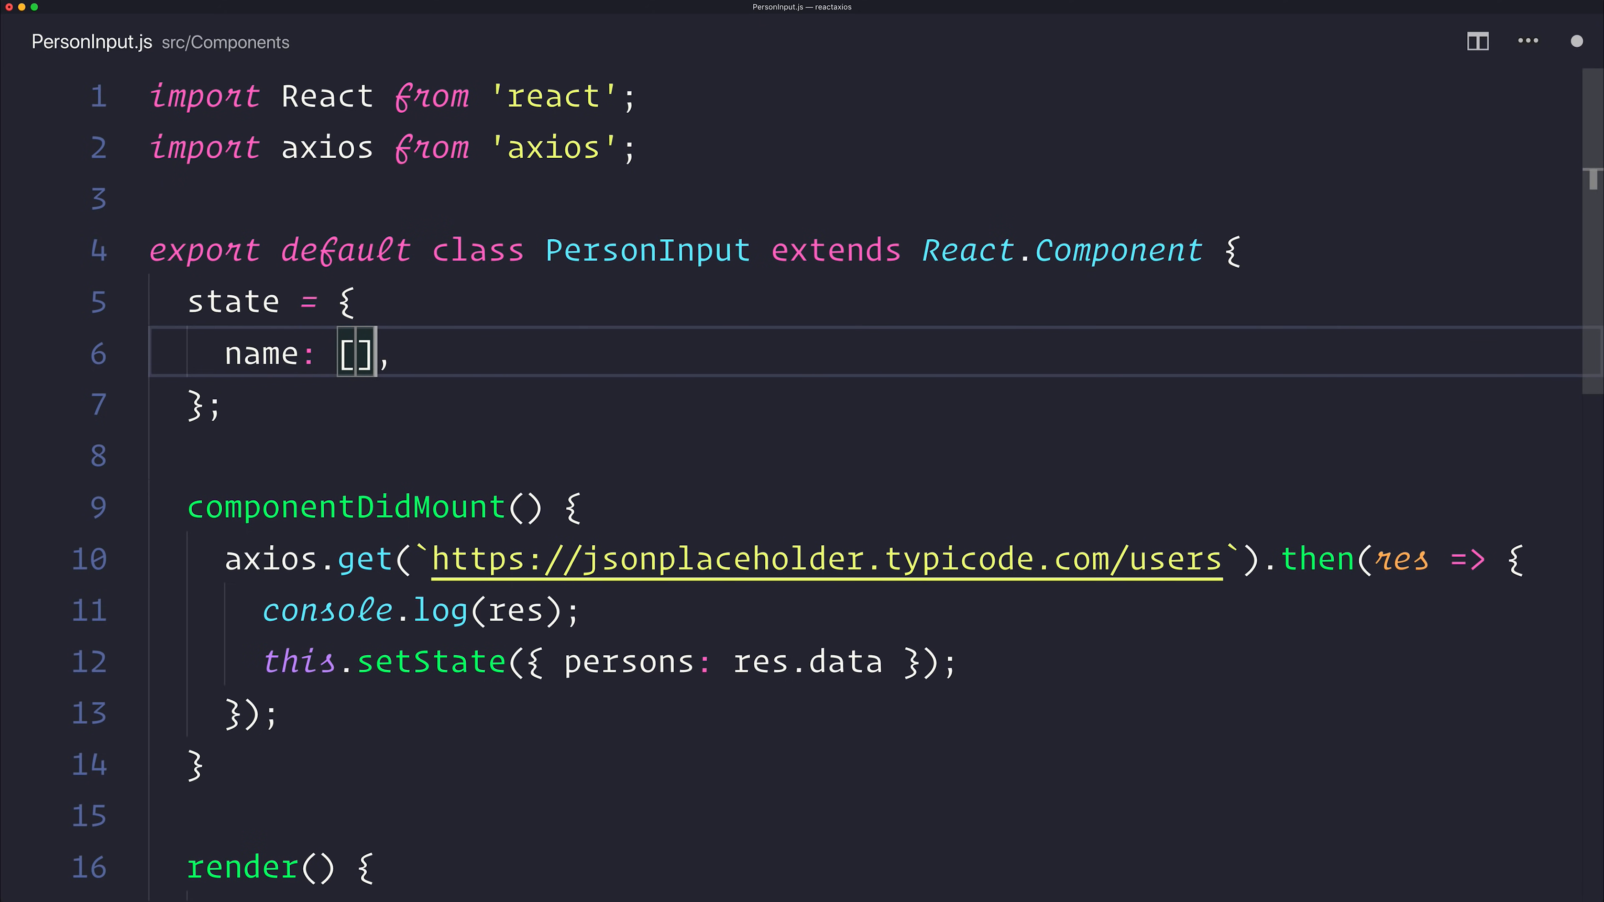
type("''")
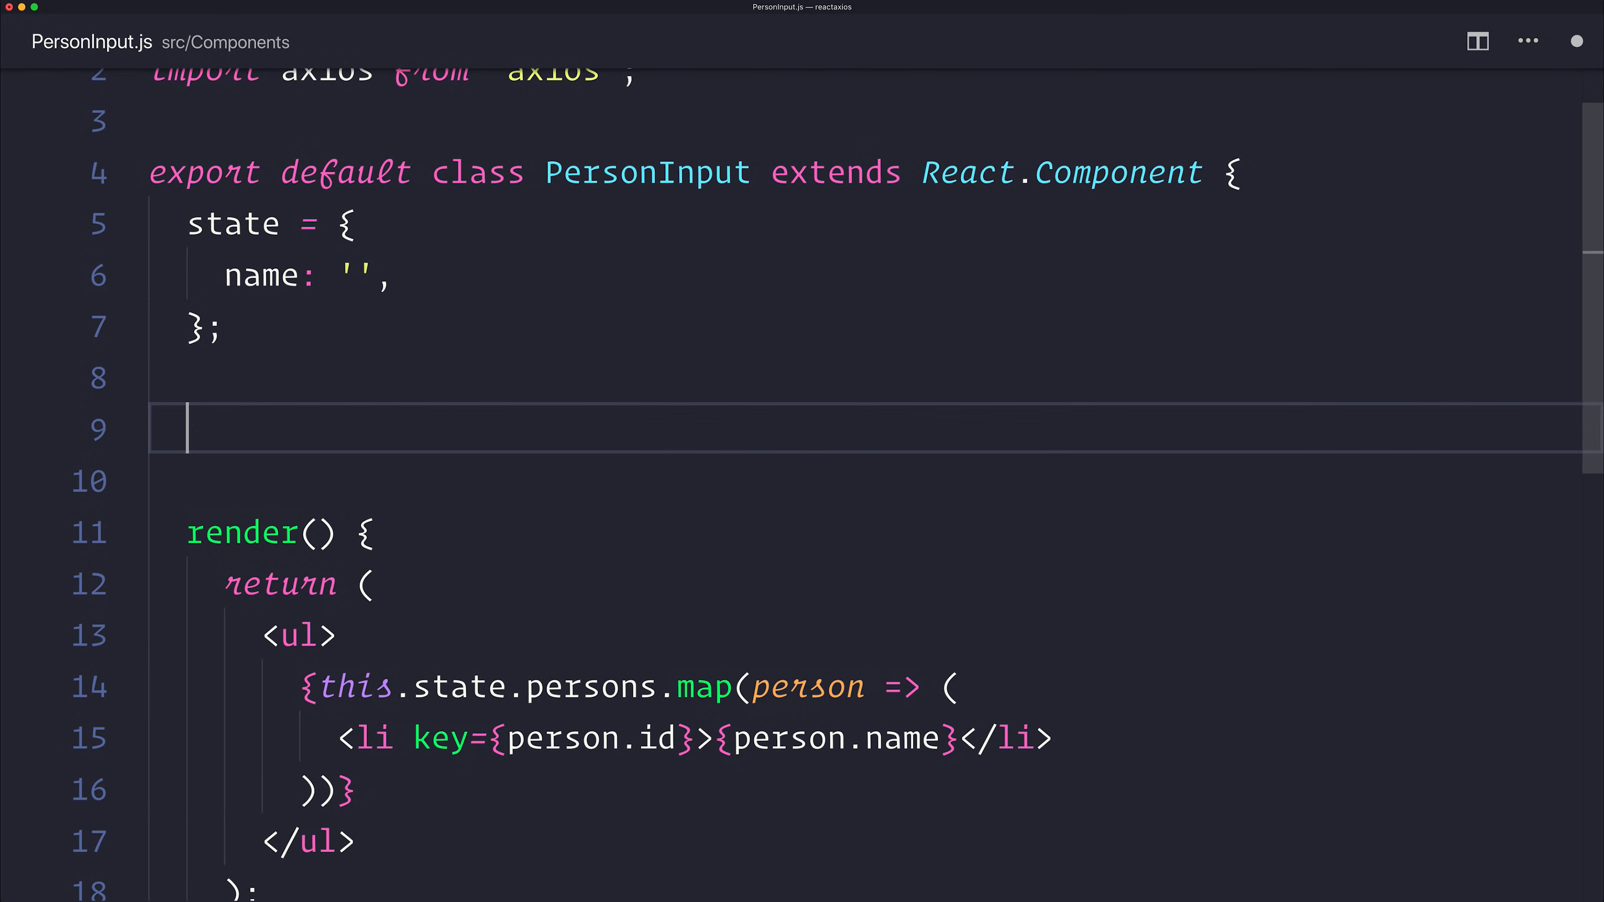
Add a handleSubmit arrow function on event that calls event.preventDefault()
type("h")
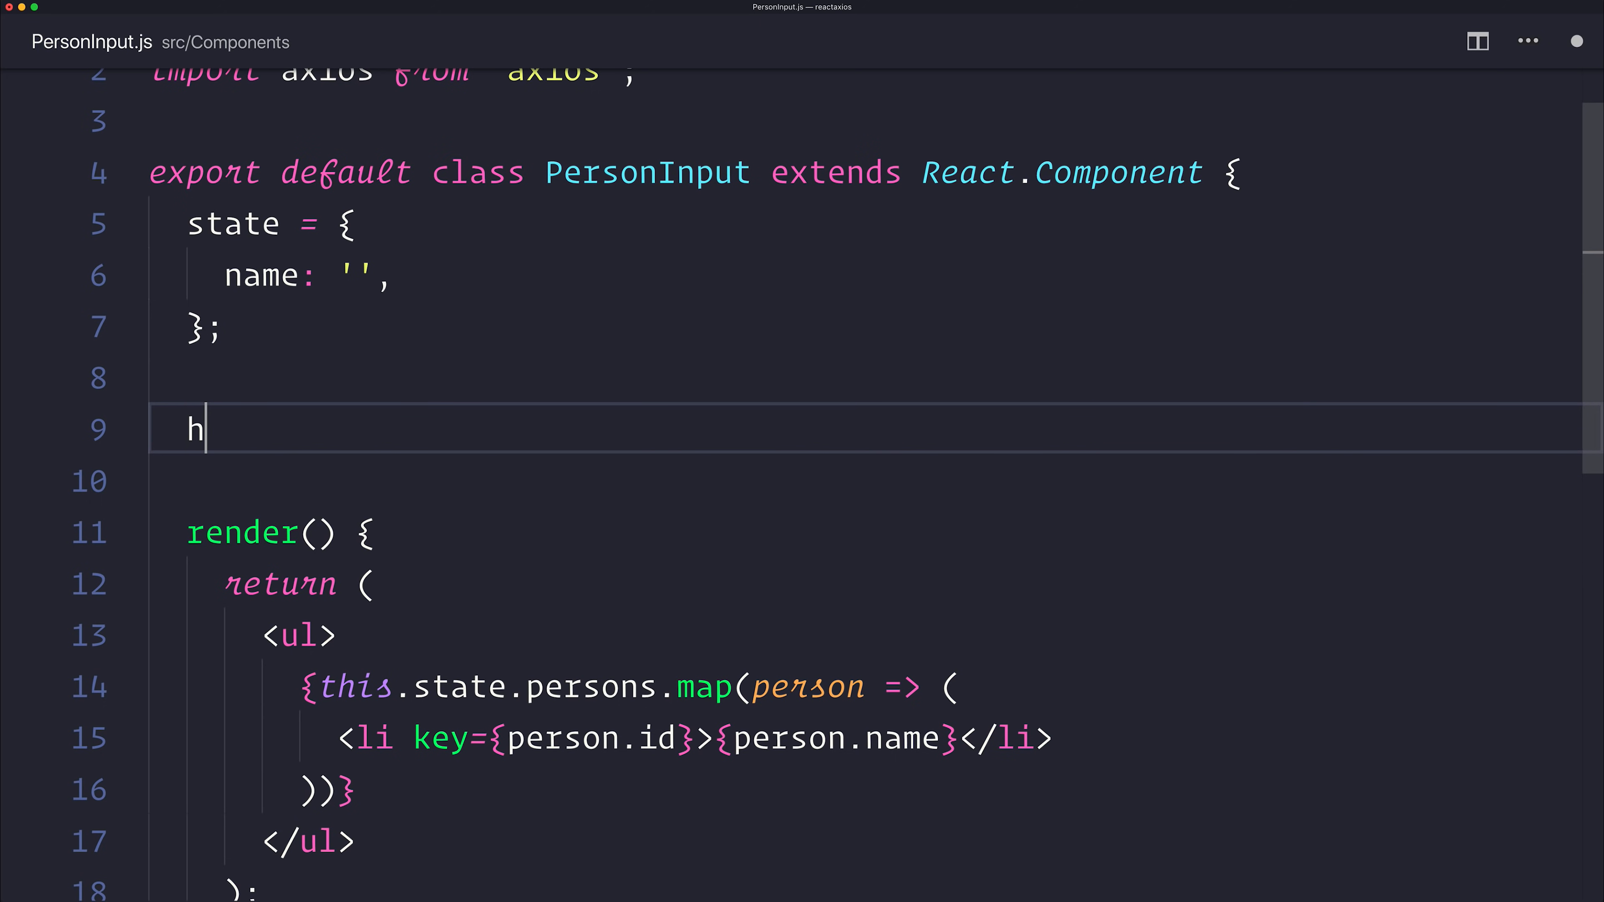
type("andleSubmit =")
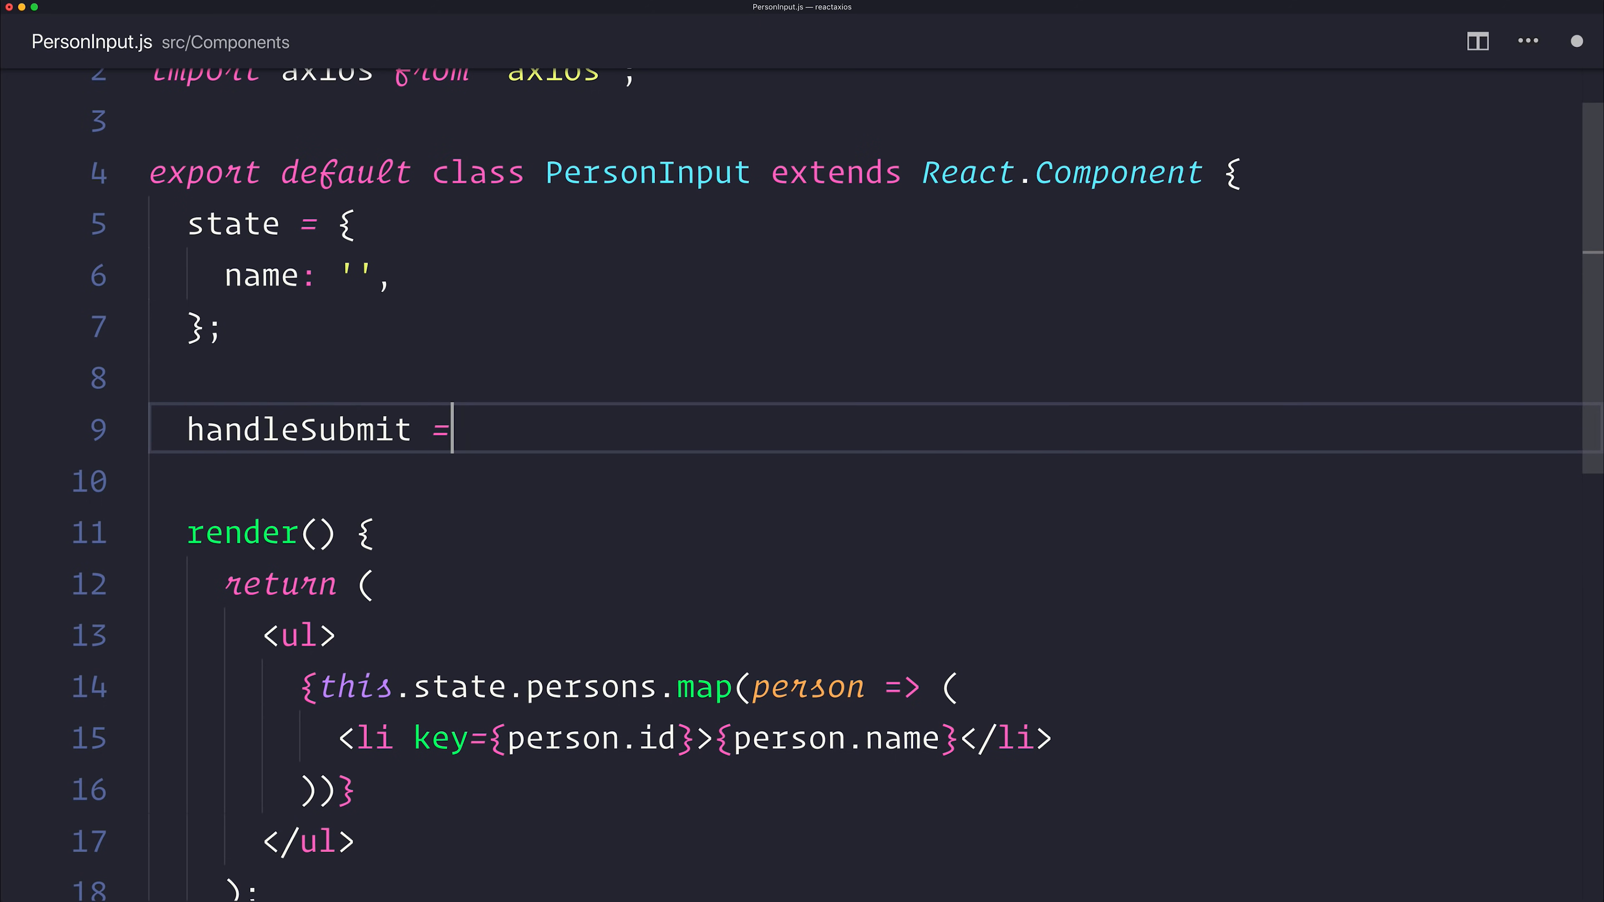
type("event => {")
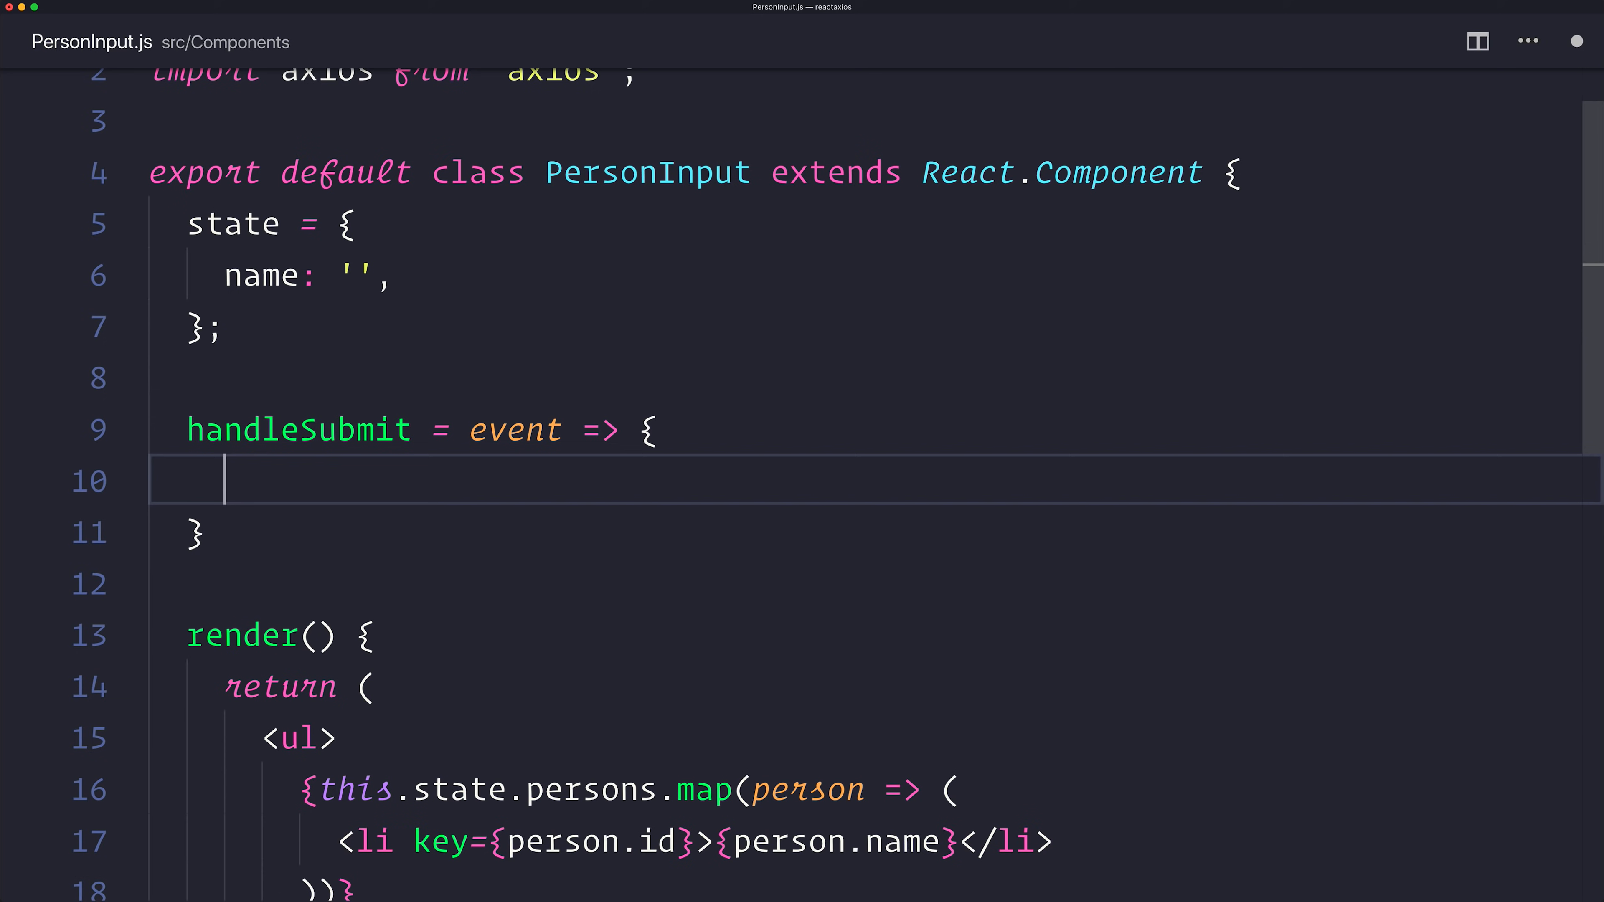
type("event.prevent")
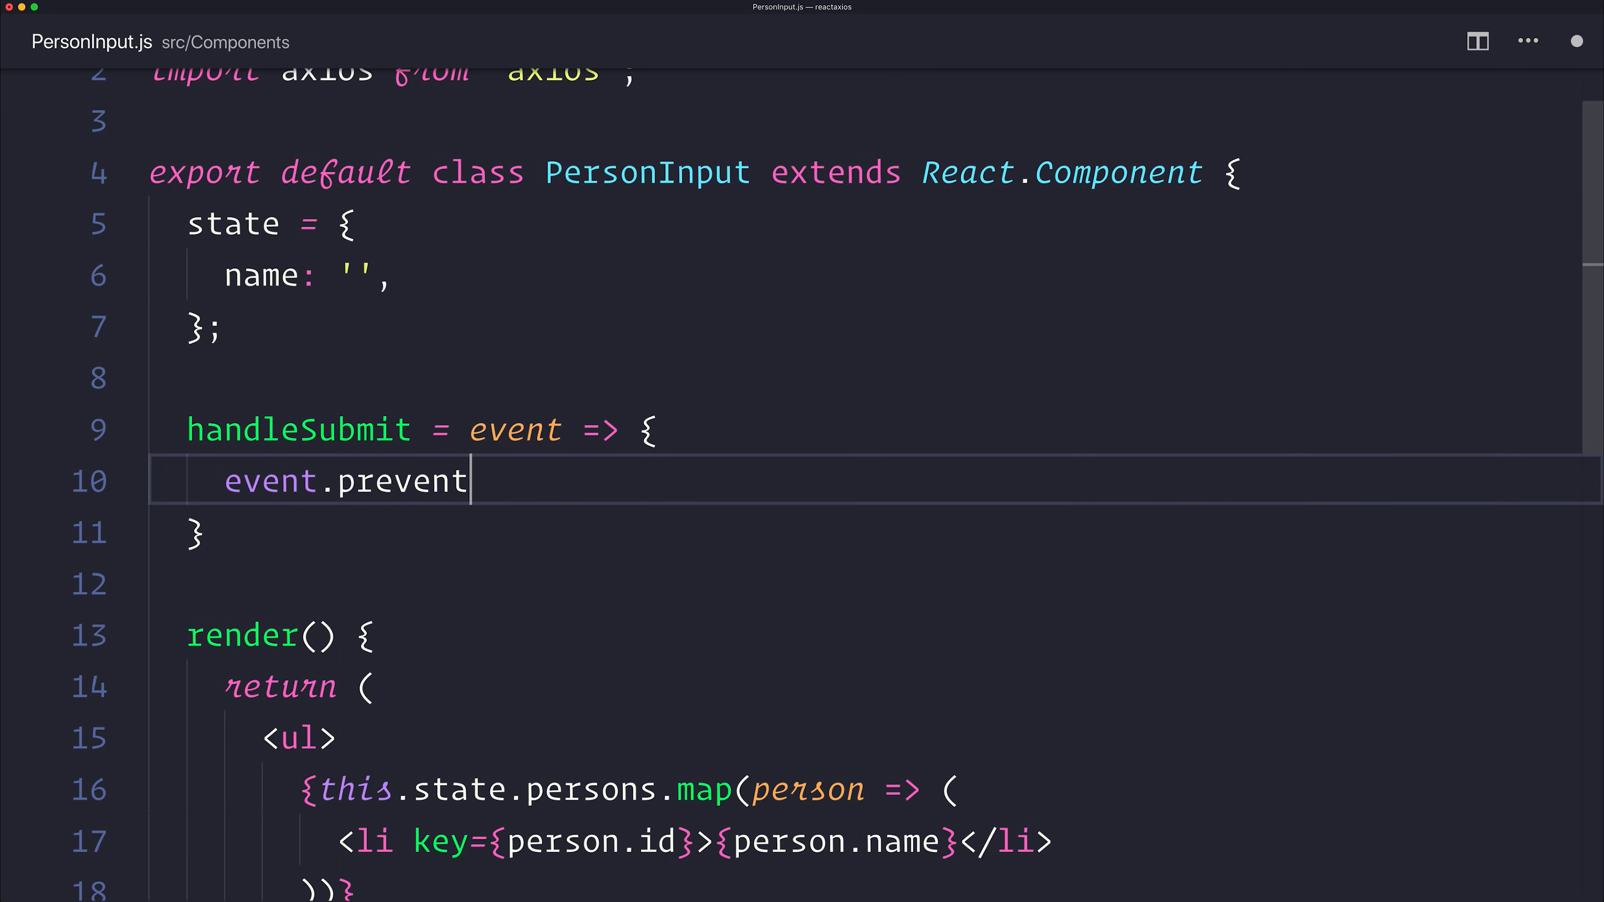
type("Default();")
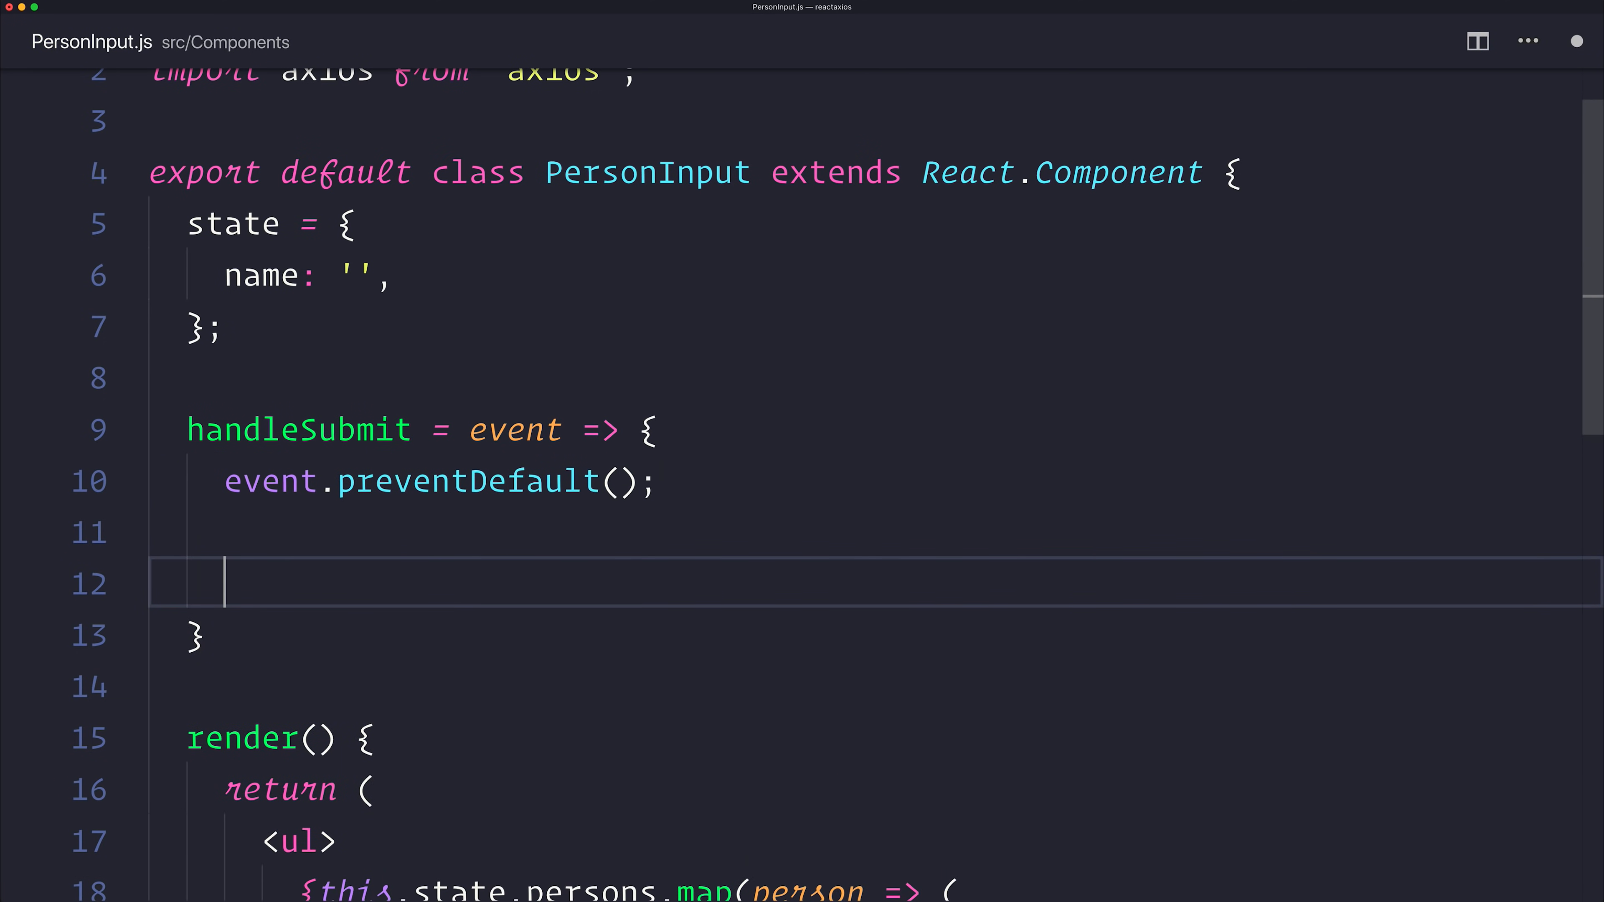
Inside handleSubmit, build a user object with name taken from this.state.name
type("const user = {")
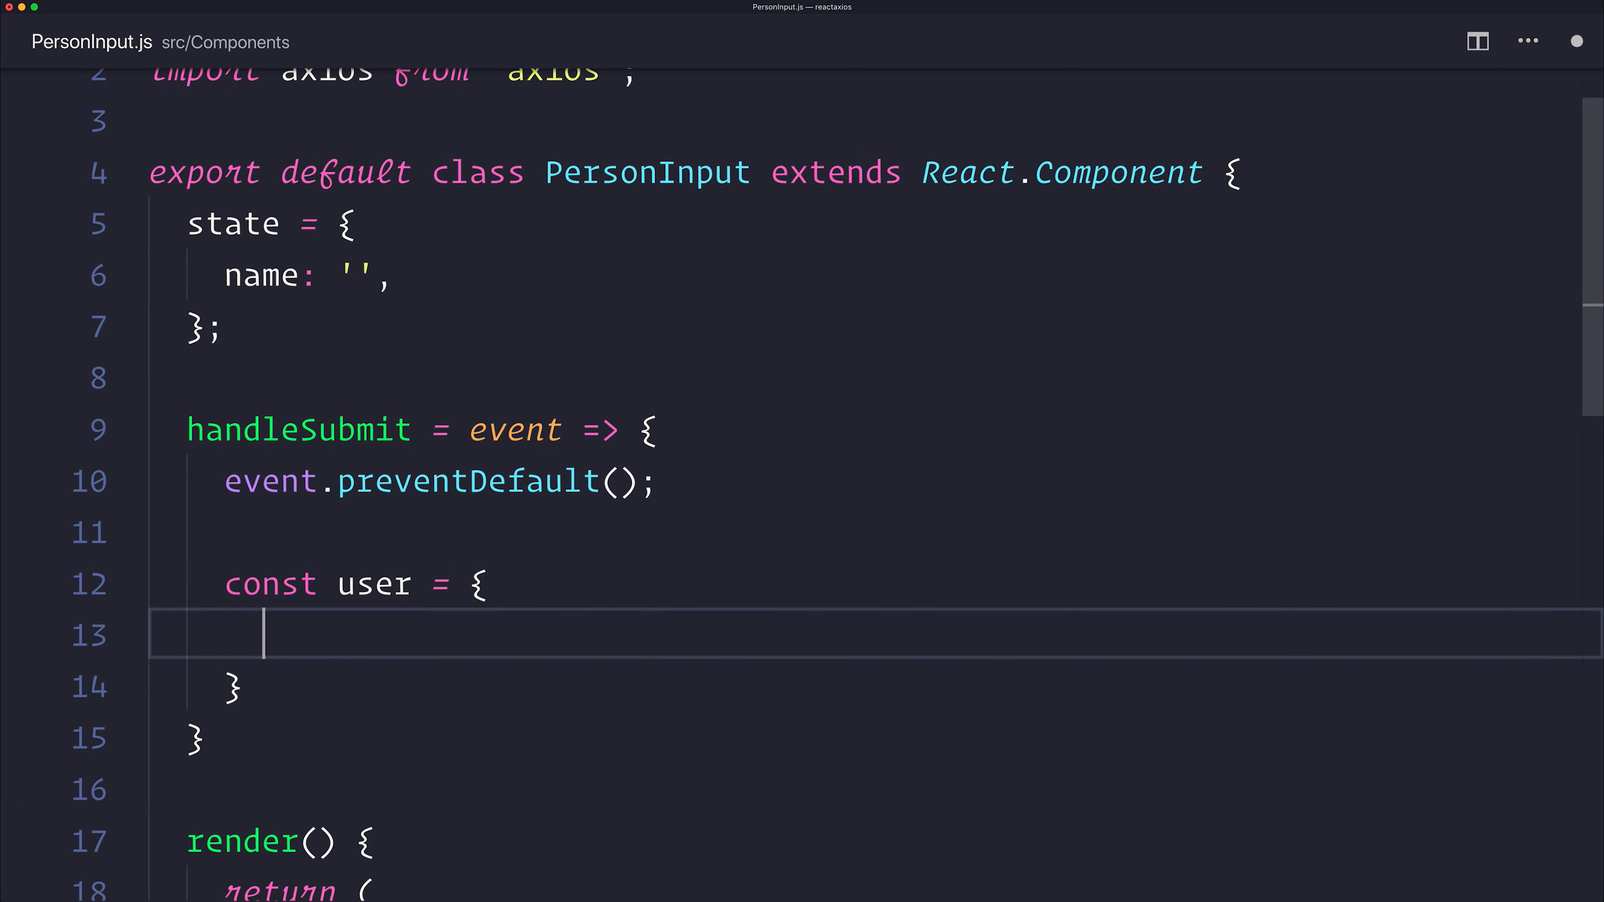
type("name: this.state.name;")
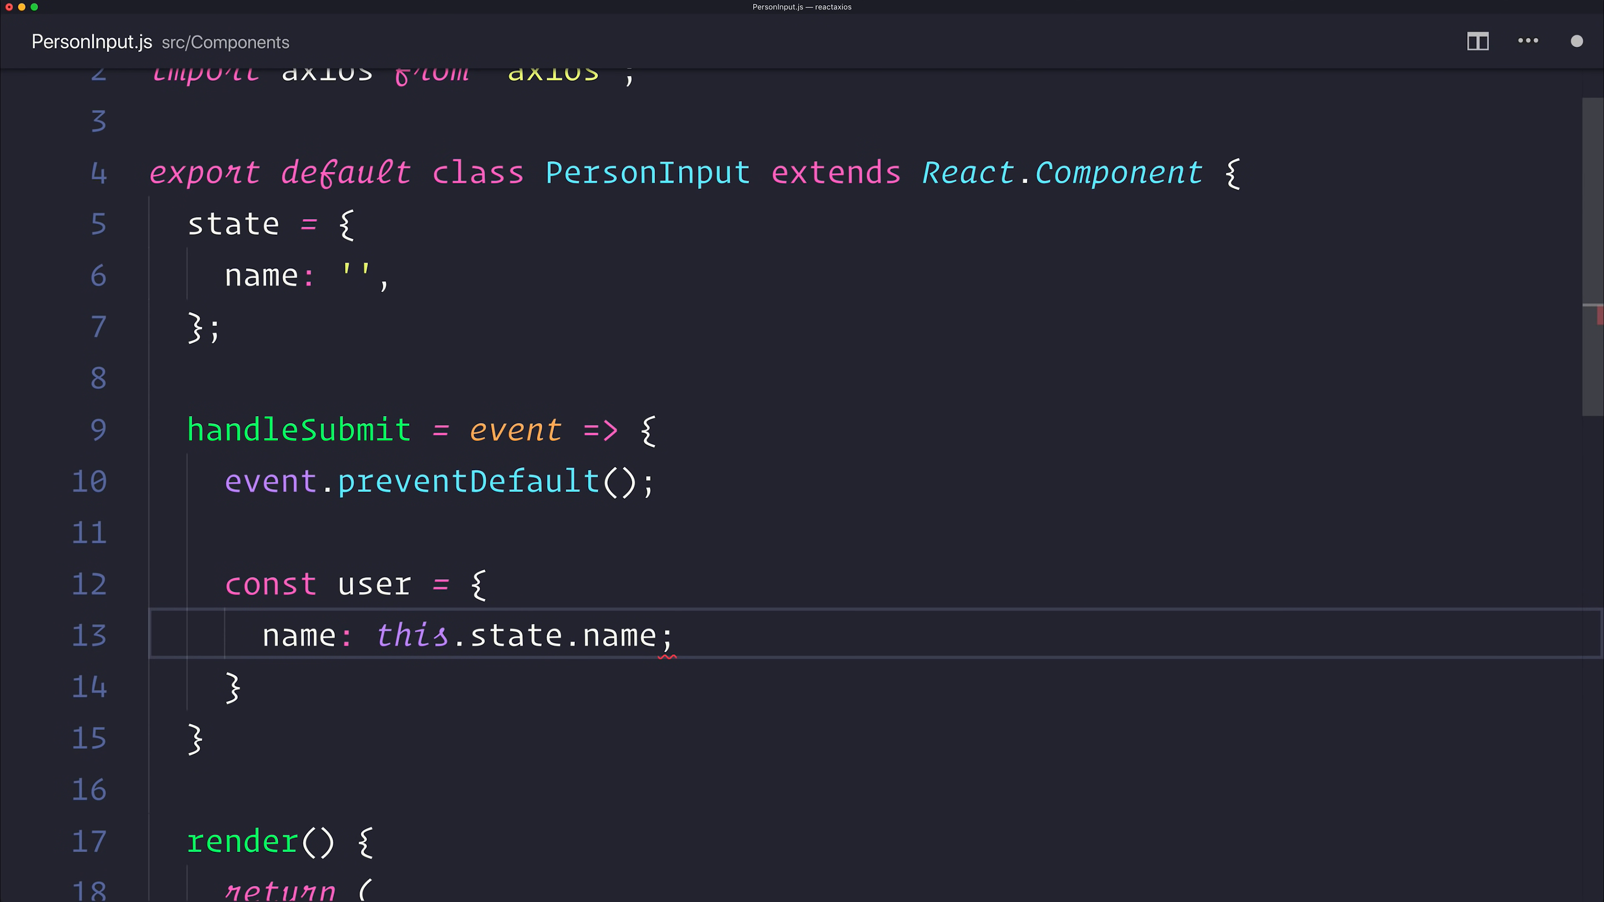
key("Backspace")
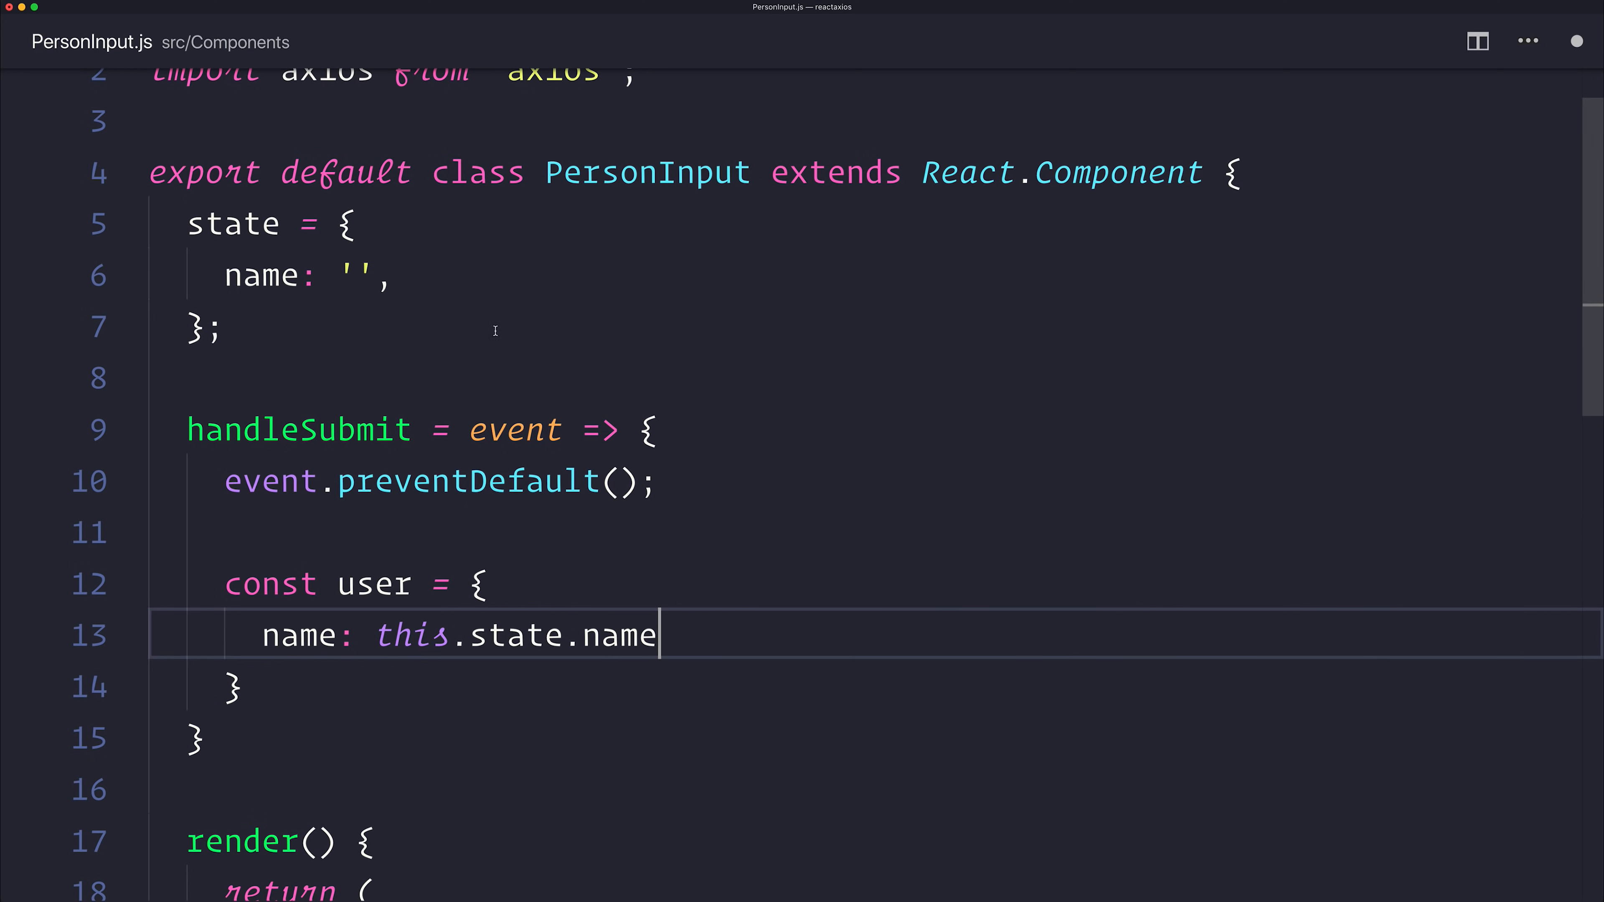
scroll("down", 3)
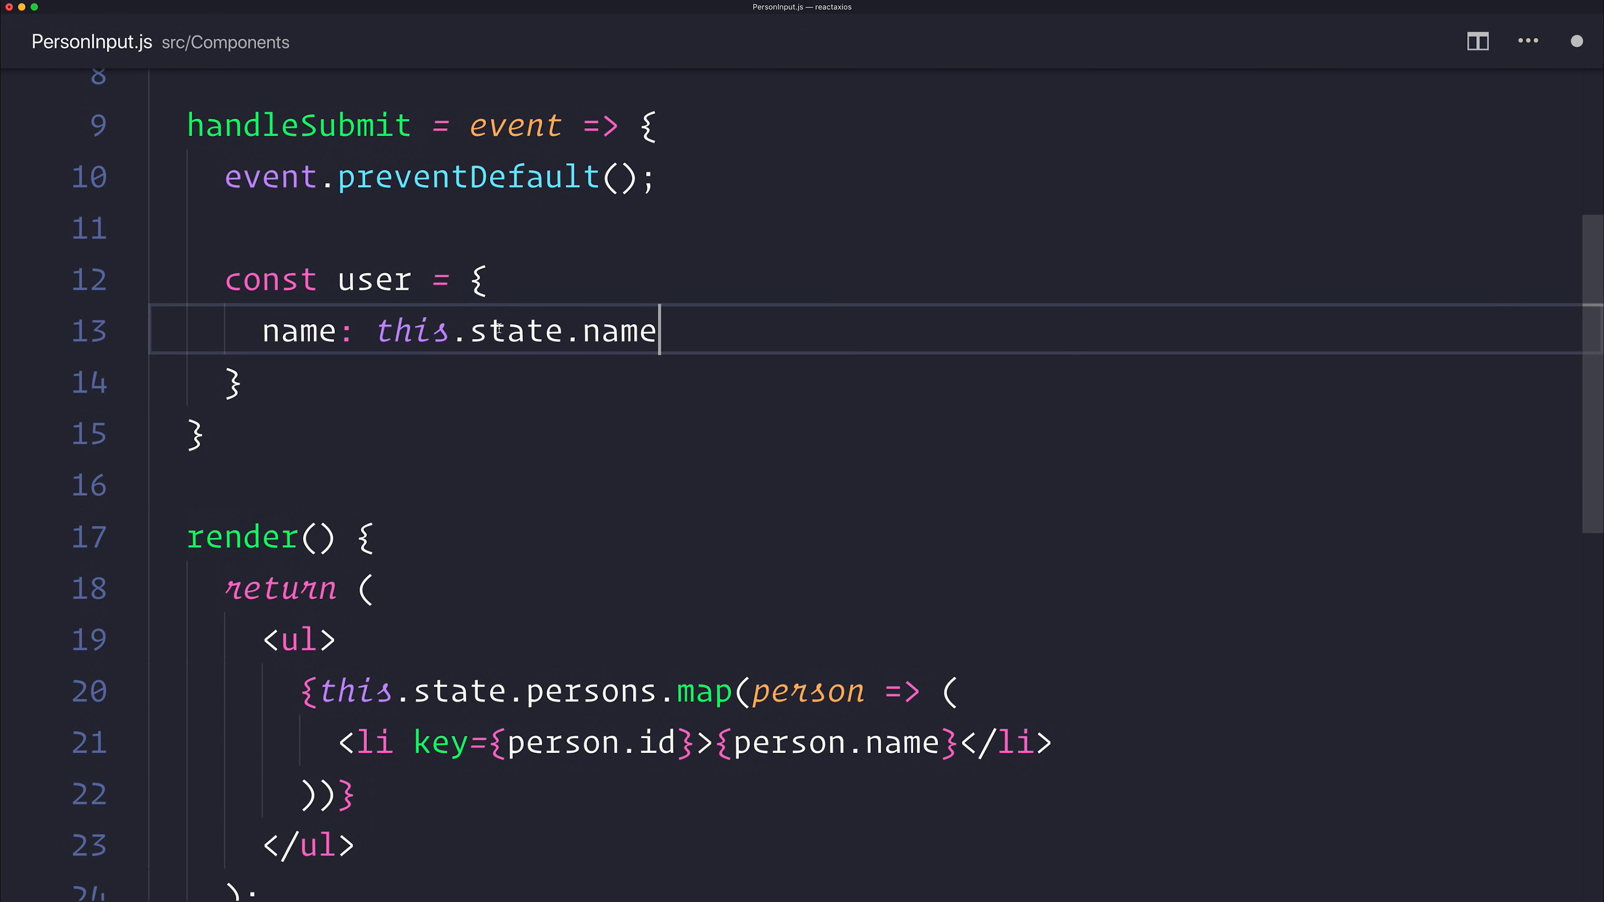
type("axios.")
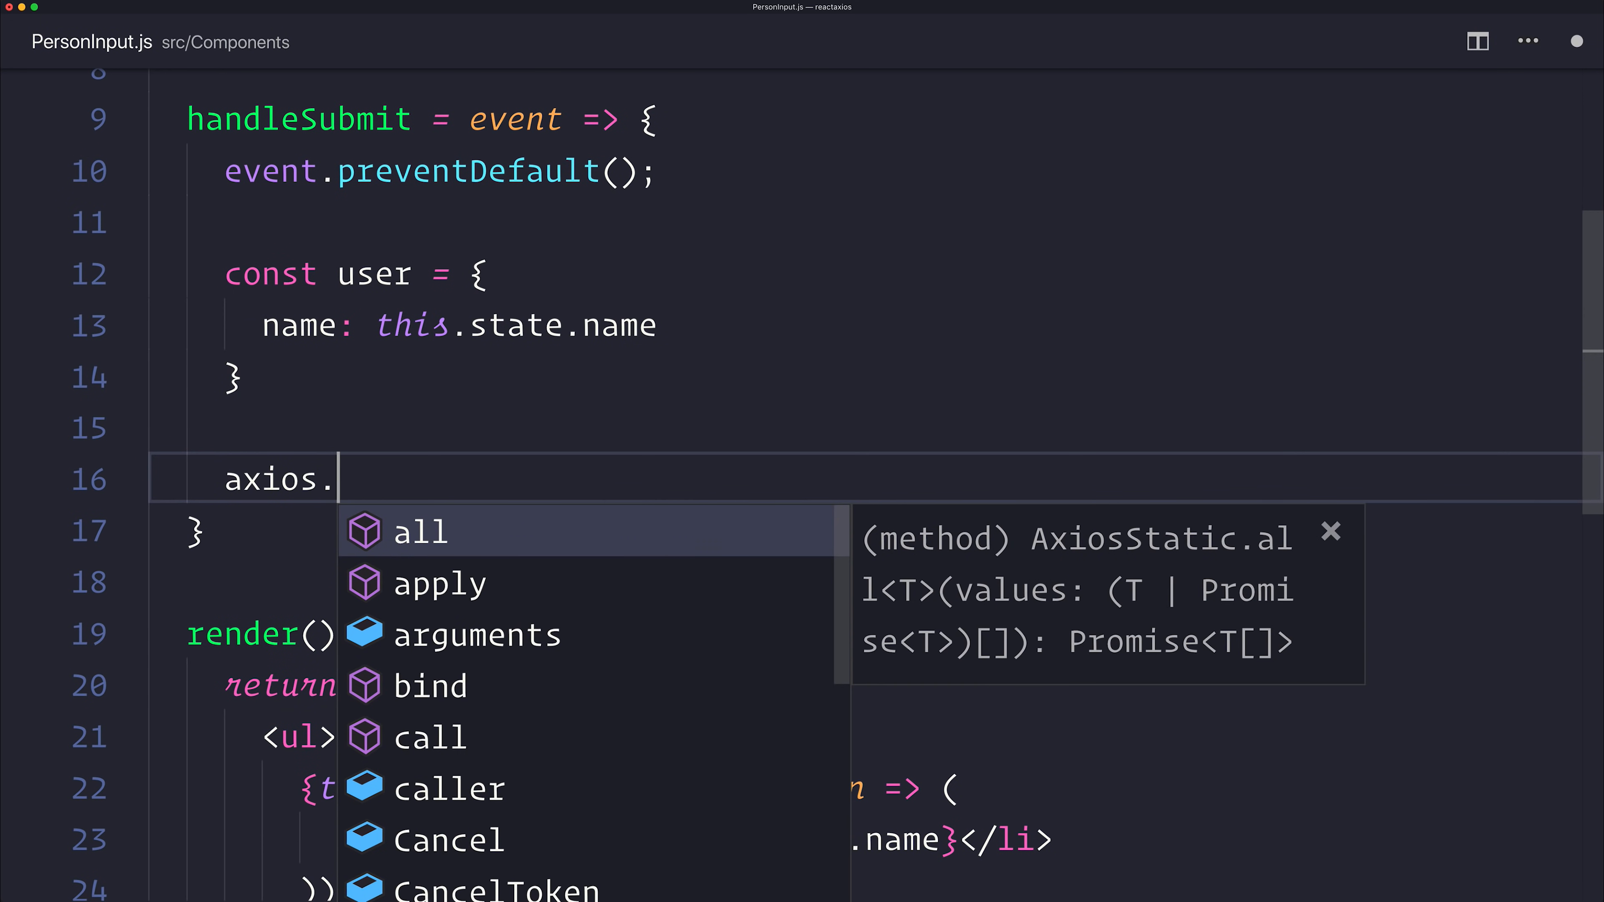
type("post()")
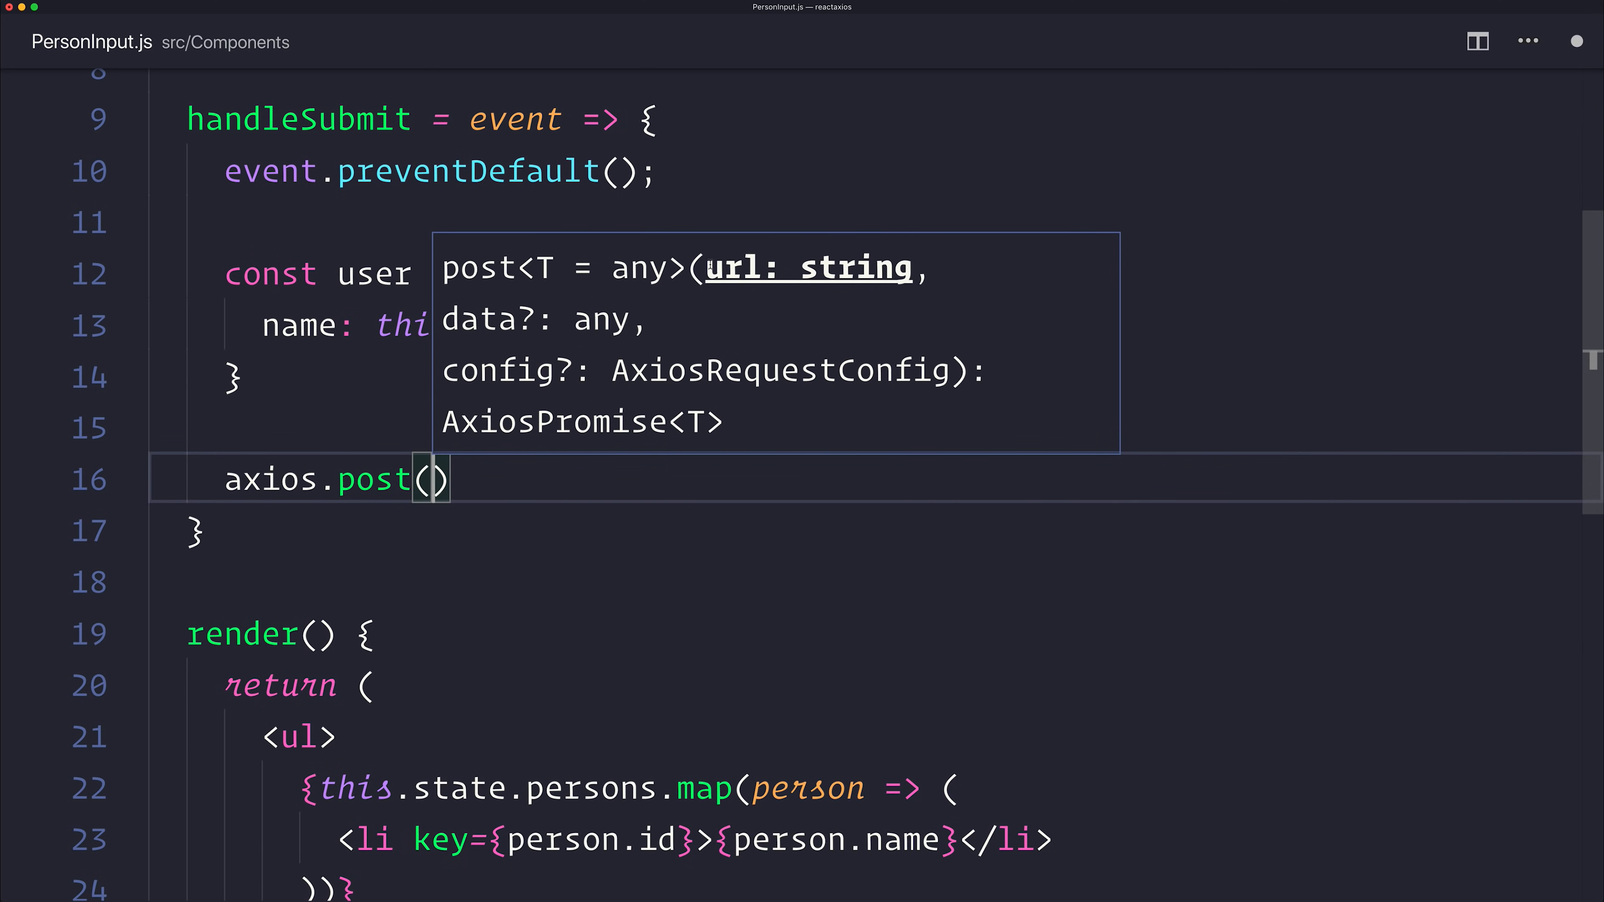
mouse_move(771, 521)
type("`")
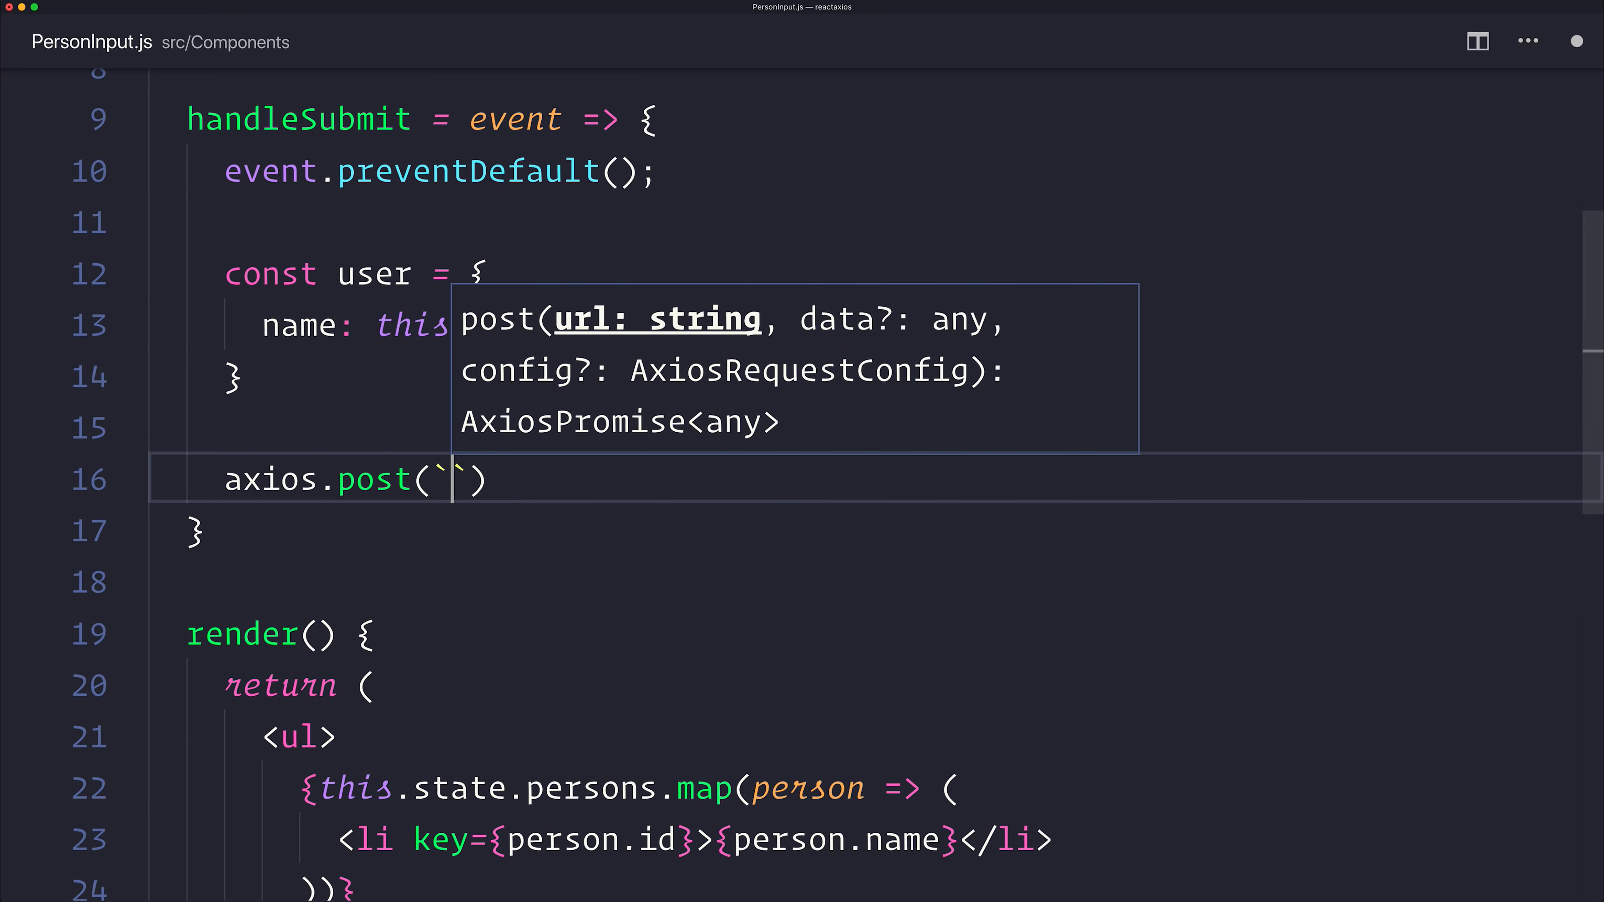
type("https://jsonplaceholder.typicode.com/users")
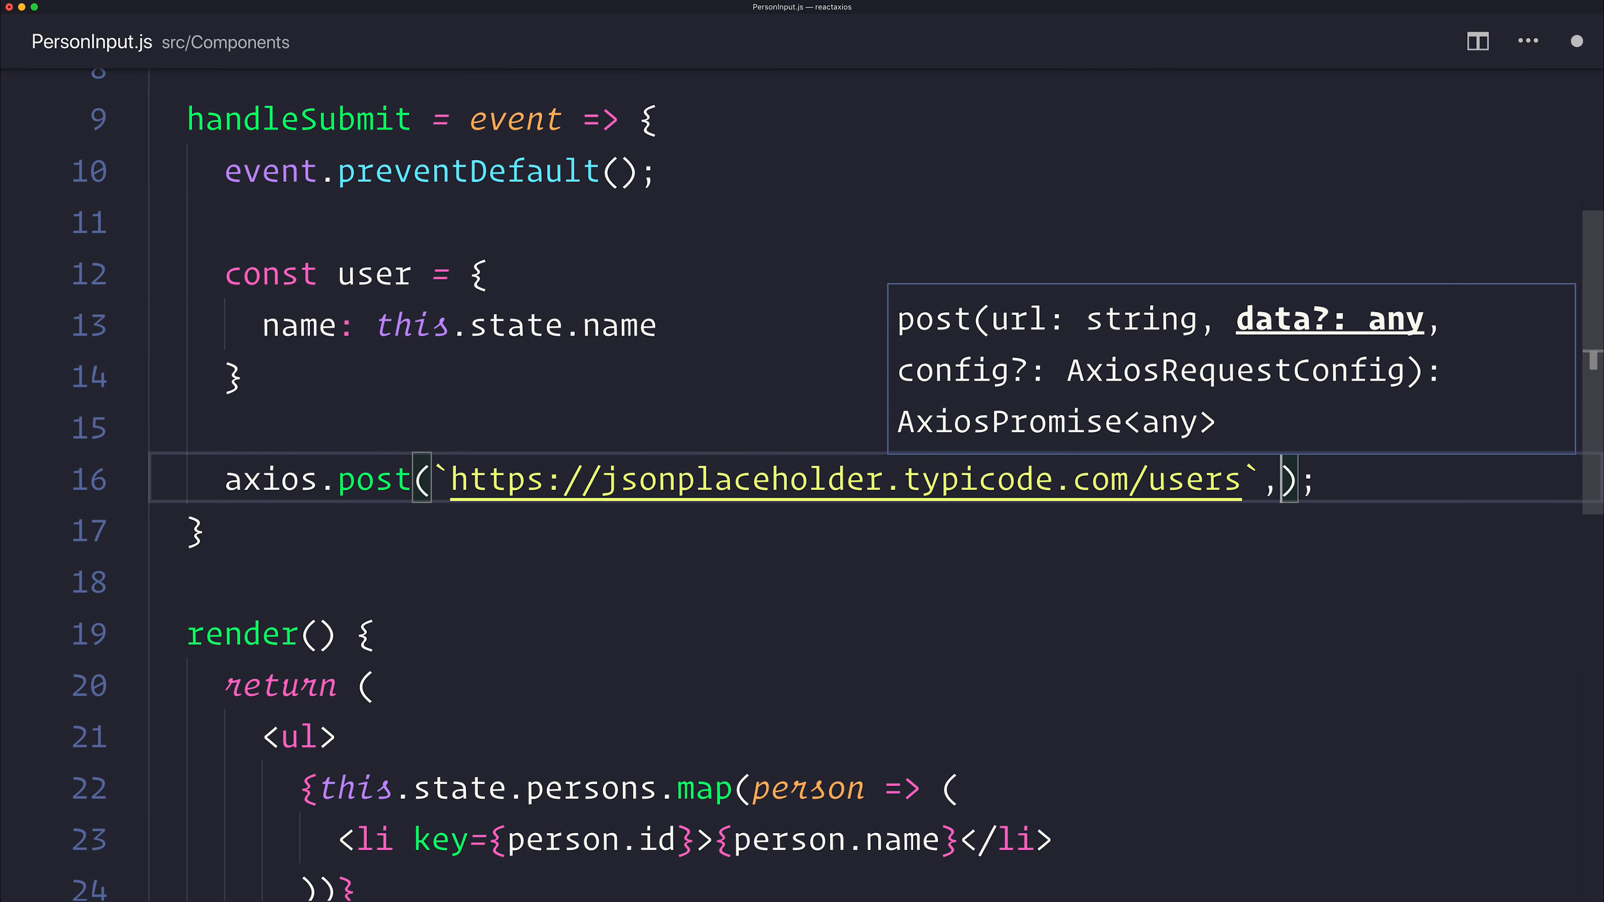
type("{us")
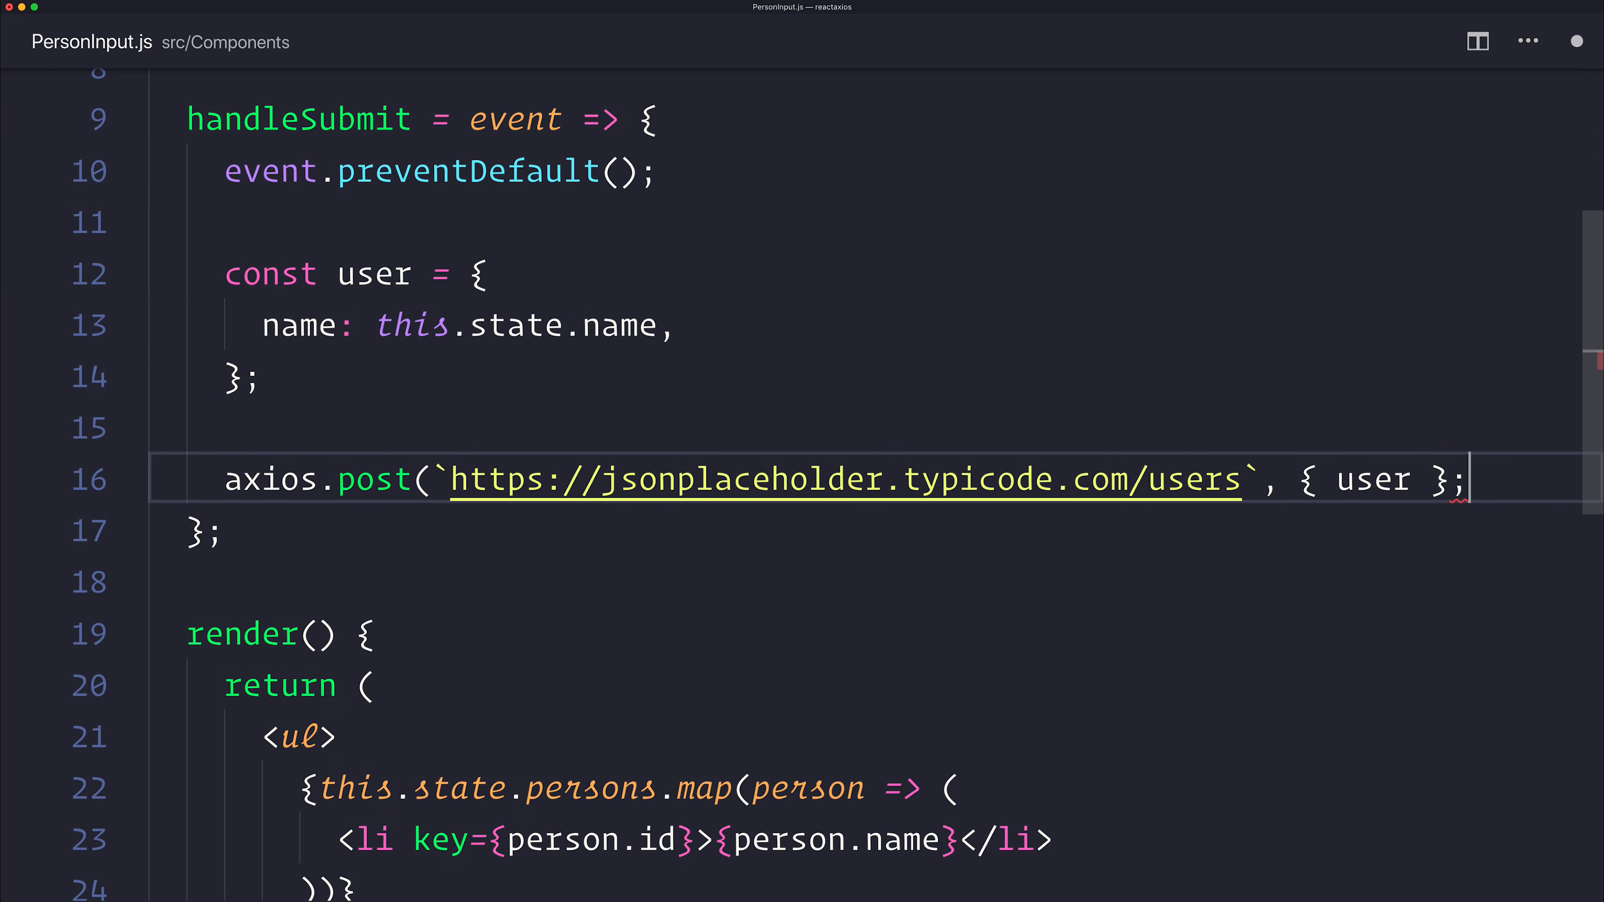
type(")")
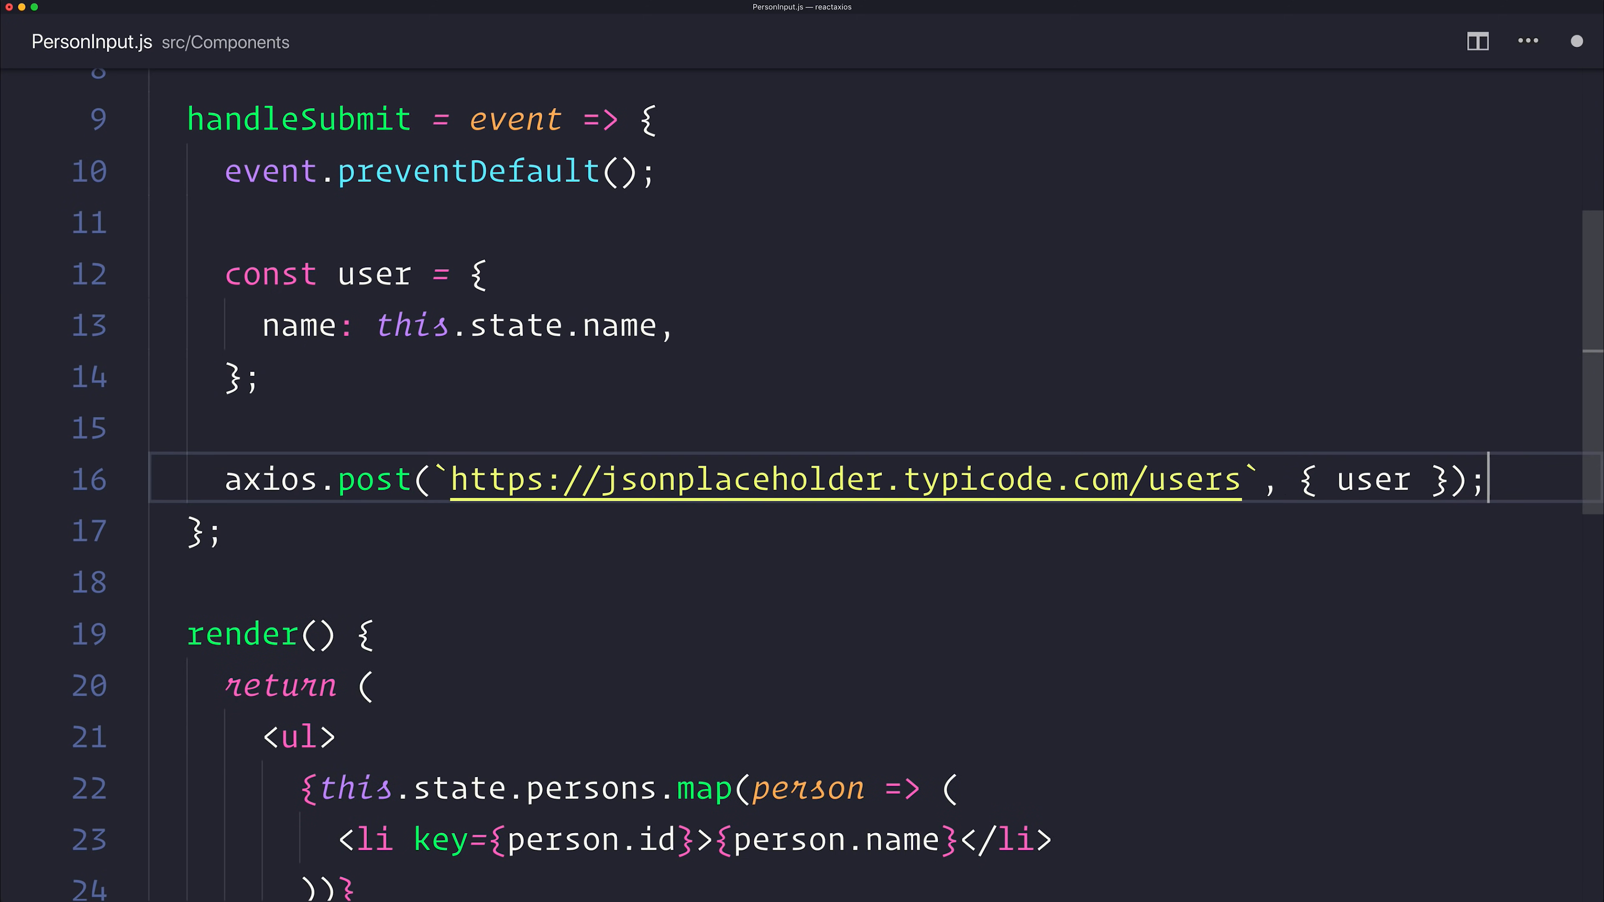
Chain .then(res => {...}) that logs res and res.data to the console
type(".then()")
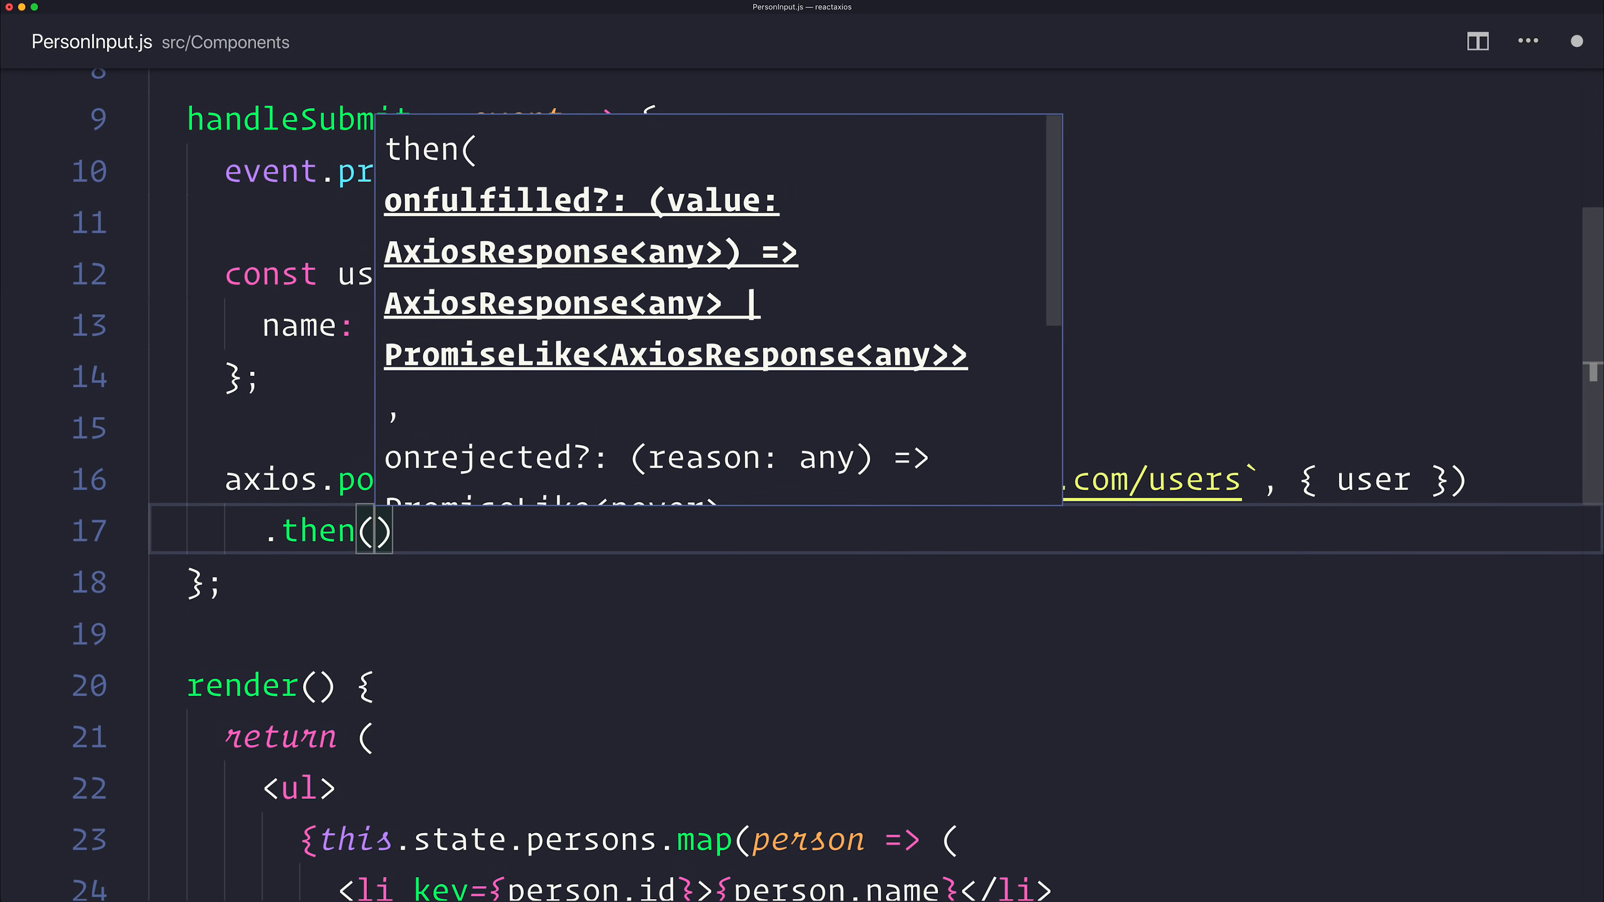
type("res => {")
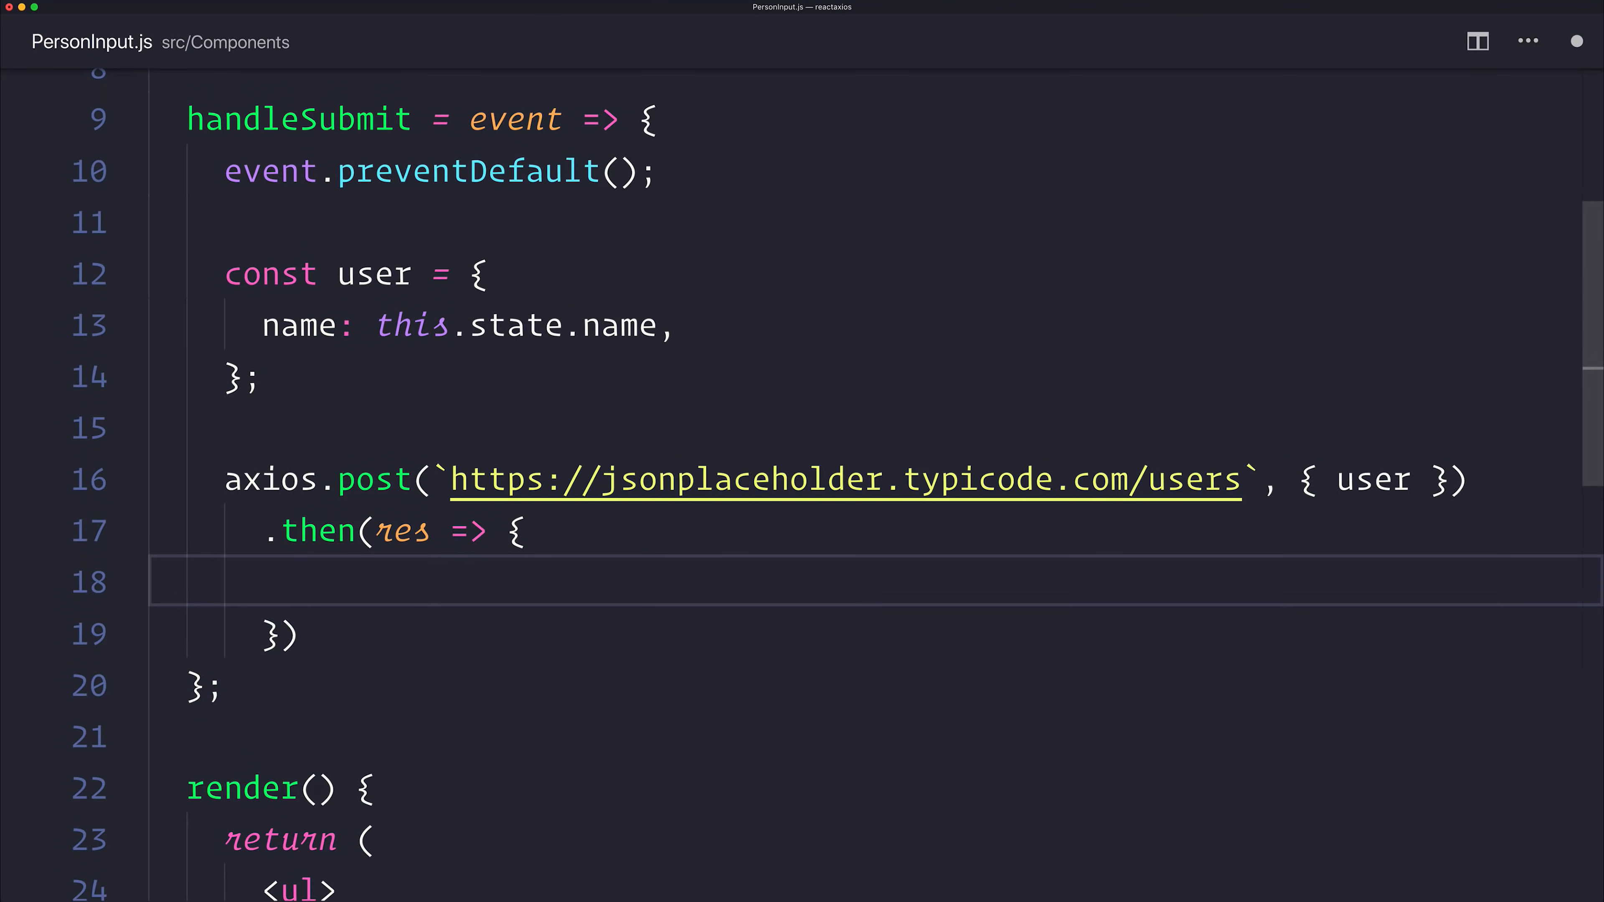
type("console.log9")
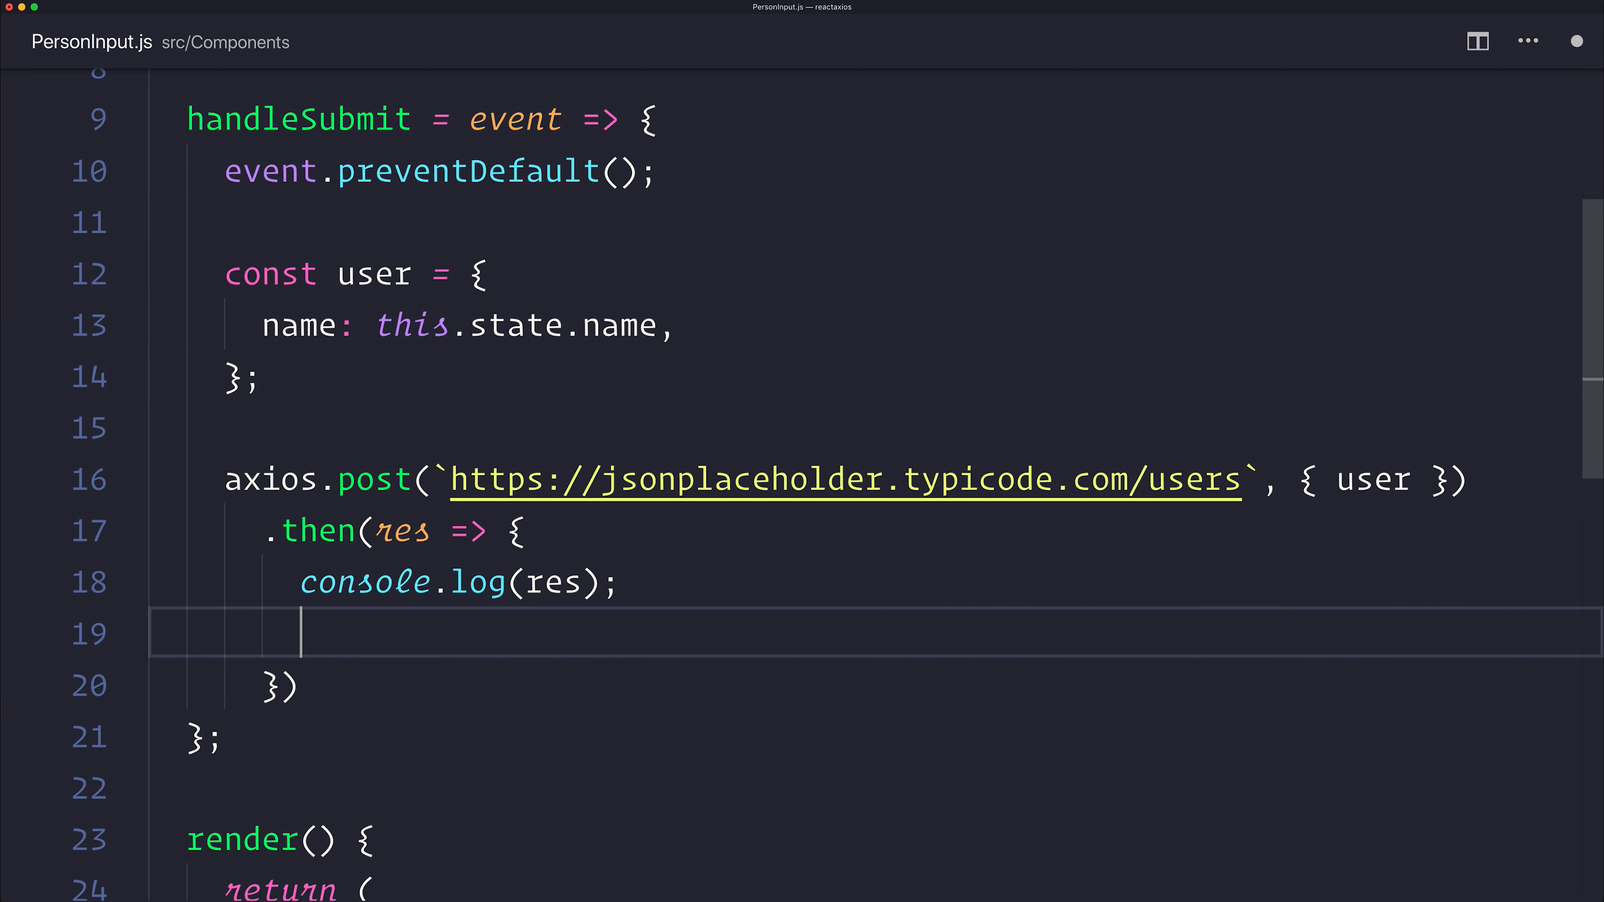
type("console.log(res);")
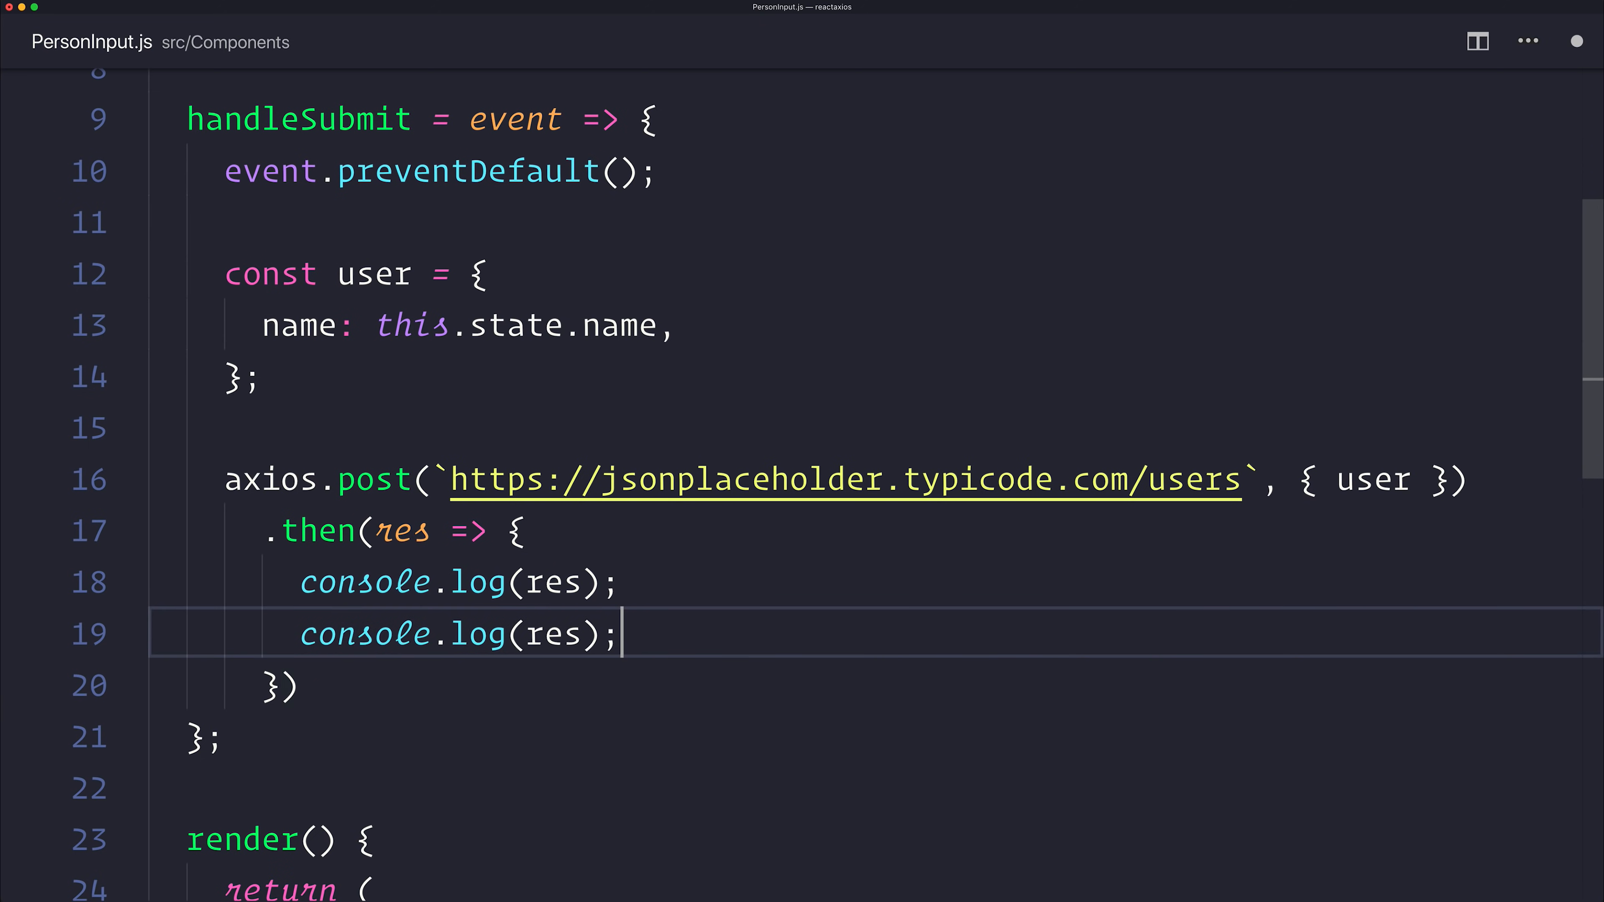
type(".data")
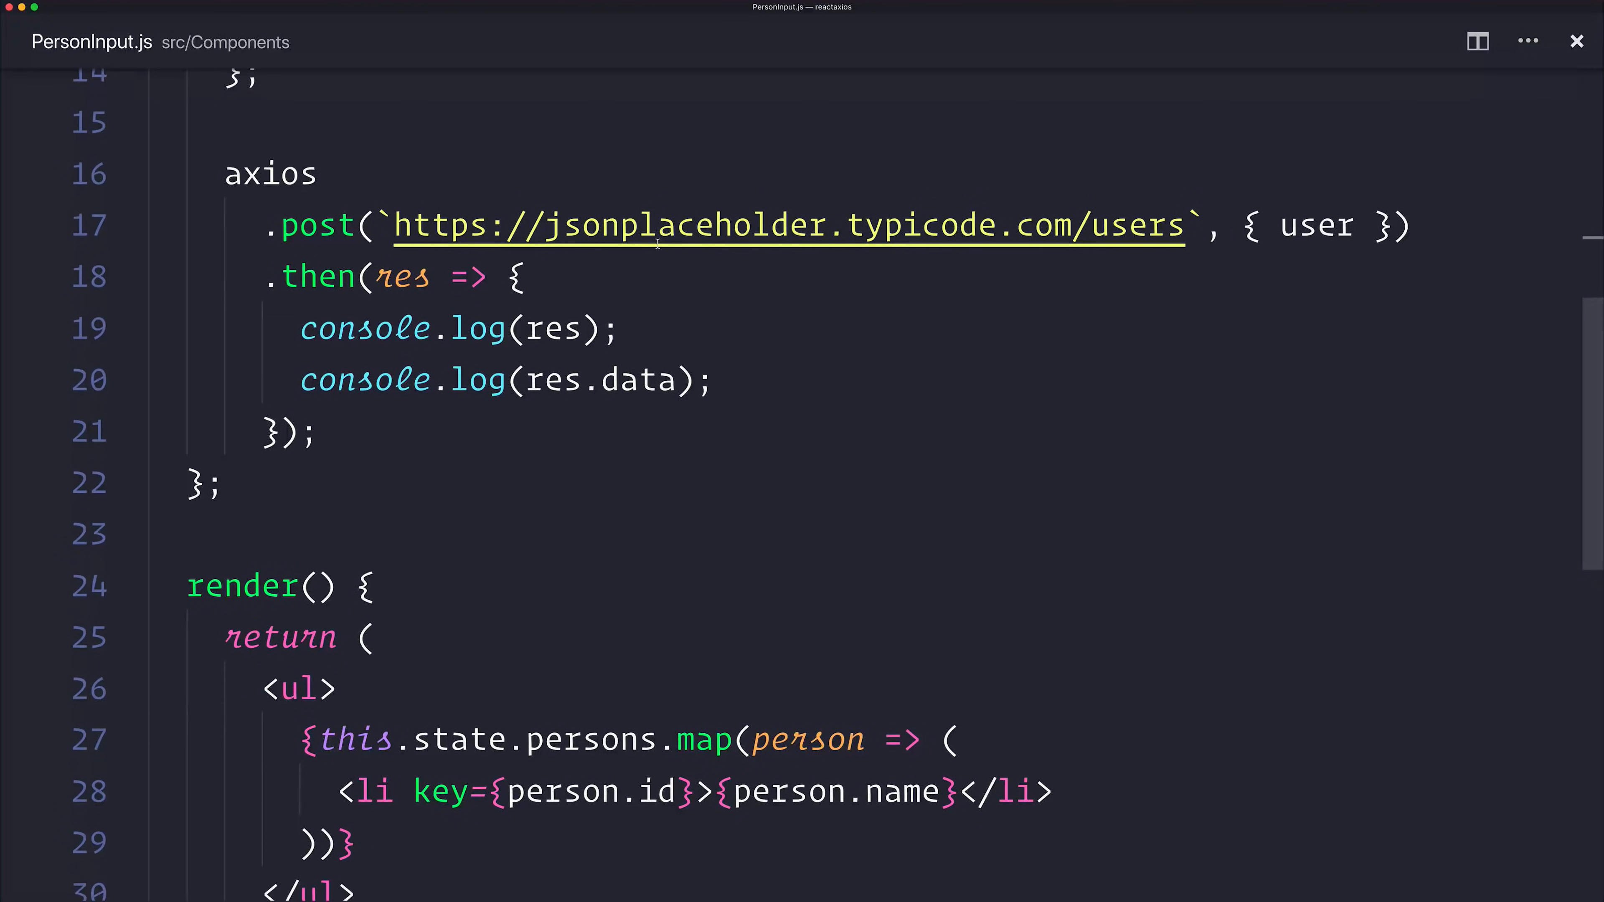
Render a <form> containing a label reading 'Person Name:' without an htmlFor attribute
scroll("down", 3)
type("form")
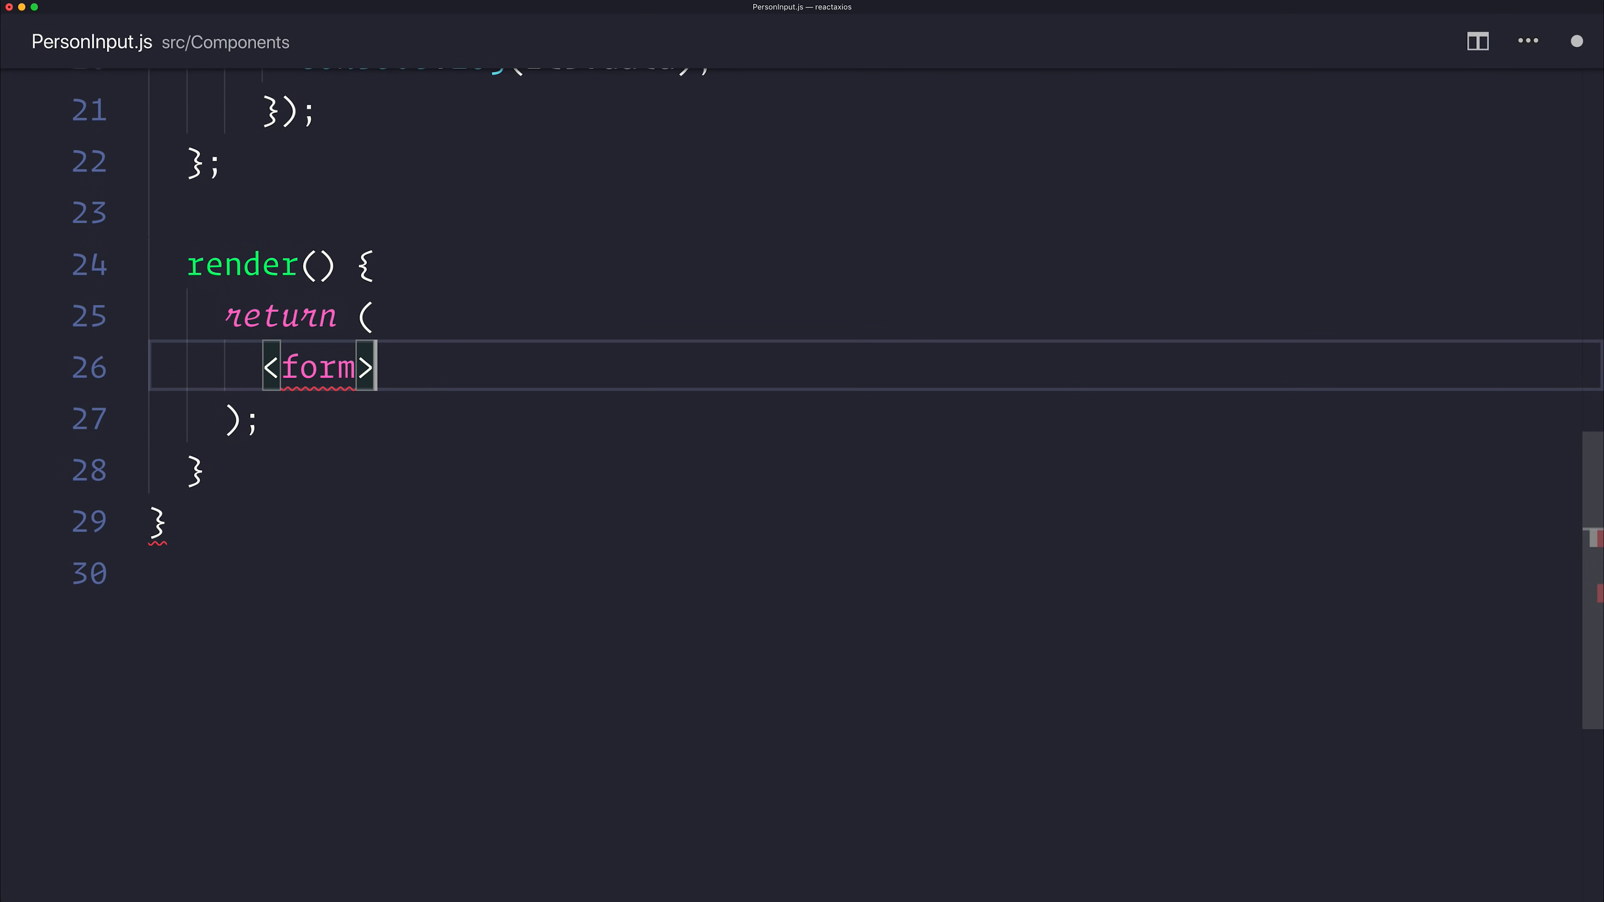
type("</form>")
type("<label htmlFor=\"\"></label>")
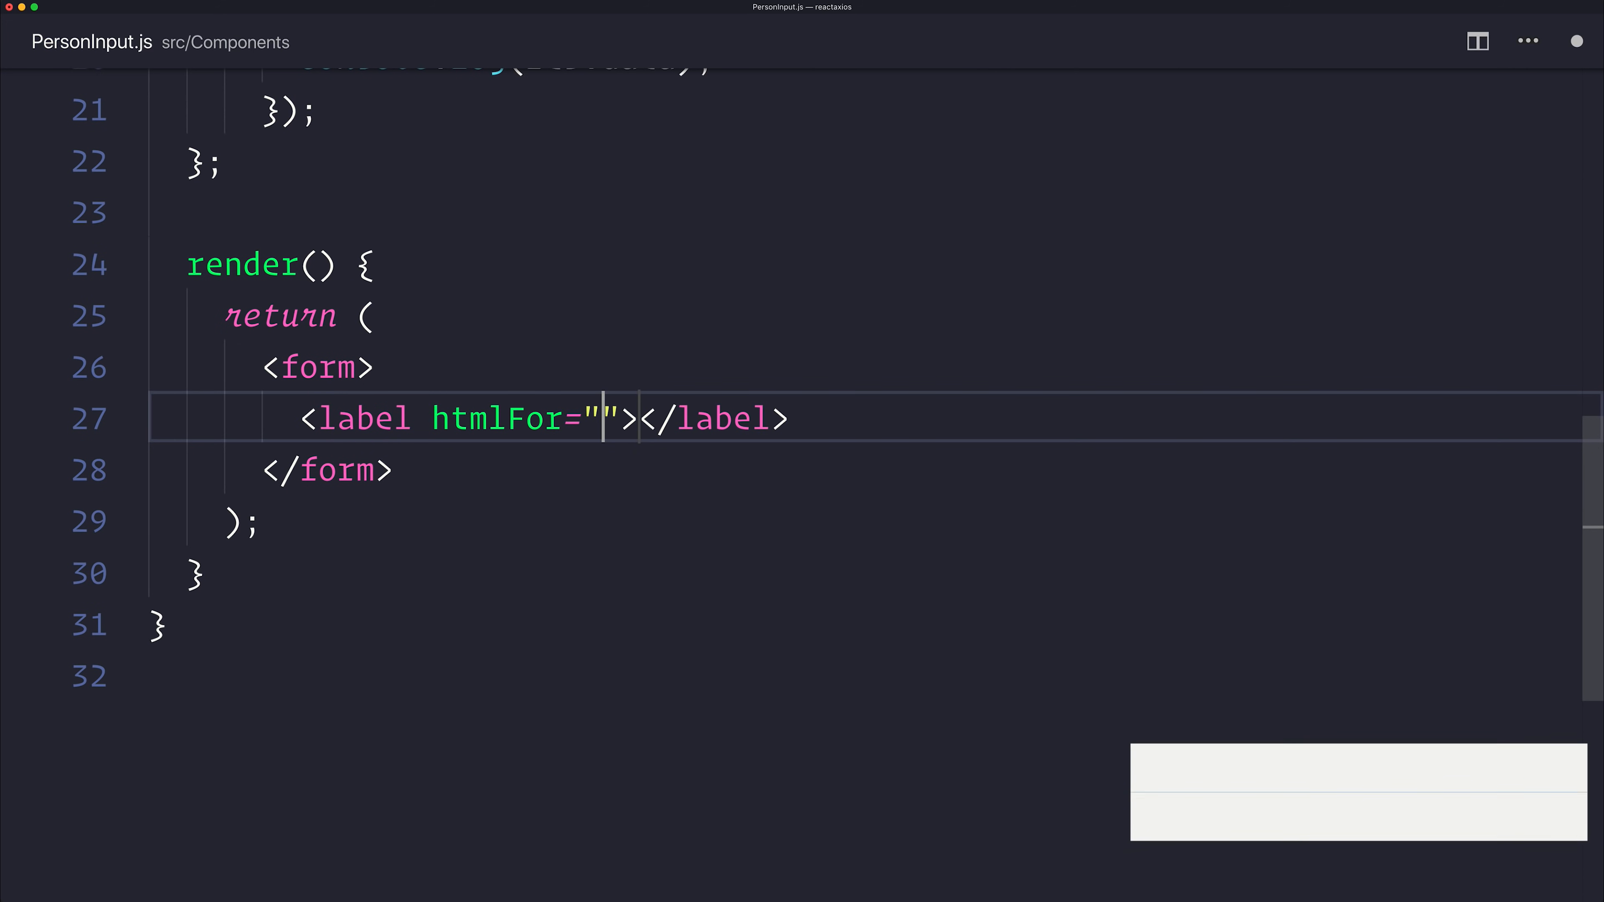
key("Backspace")
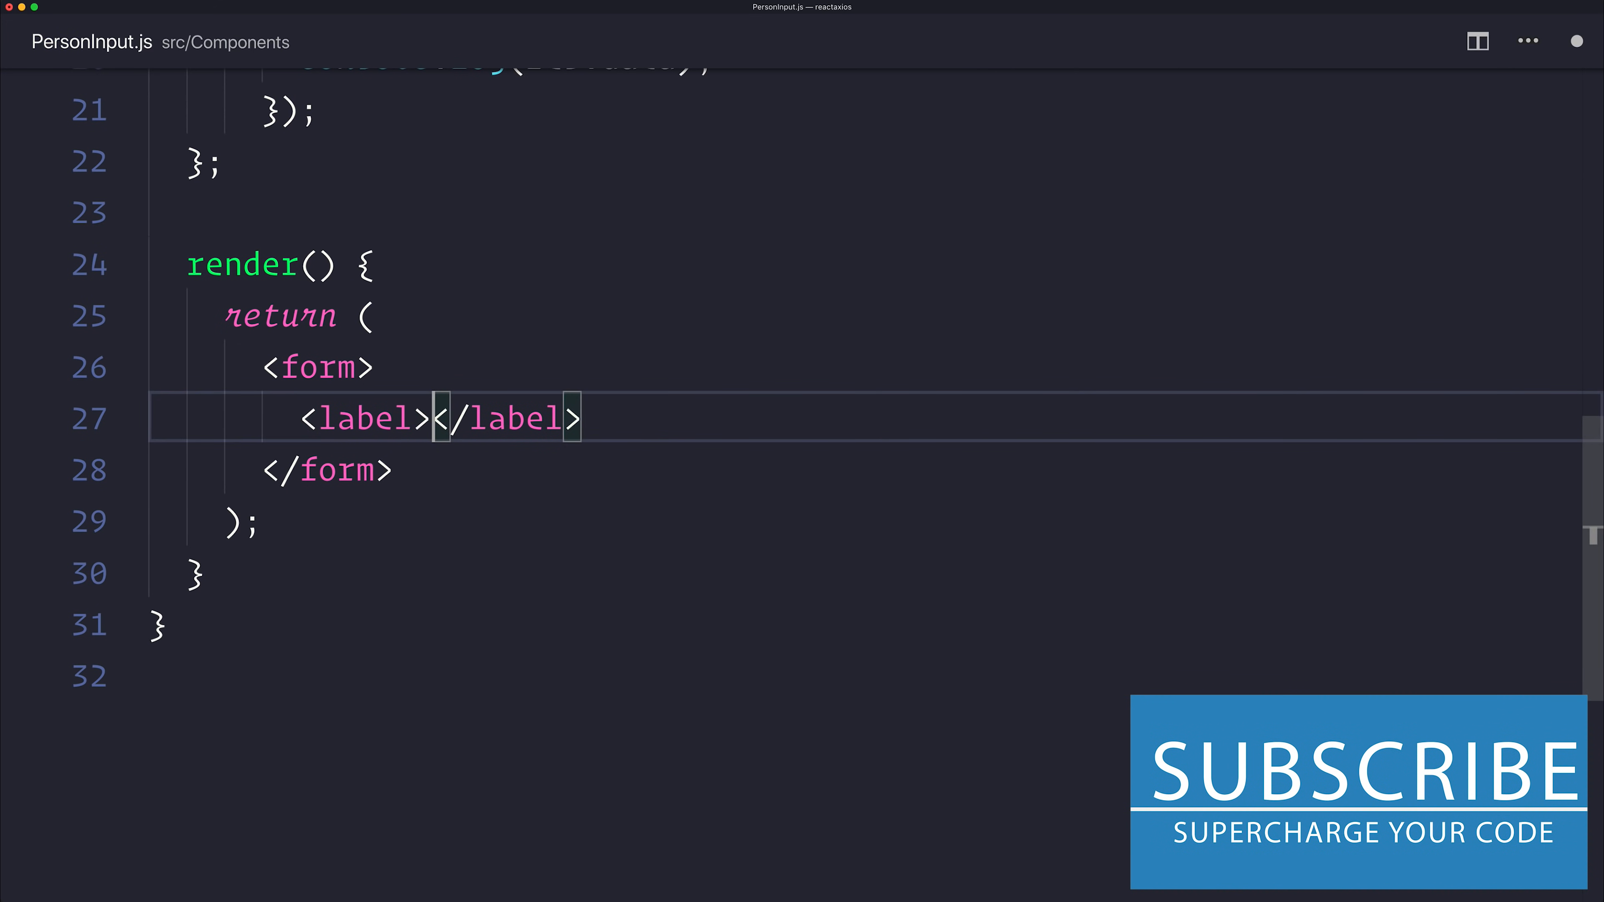
type("Person Name:")
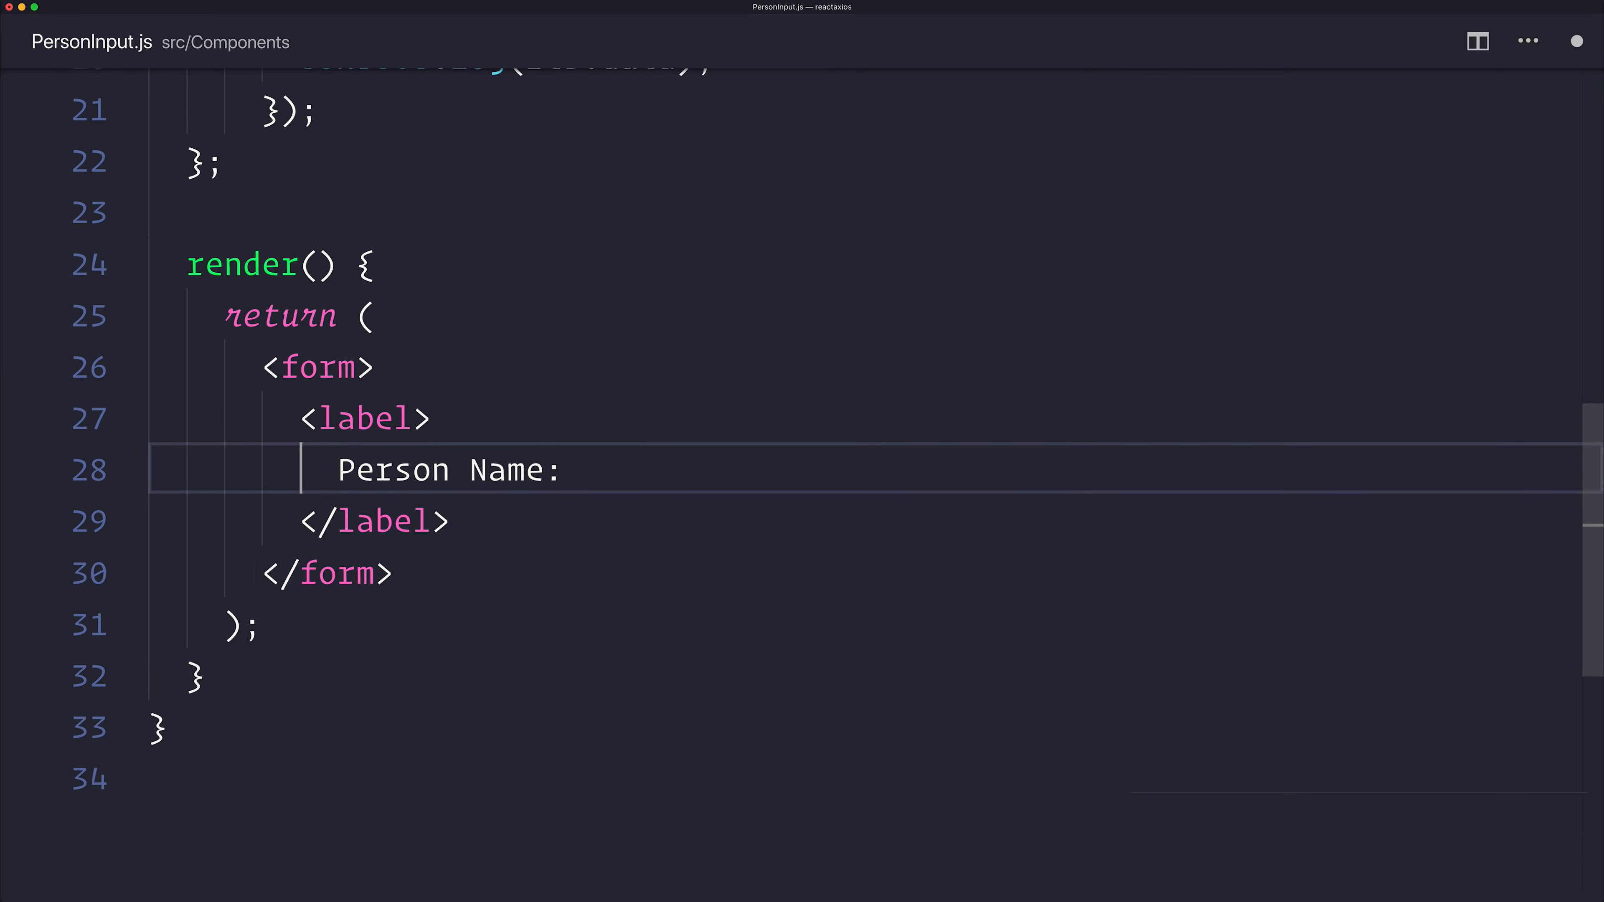
Add a self-closing <input type="text" name="name" /> inside the form
type("<input t")
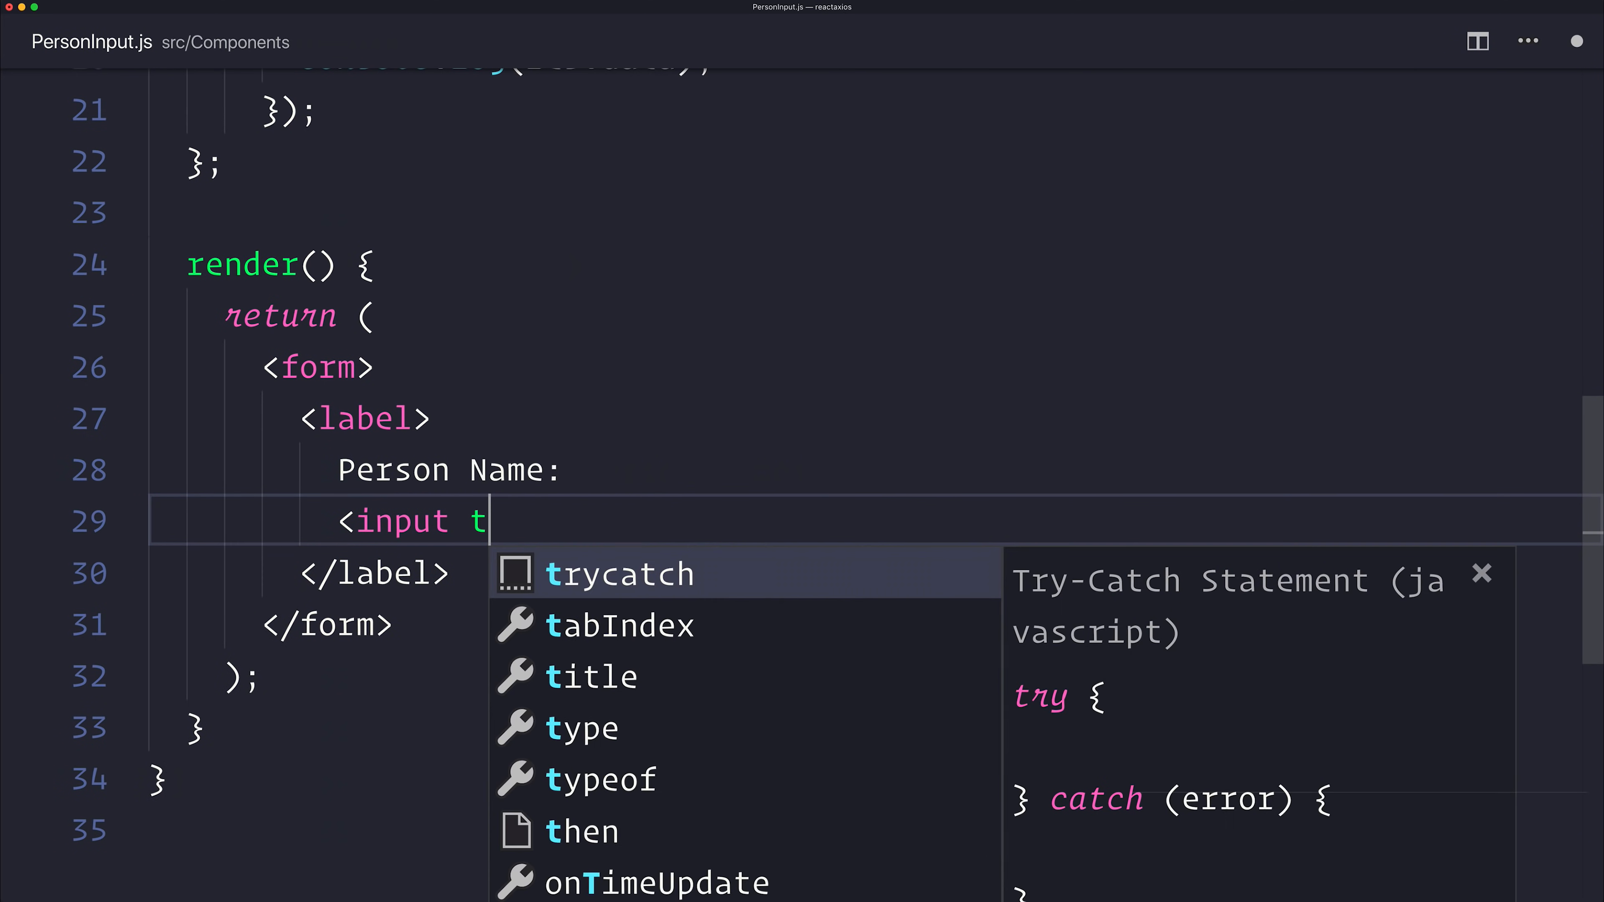
type("ype\"t")
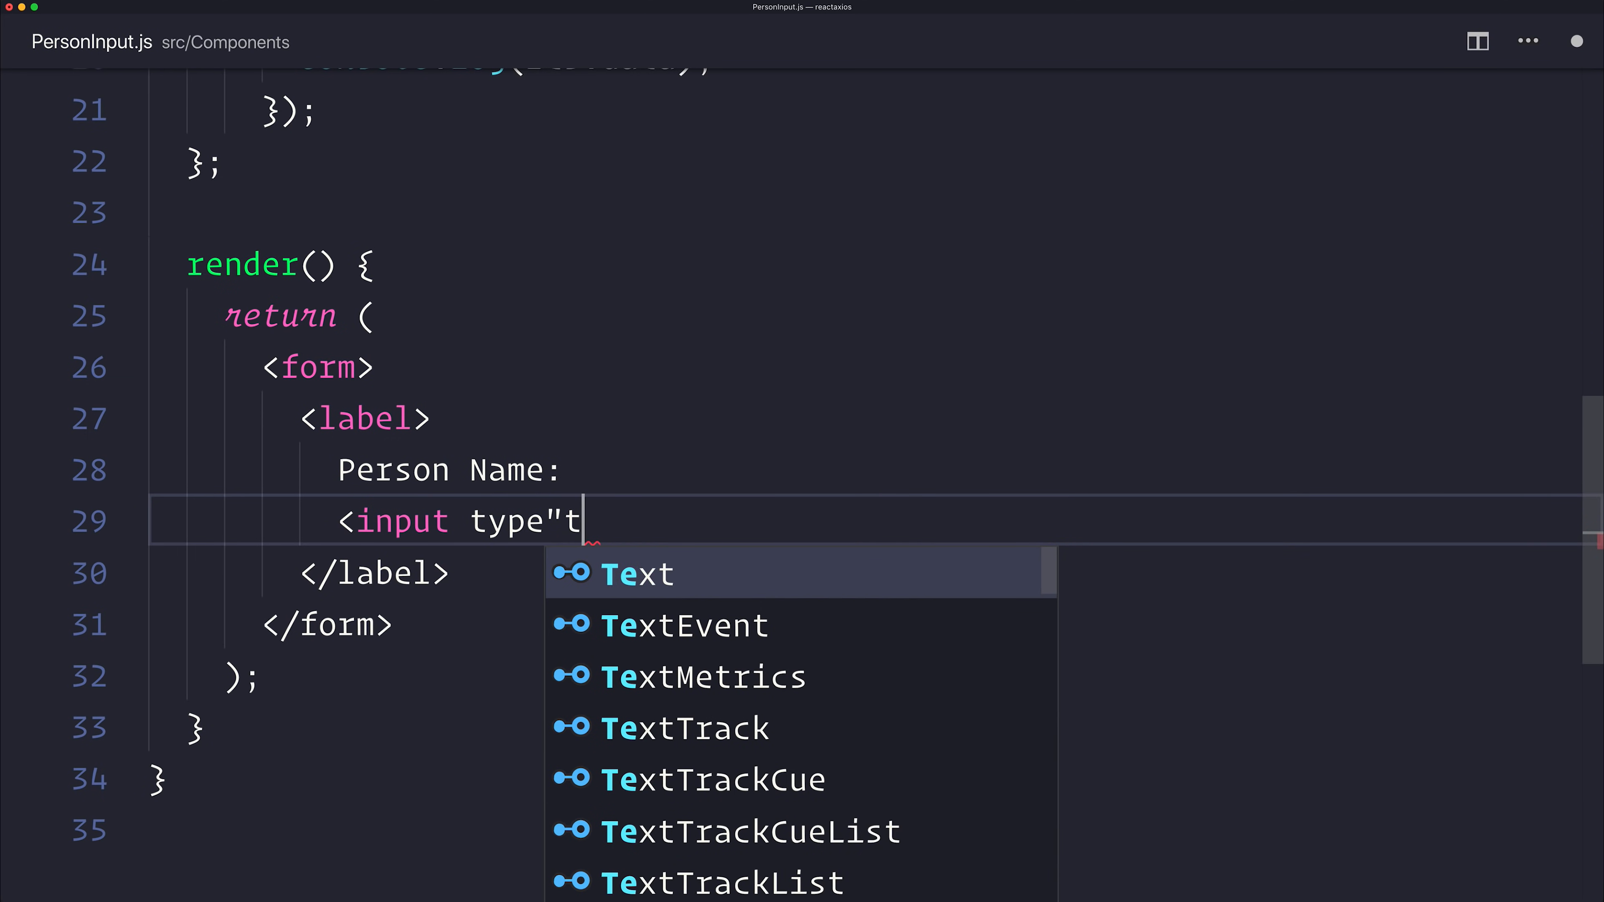
type("=\"text\" name=\"name\"")
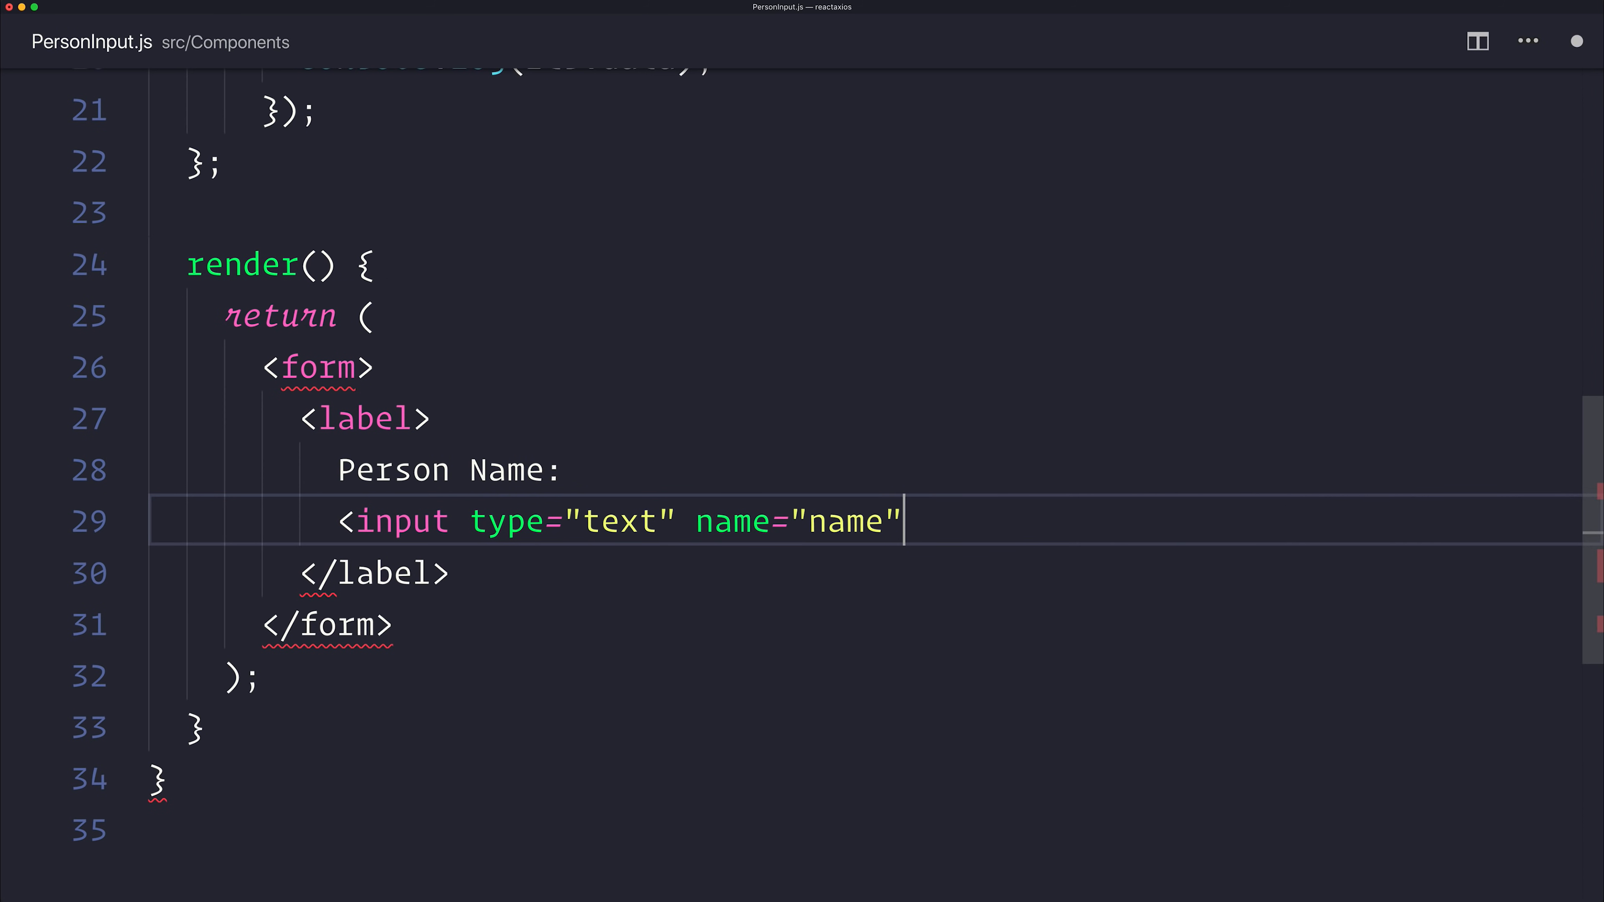
type("/>")
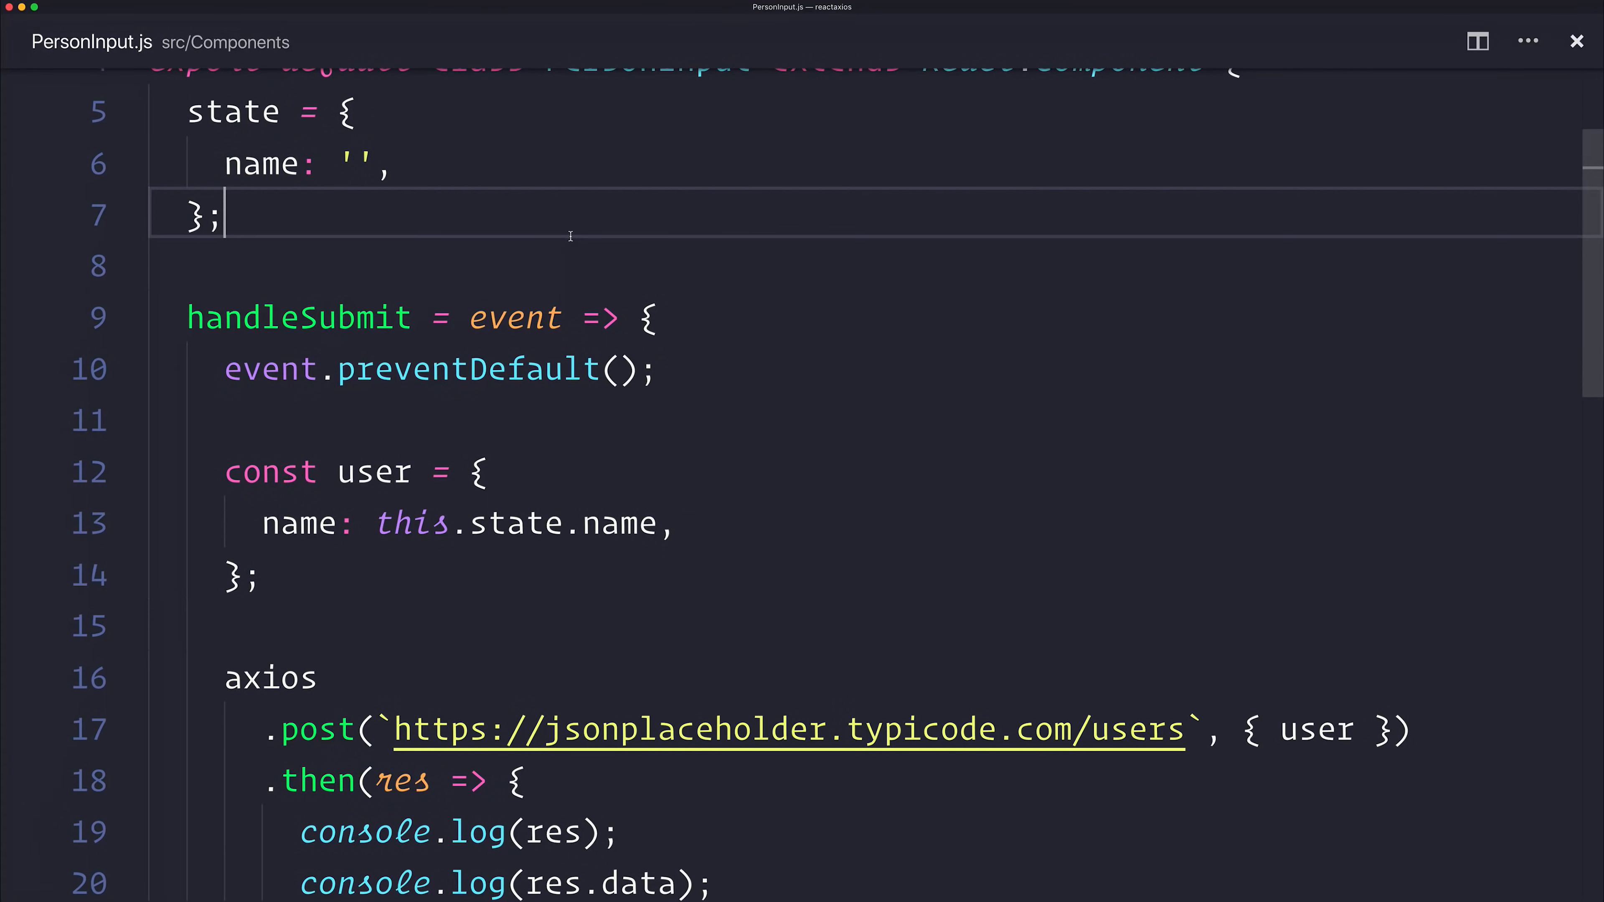
Add handleChange = event => this.setState({ name: event.target.value }) and move to the form tag
type("handleChange")
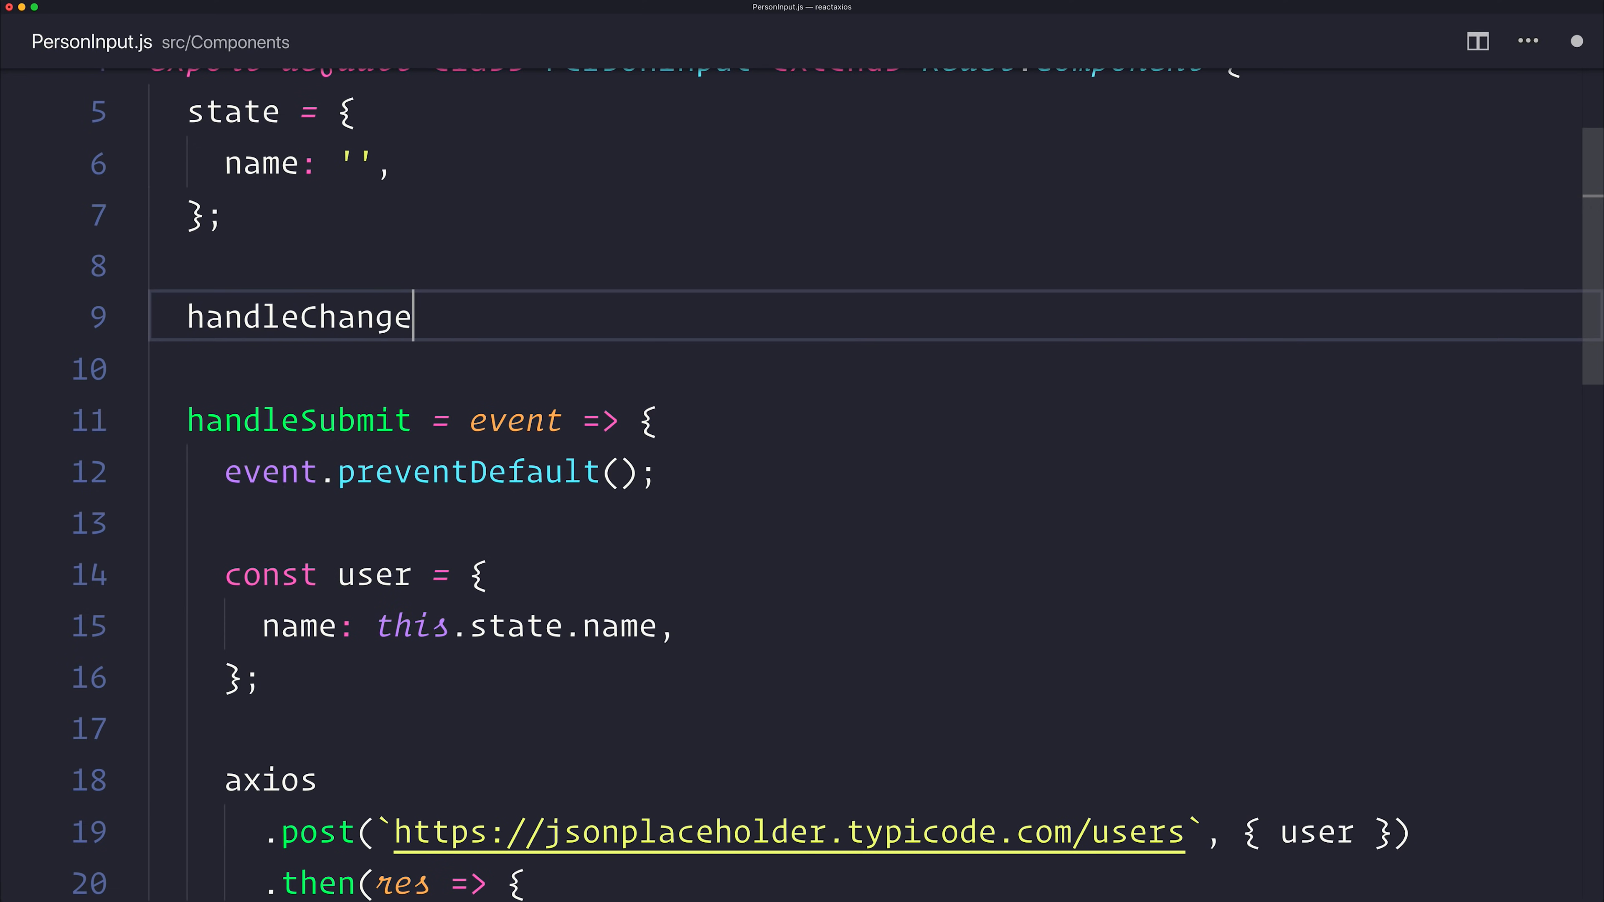
type("= event => PageTransitionEvent")
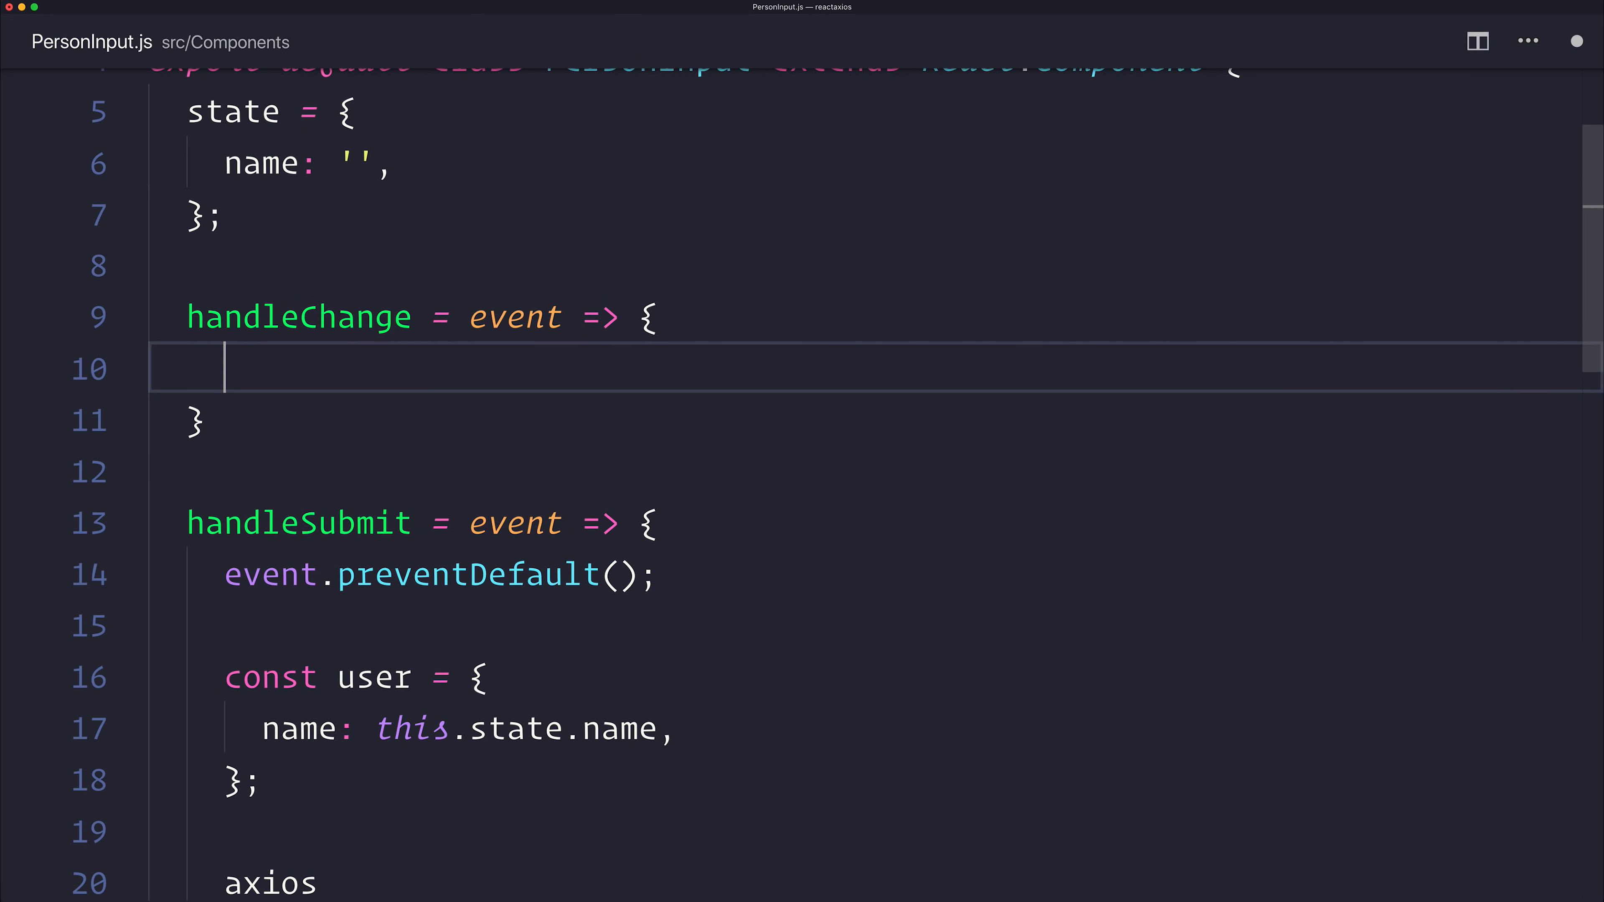
type("this.setState({ name:")
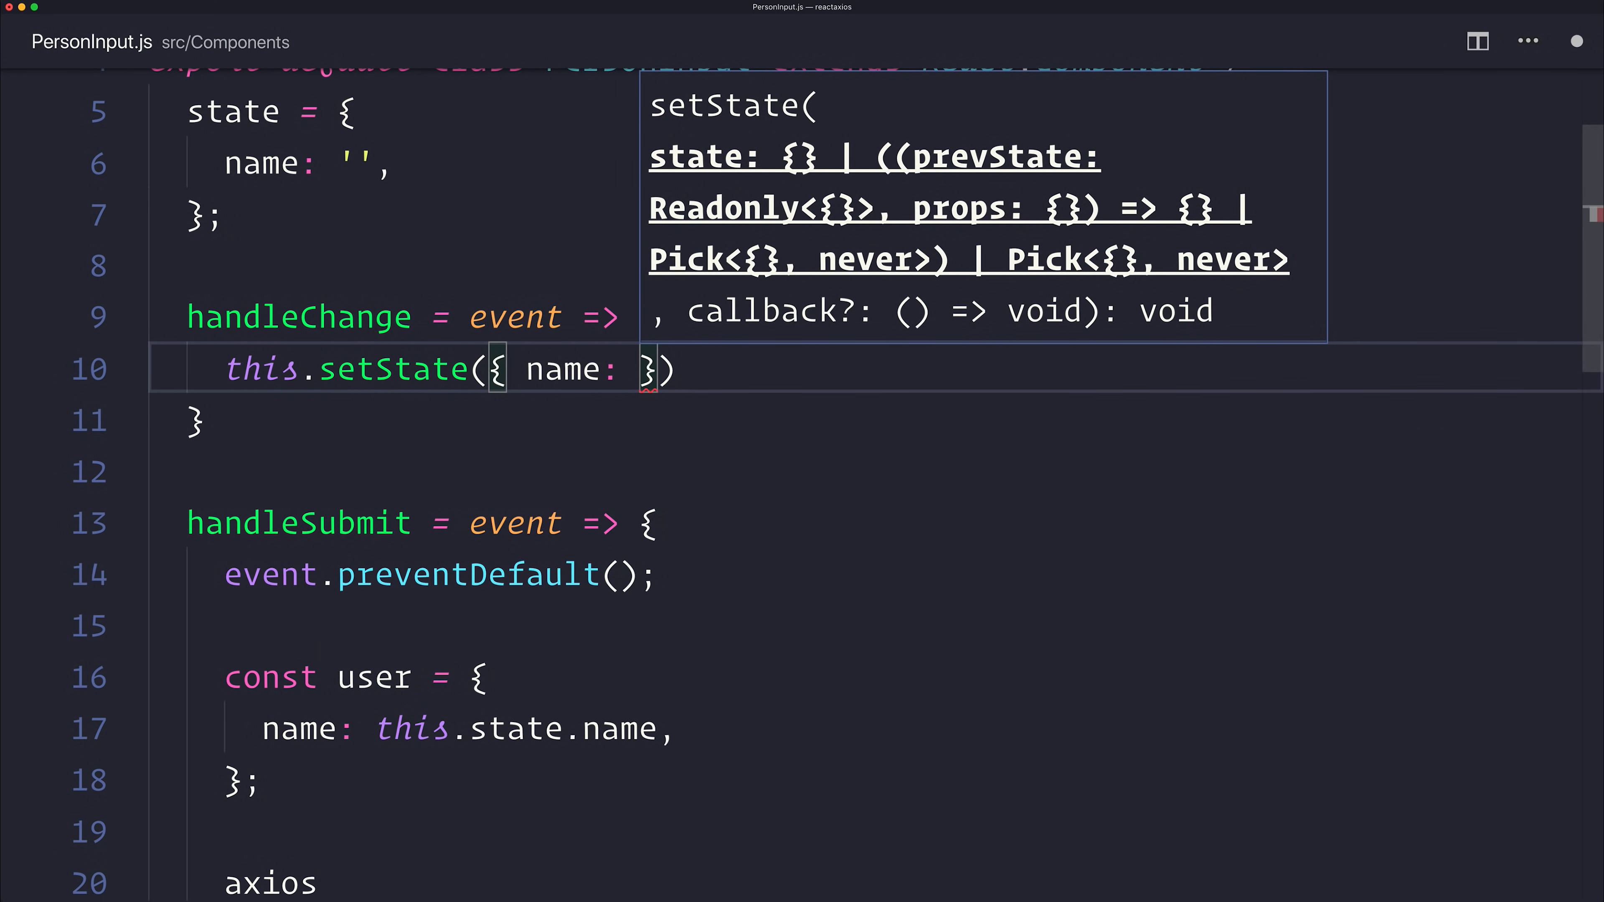
type("event.target.value")
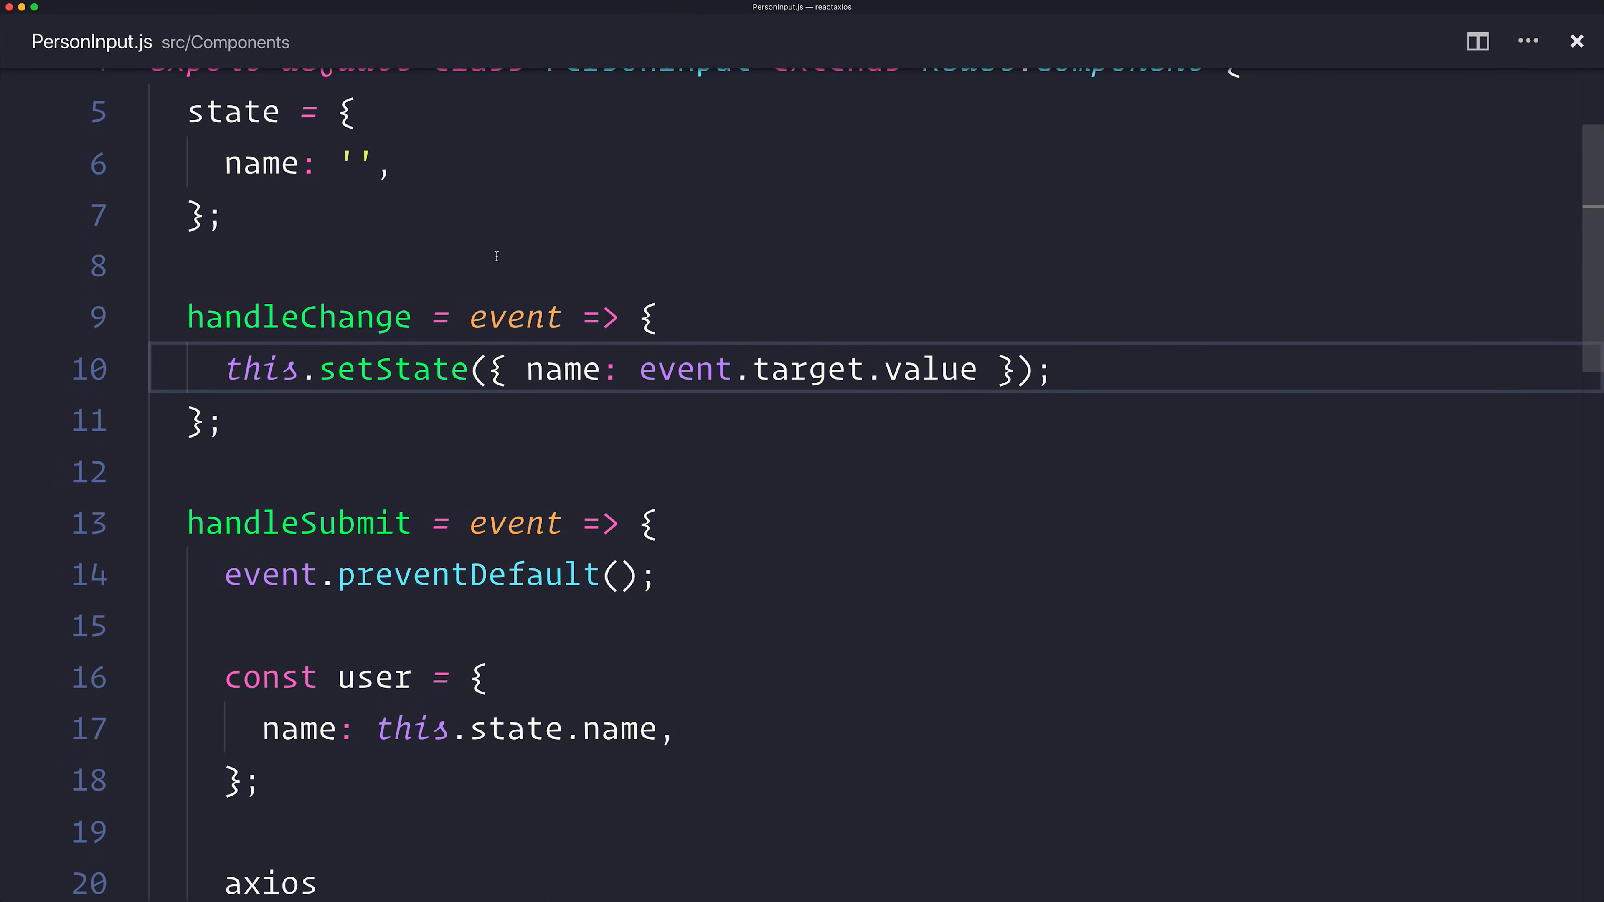
mouse_move(493, 261)
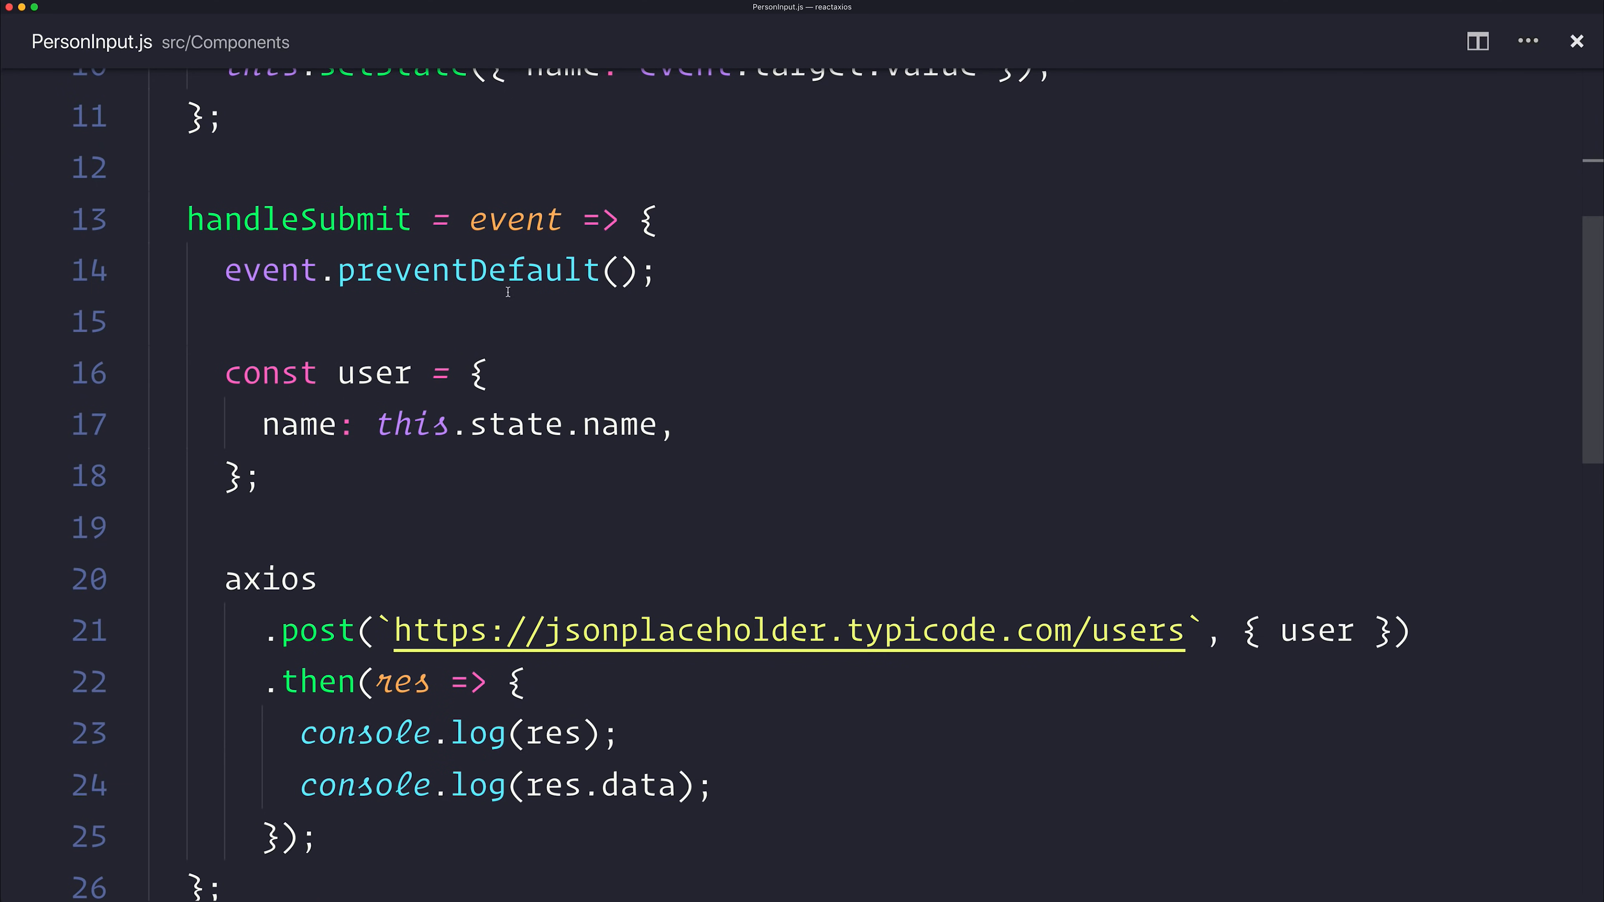
mouse_move(473, 297)
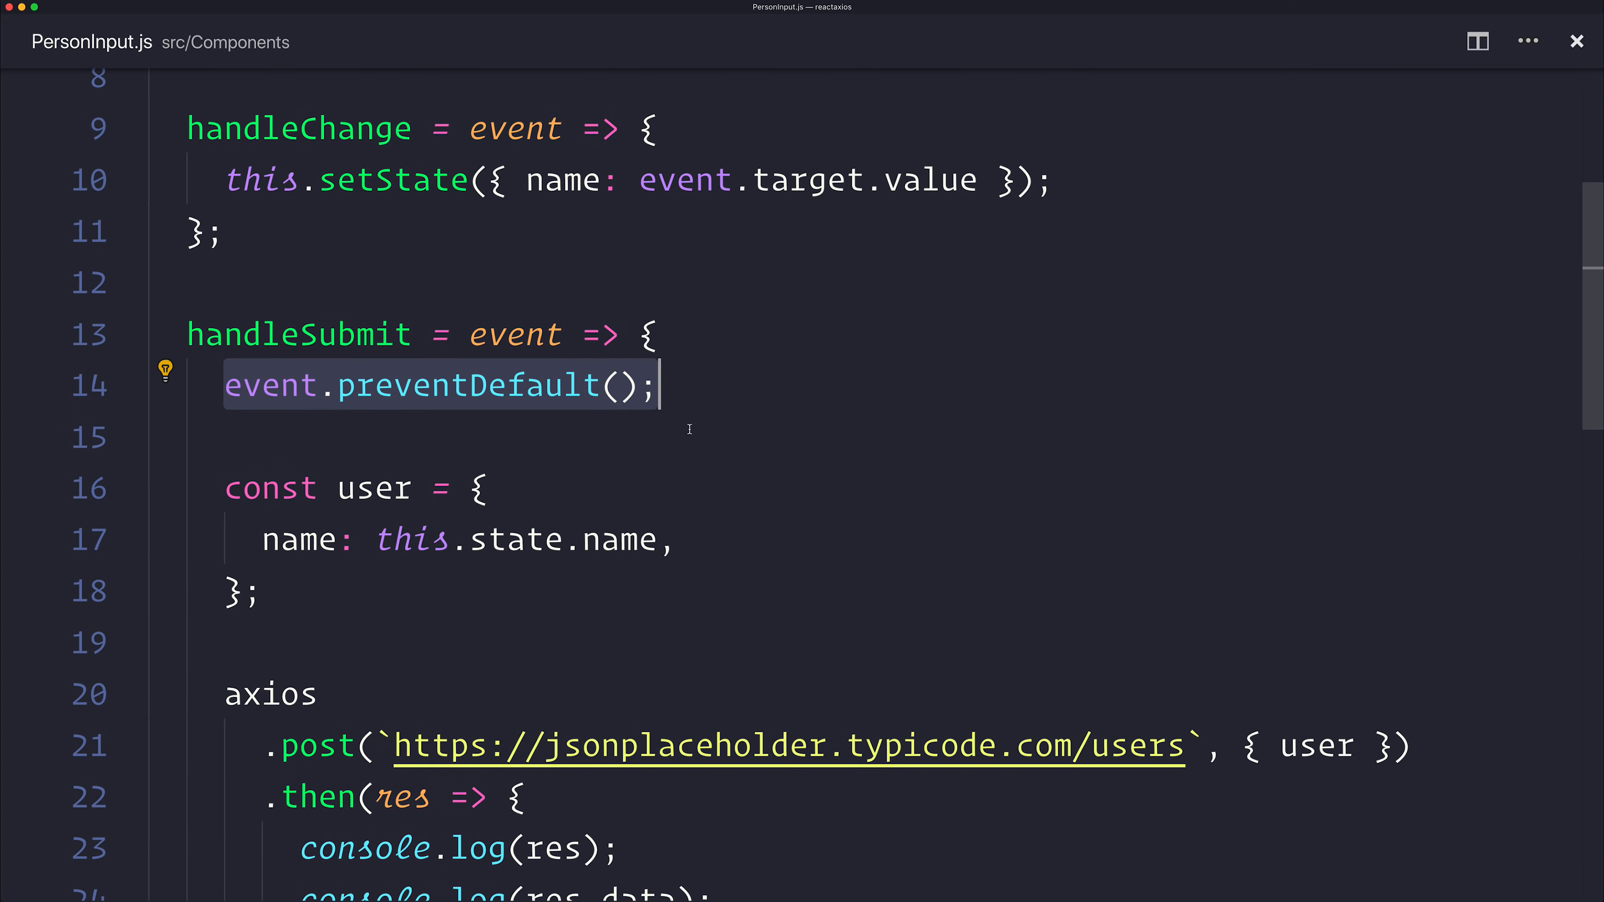
scroll("down", 3)
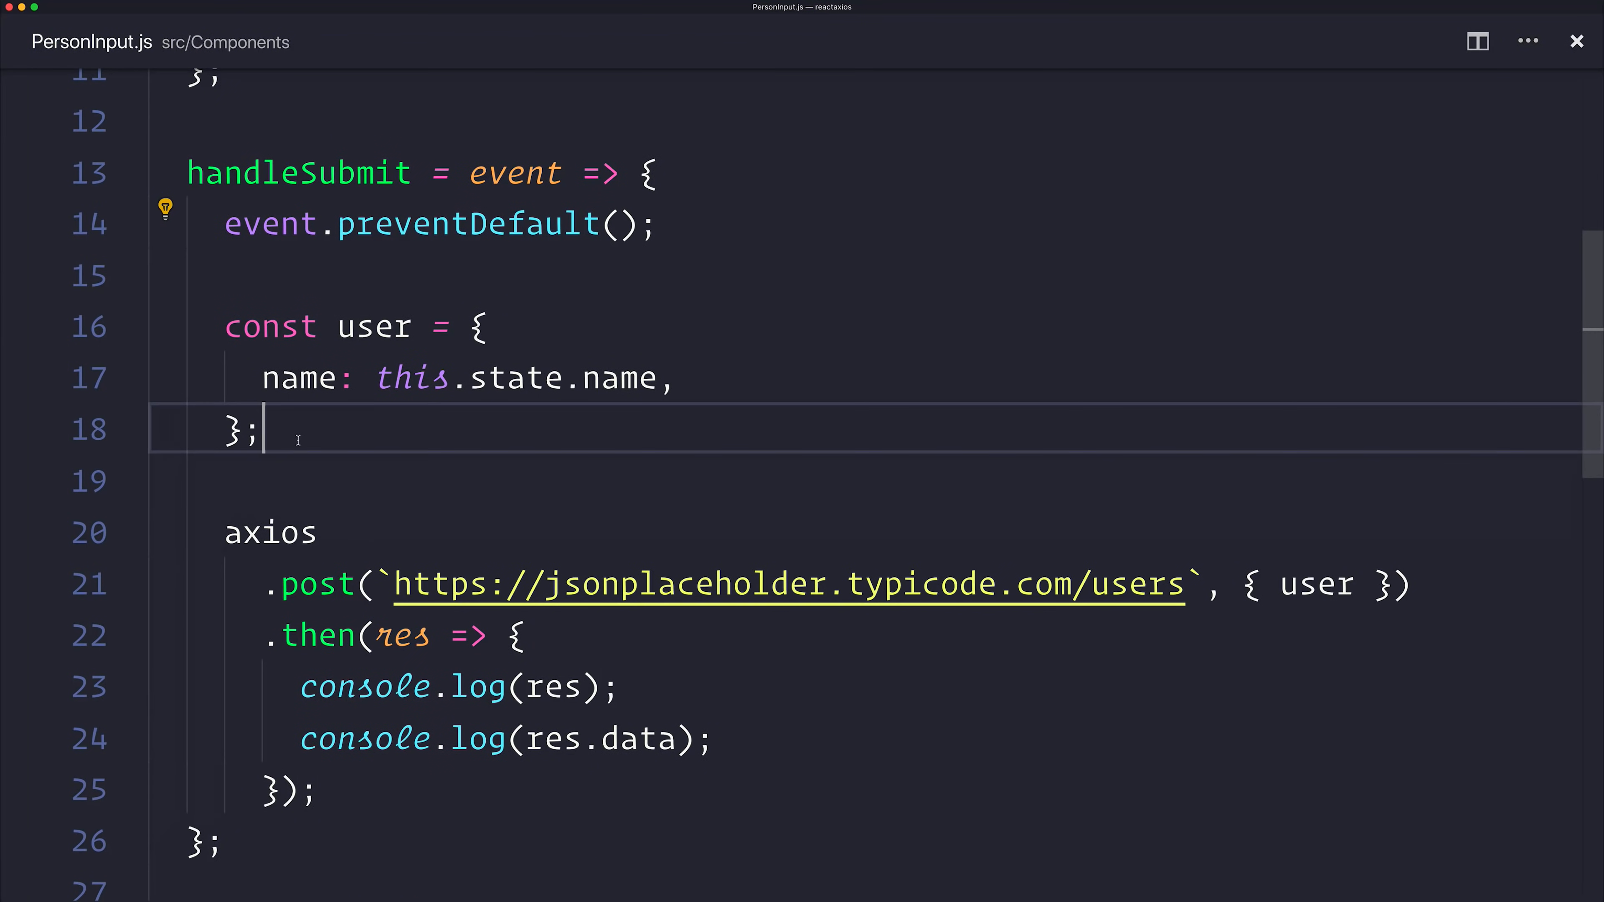
scroll("down", 3)
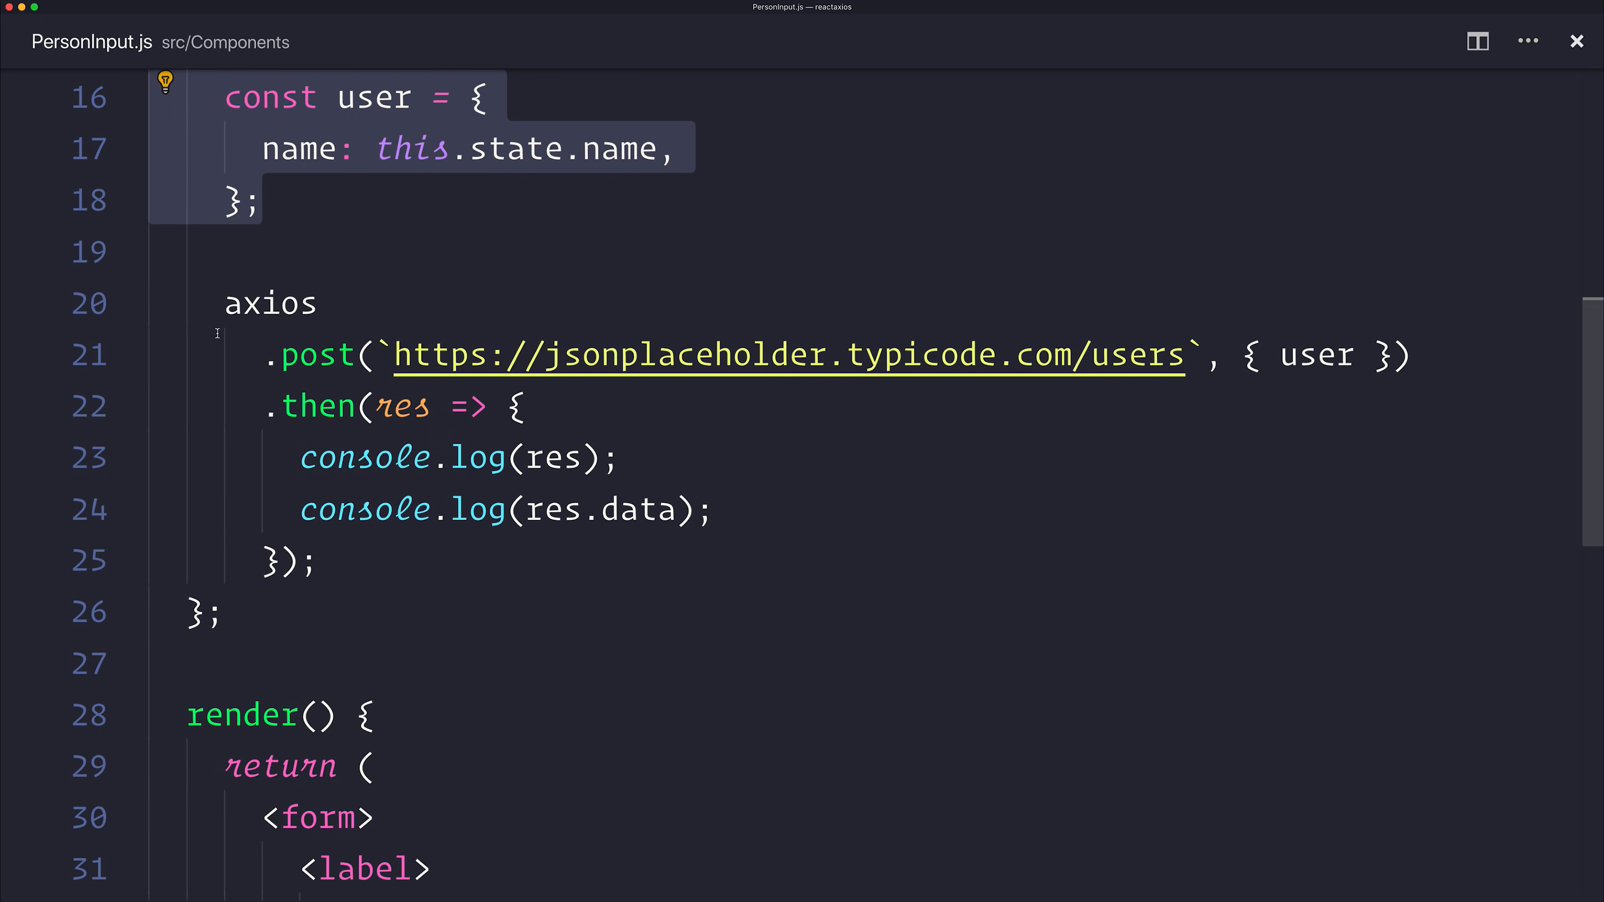
double_click(440, 355)
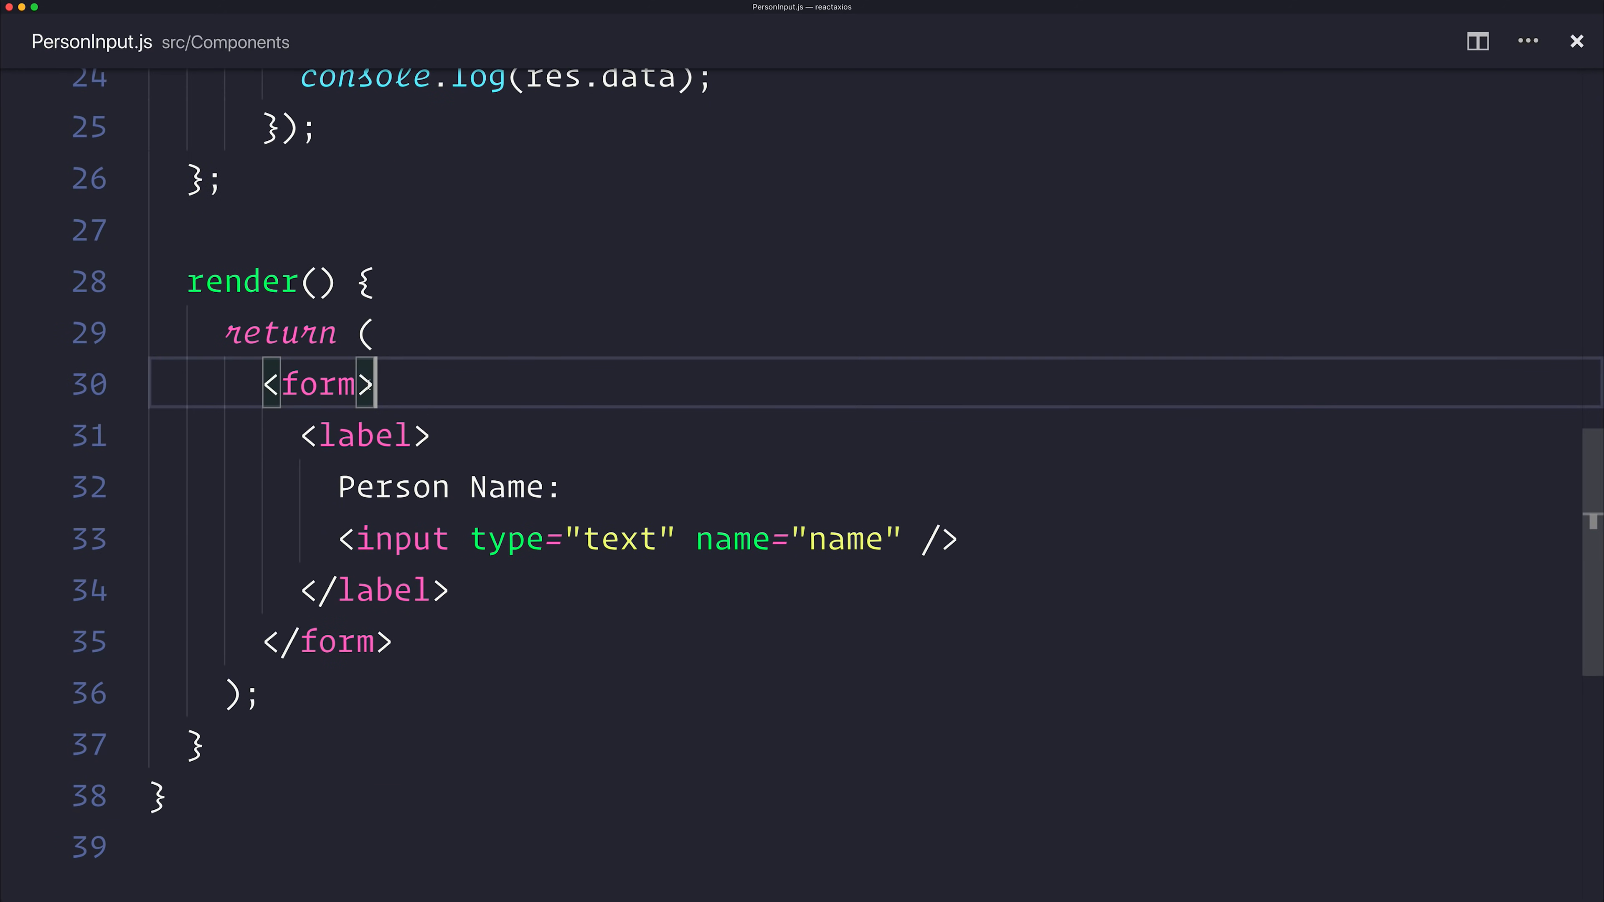
Wire the form's onSubmit to this.handleSubmit and the input's onChange to this.handleChange
type("onSubmit")
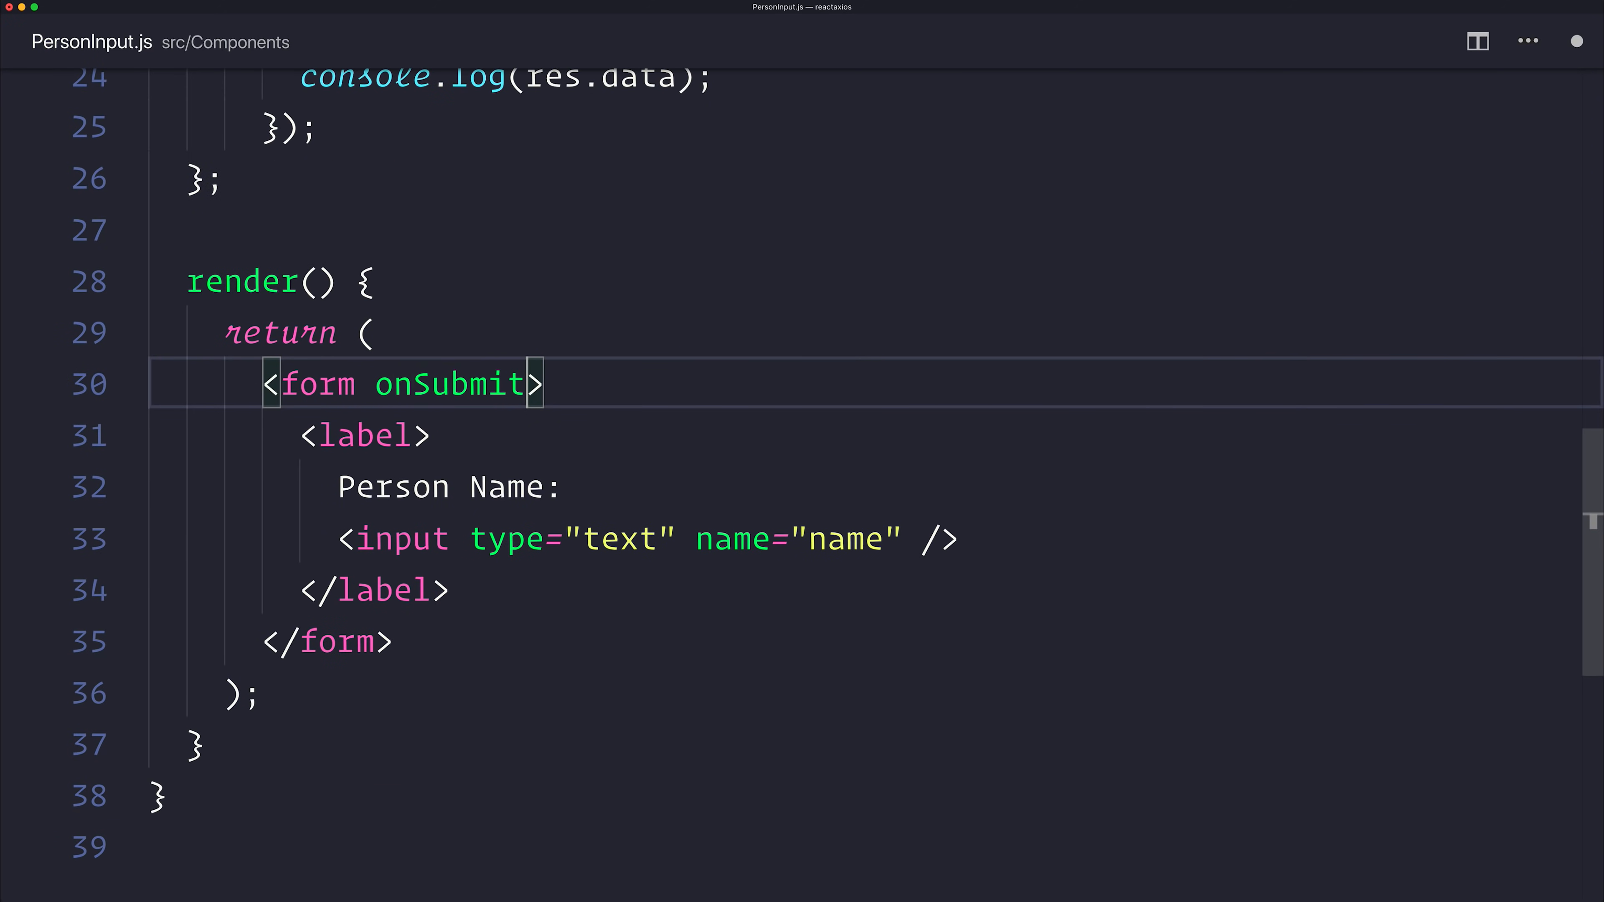
type("={")
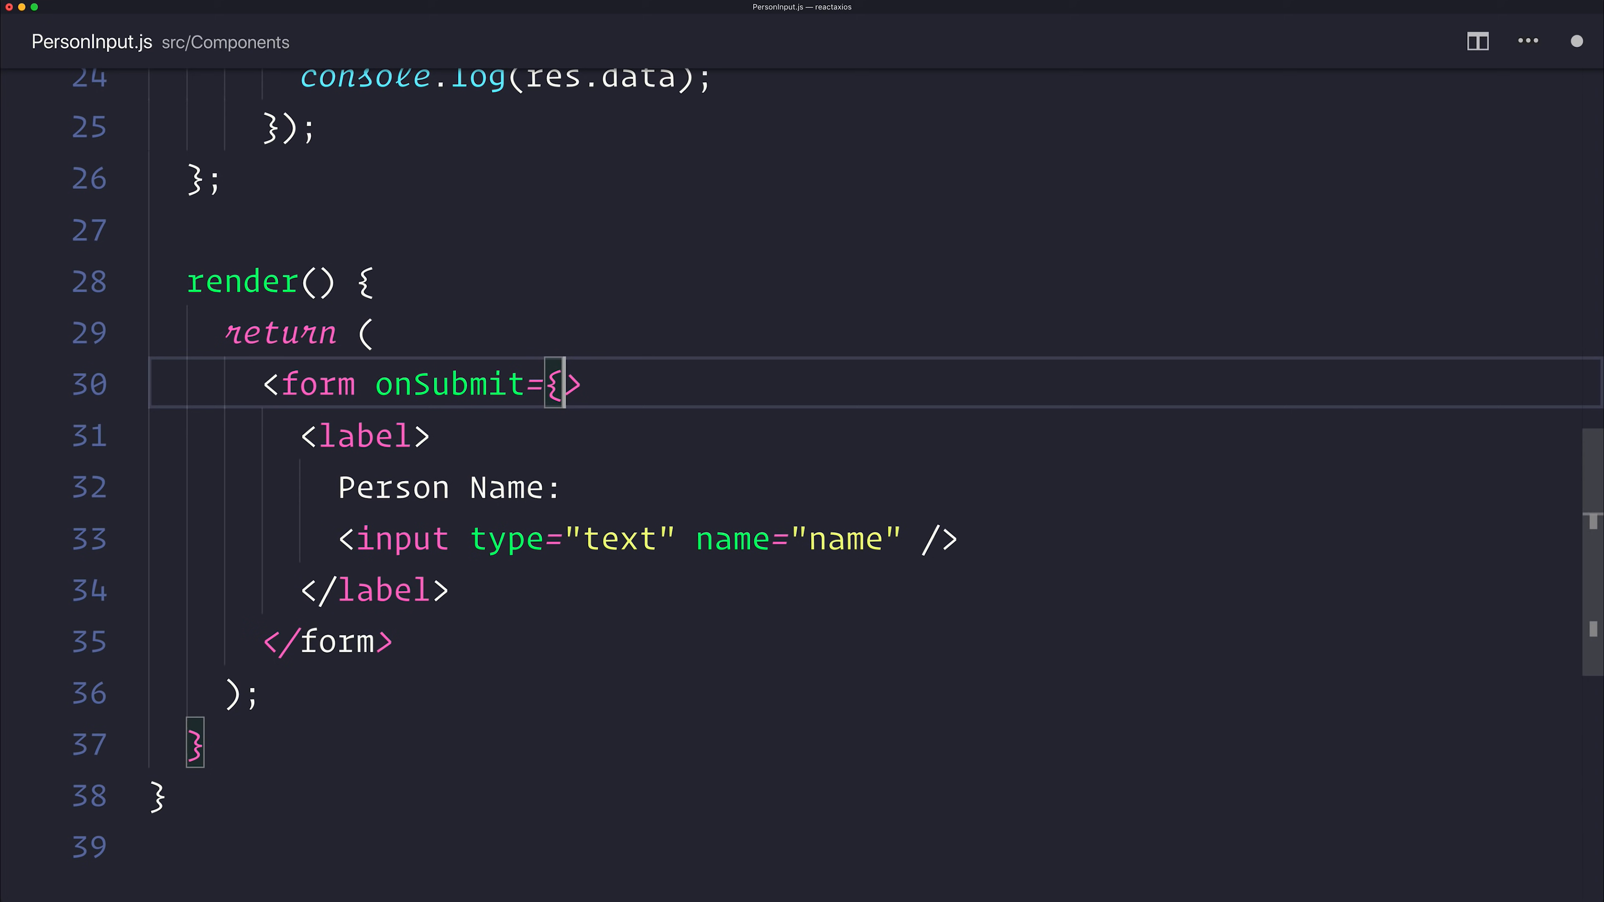
type("this.handleSubmit")
left_click(875, 539)
type("{")
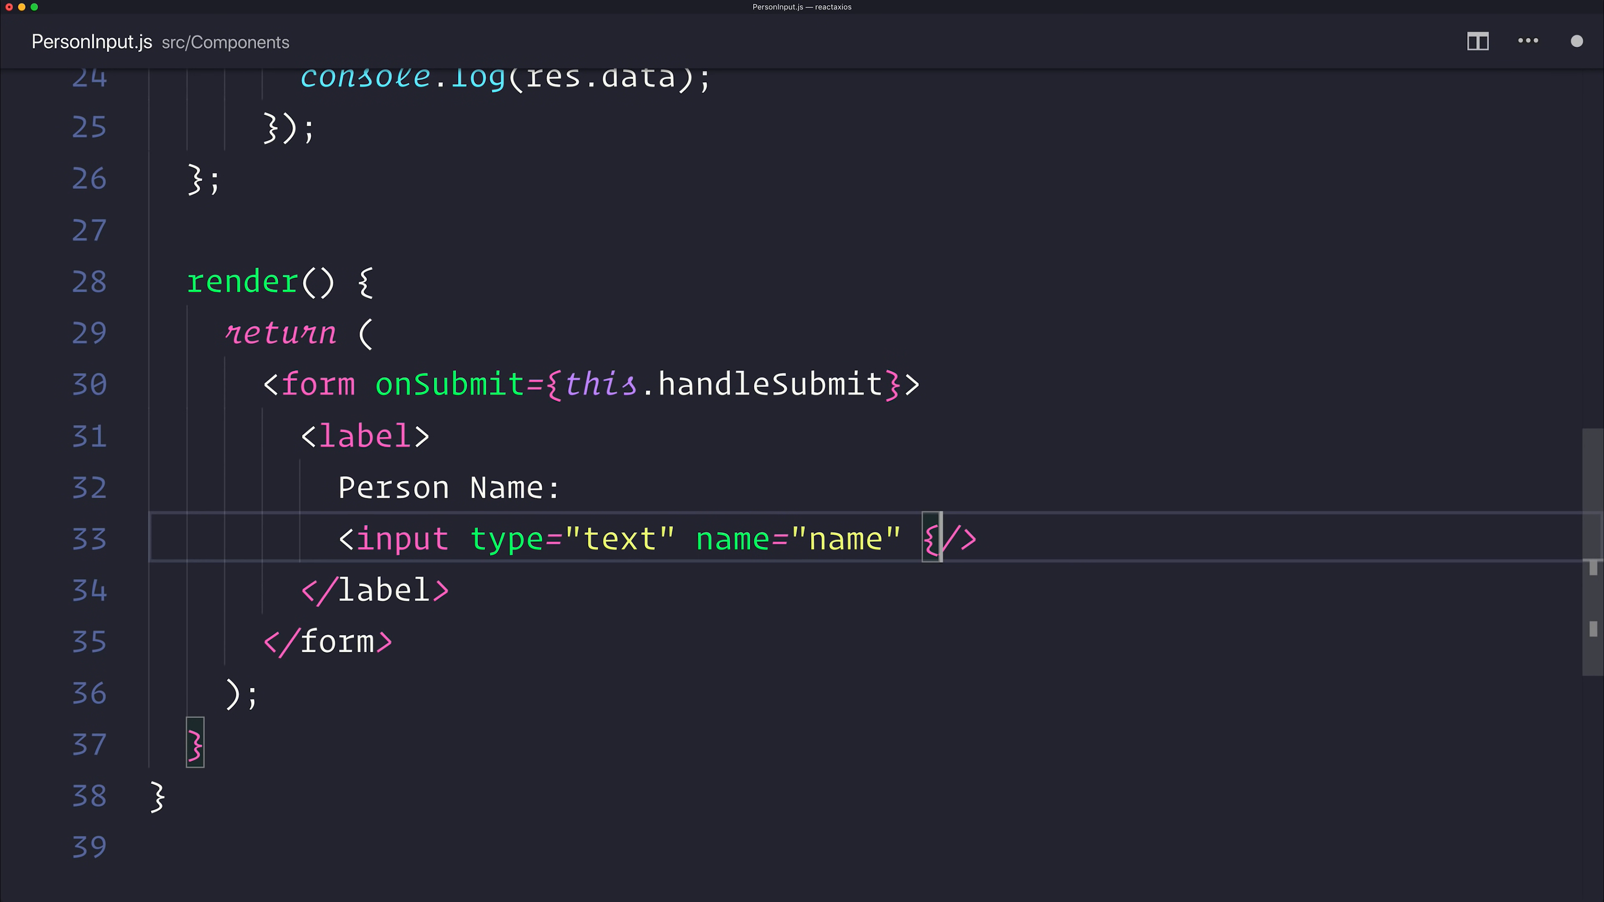
type("onChange=\"")
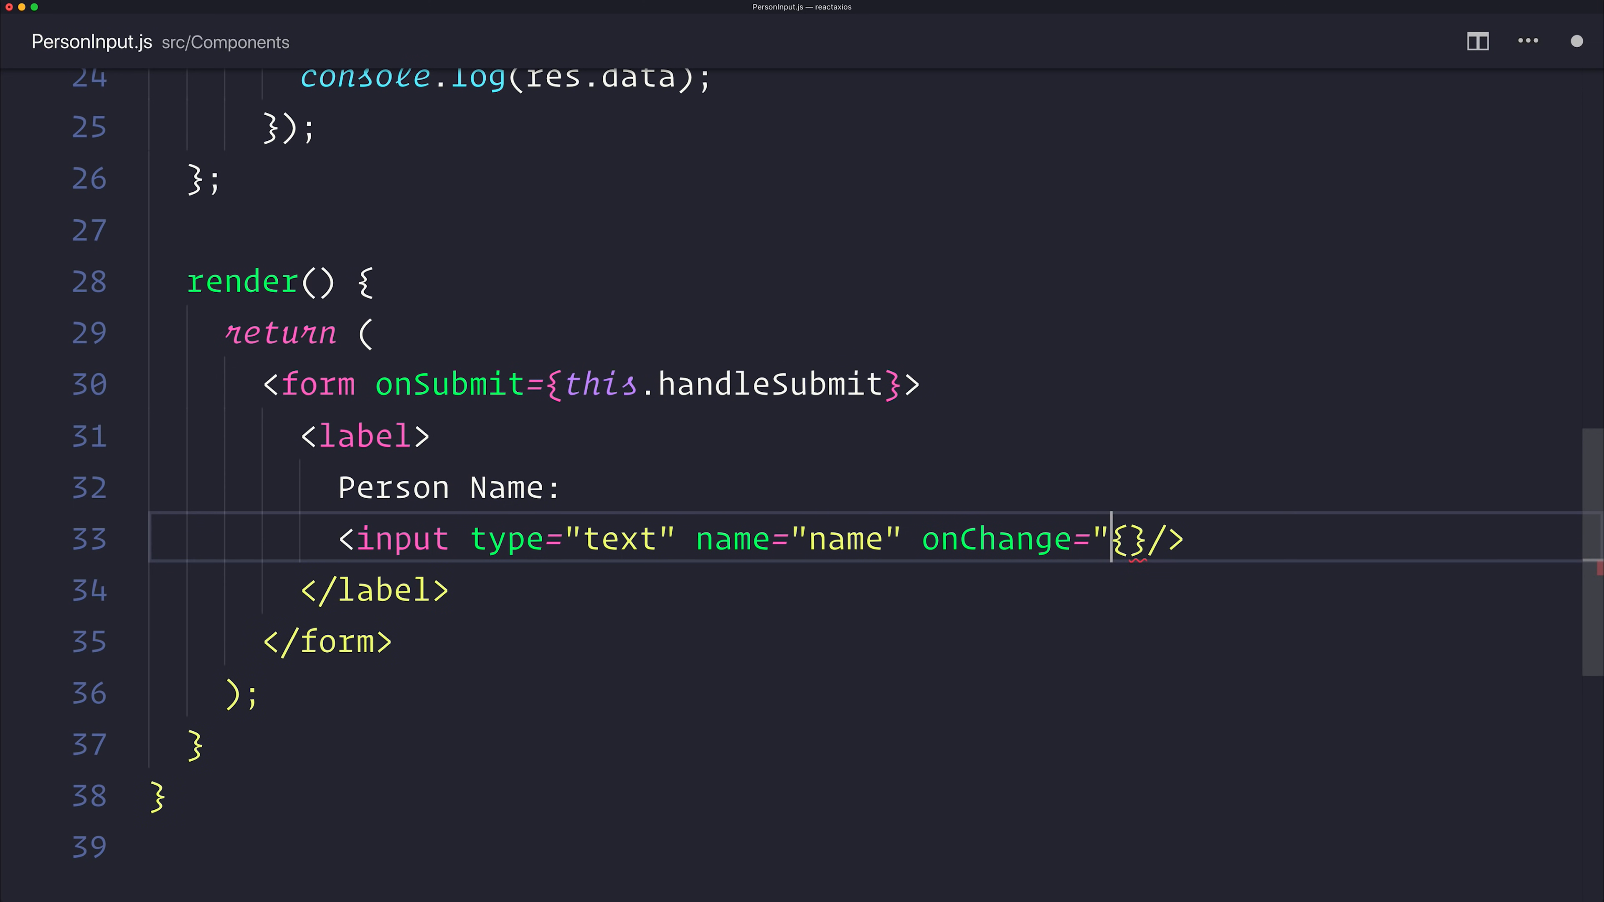
type("this")
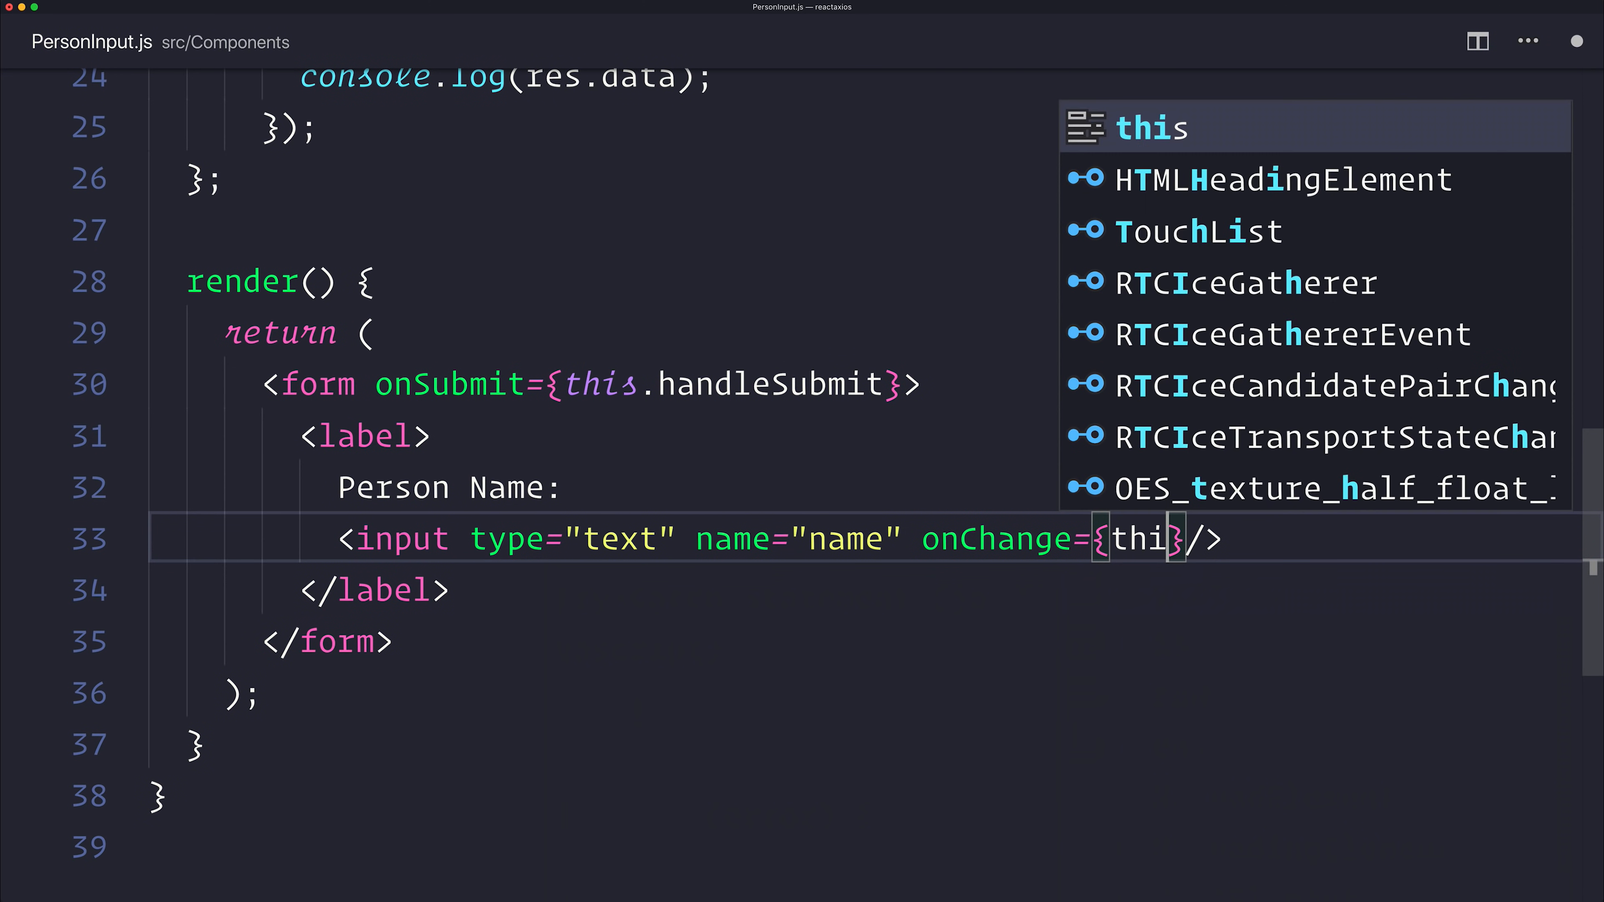
type(".handleChange")
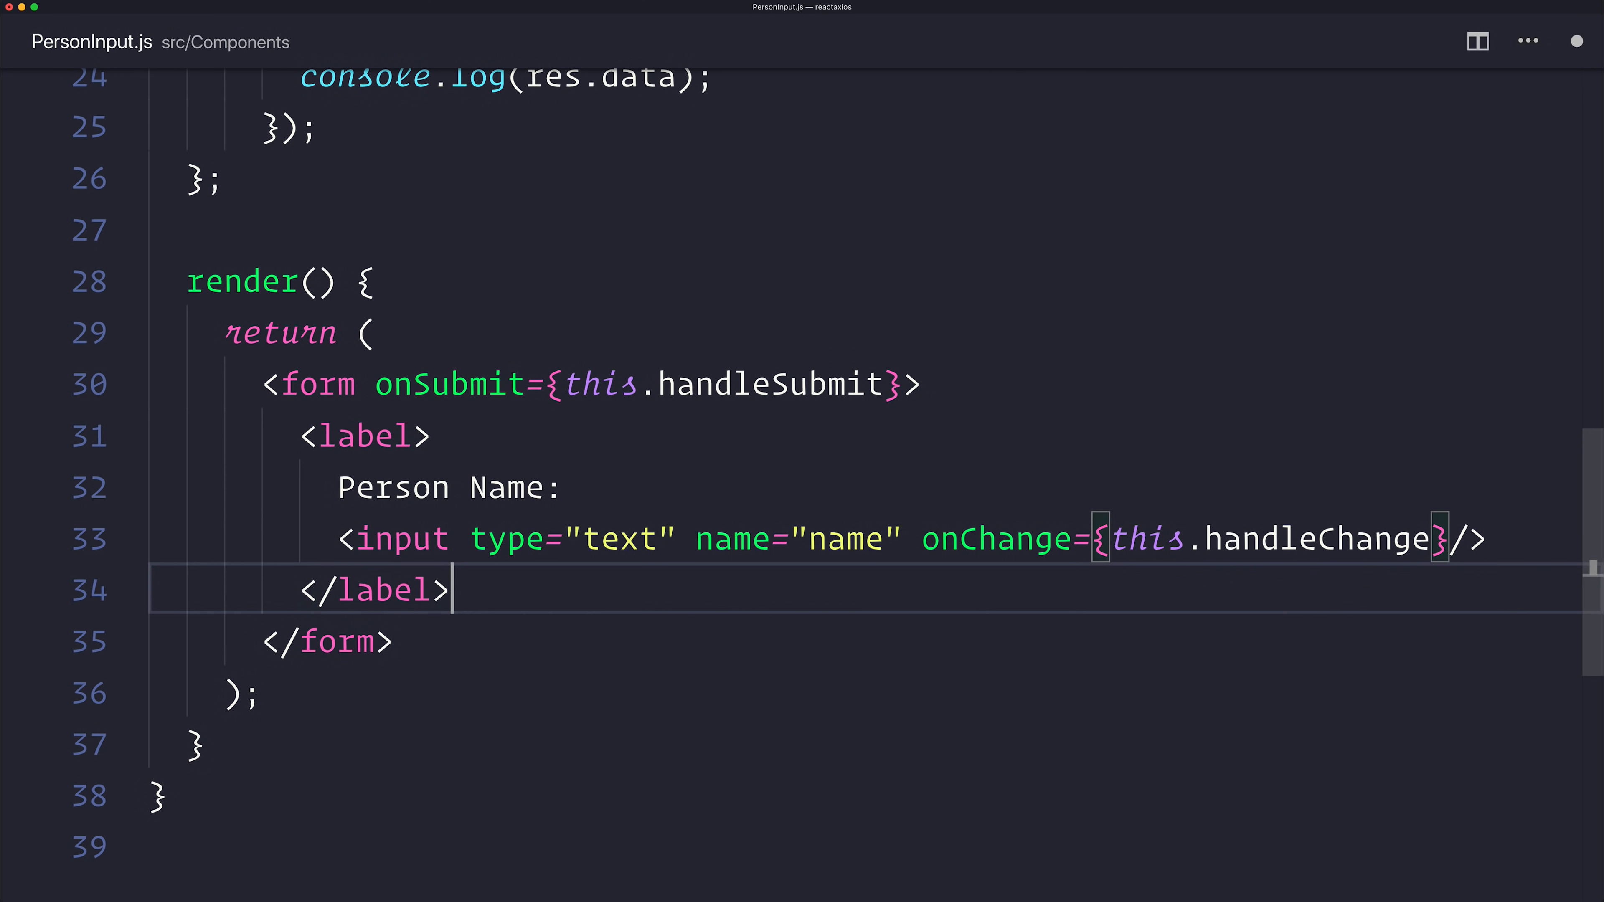
Add a <button type="submit"> element to the form
type("<button>")
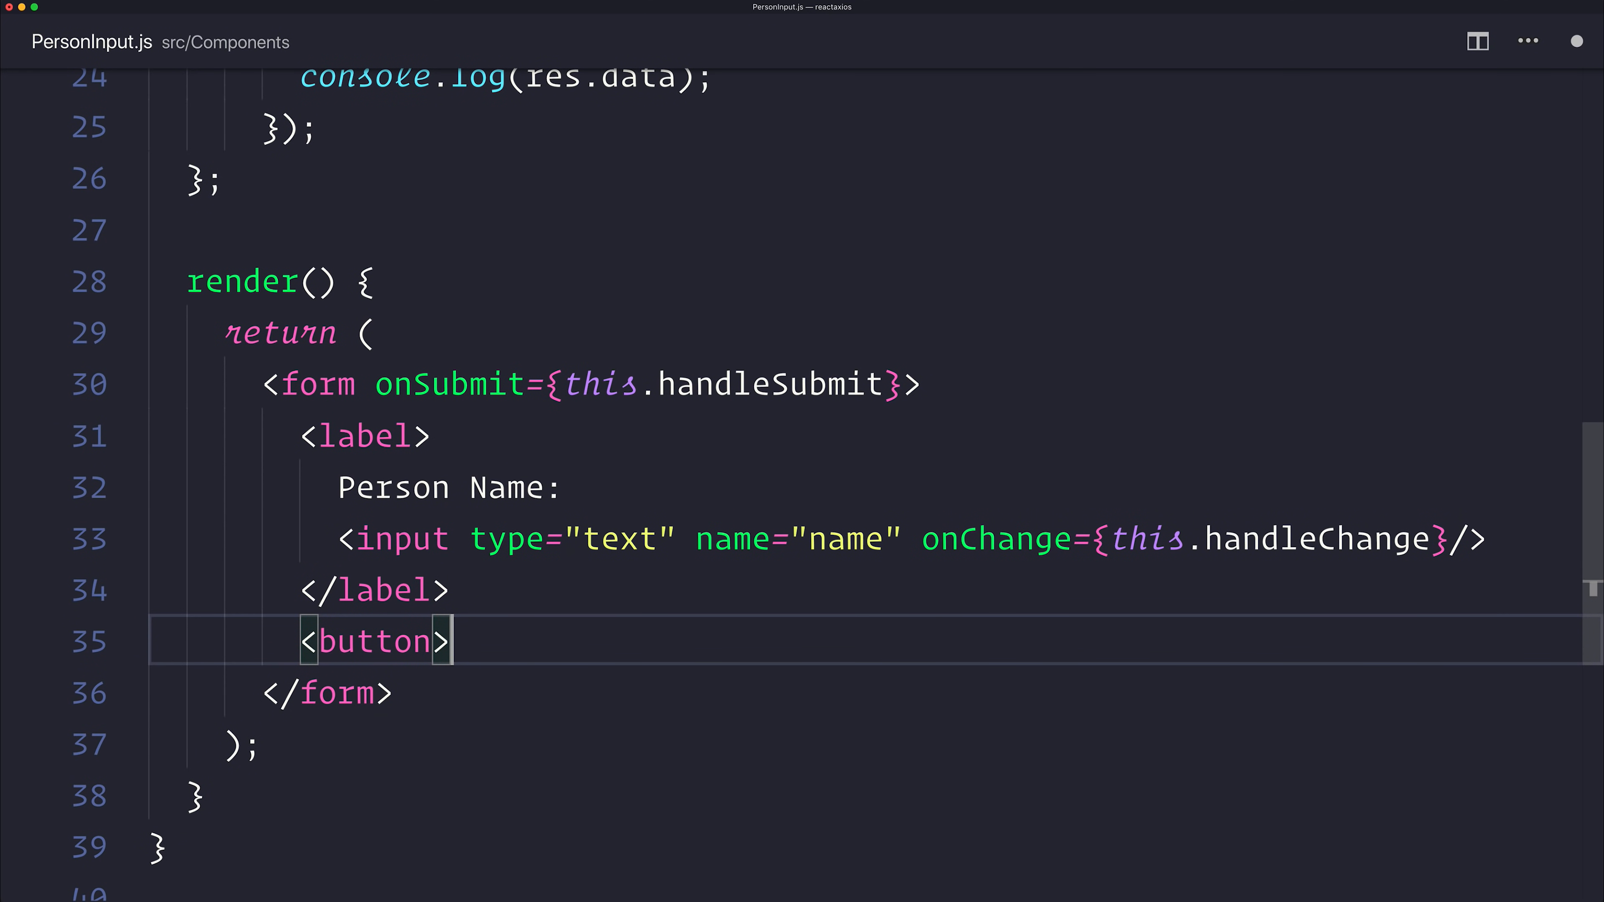
type("type=\"submit\"")
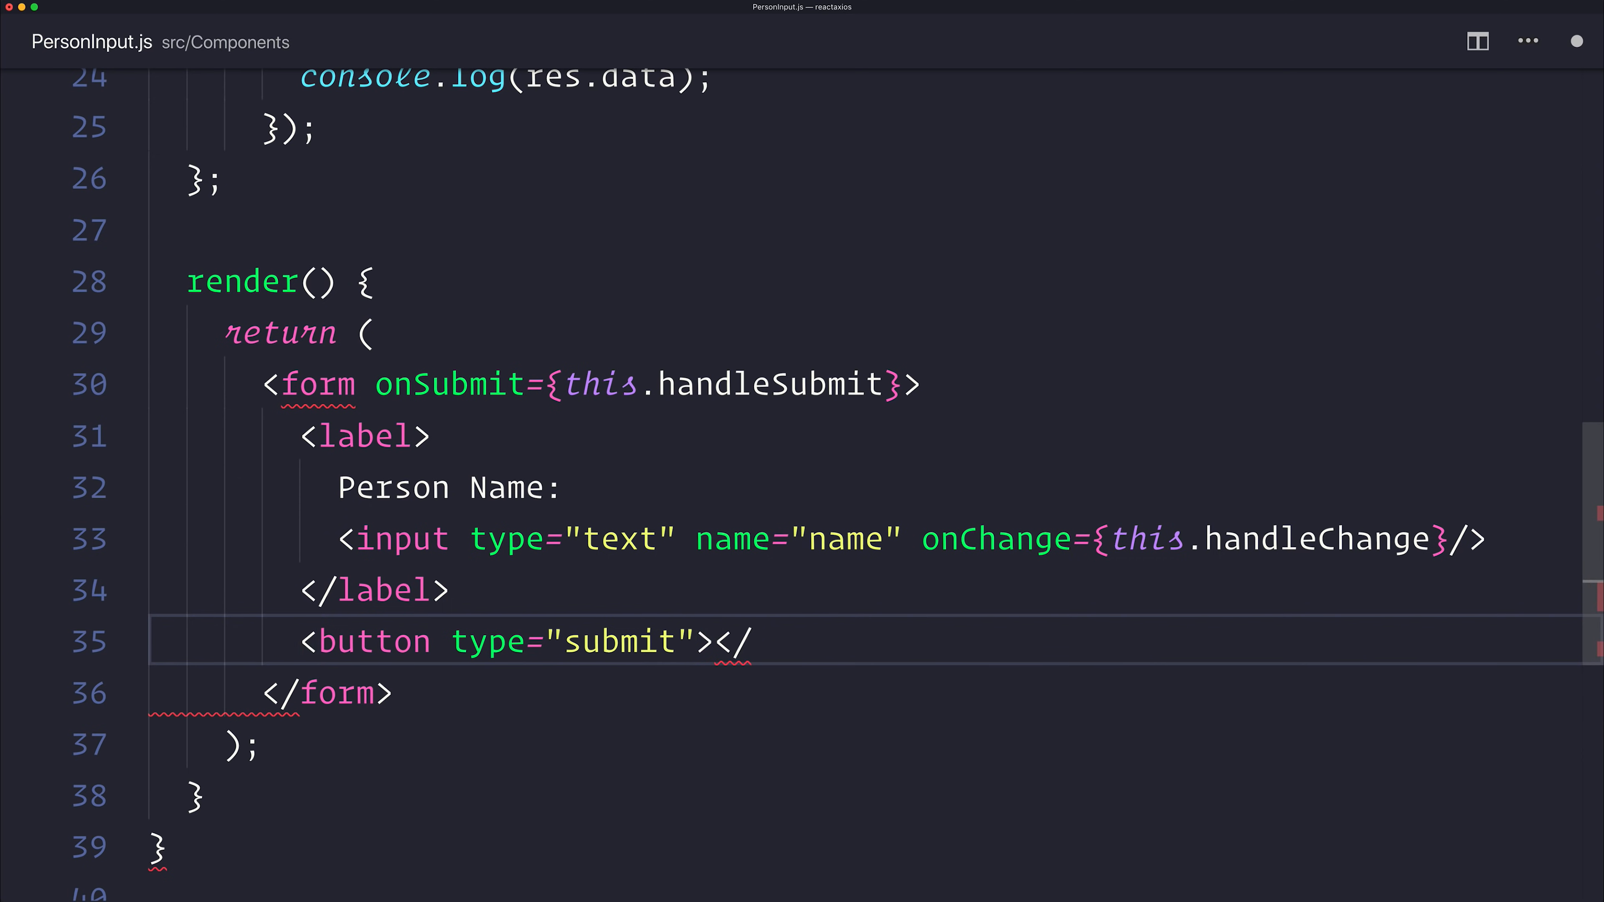
type("button>")
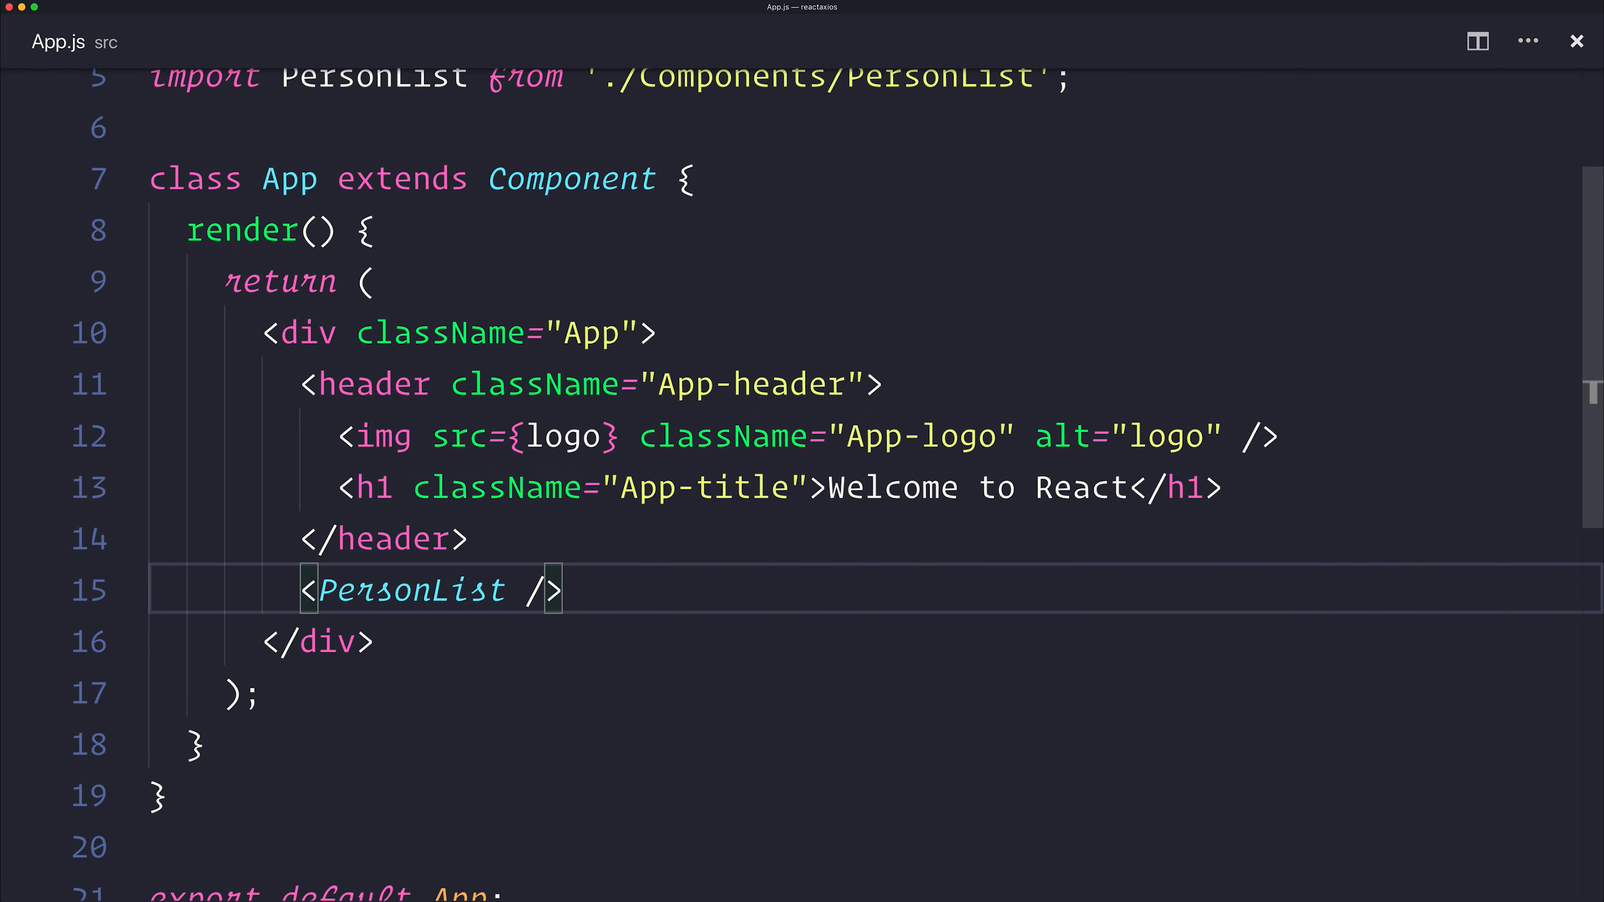
Import PersonInput from './Components/PersonInput' in App.js and start placing <PersonInput />
type("i")
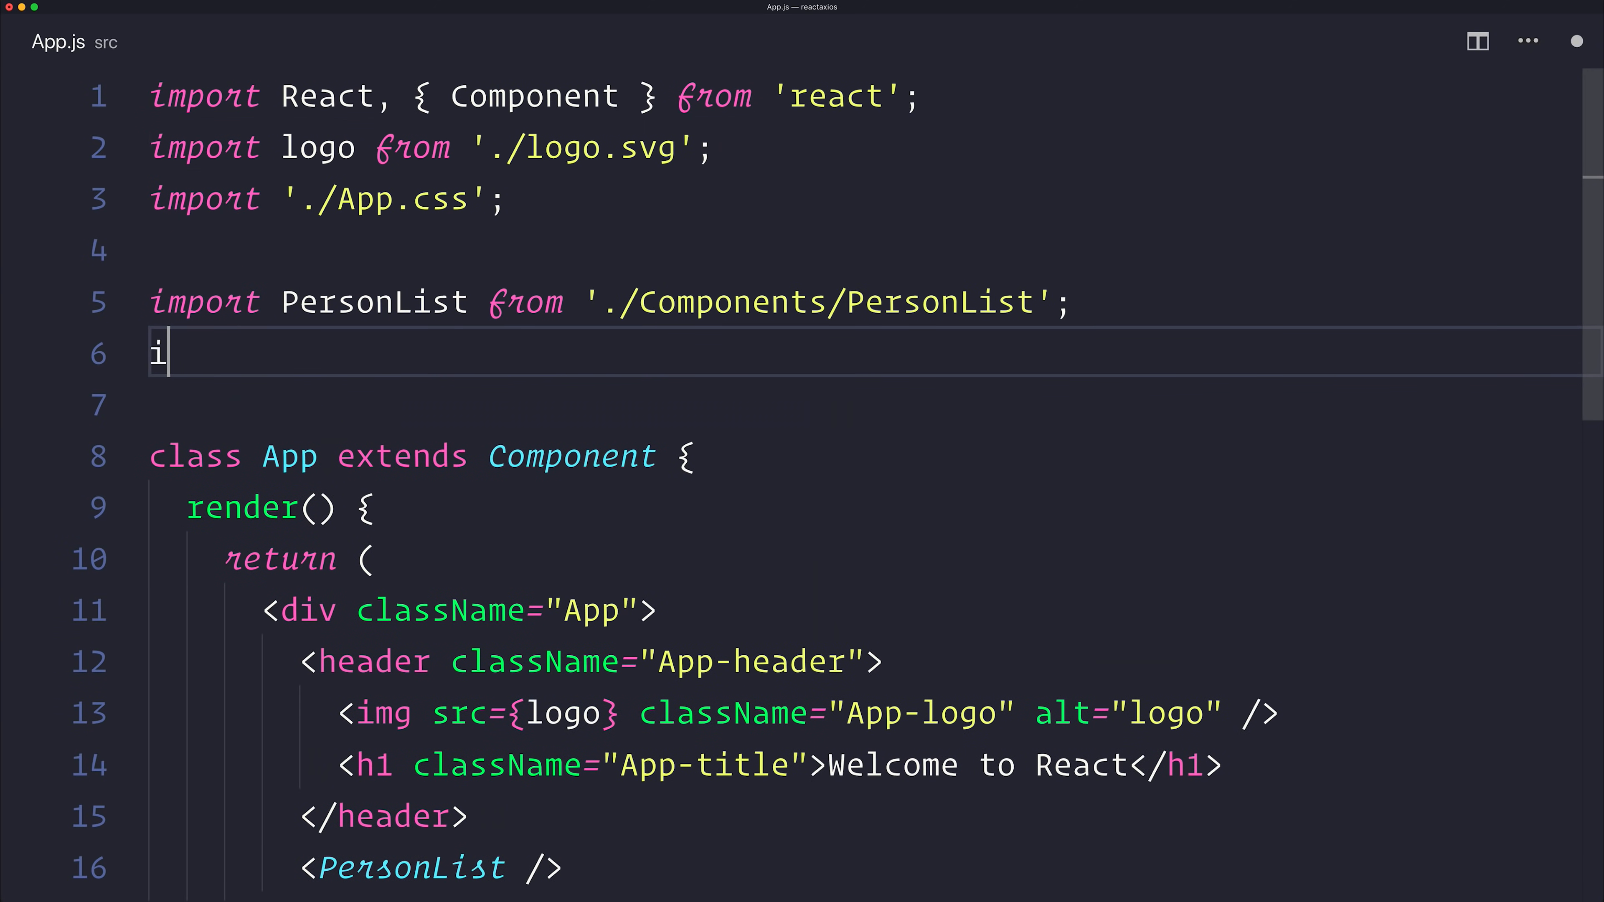
type("mport PersonInput fro")
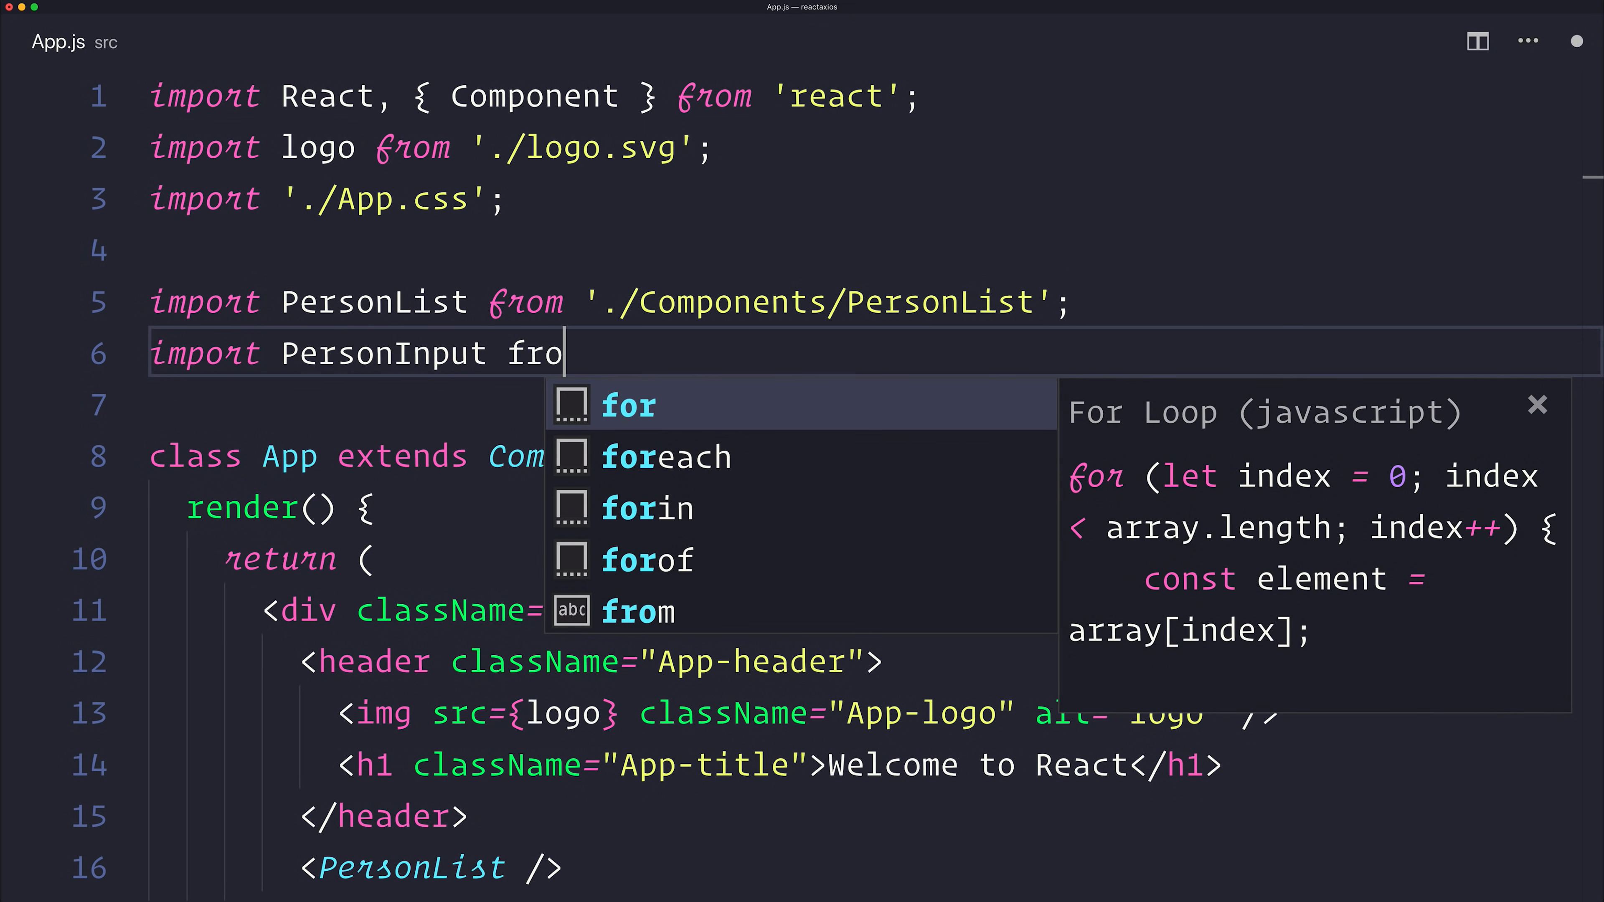
type("m './Components/PersonInput';")
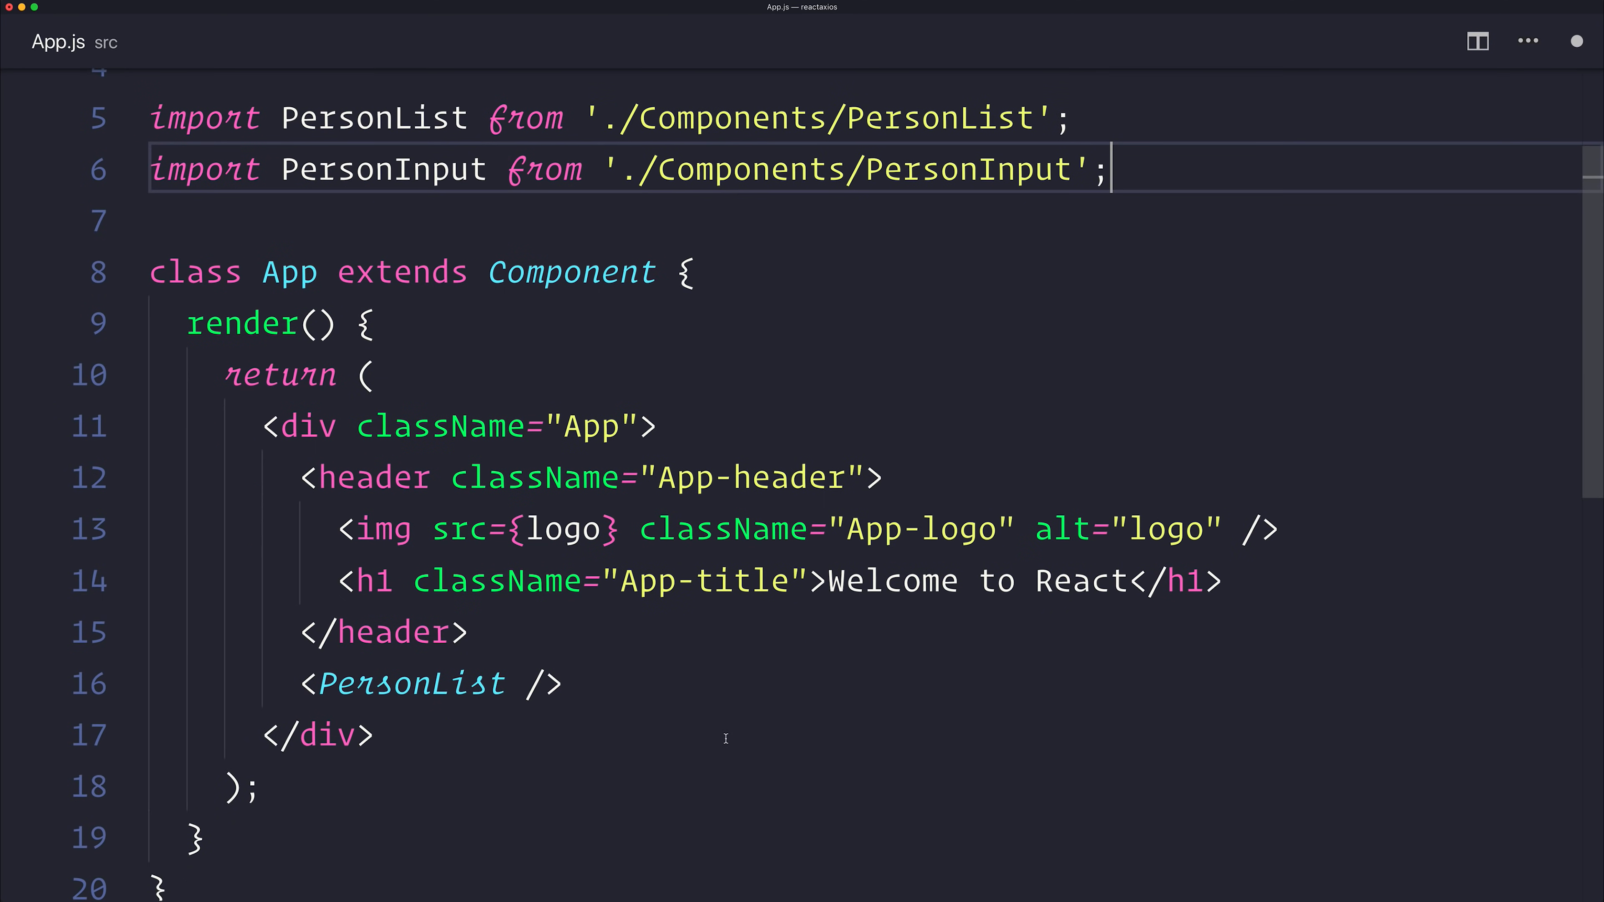
type("<Pers")
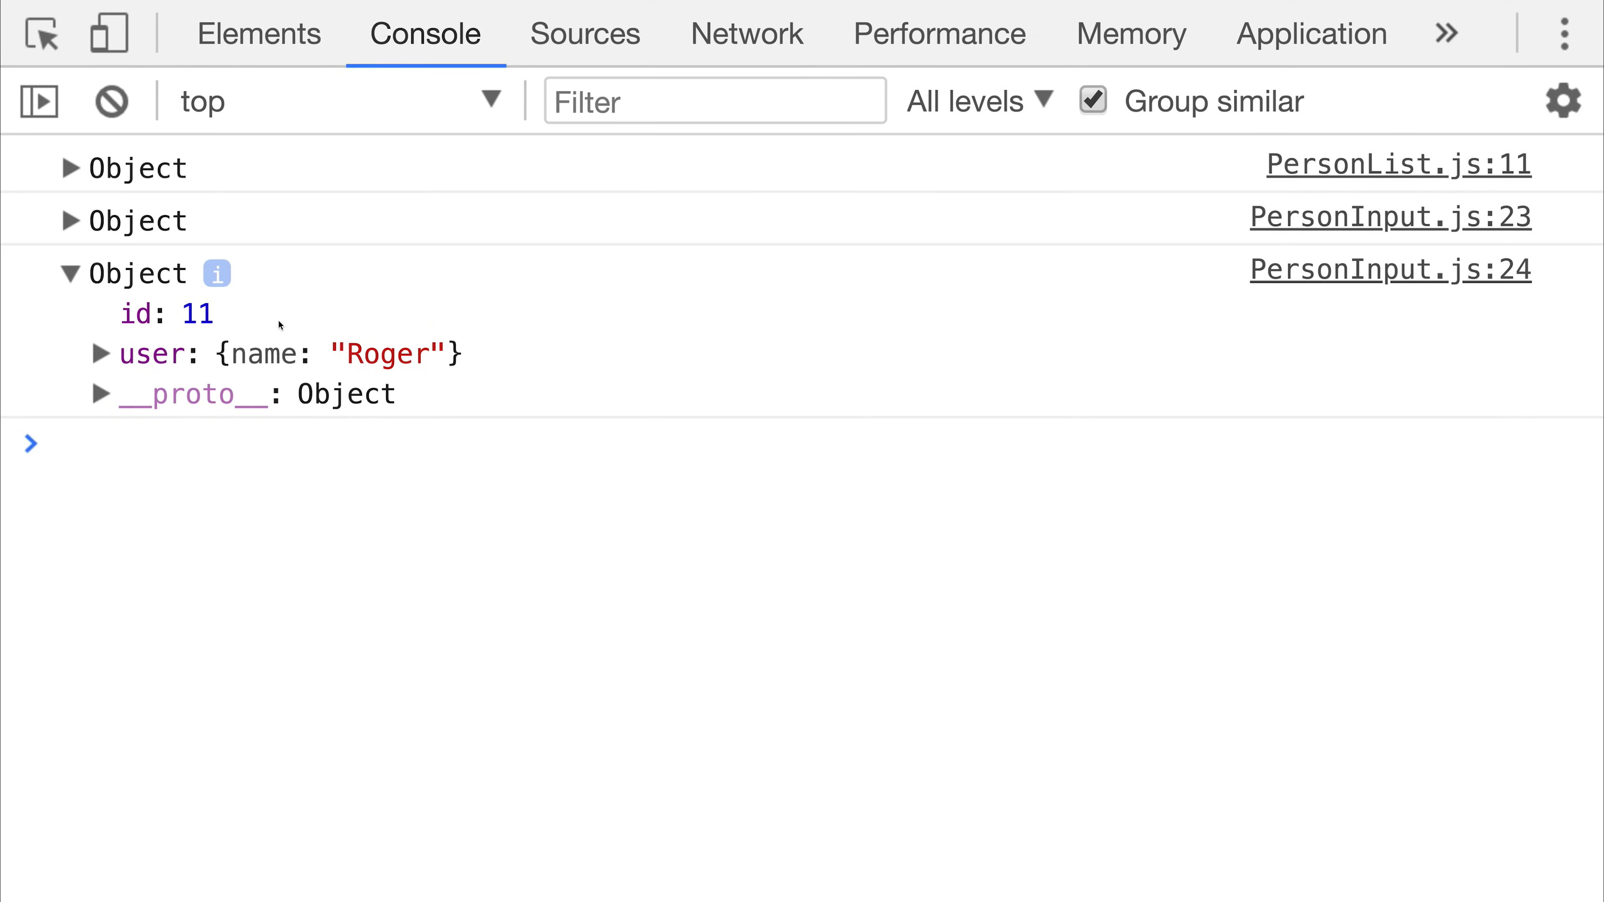
Expand the logged PersonInput.js:24 response object showing the new user Roger with id 11
left_click(100, 353)
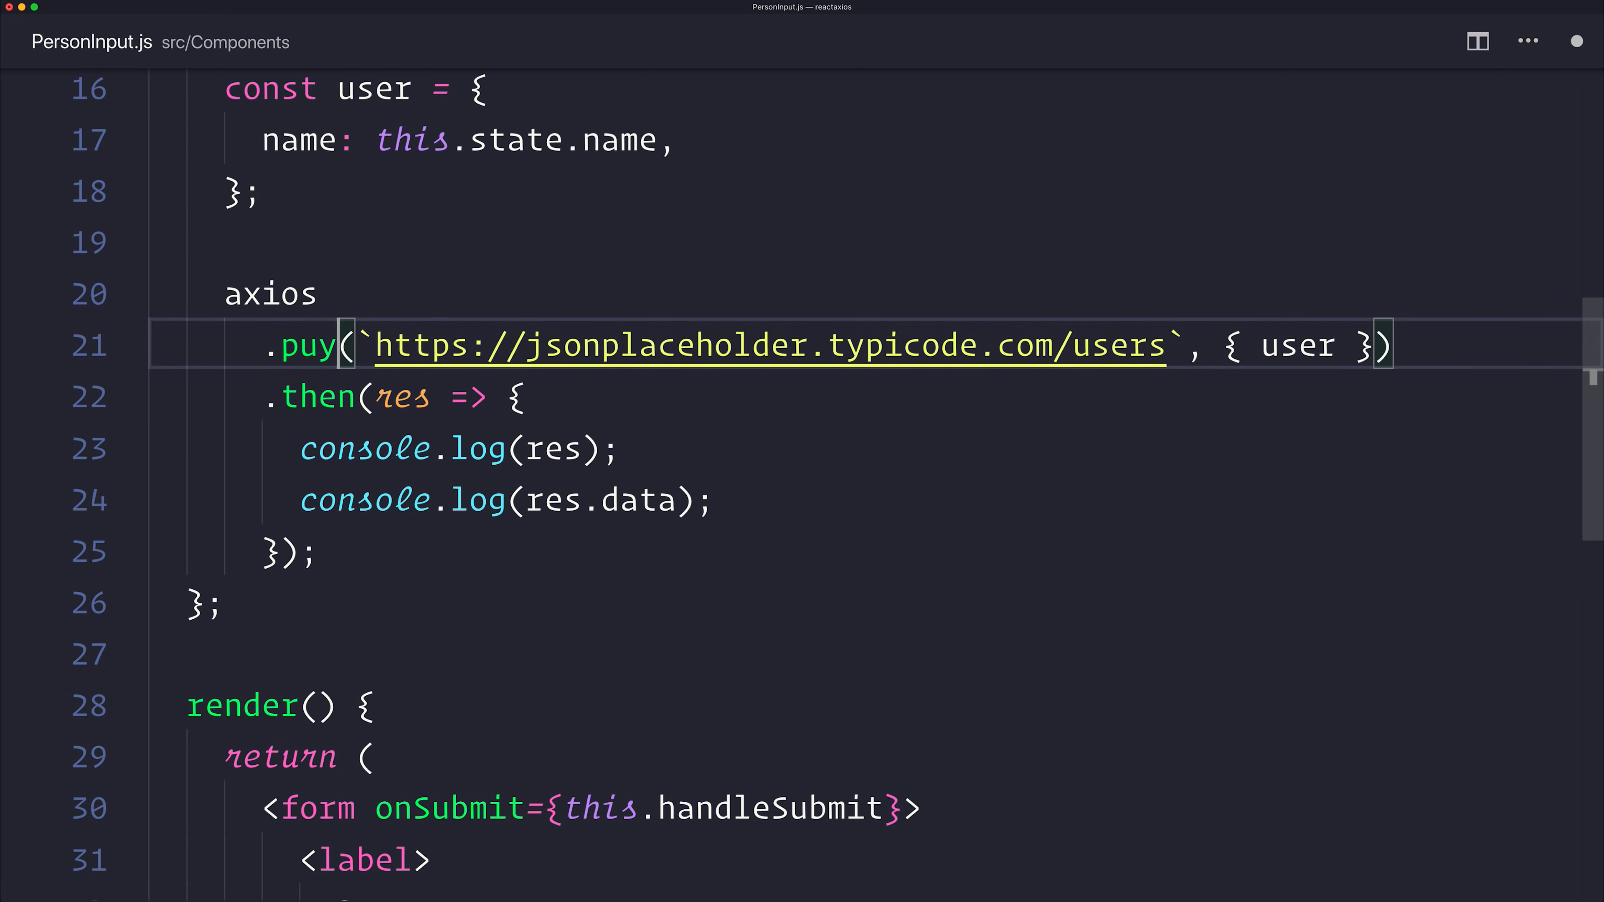
Change axios.post to axios.delete on the users URL ending with /${this.state.id}
type("put")
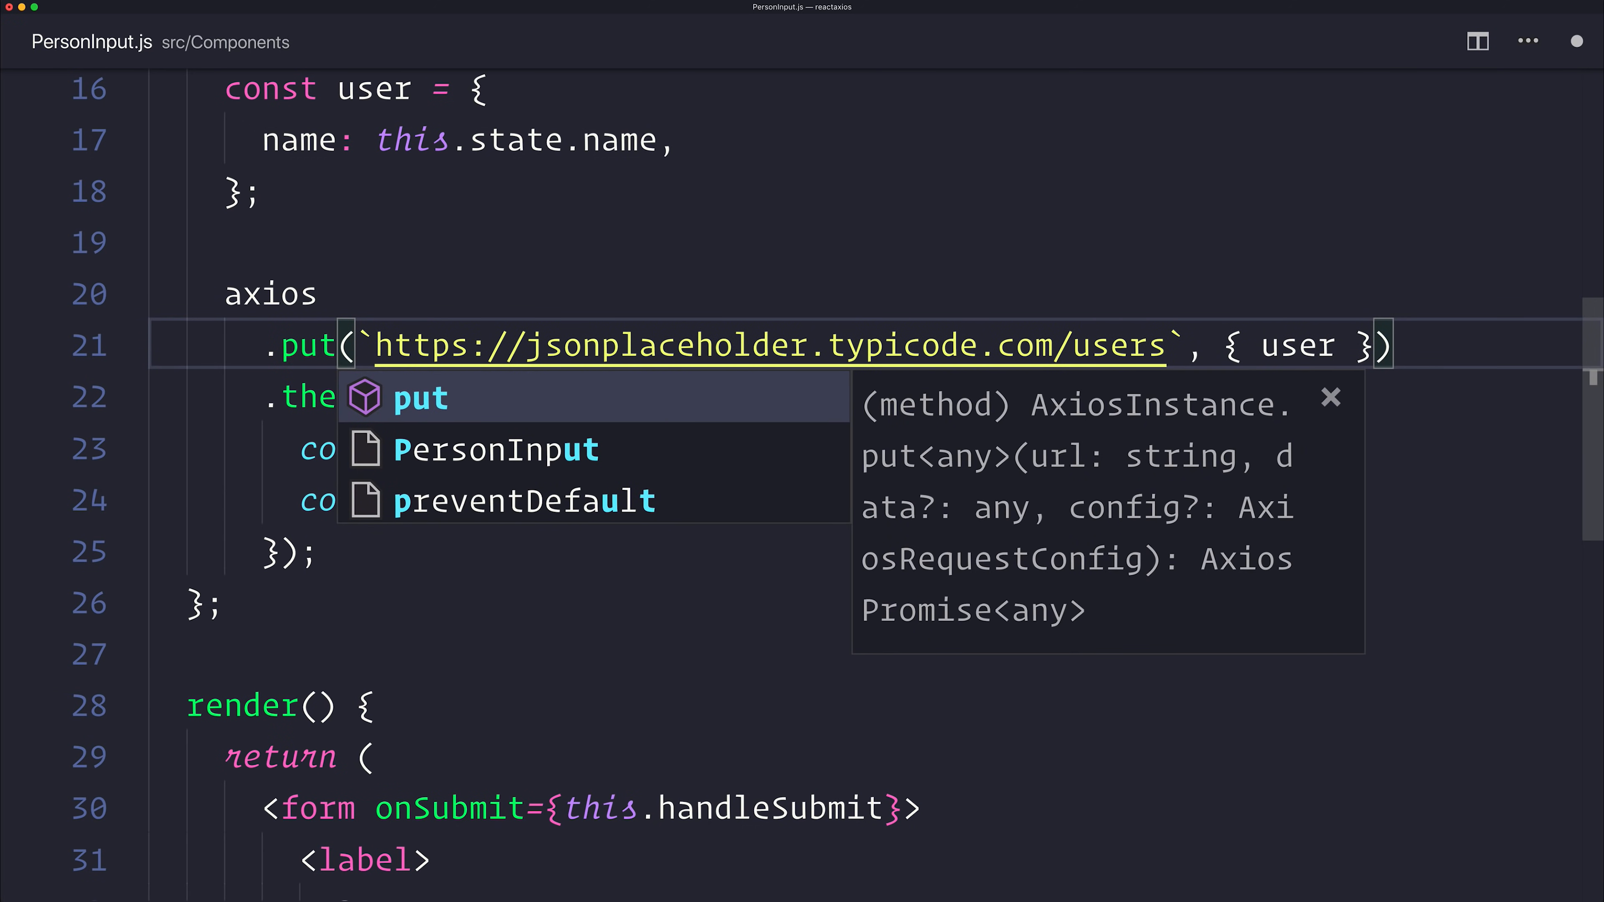
type("post")
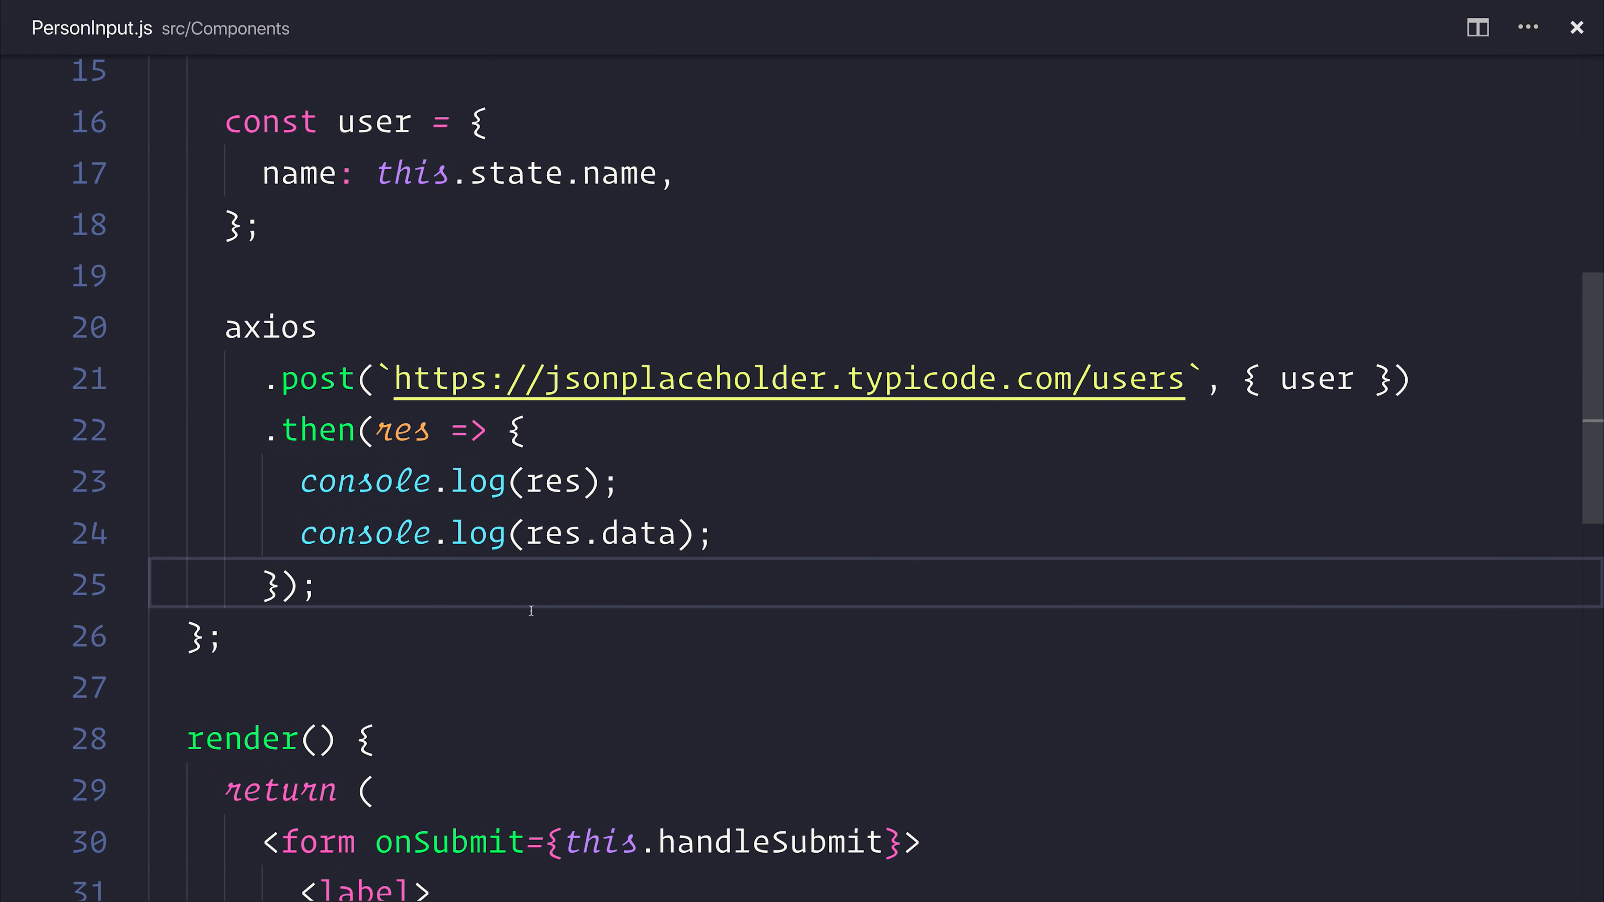
double_click(318, 378)
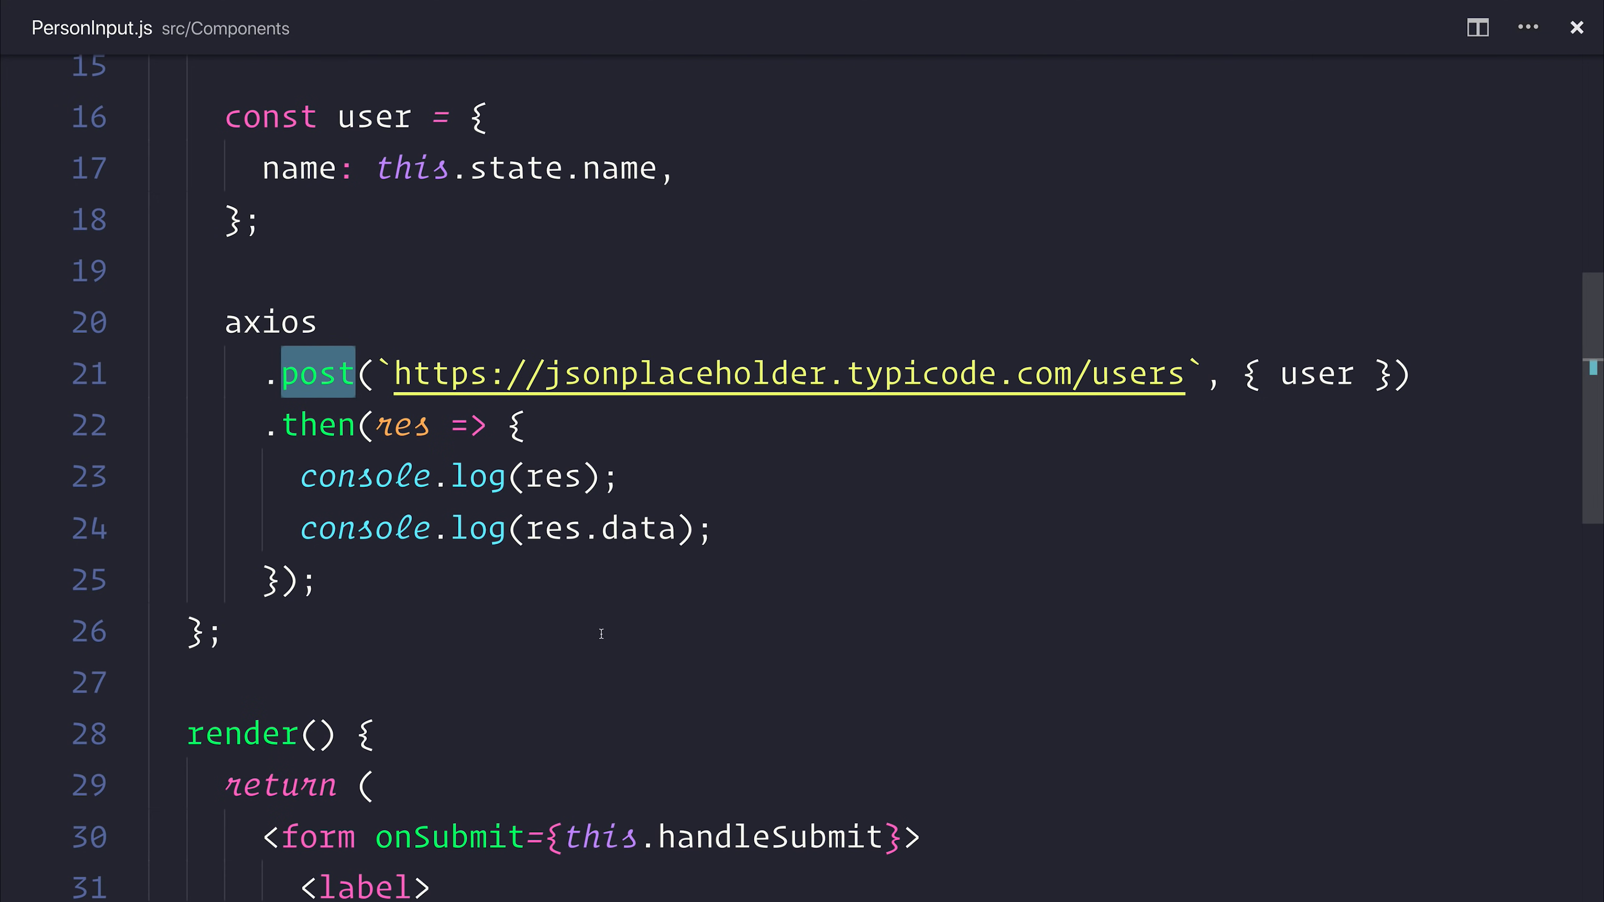
type("delete")
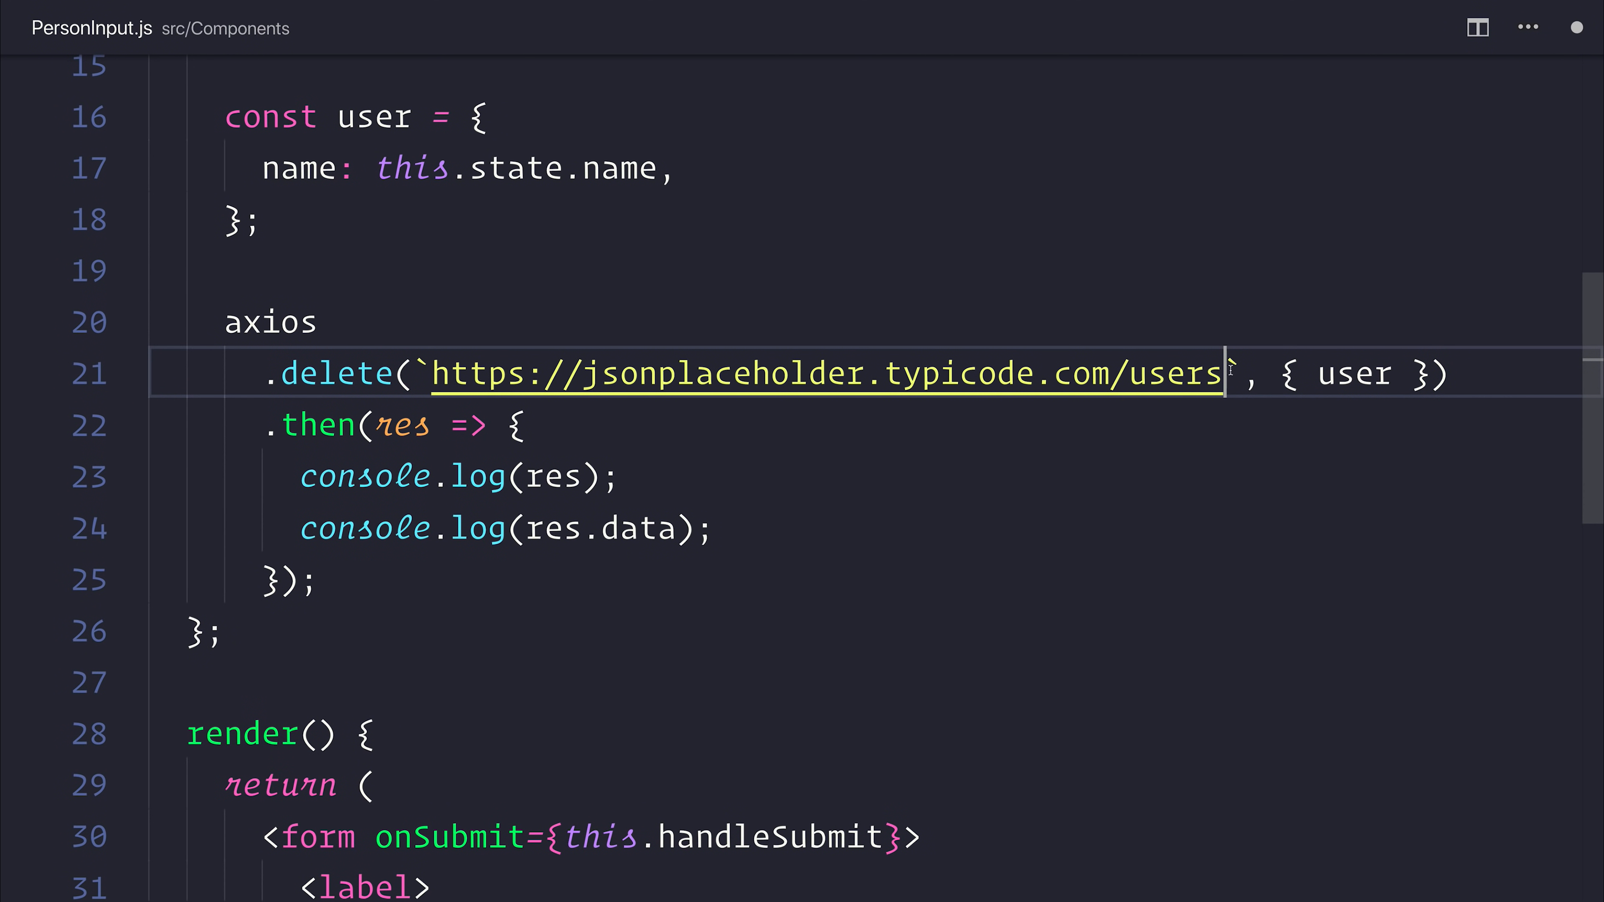
type("/${t")
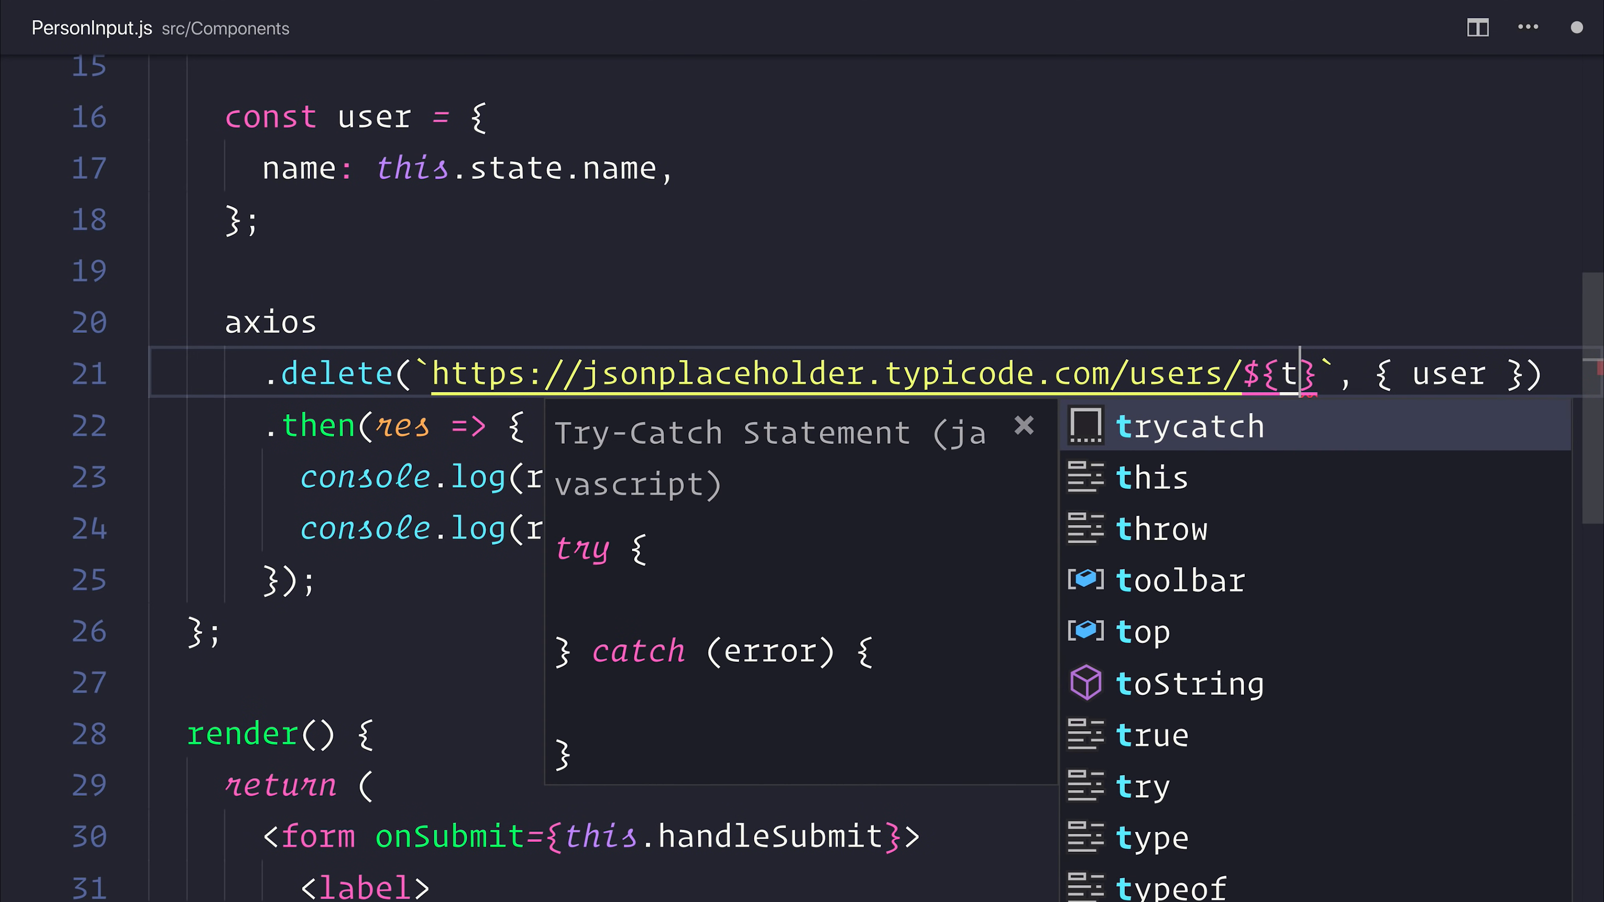
type("his.state.id")
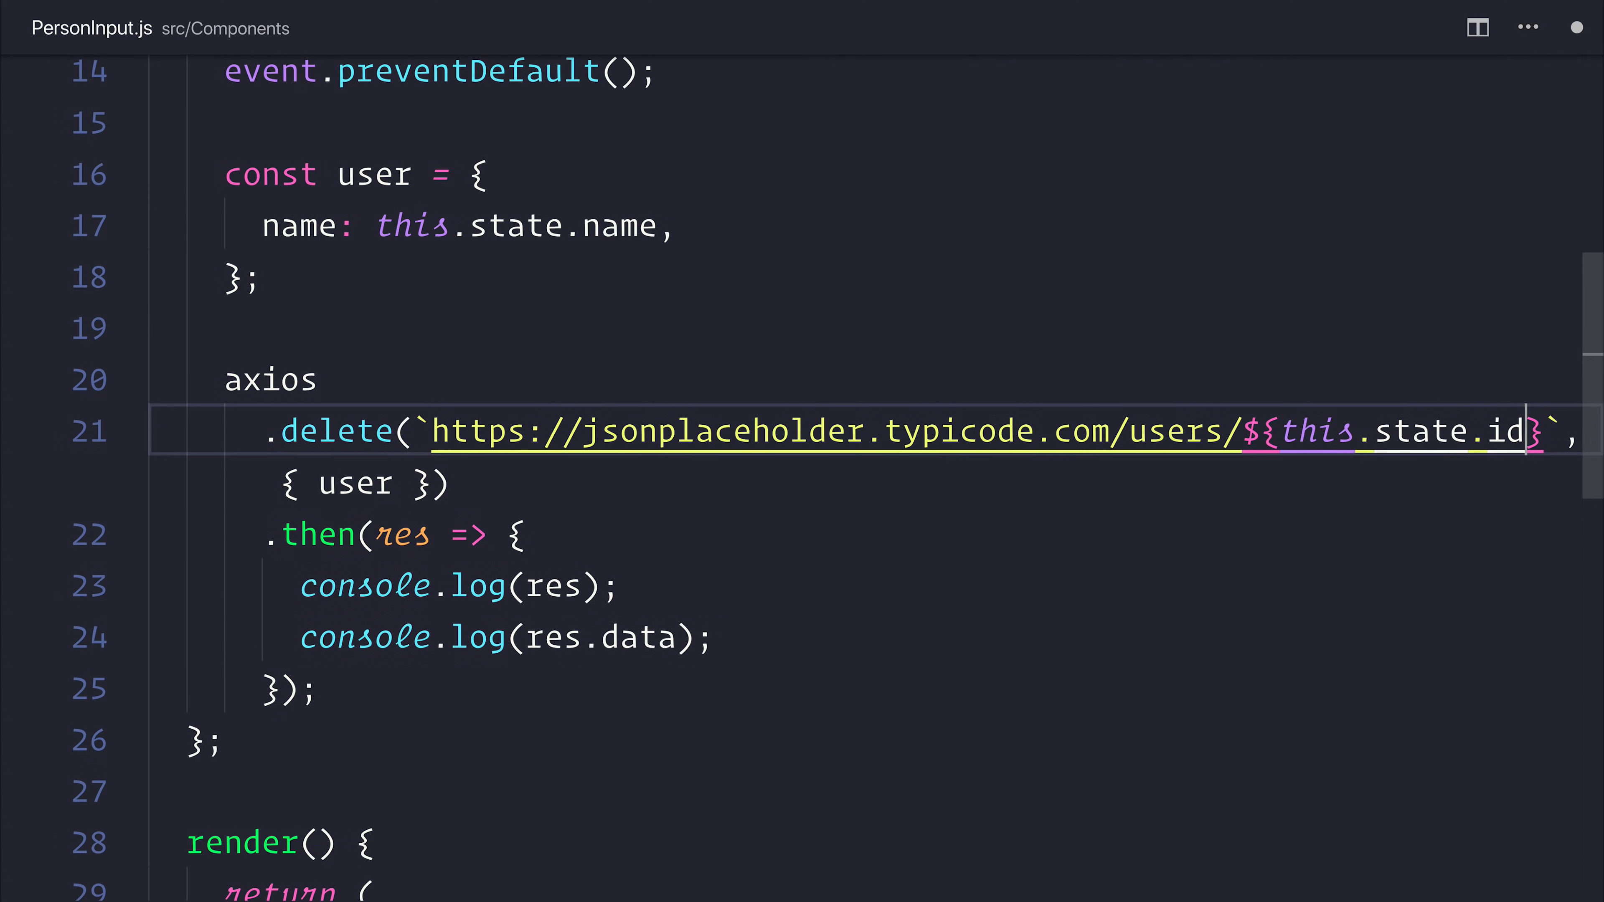
Rename the state key to id: 0, relabel the field 'Person ID' and make the input a number named id
scroll("up", 3)
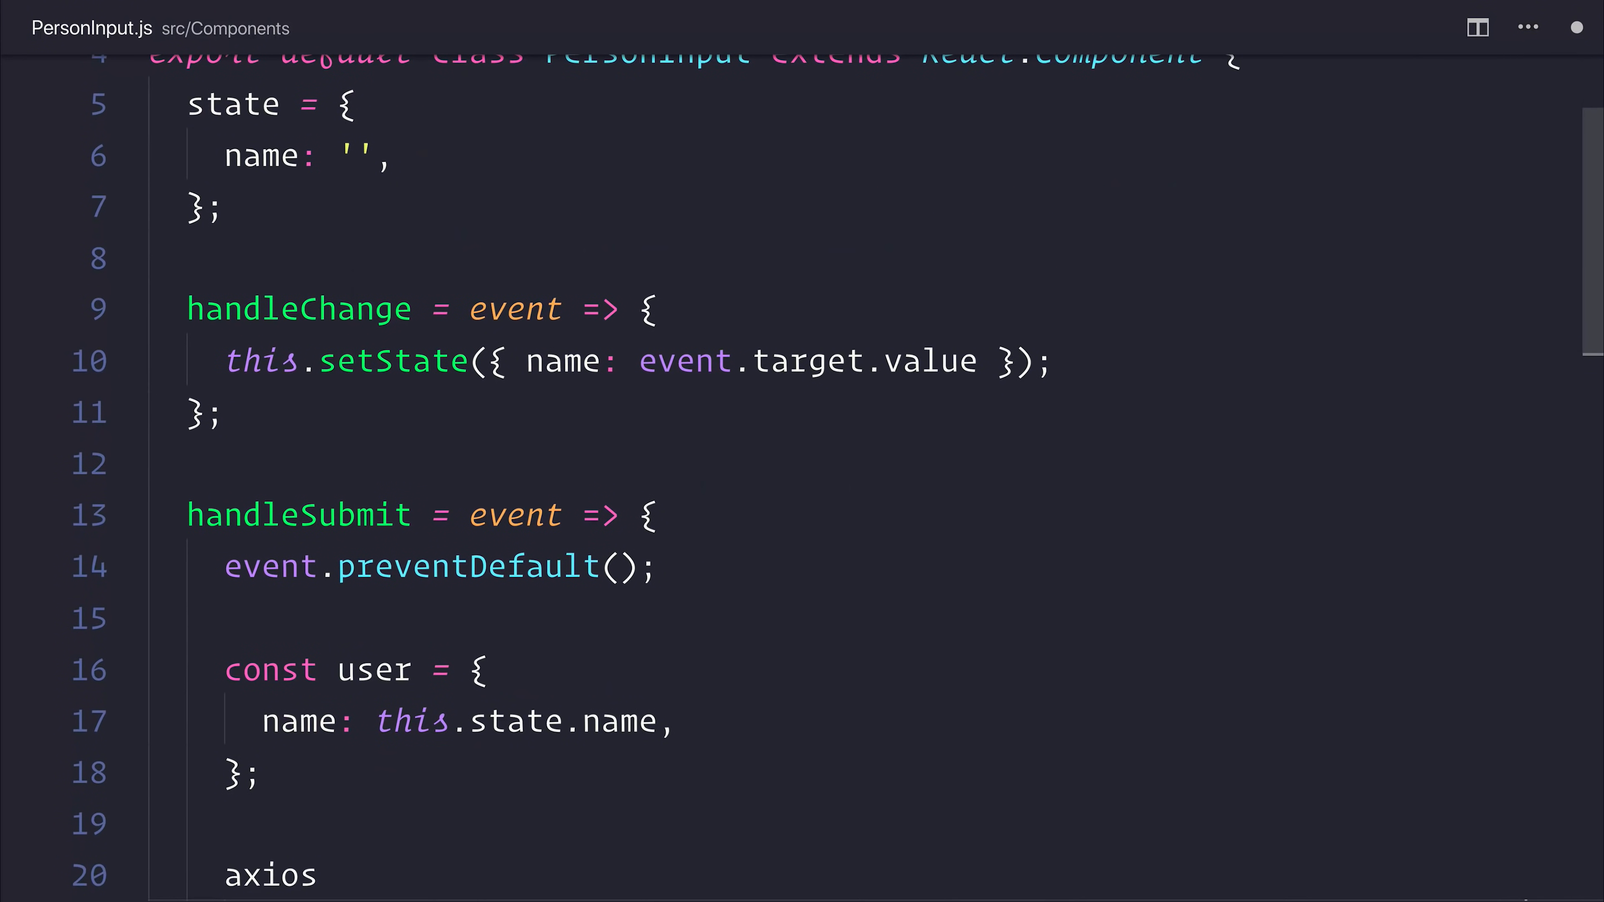
double_click(261, 155)
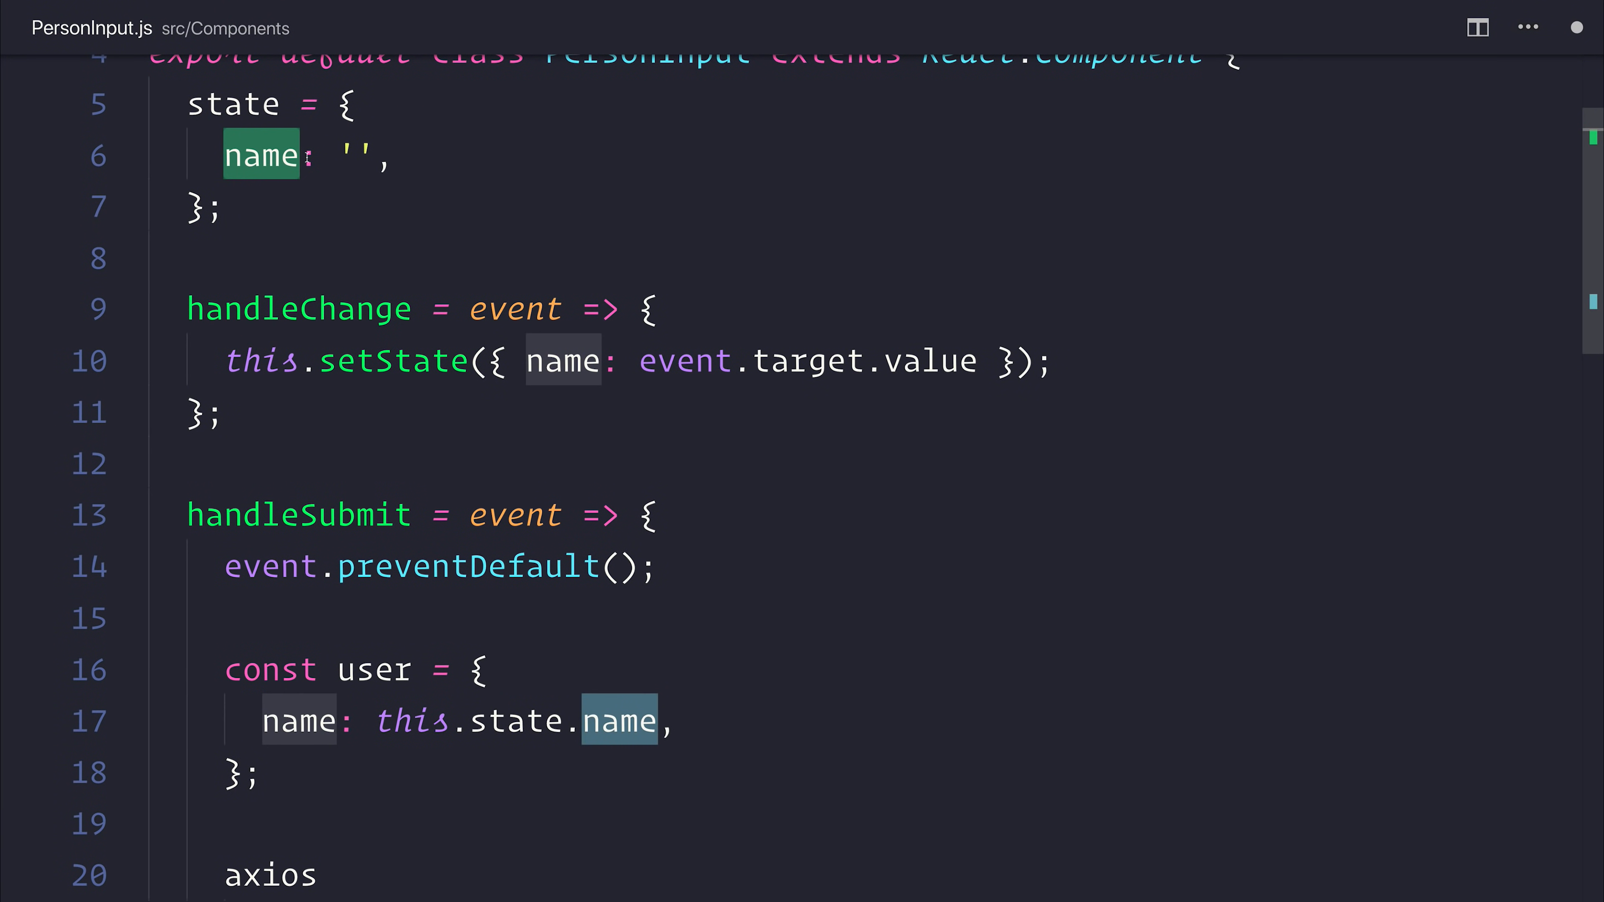
type("oid")
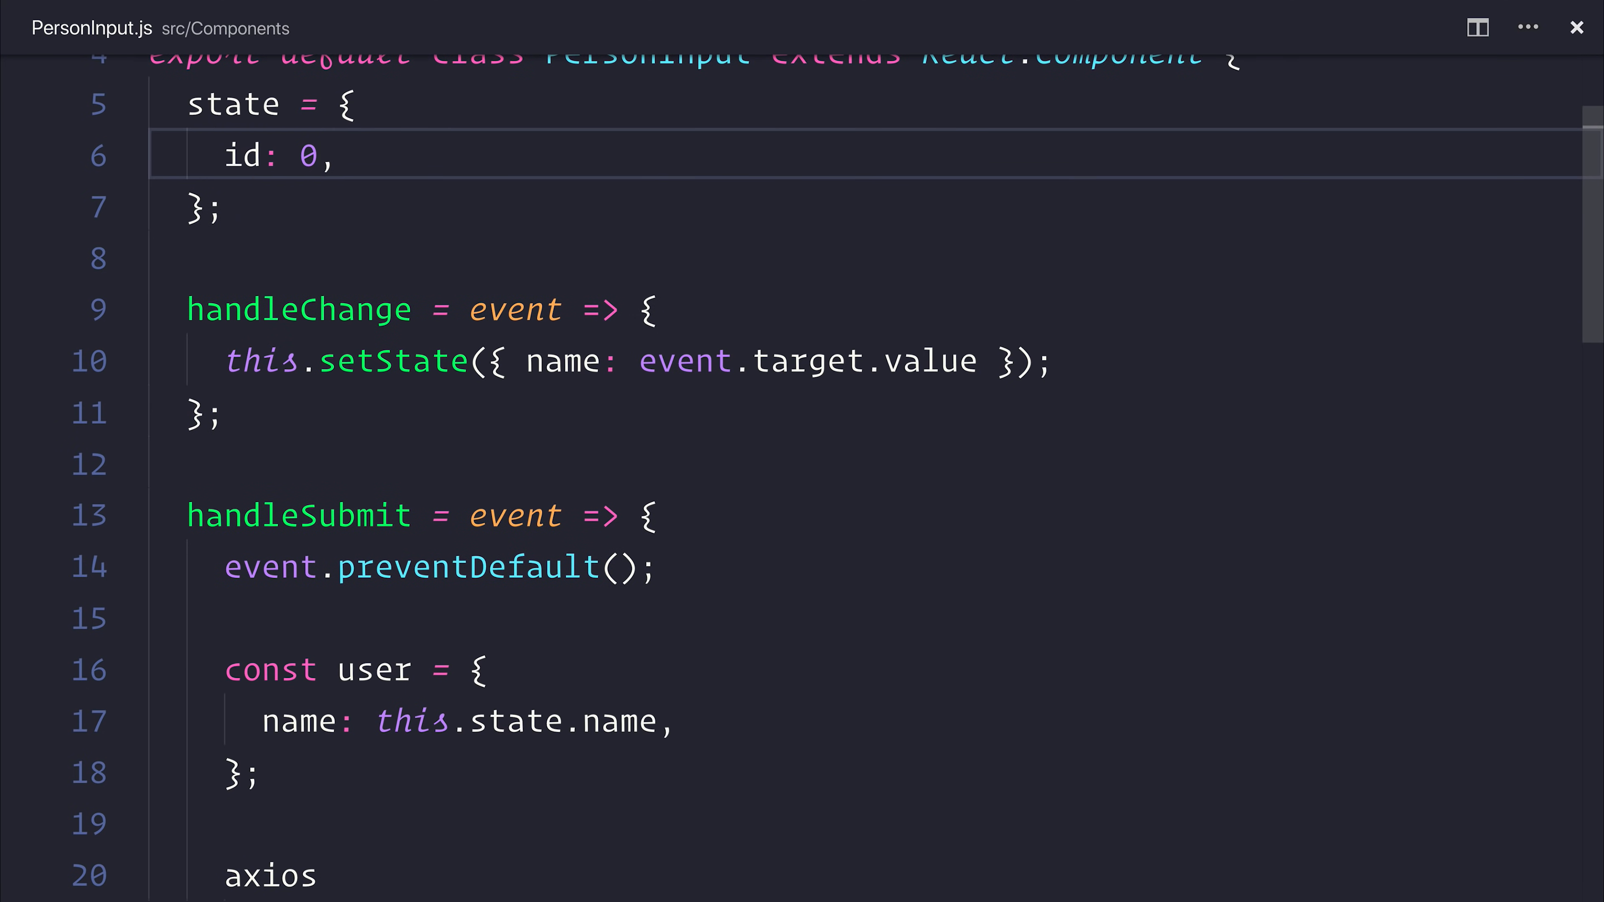
scroll("down", 3)
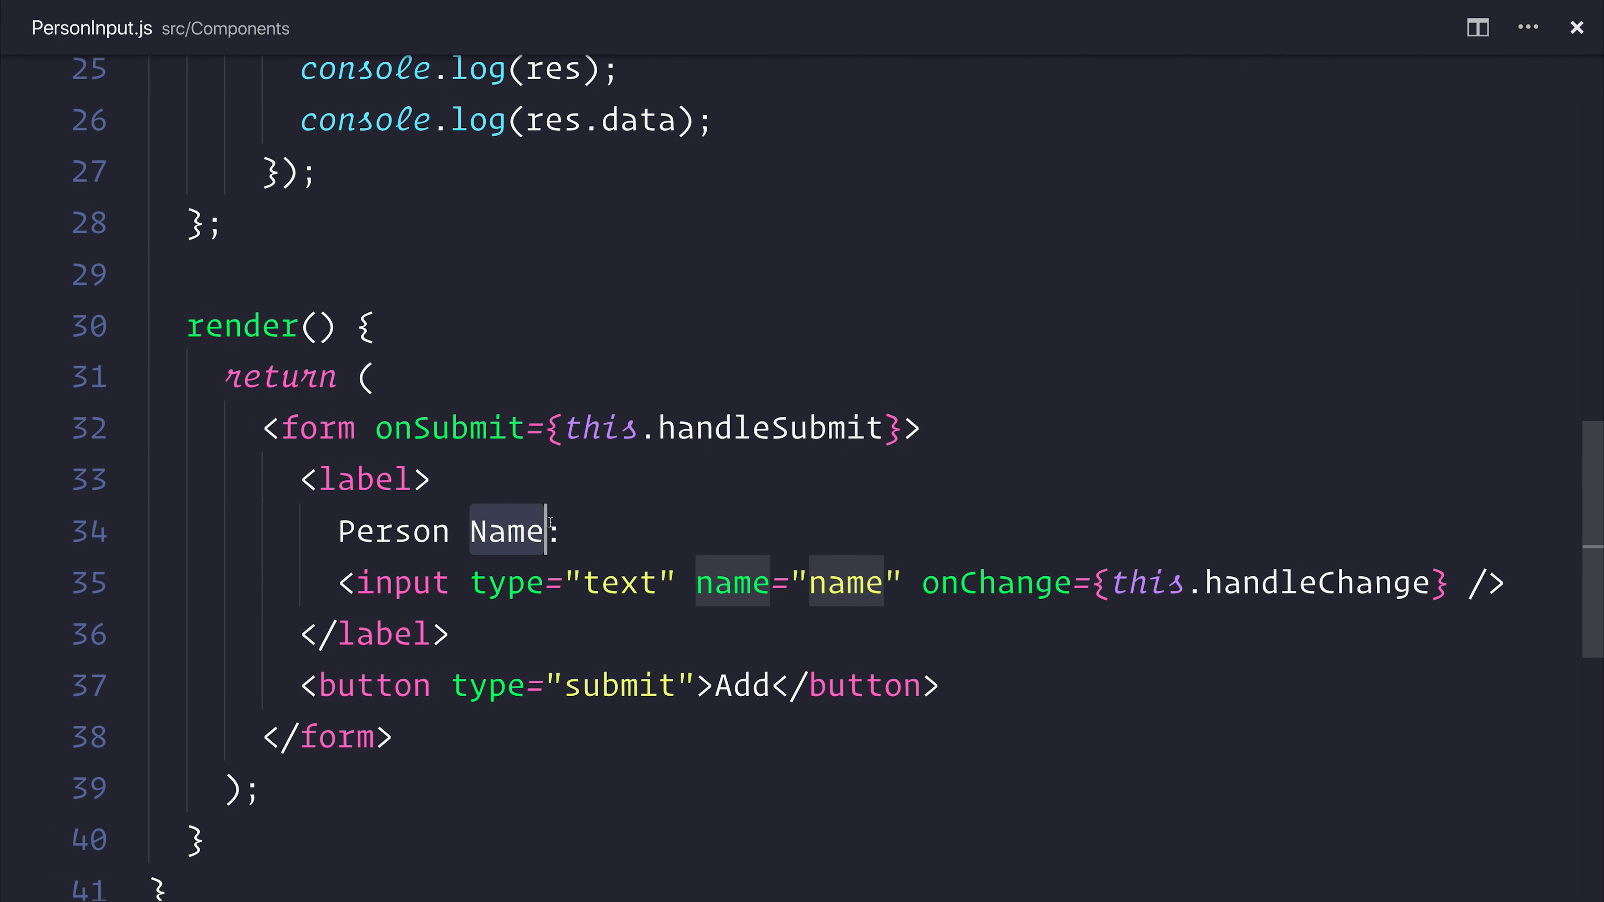
type("ID")
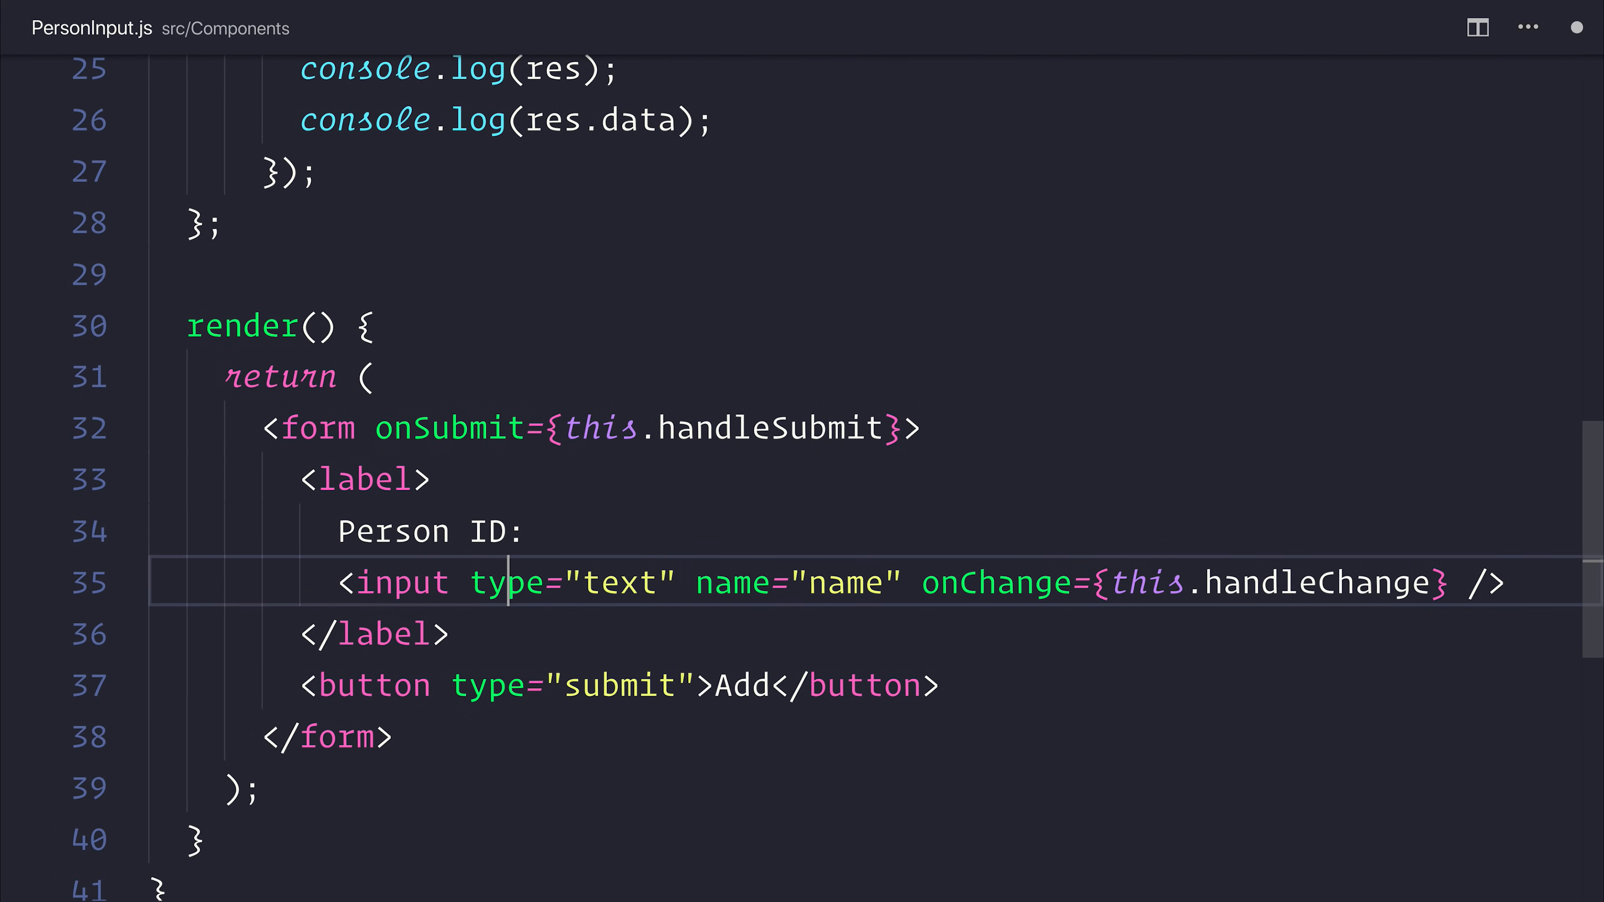
type("id")
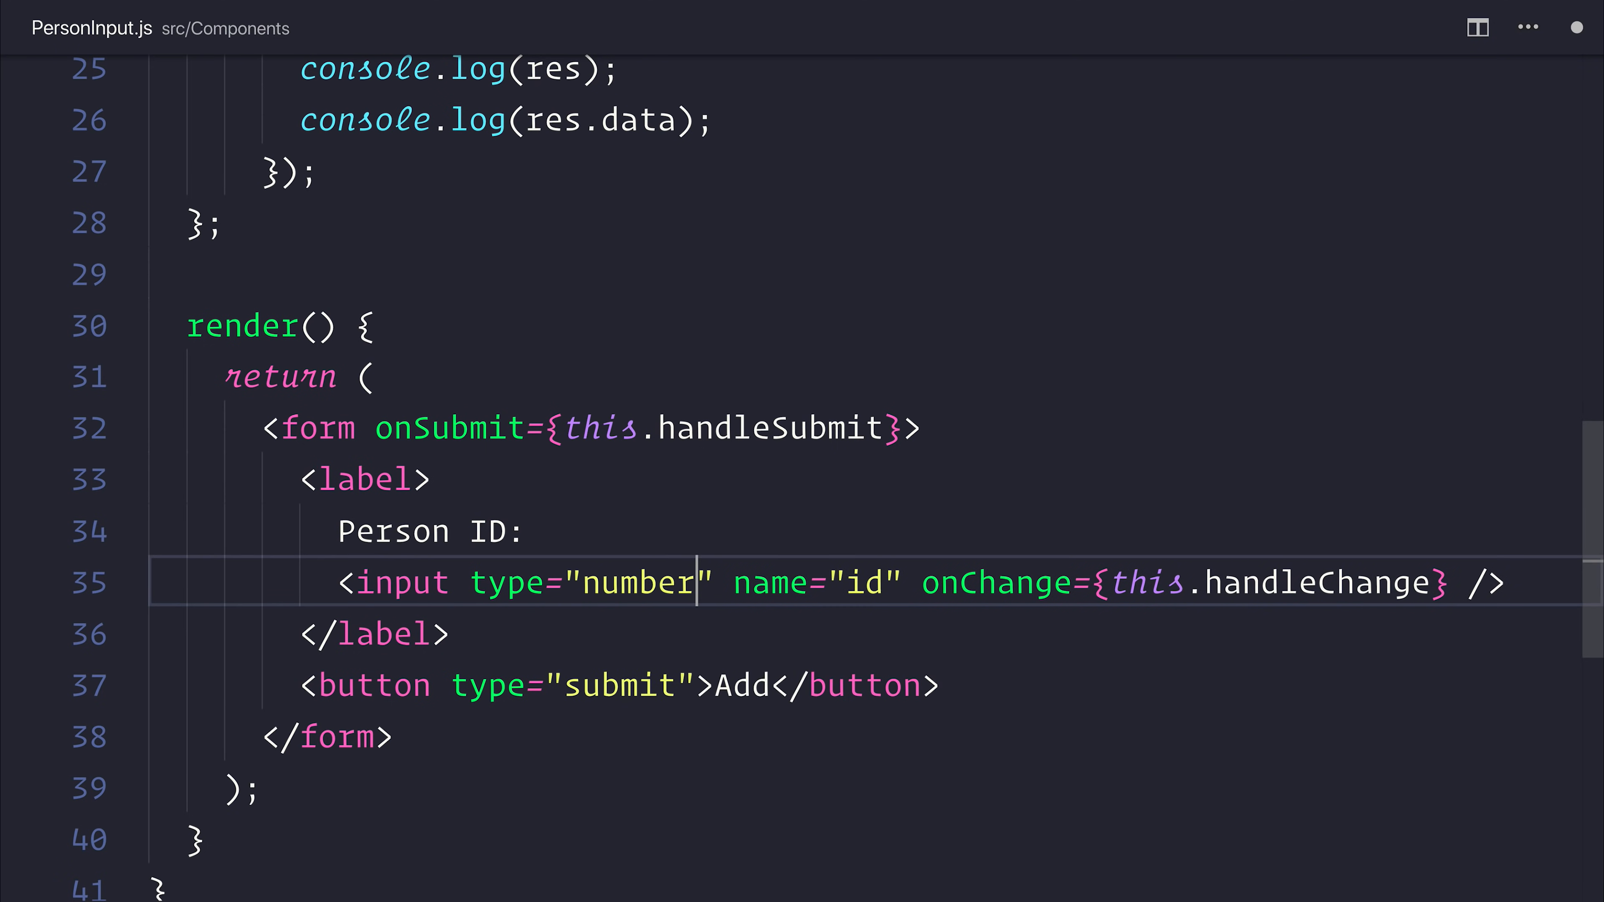
Update handleChange to set id from event.target.value and drop the user body from the request
double_click(742, 685)
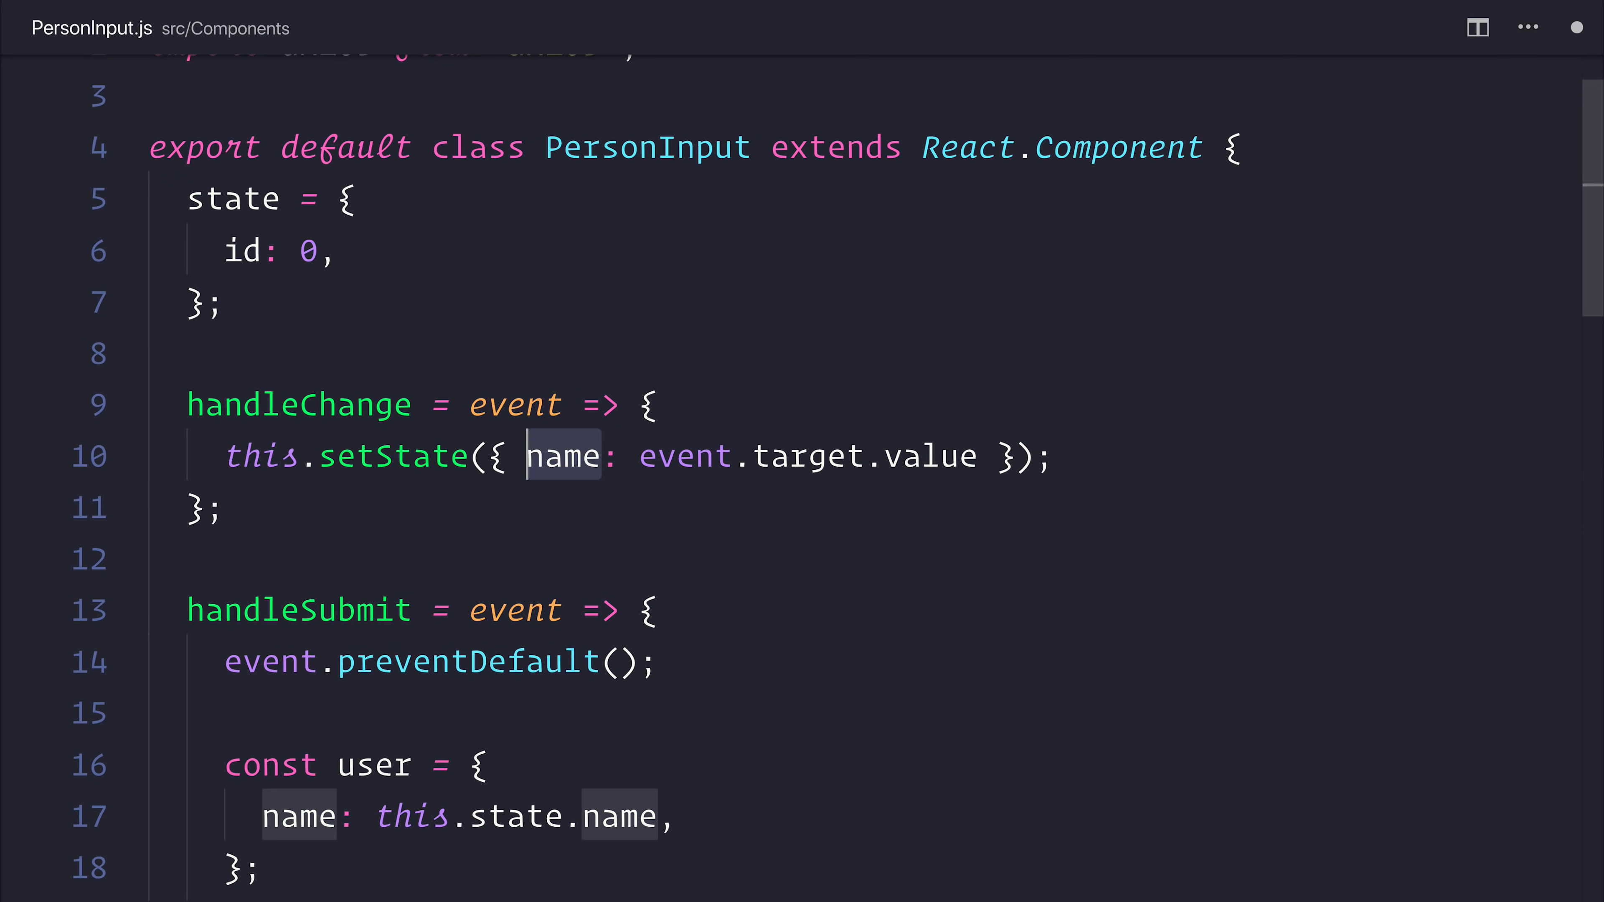
type("id")
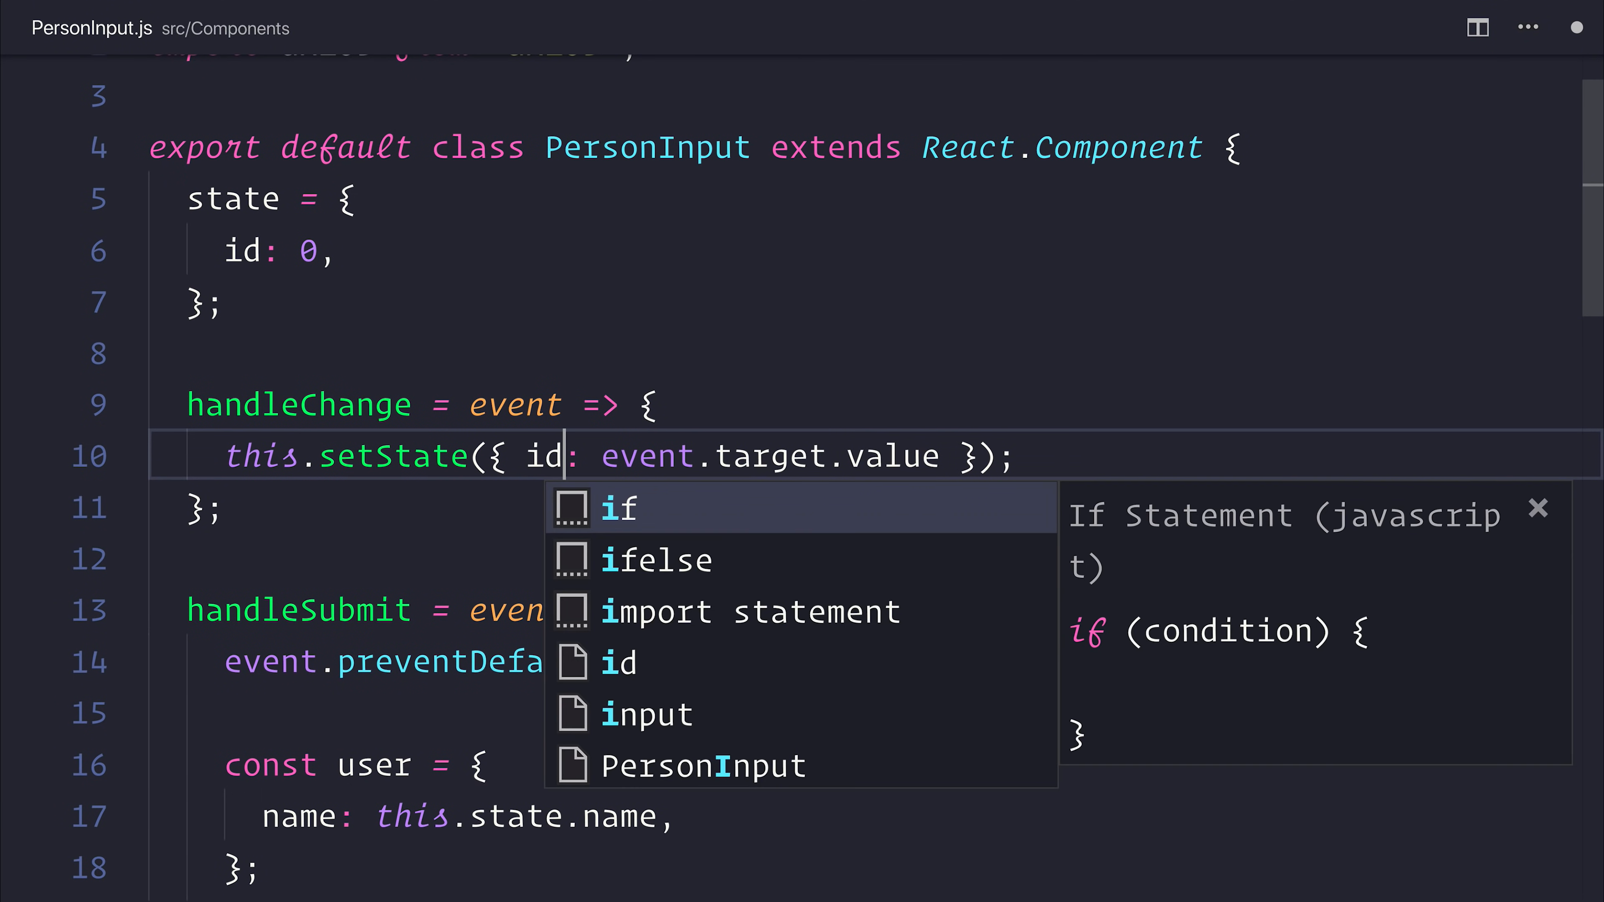
key("Escape")
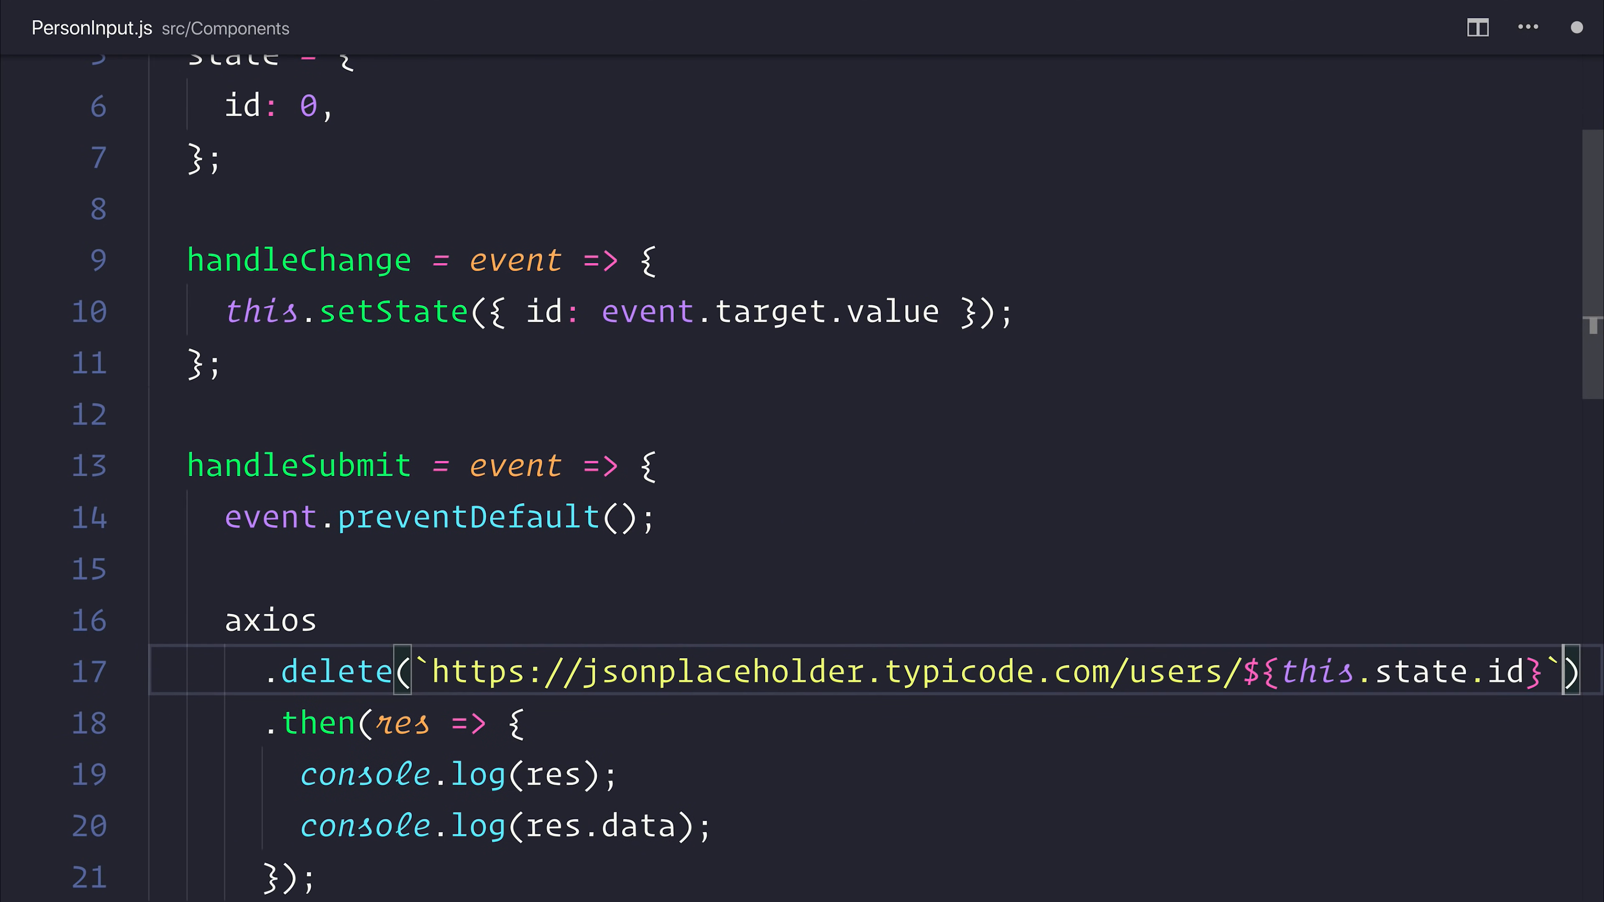
scroll("down", 3)
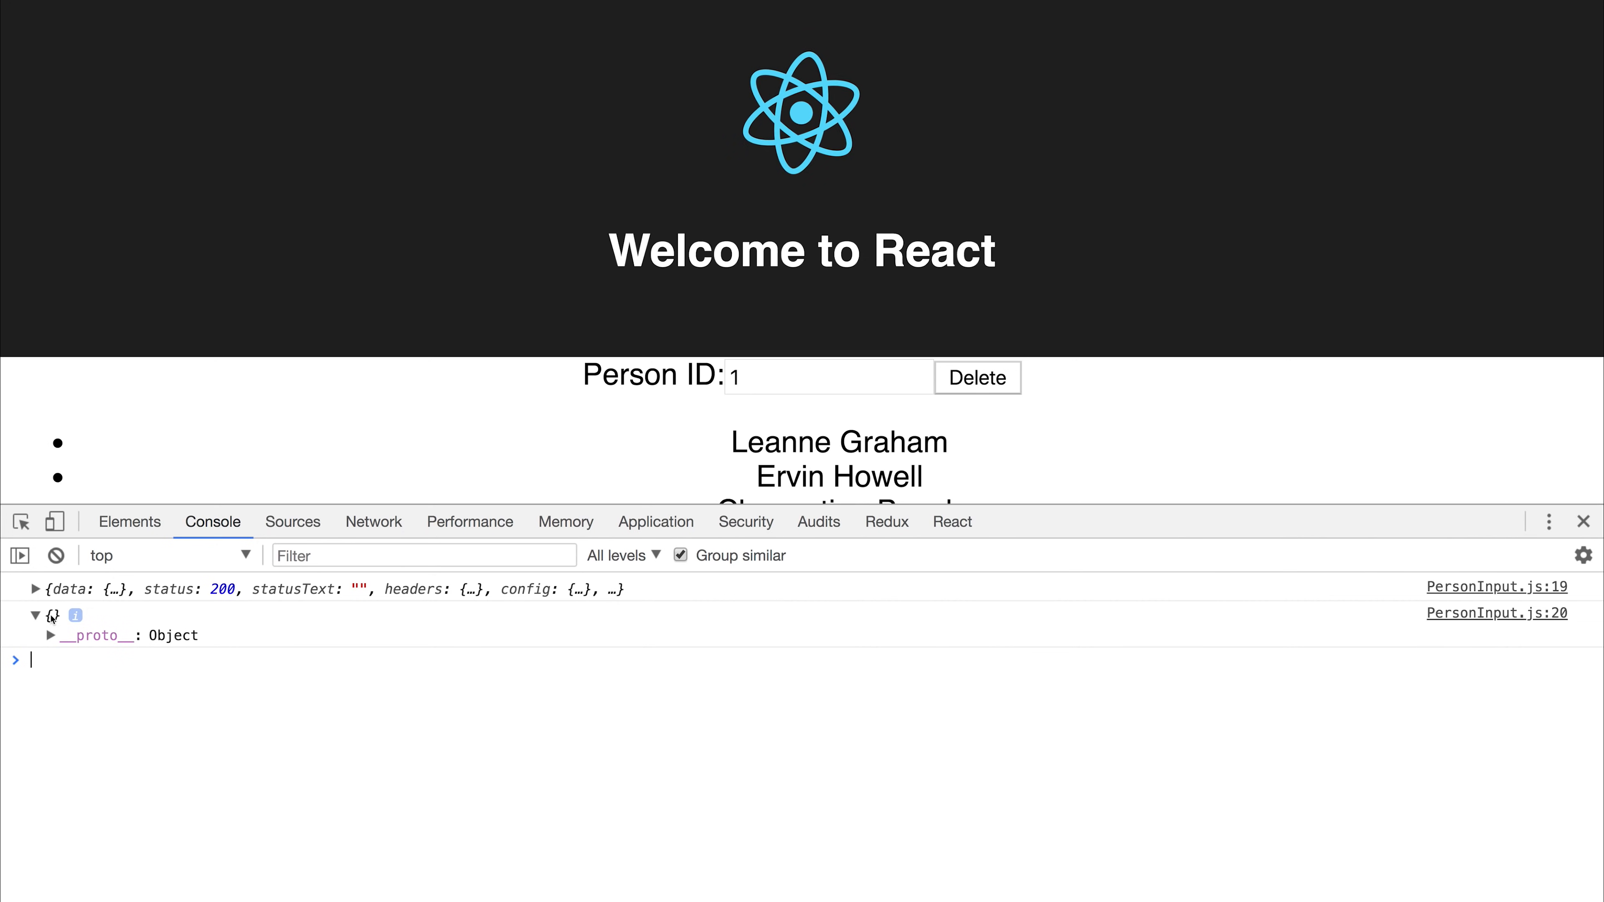
Expand the logged delete response at PersonInput.js:19 and highlight its status 200
left_click(36, 588)
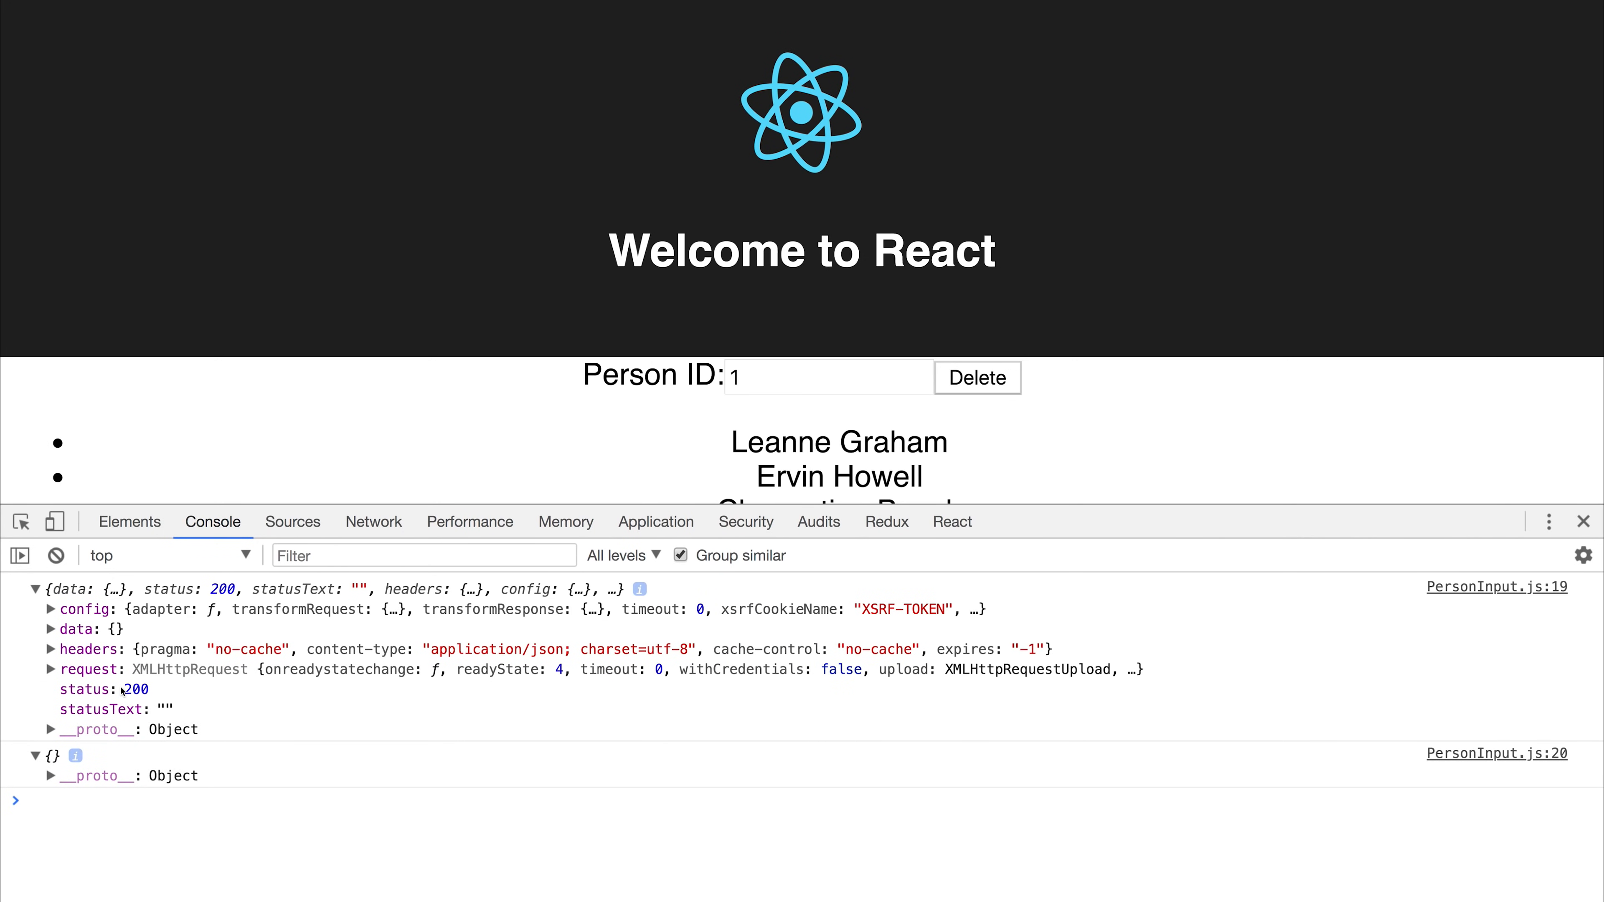
double_click(135, 689)
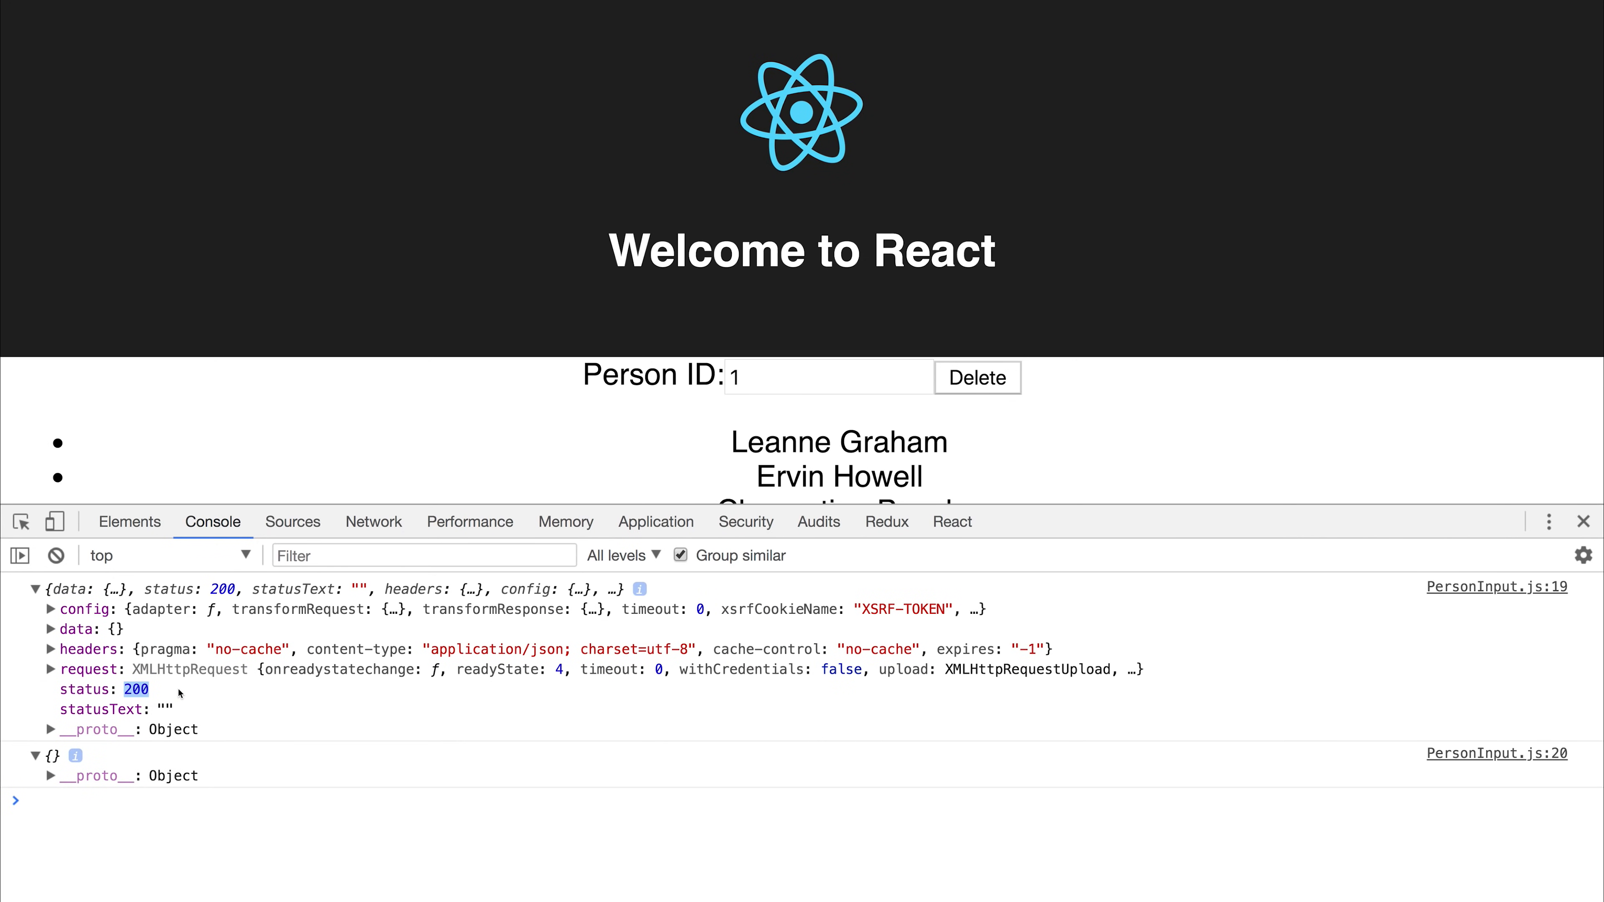